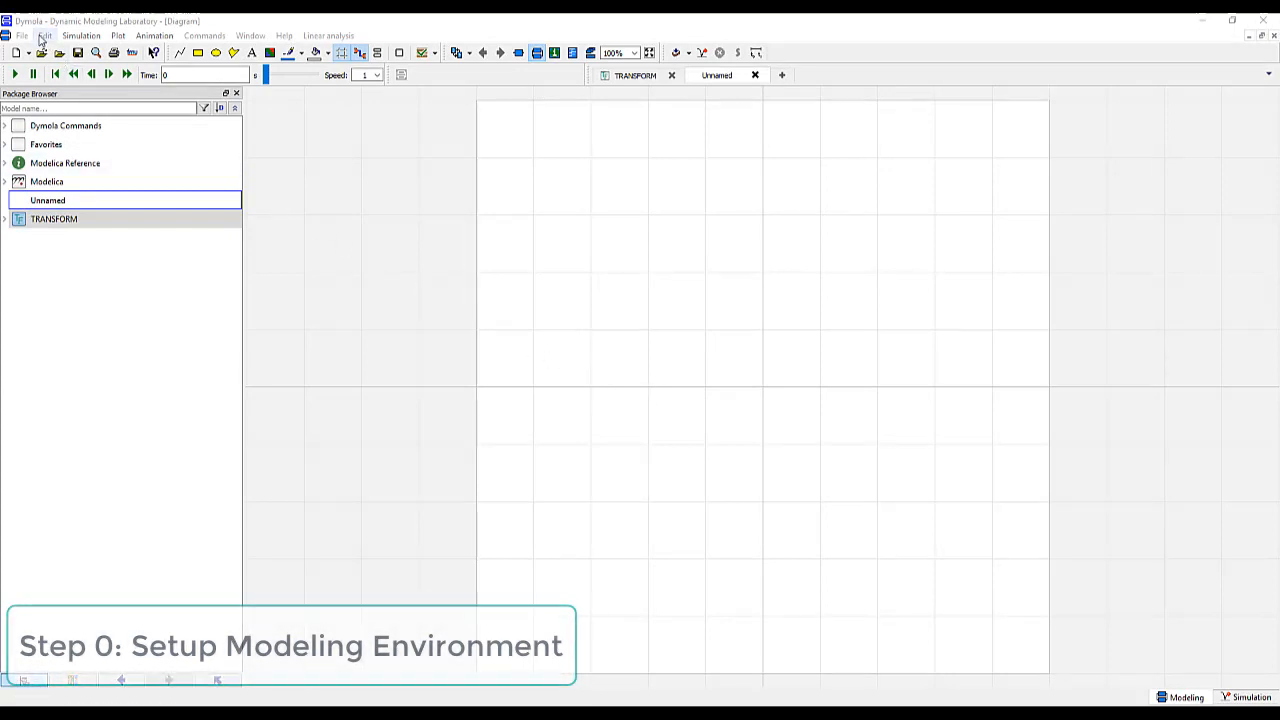
Create a new package named SimpleHeatLoop
left_click(21, 35)
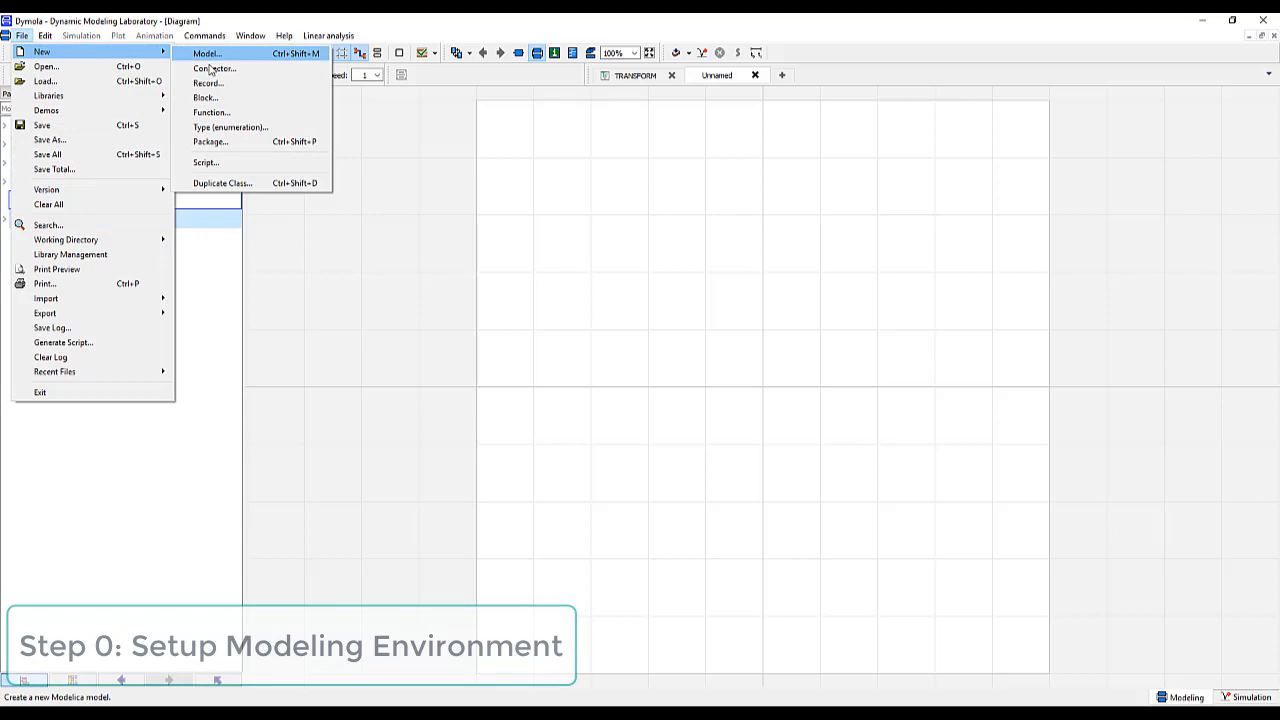
left_click(210, 141)
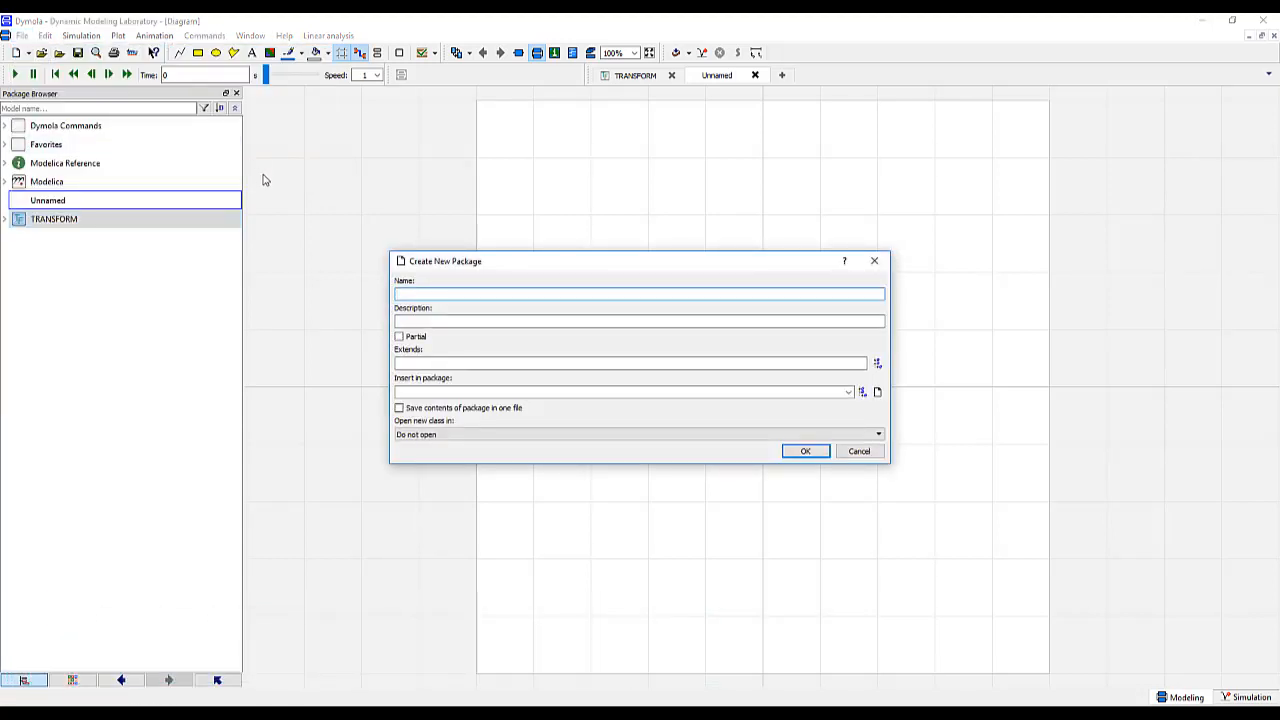
type("Simple")
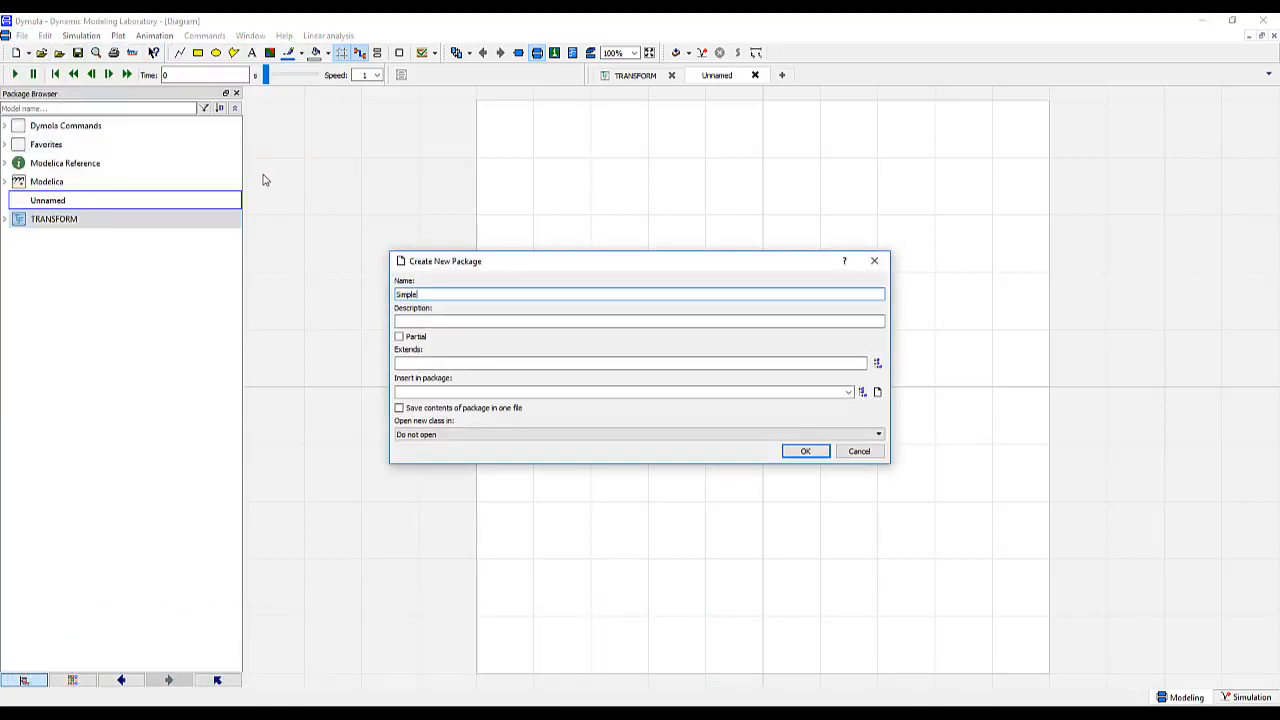
type("HeatLoop")
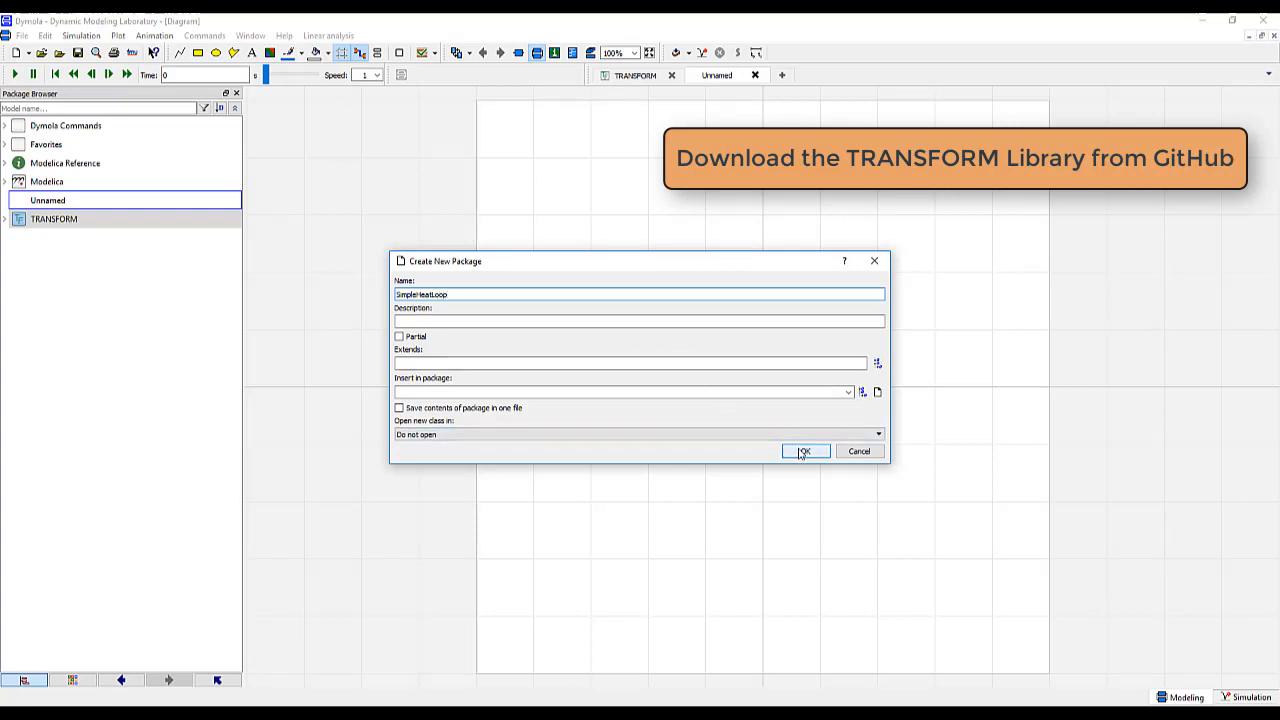
Add a new empty model Step1 inside the SimpleHeatLoop package
right_click(38, 238)
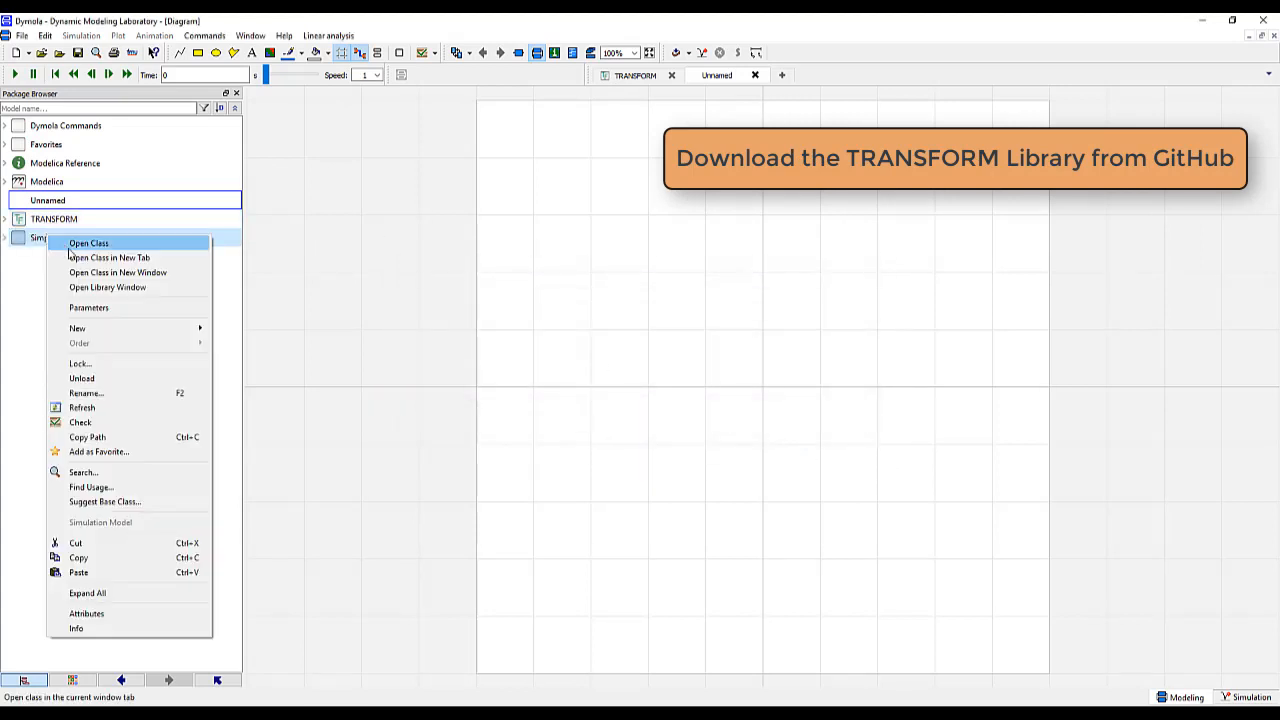
left_click(77, 328)
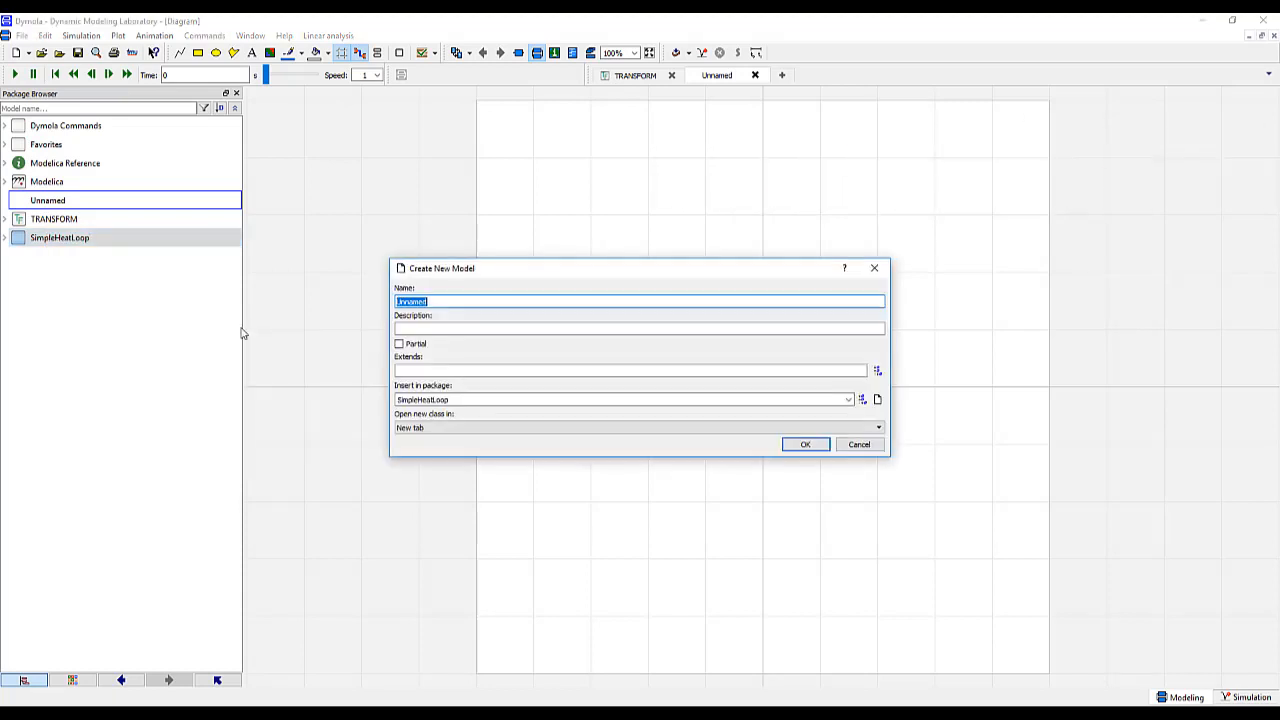
type("Step")
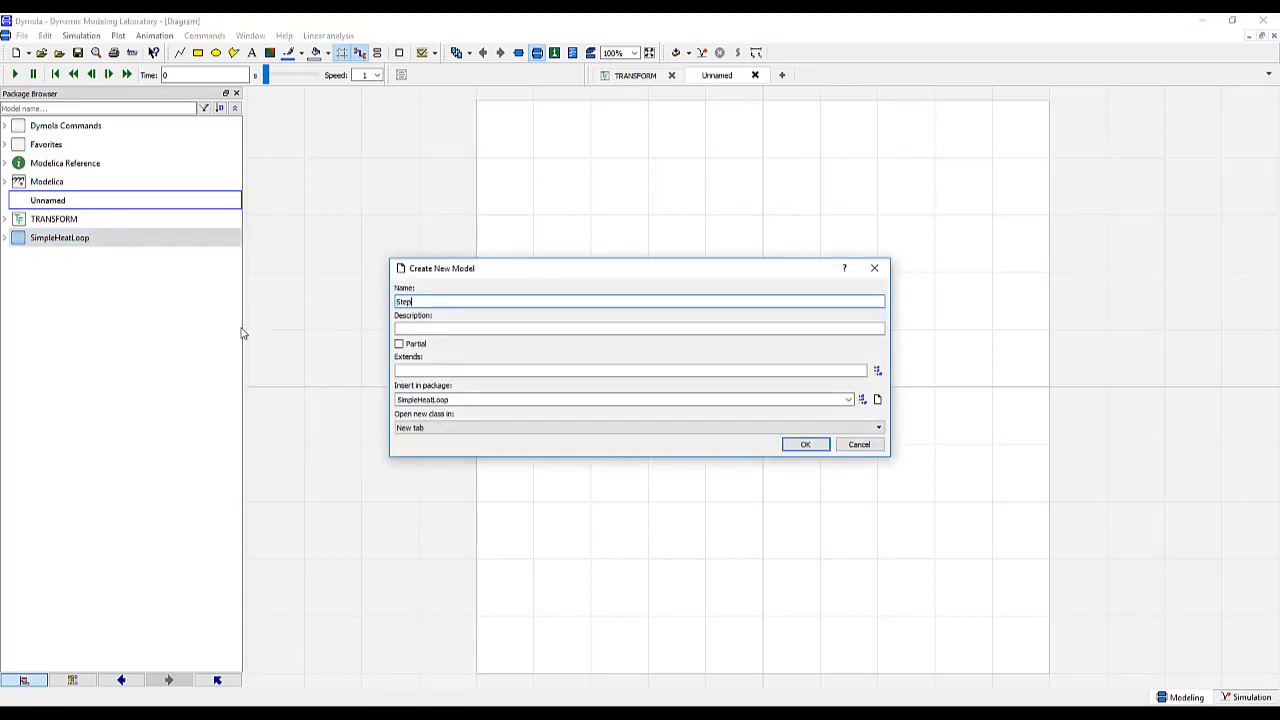
left_click(805, 444)
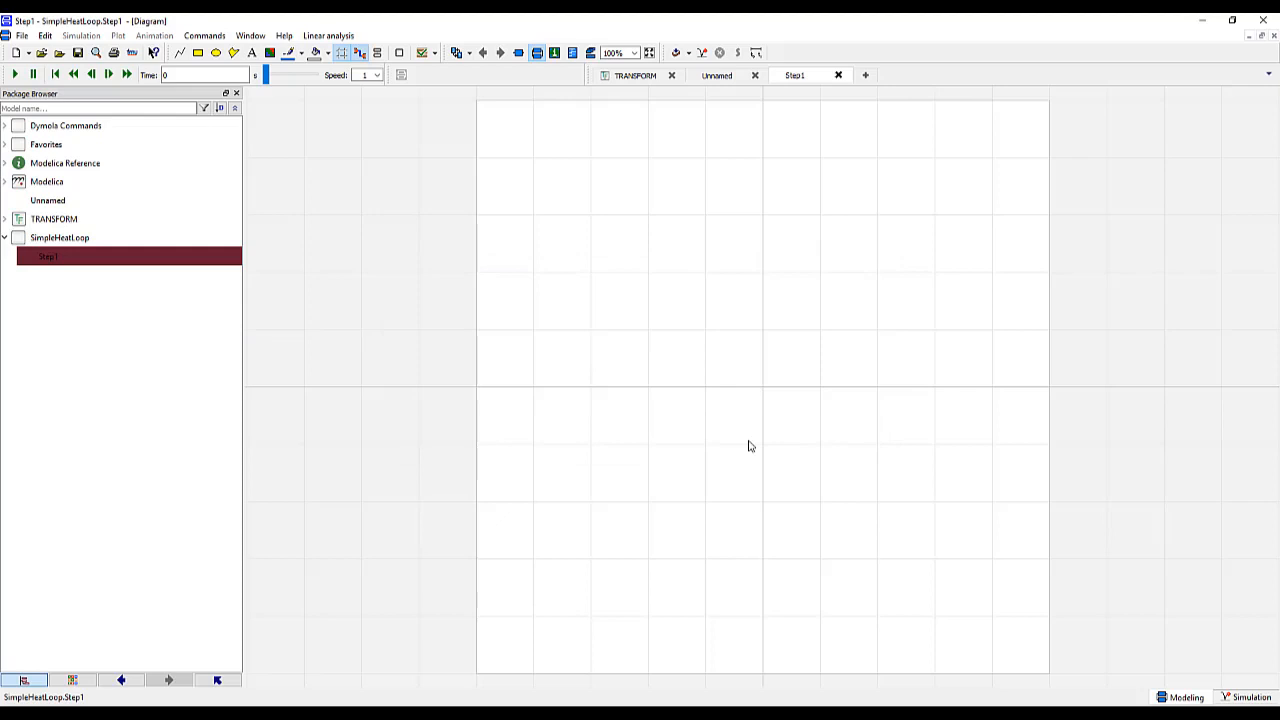
Save the SimpleHeatLoop package into the Downloads folder
left_click(21, 35)
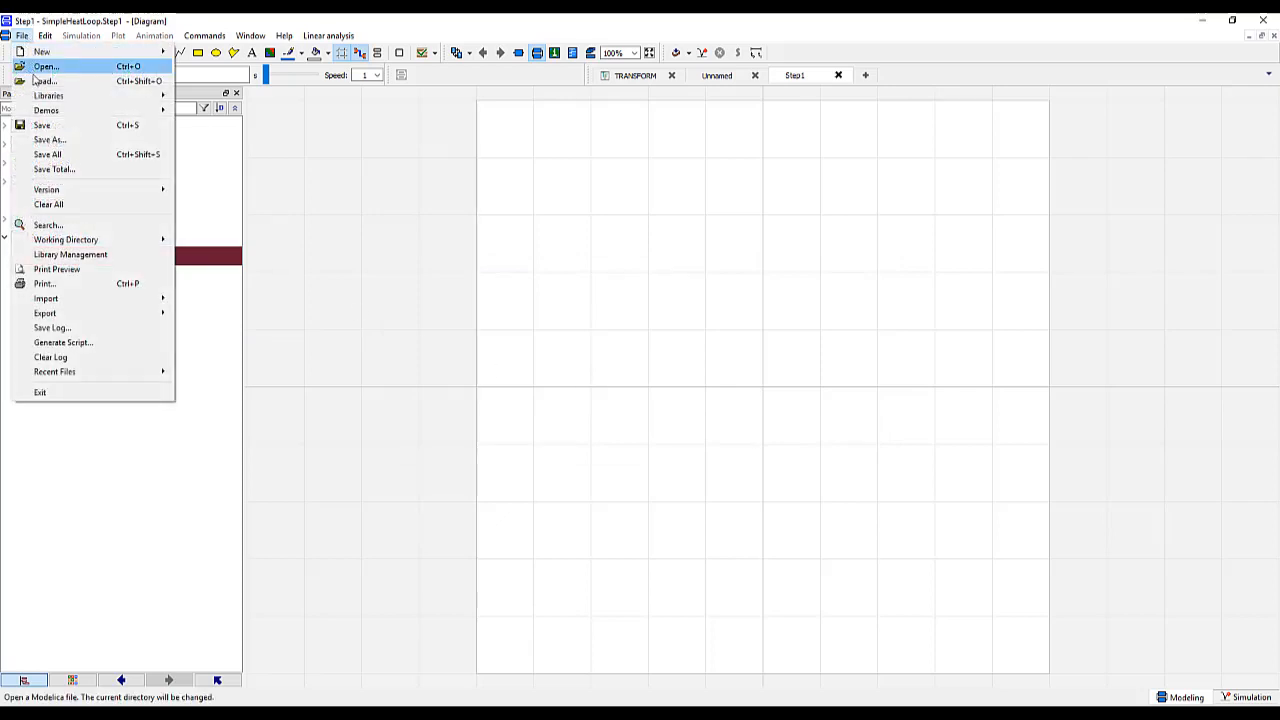
left_click(50, 139)
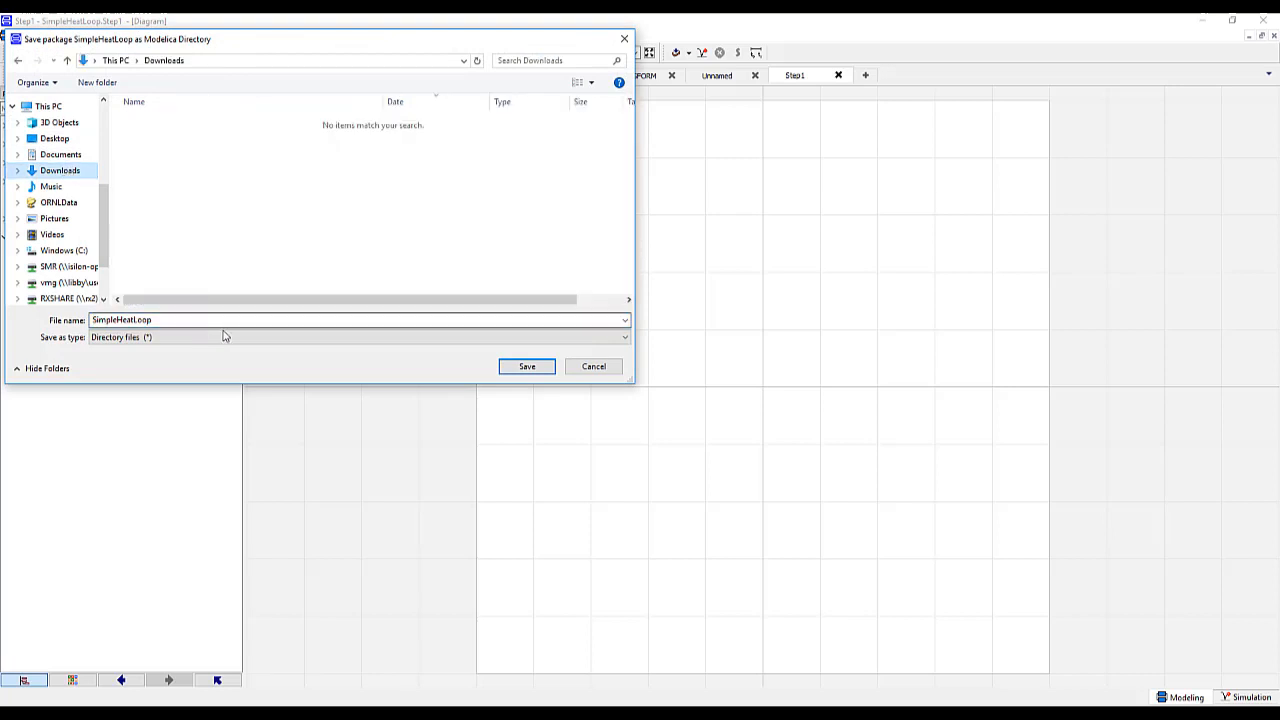
left_click(526, 366)
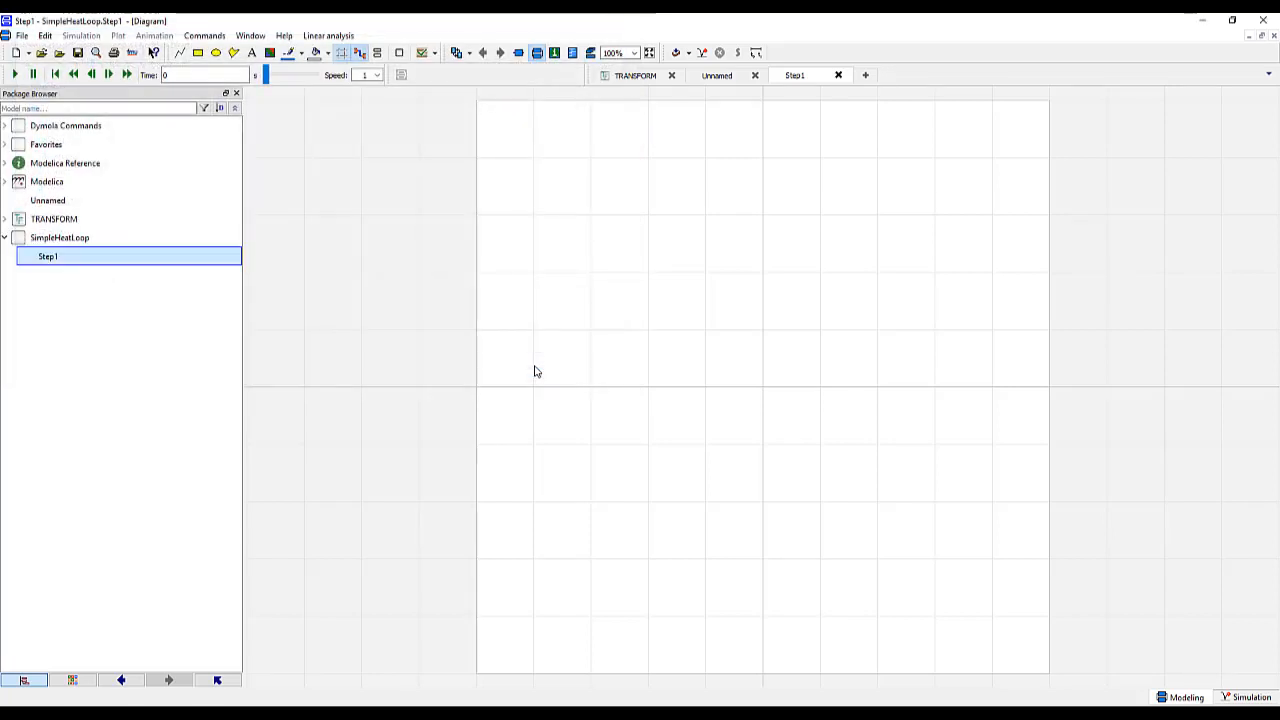
mouse_move(529, 371)
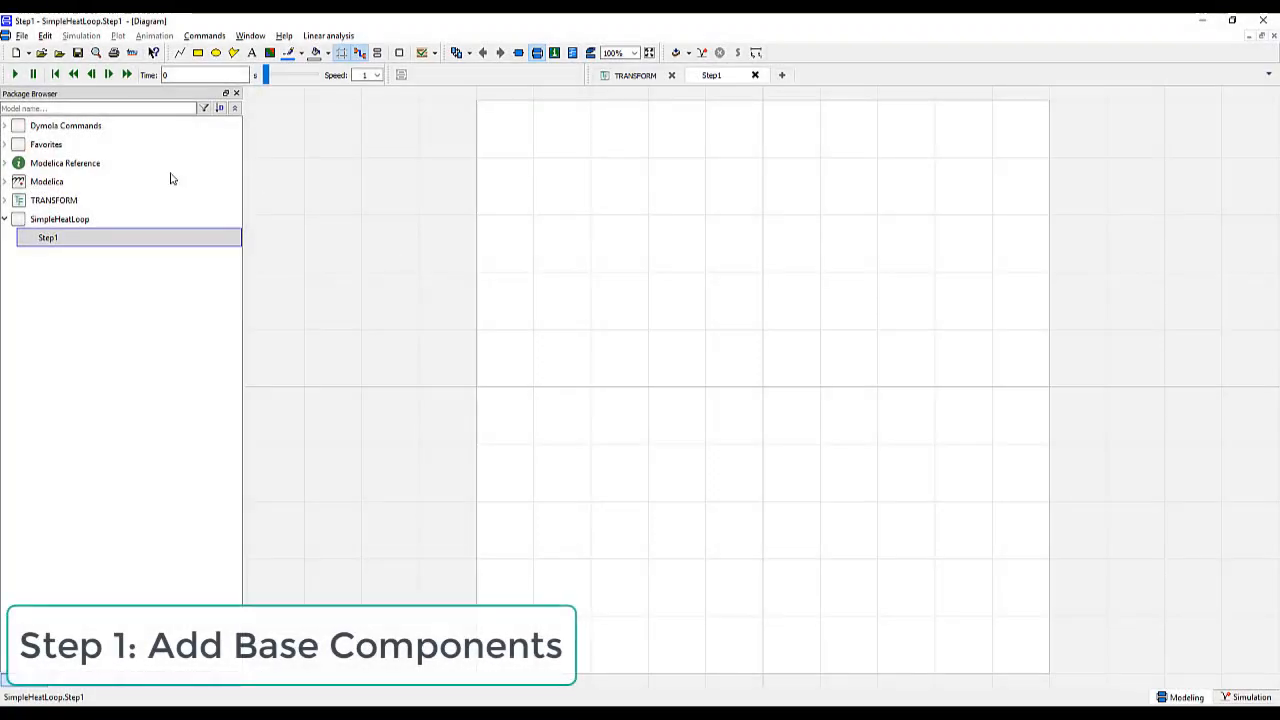
Flip the right TRANSFORM Fluid pipe so it points downward
left_click(5, 200)
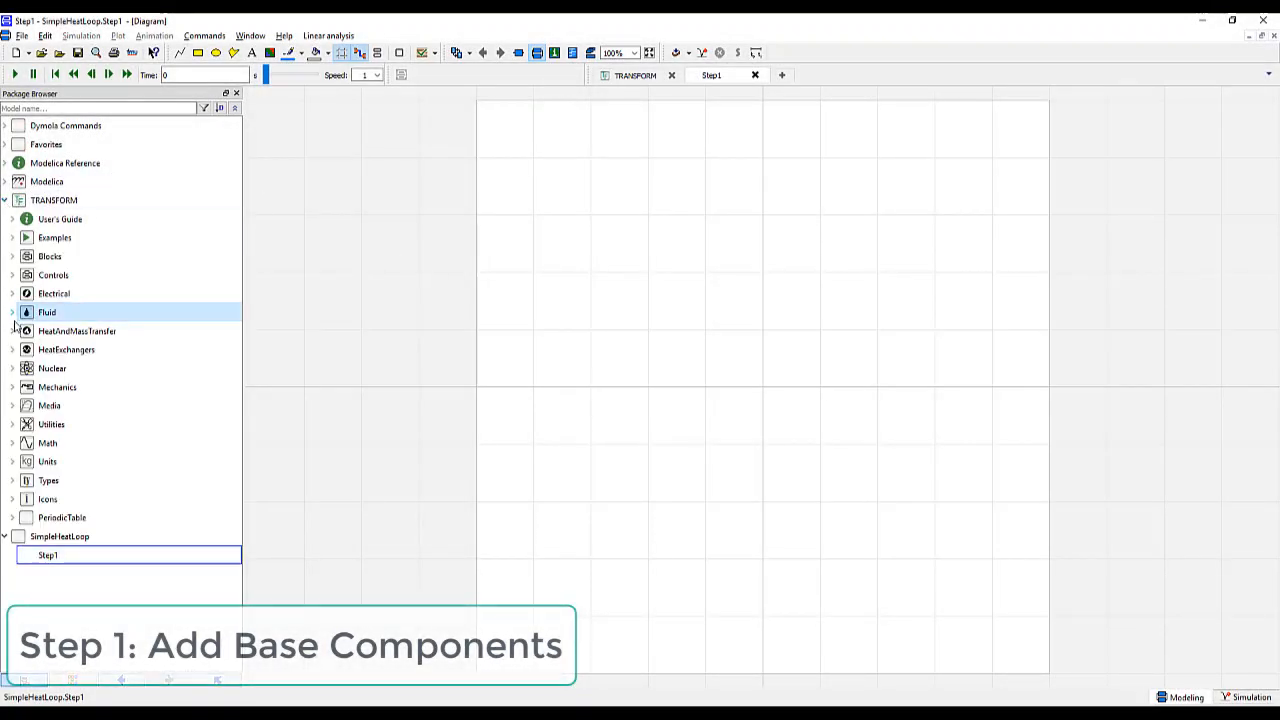
left_click(11, 312)
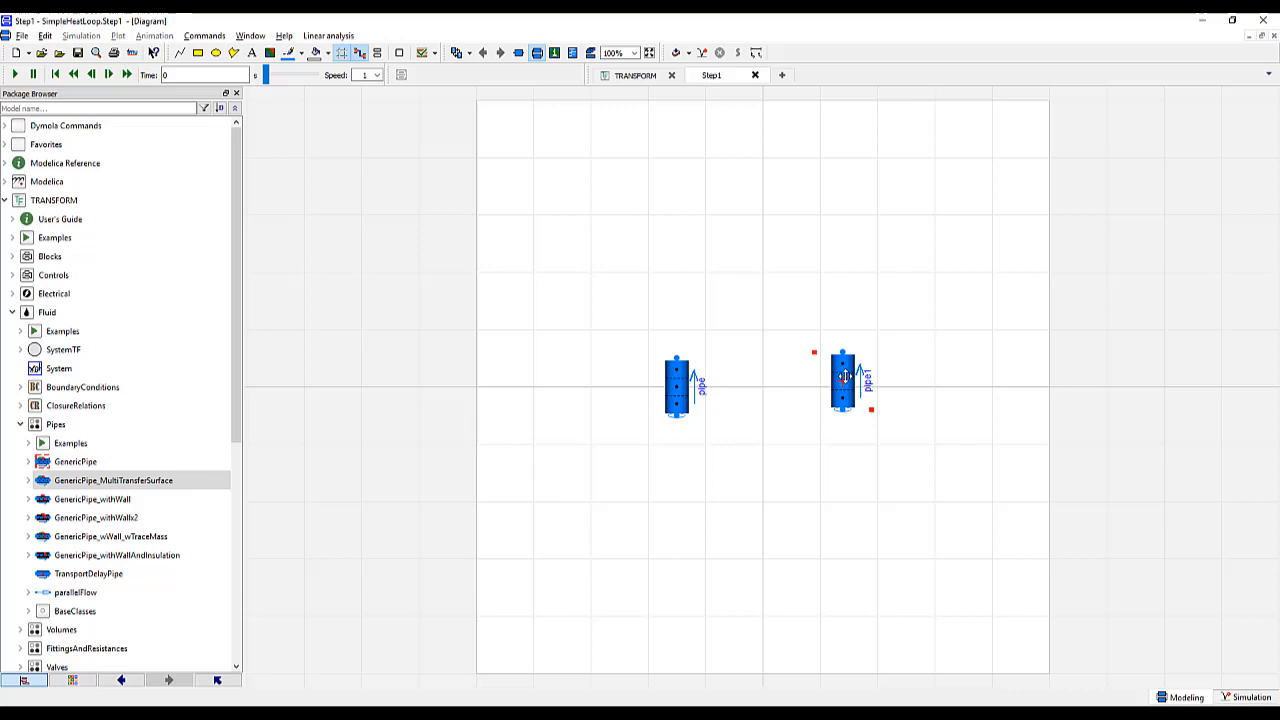
left_click(845, 390)
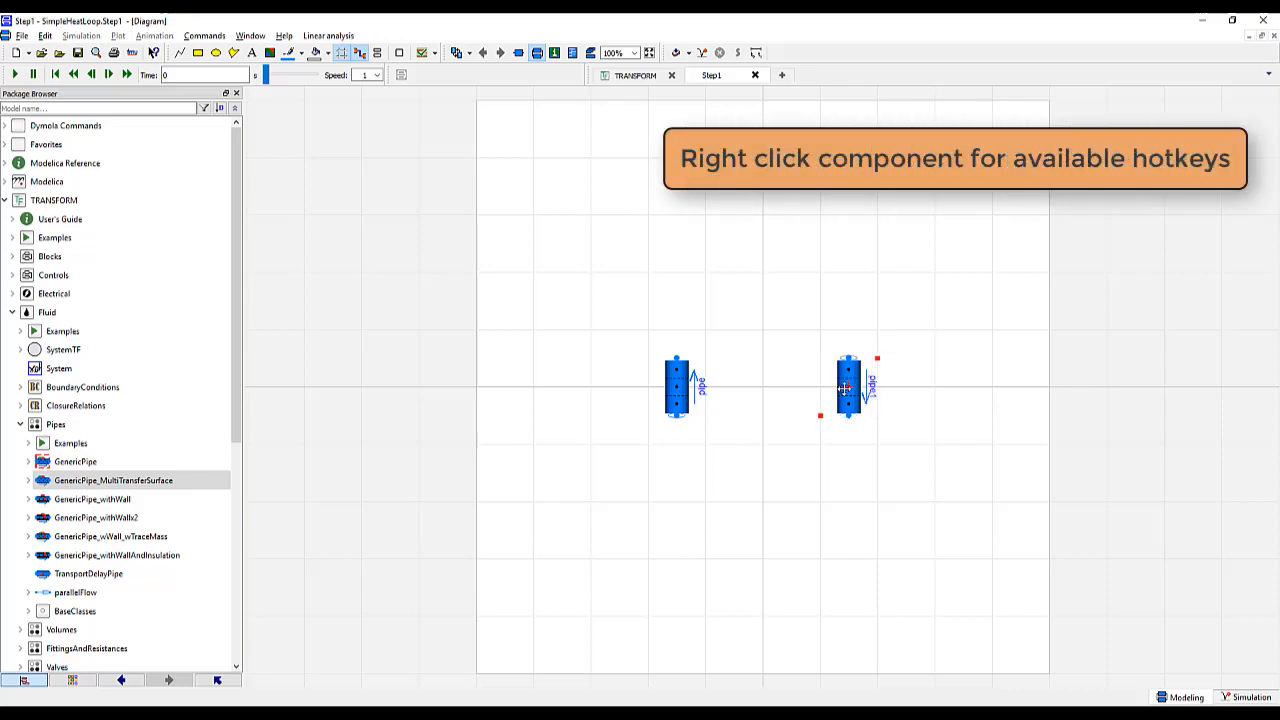
mouse_move(847, 388)
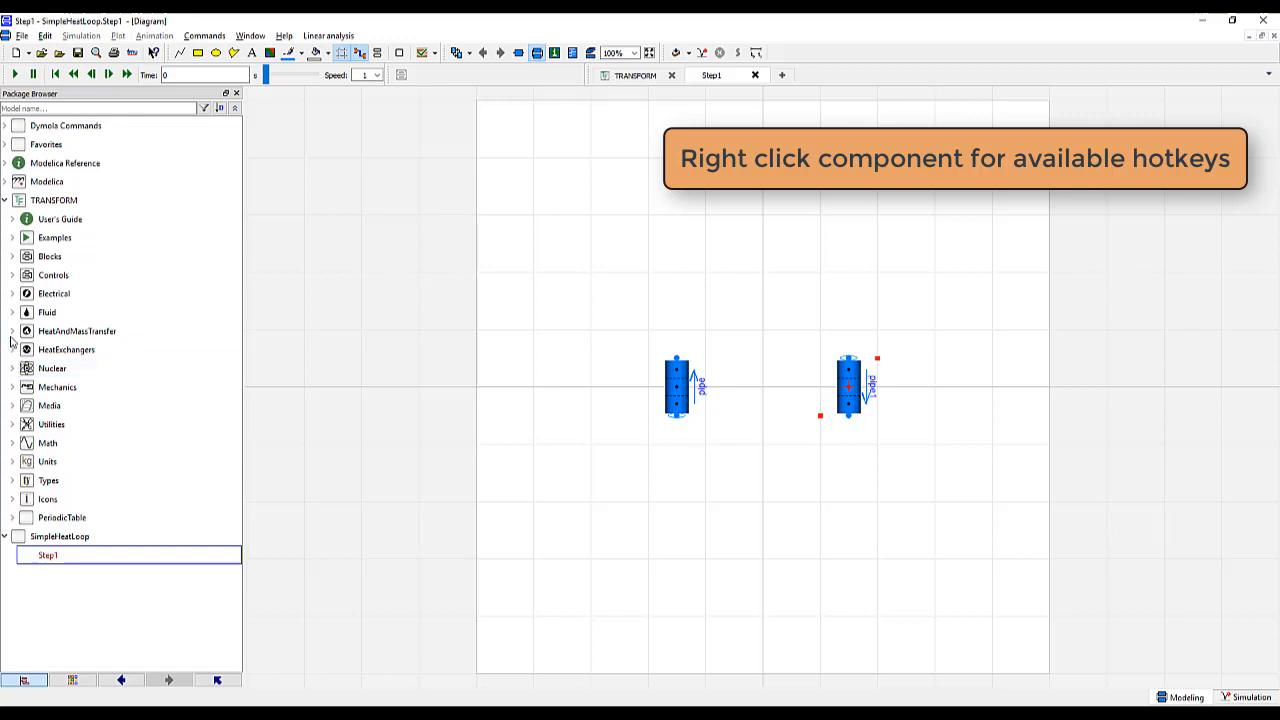
Place a Machines Pump_SimpleMassFlow below the two pipes
left_click(11, 312)
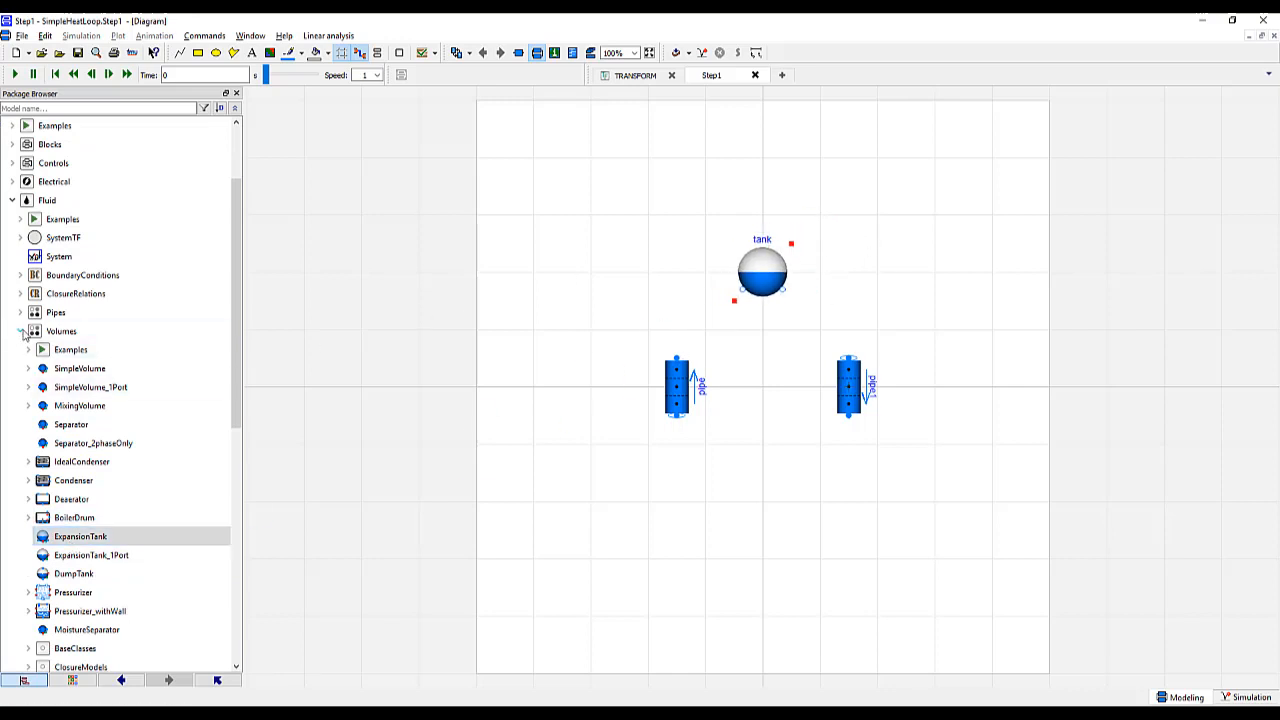
left_click(20, 331)
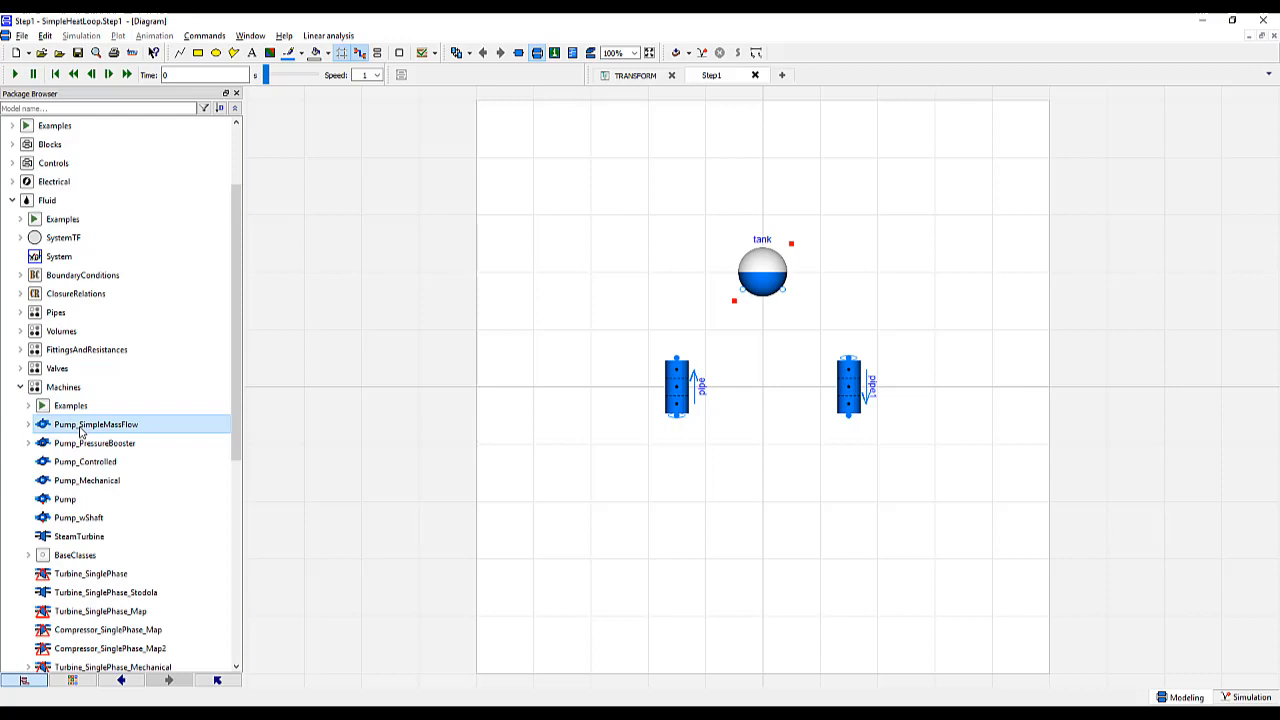
left_click_drag(96, 424, 763, 500)
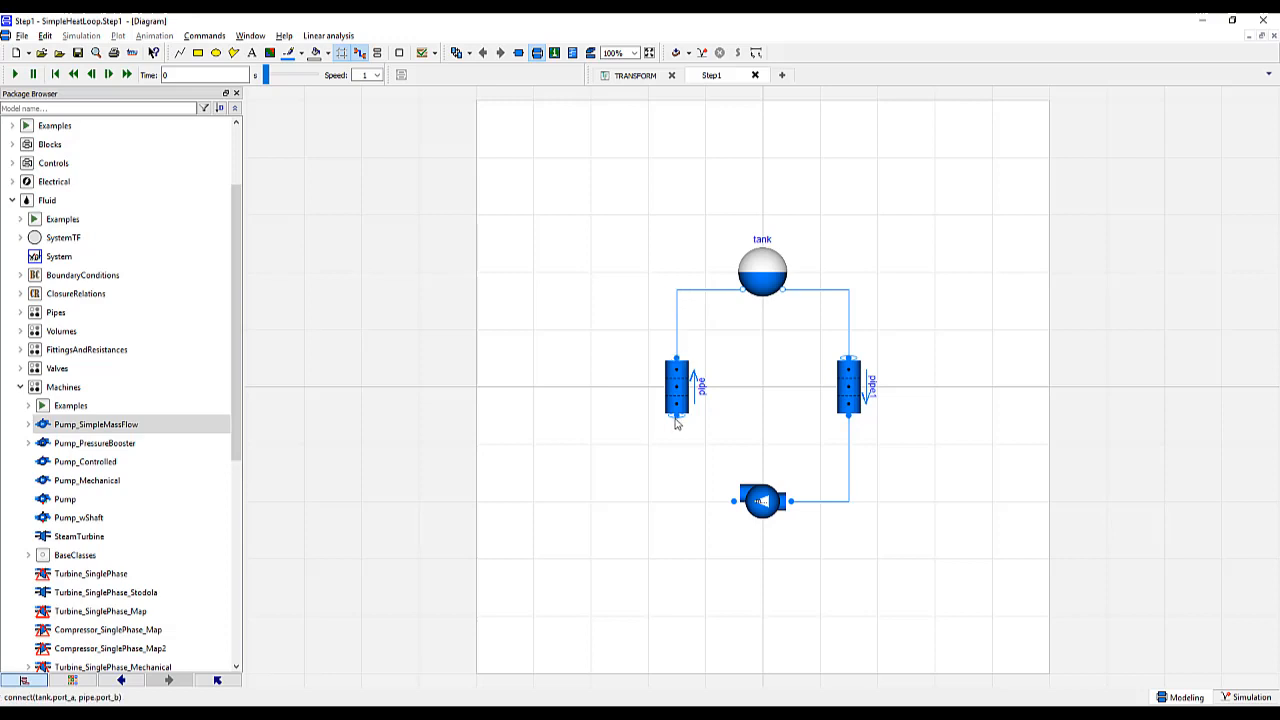
Connect the pump's remaining port to the left pipe to close the loop
left_click(735, 501)
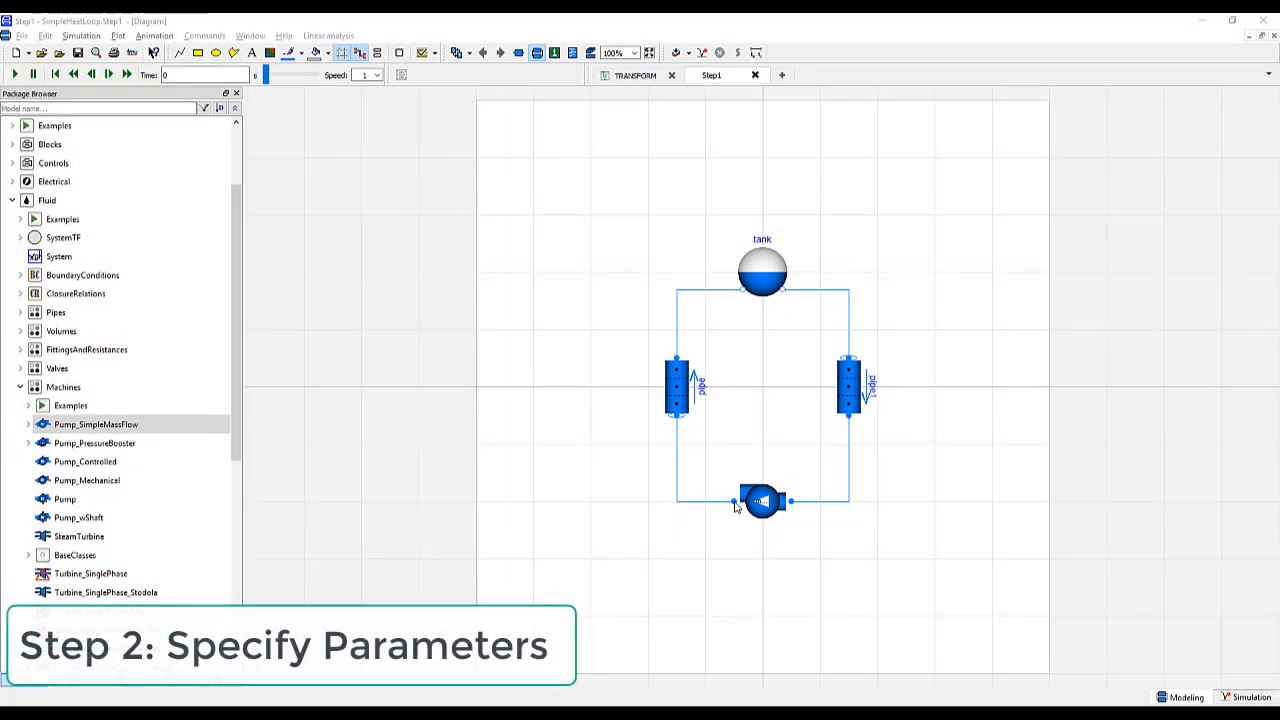
mouse_move(688, 401)
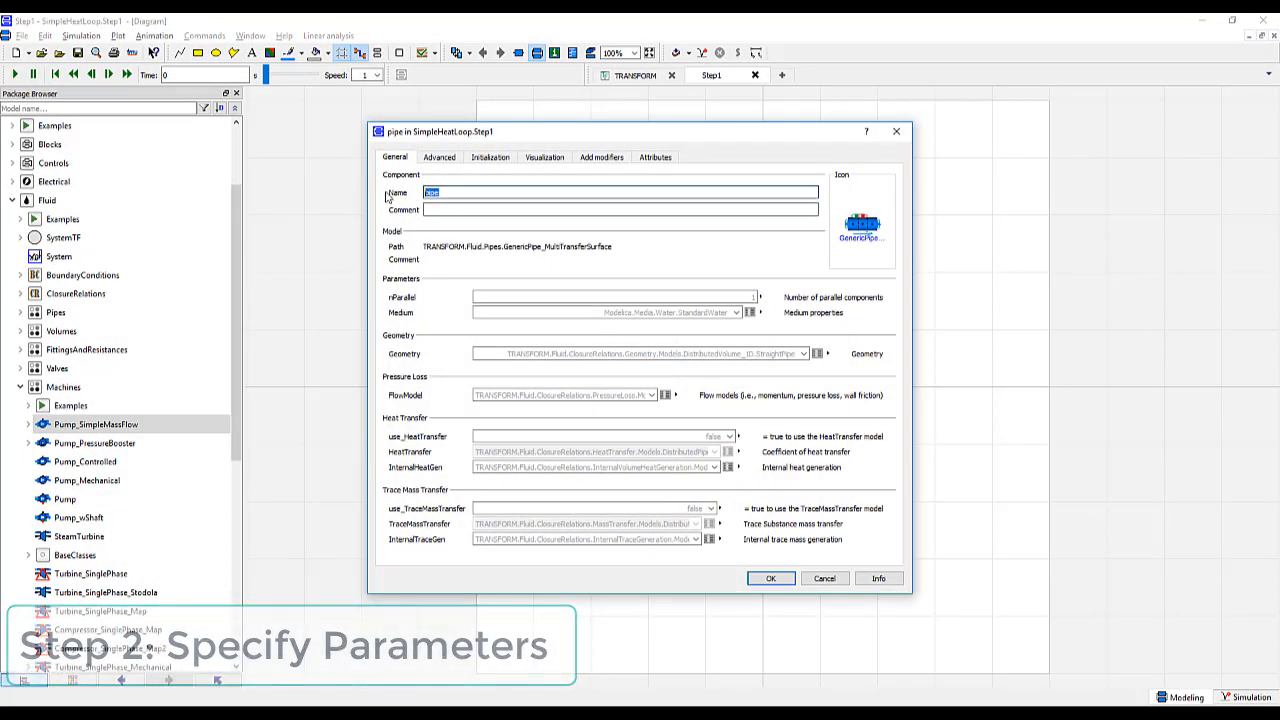
Name the left pipe hotLeg and the right pipe coldLeg
type("hotLeg")
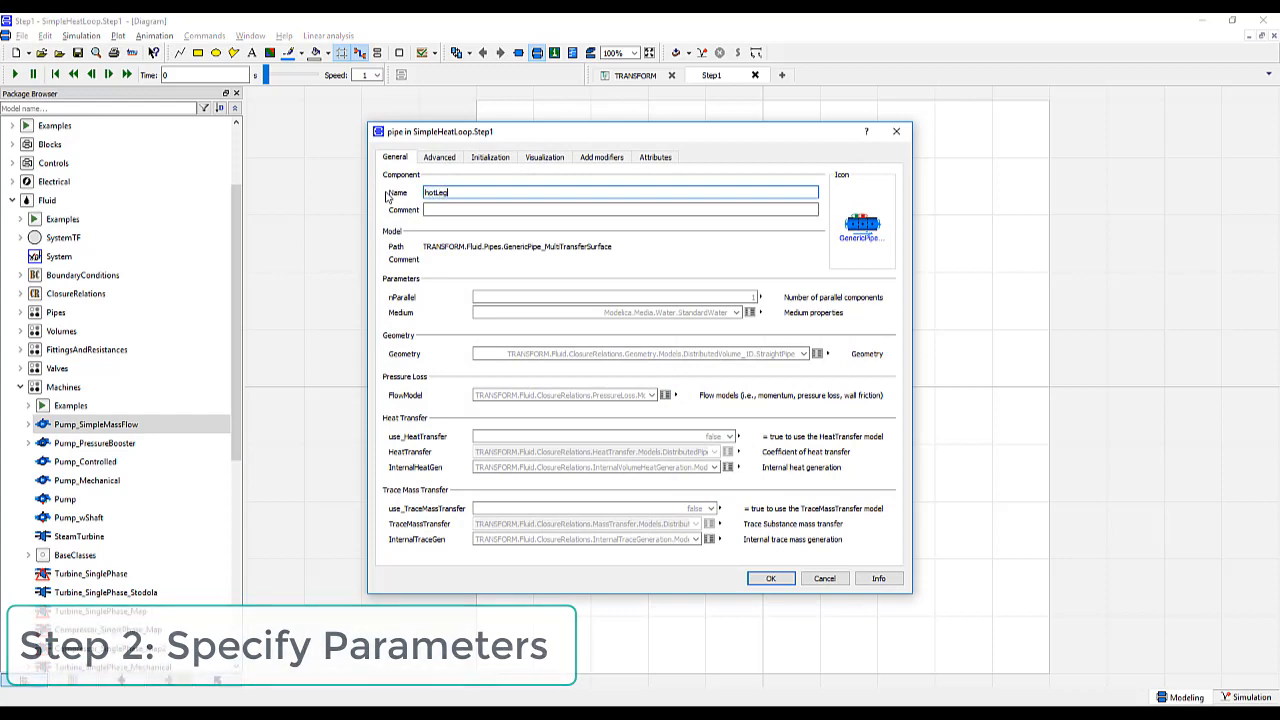
left_click(770, 578)
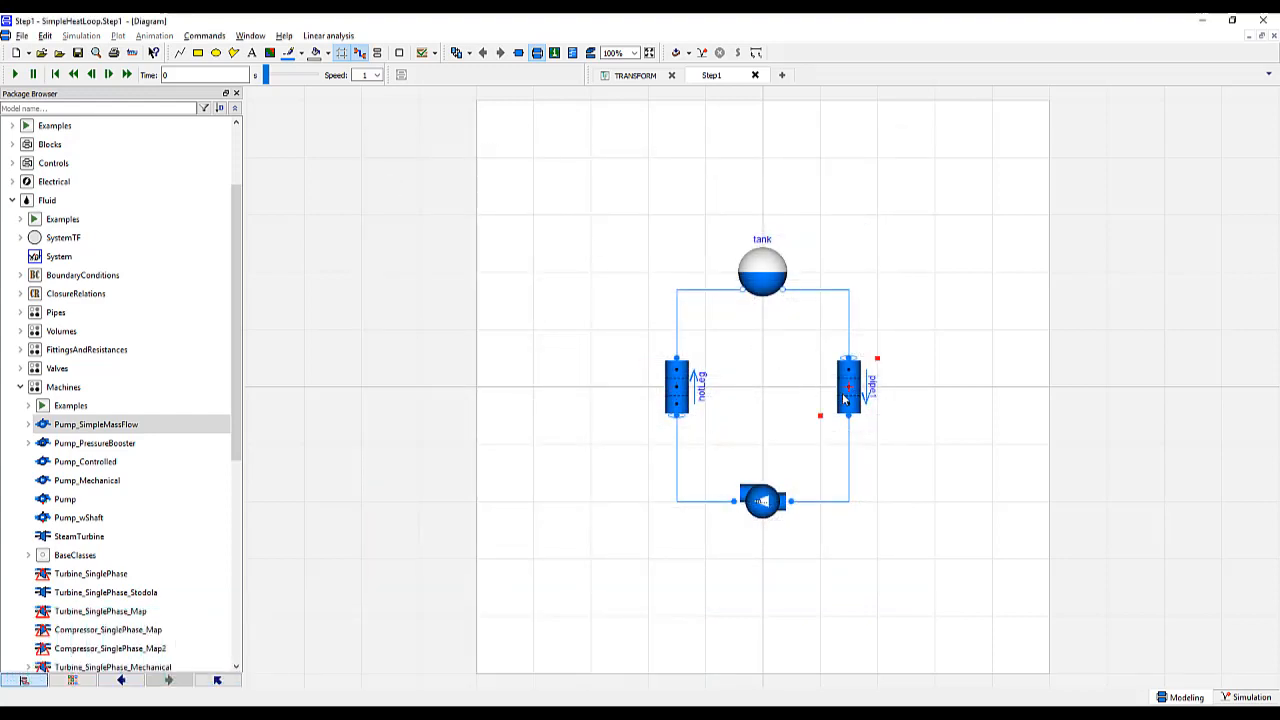
double_click(848, 385)
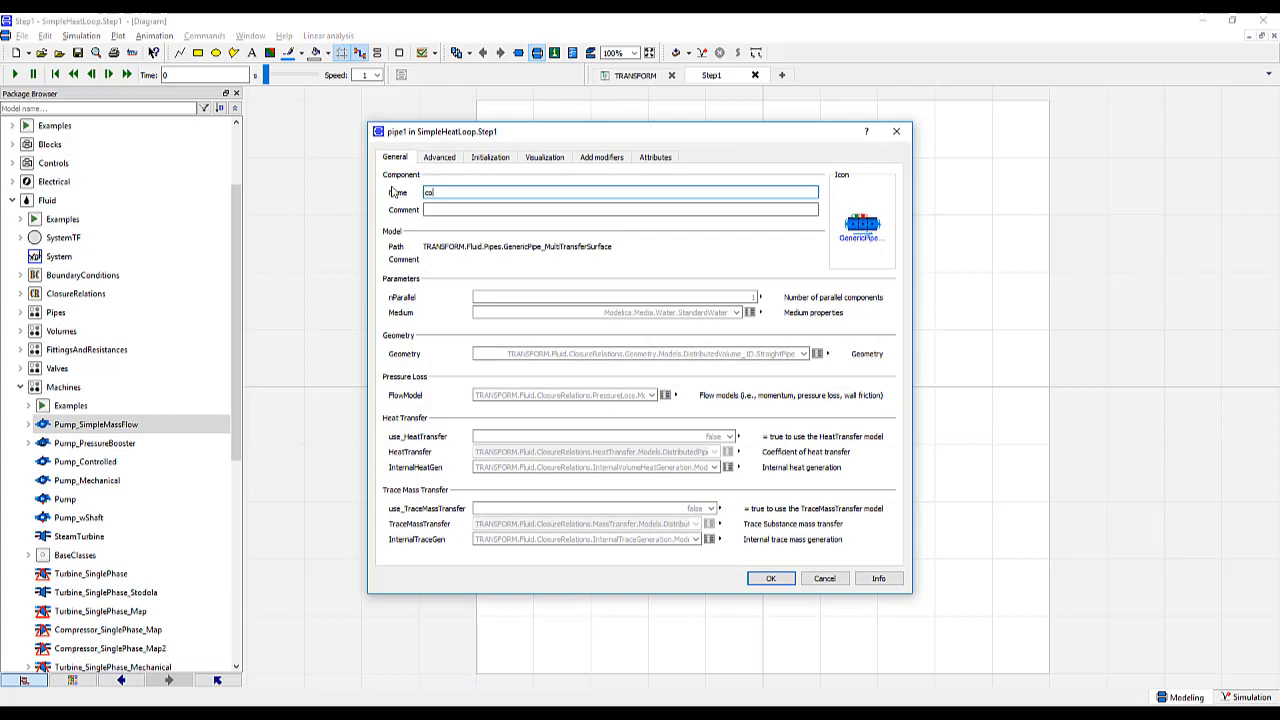
left_click(770, 578)
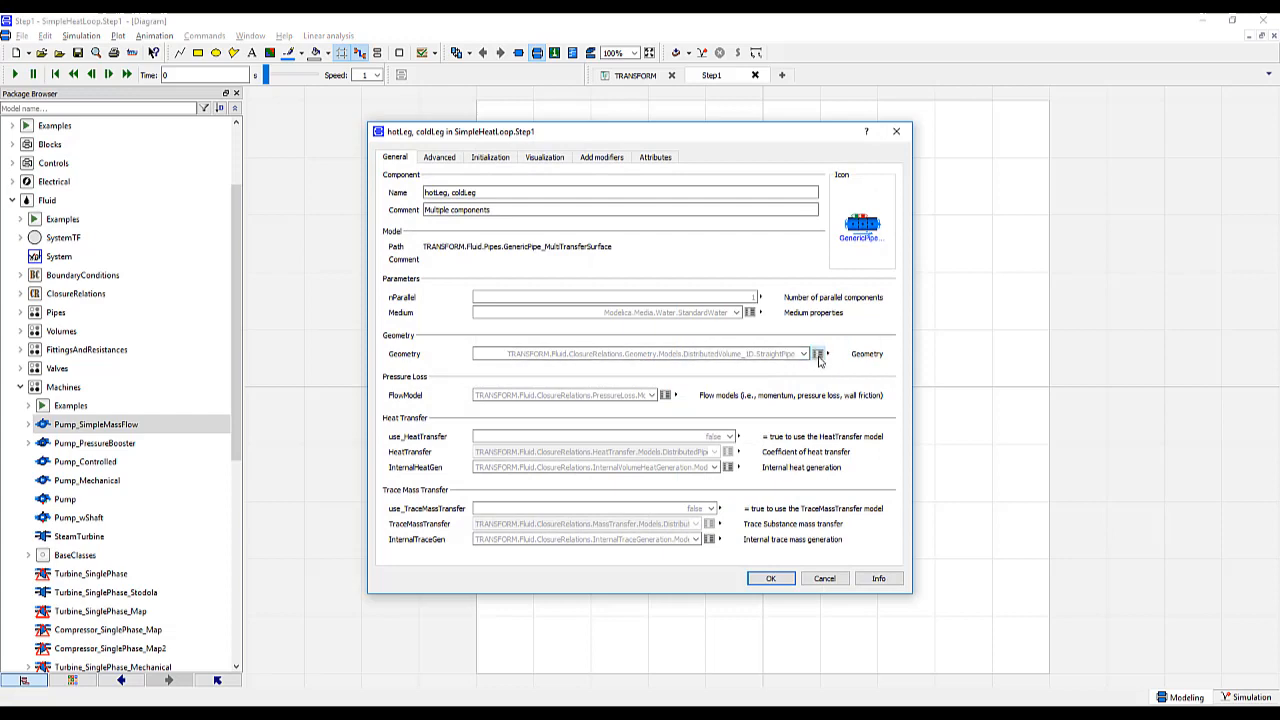
Give both legs 4 volume nodes and a 2*0.0254 m hydraulic dimension
left_click(818, 354)
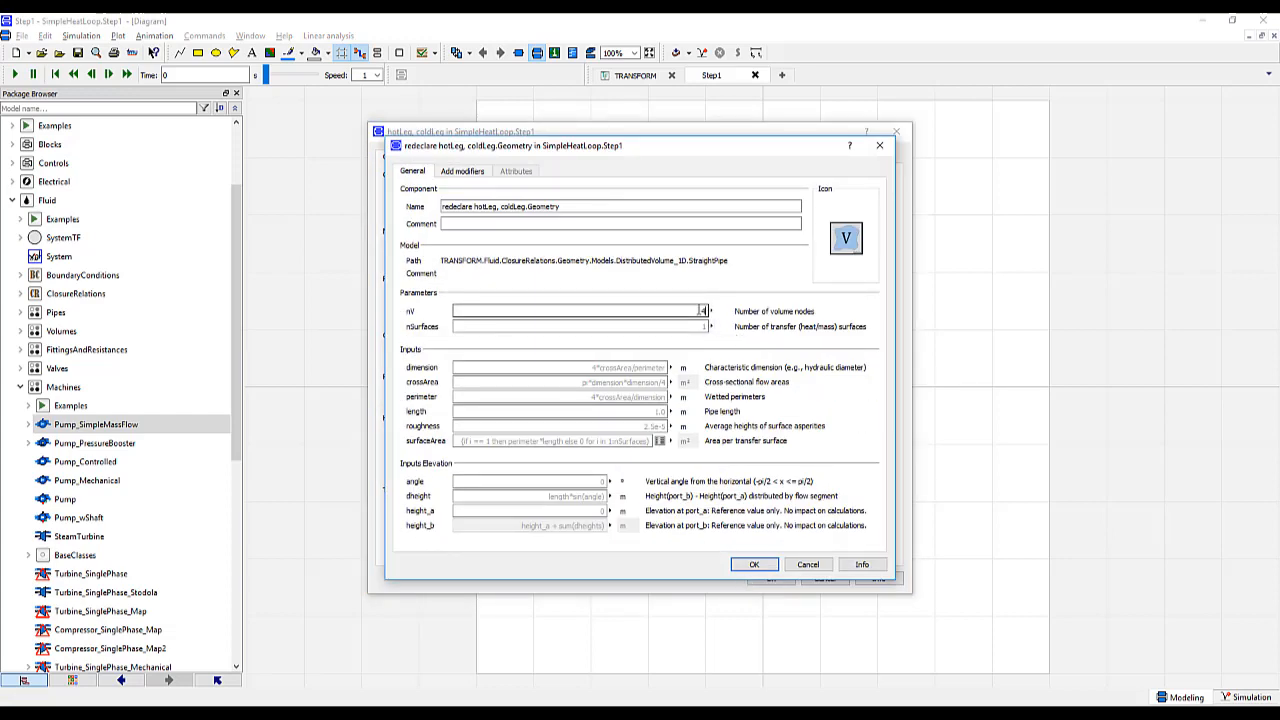
left_click(560, 367)
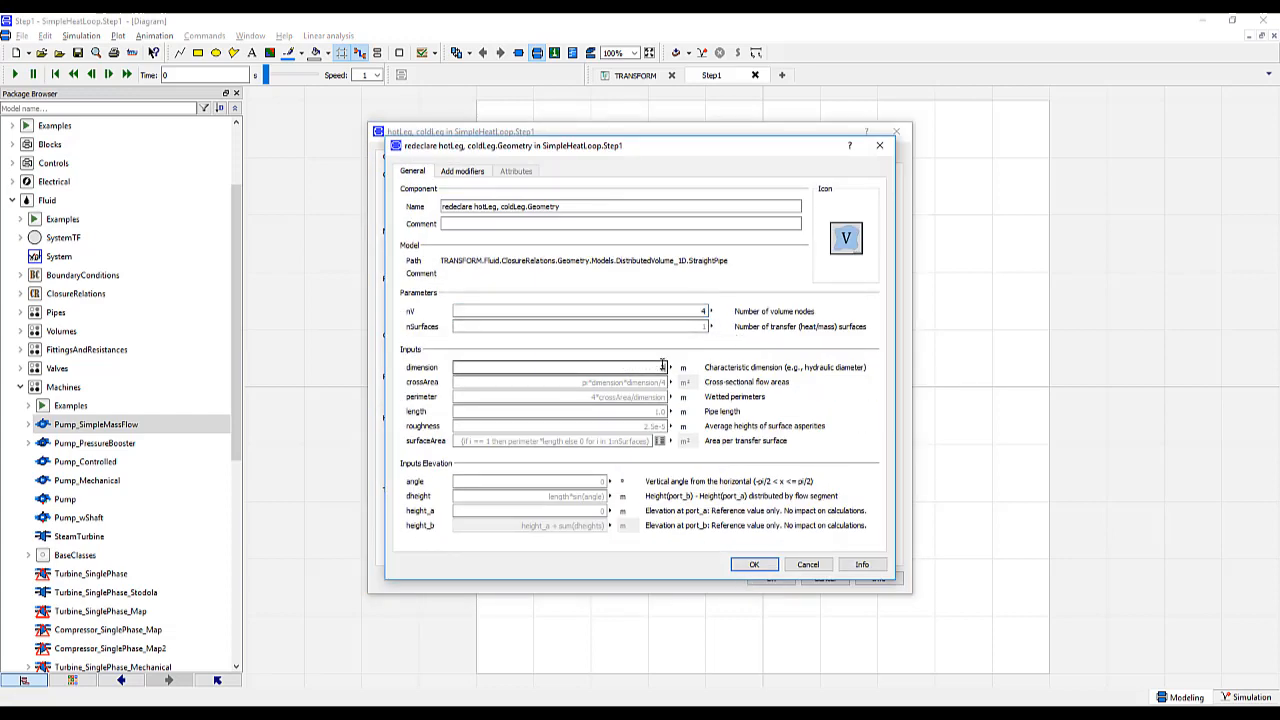
type("2*0.0254")
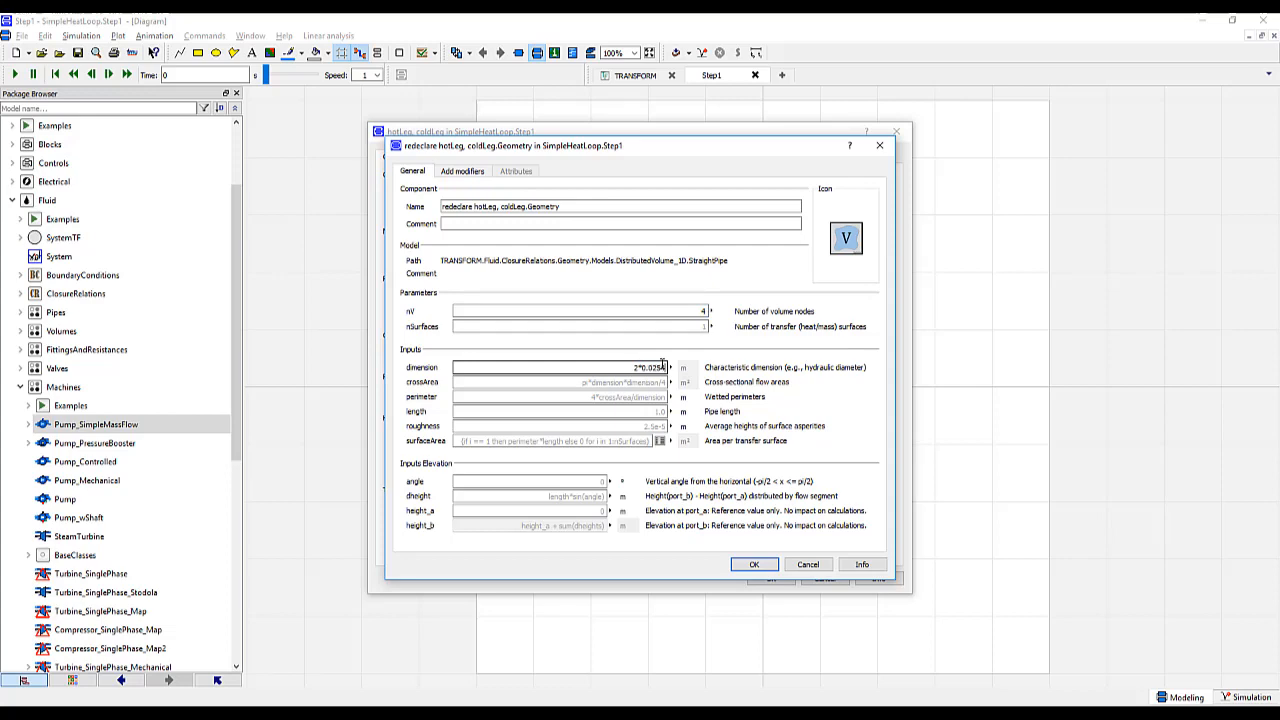
left_click(754, 564)
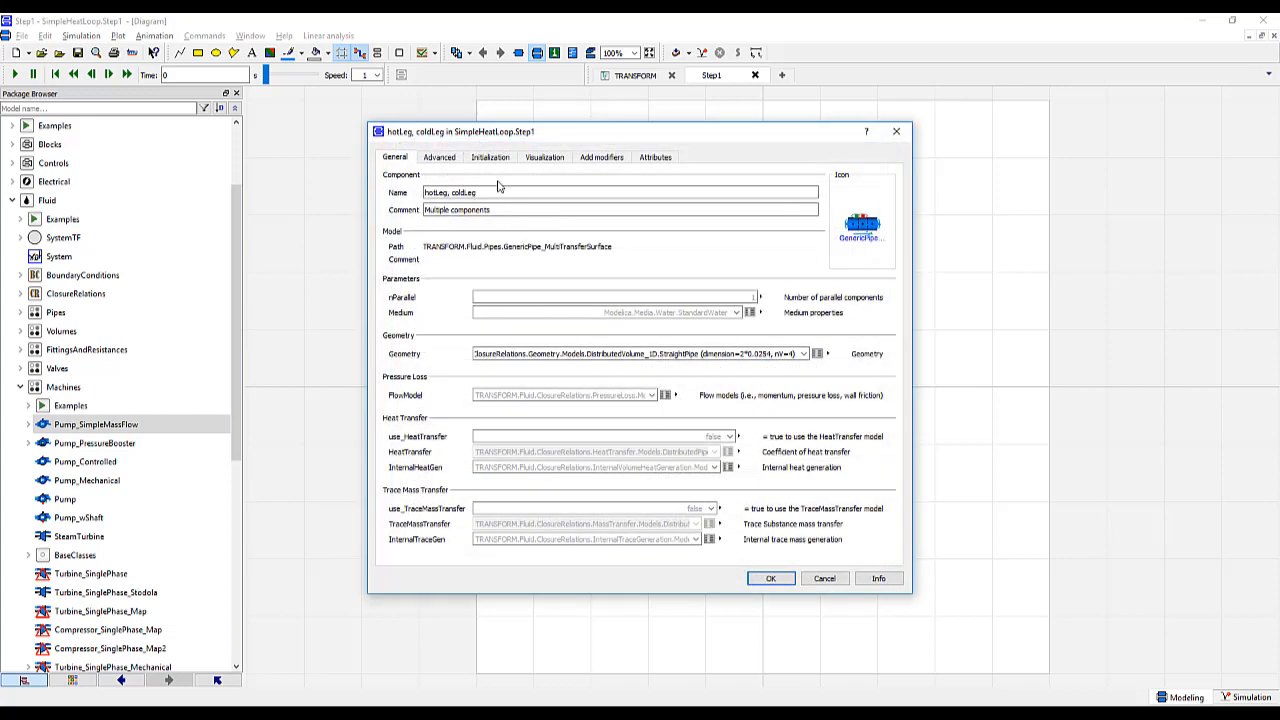
left_click(490, 157)
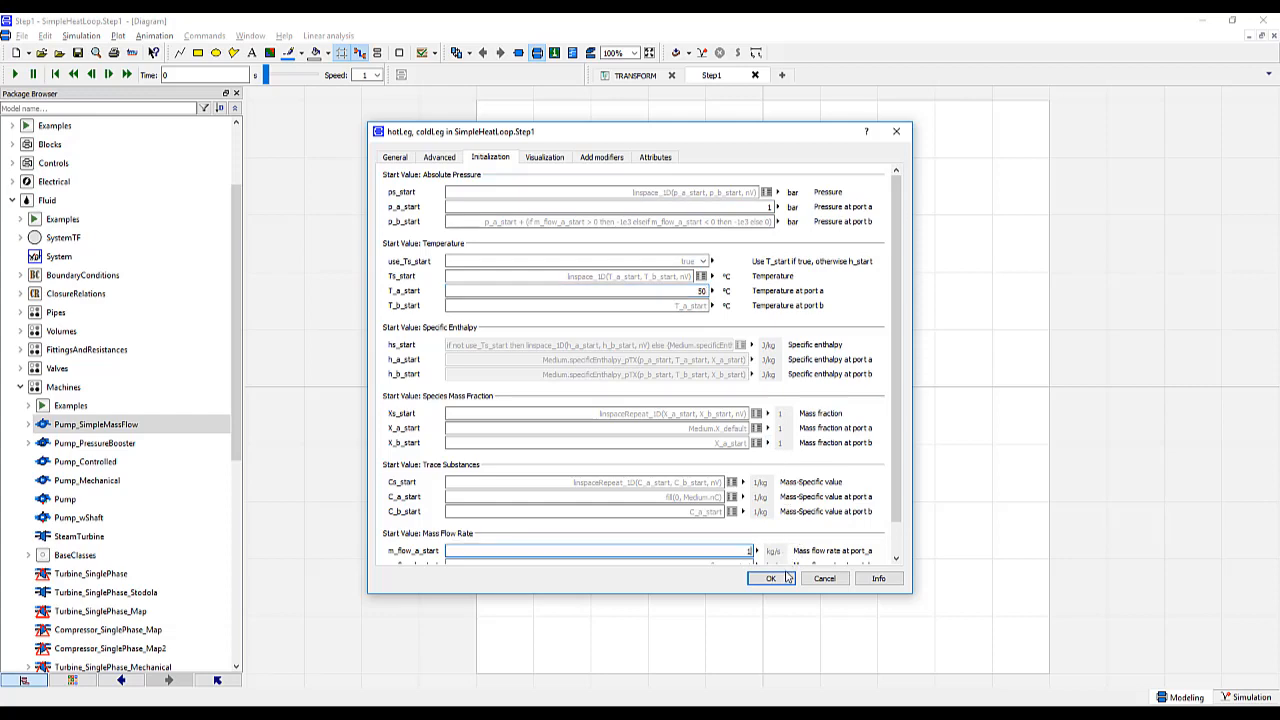
left_click(770, 578)
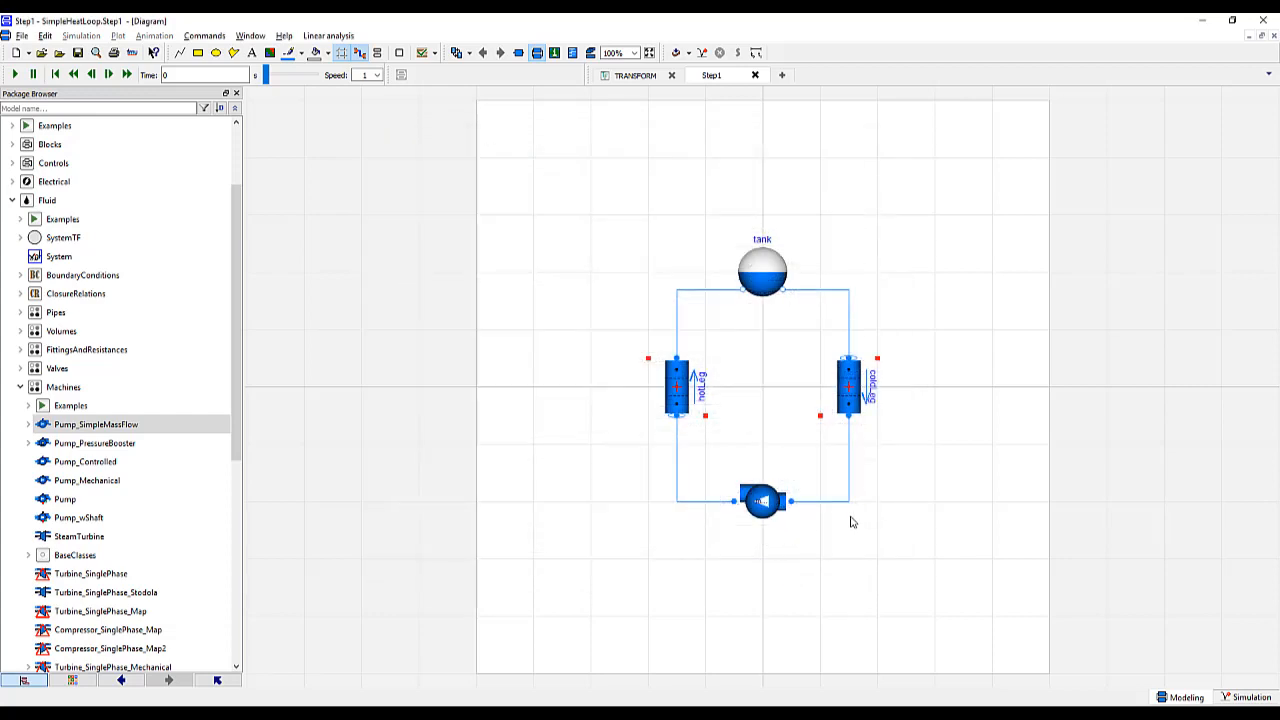
Set exposeState_b to true in the coldLeg pipe's parameters
left_click(853, 529)
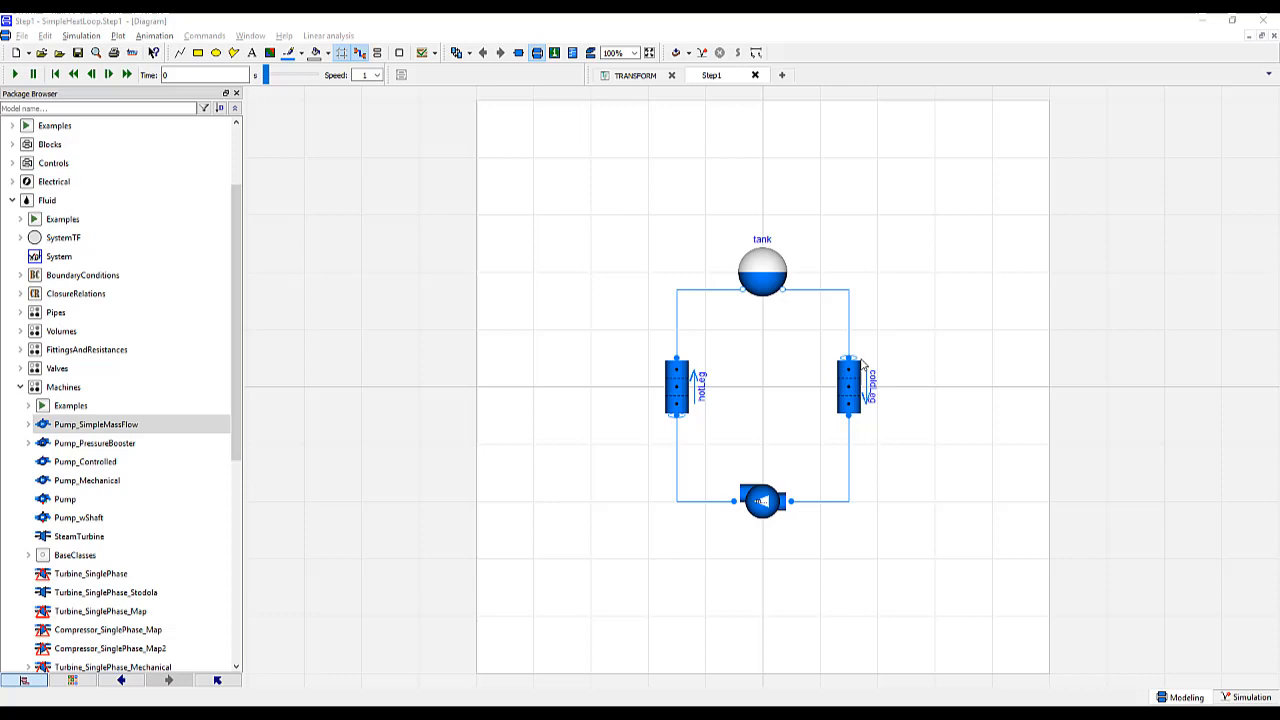
mouse_move(862, 424)
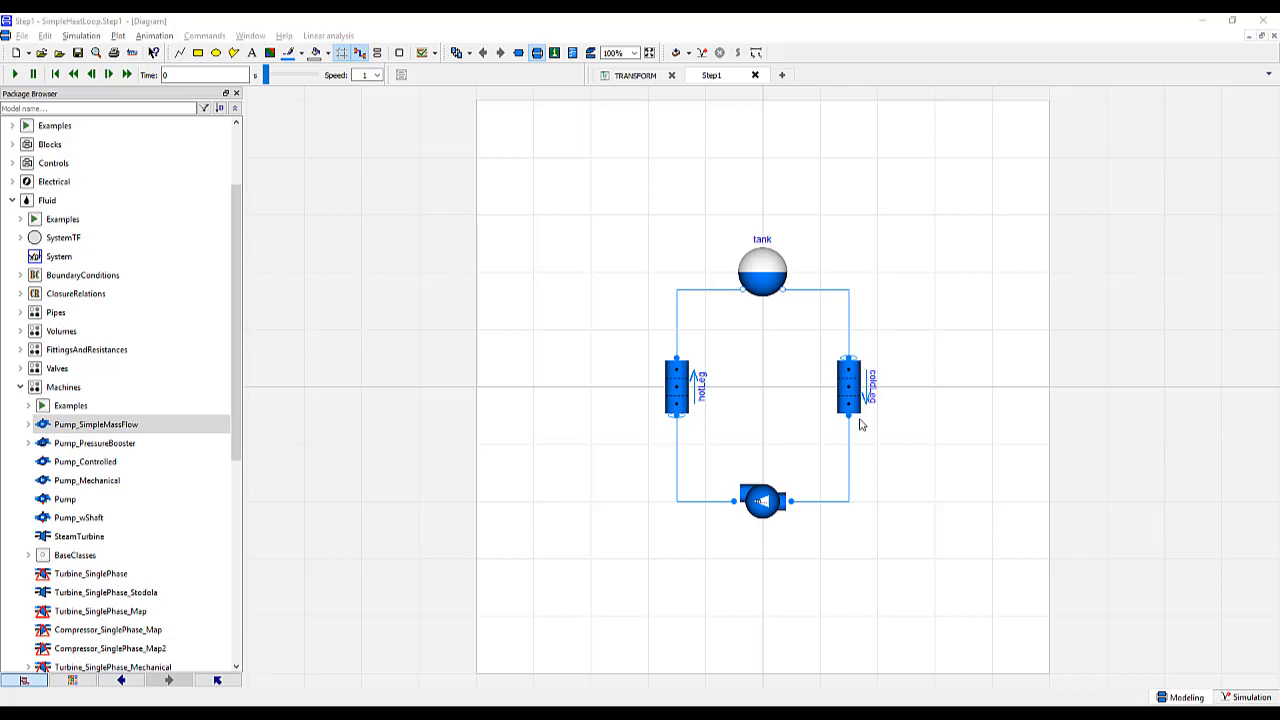
mouse_move(856, 426)
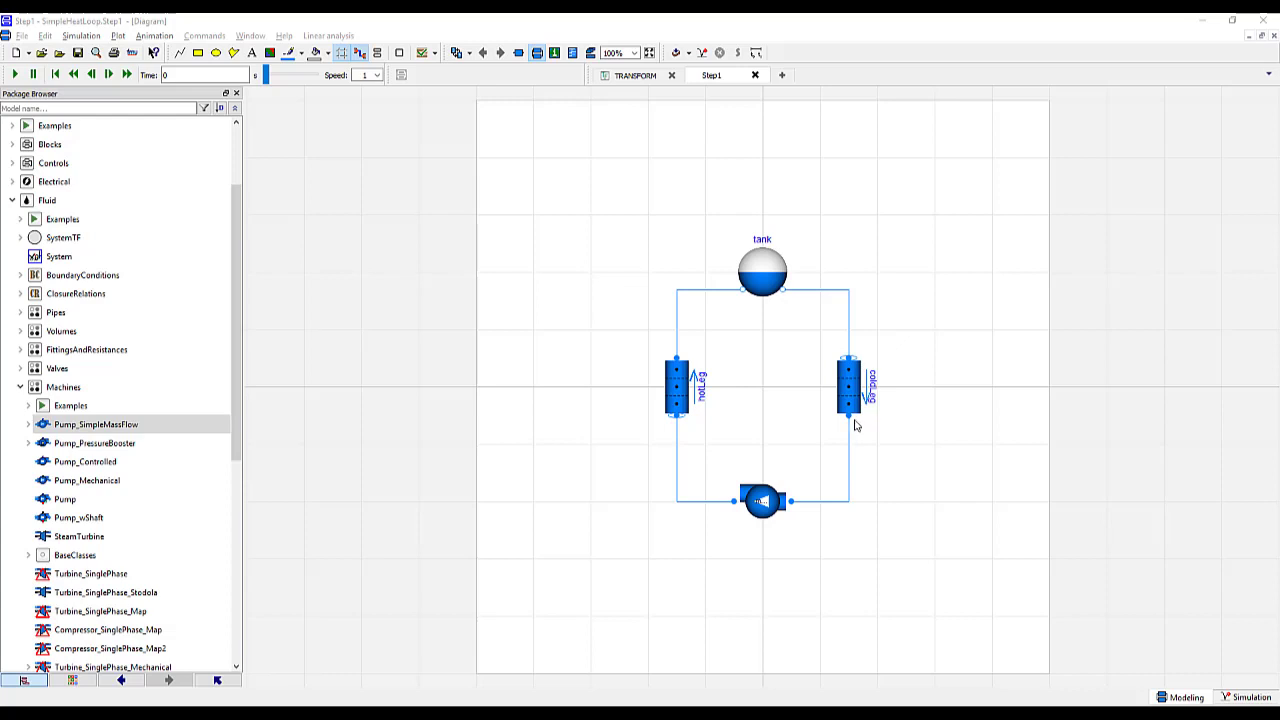
mouse_move(792, 296)
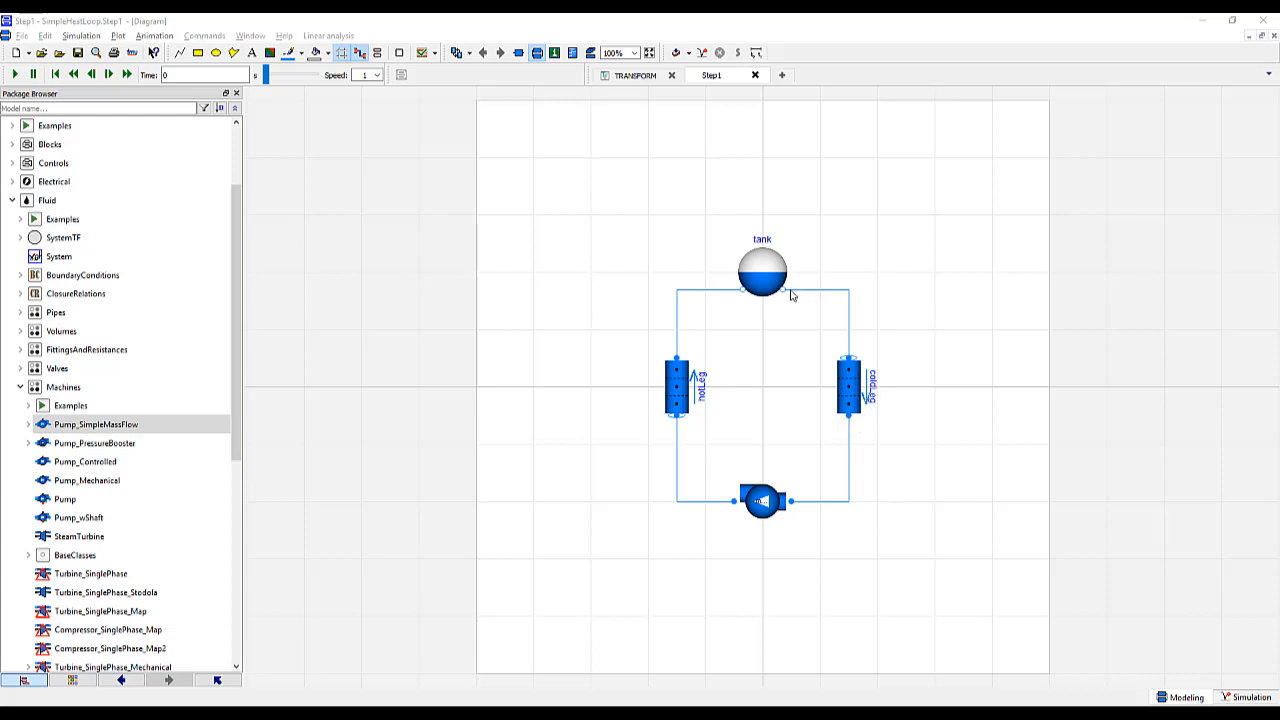
mouse_move(812, 484)
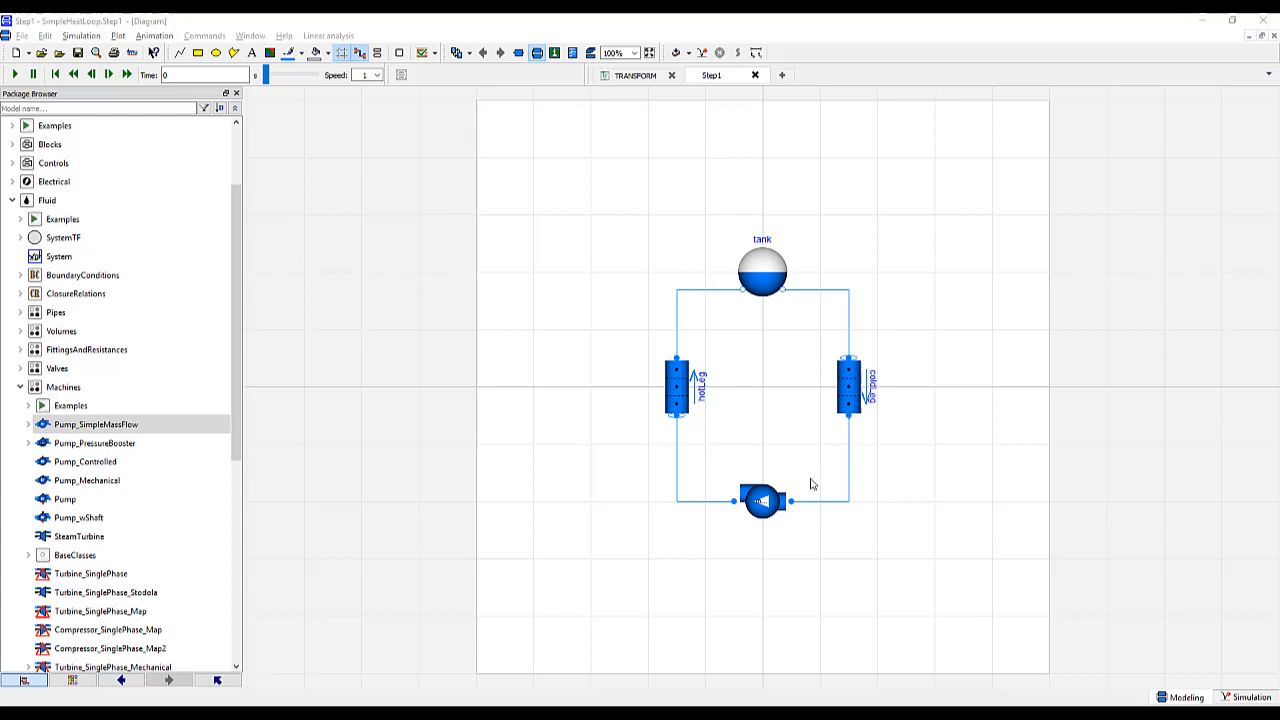
mouse_move(855, 395)
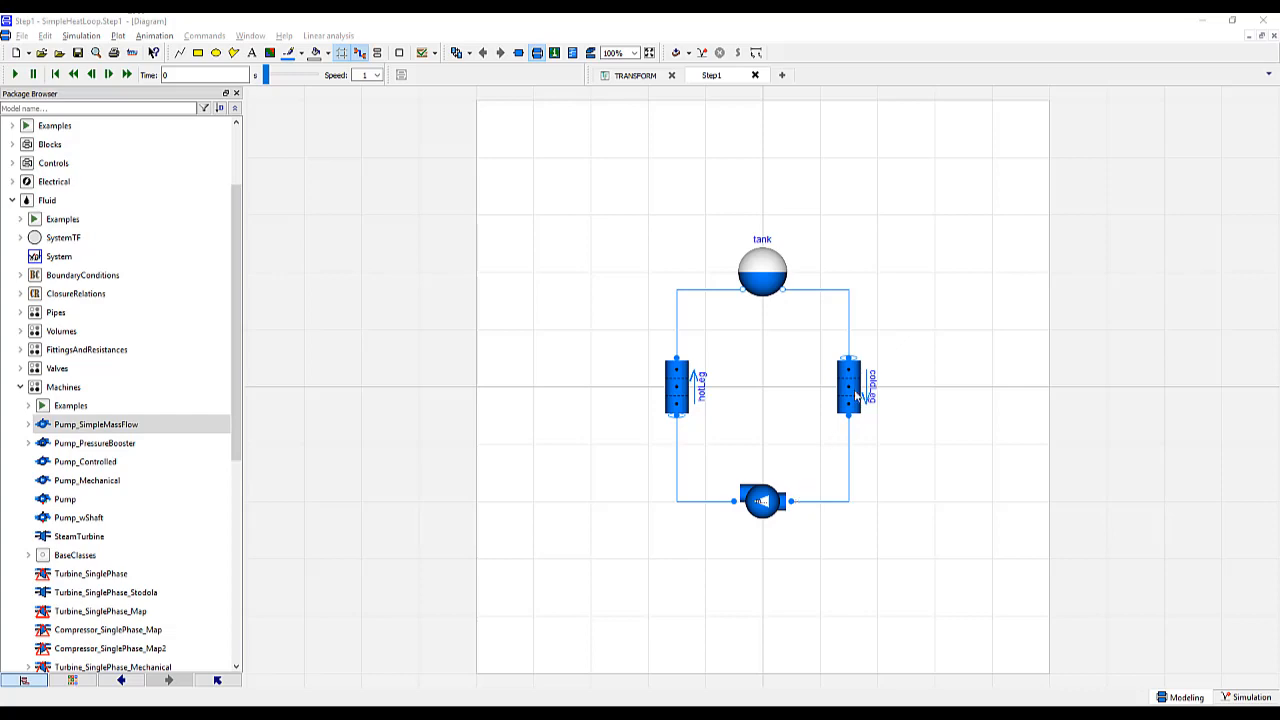
left_click(848, 388)
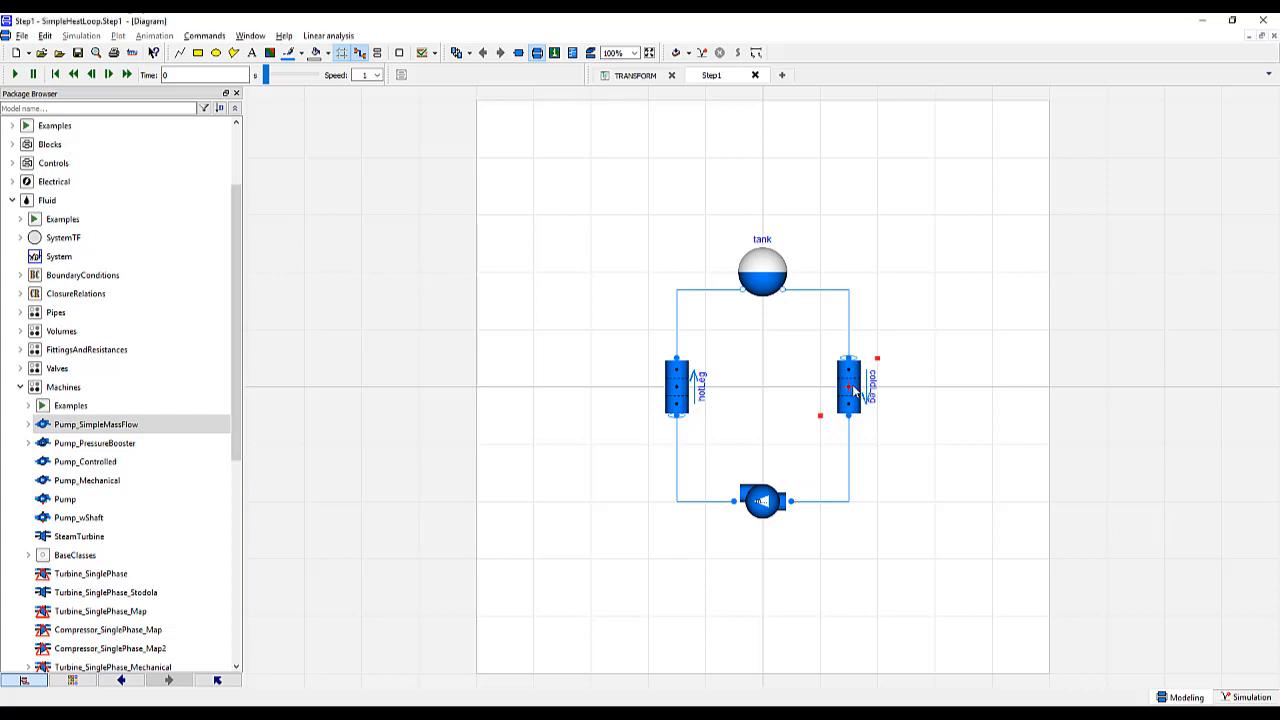
double_click(849, 388)
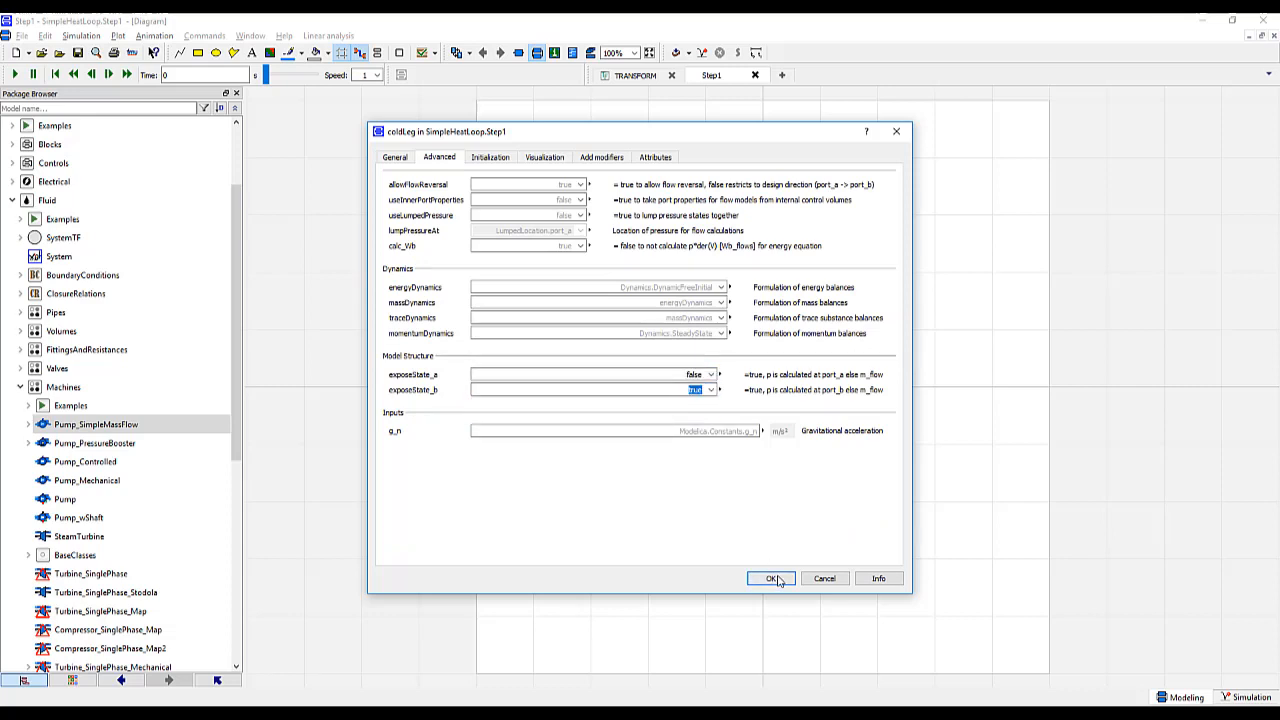
left_click(771, 578)
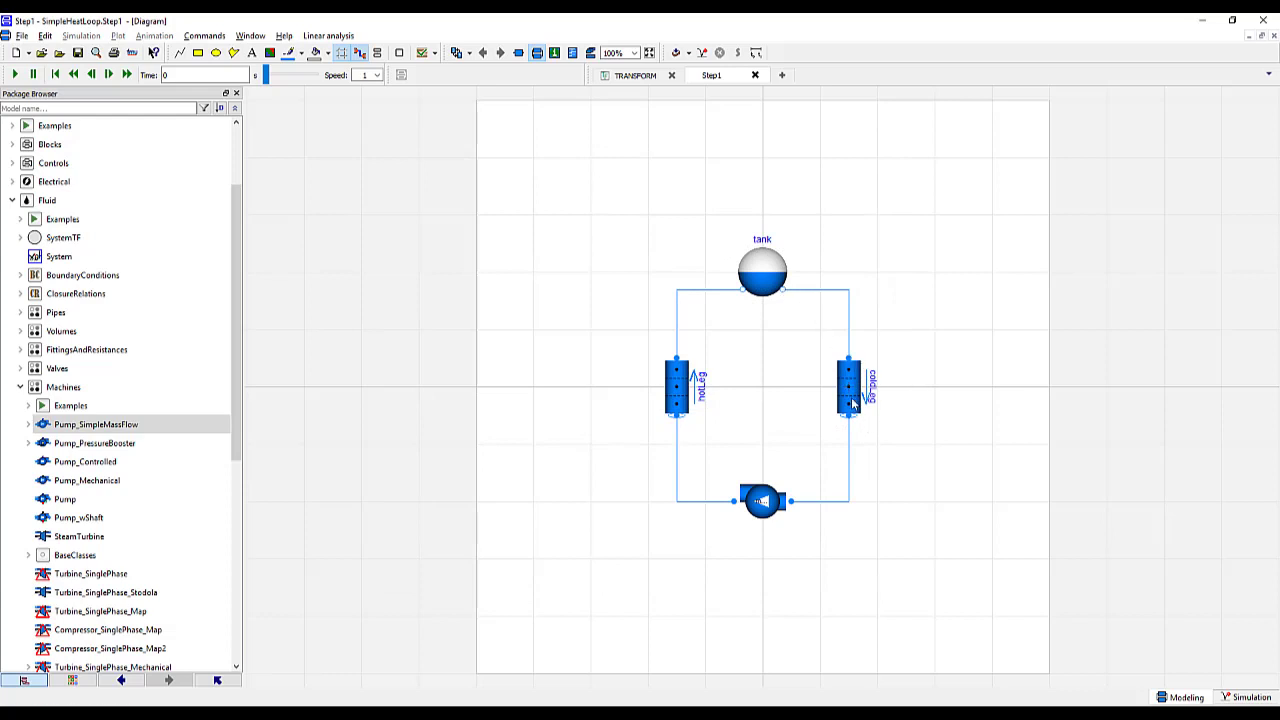
mouse_move(1227, 581)
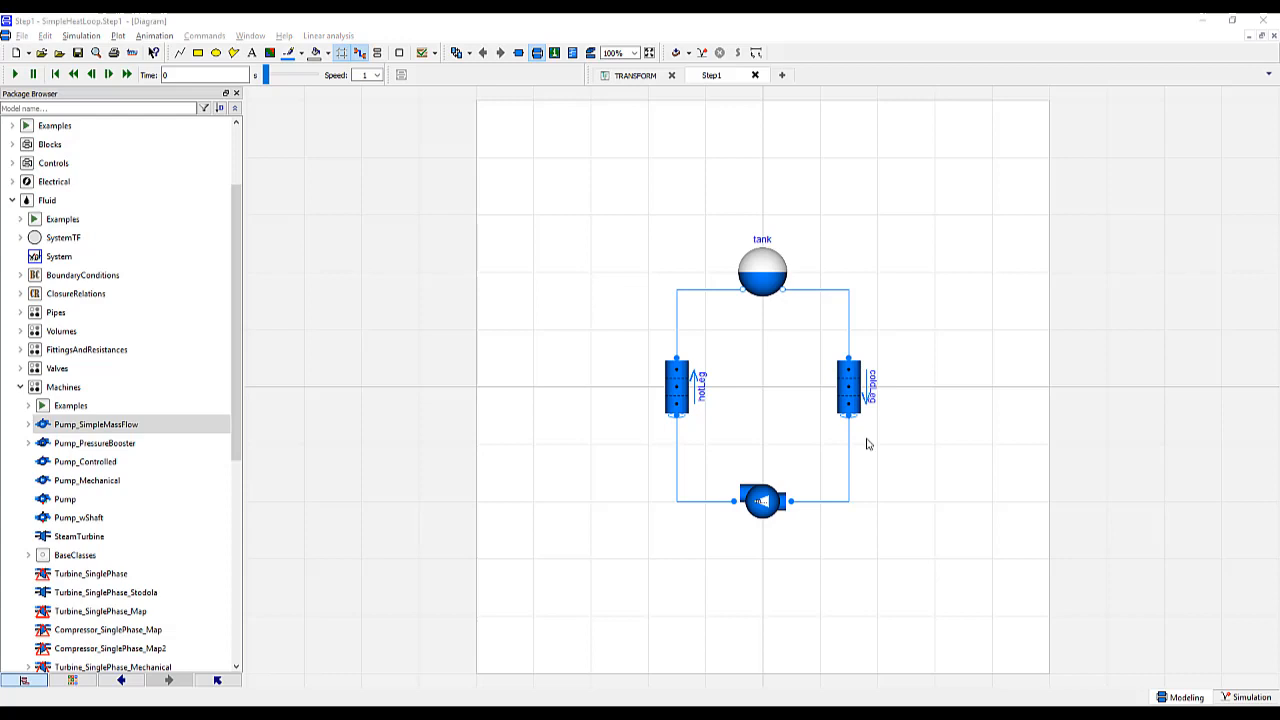
Set the tank area A to Modelica.Constants.pi*(1/2*12*0.0254)^2
double_click(762, 270)
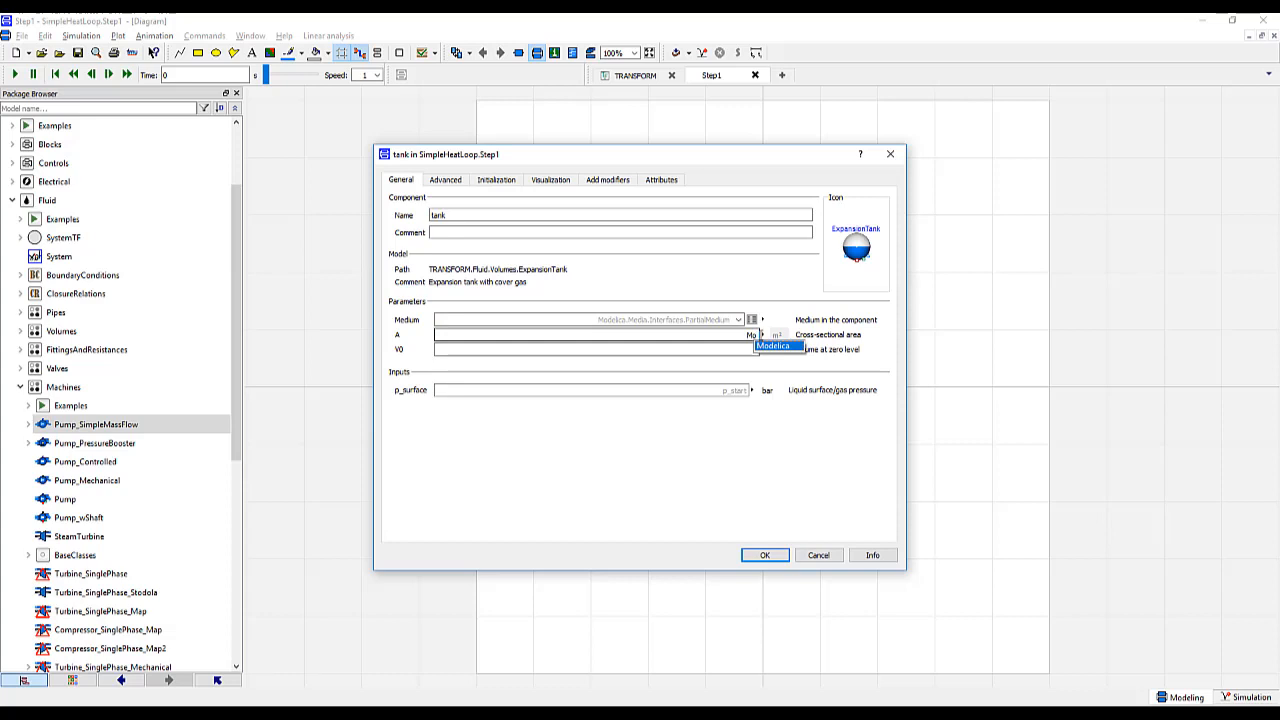
left_click(798, 334)
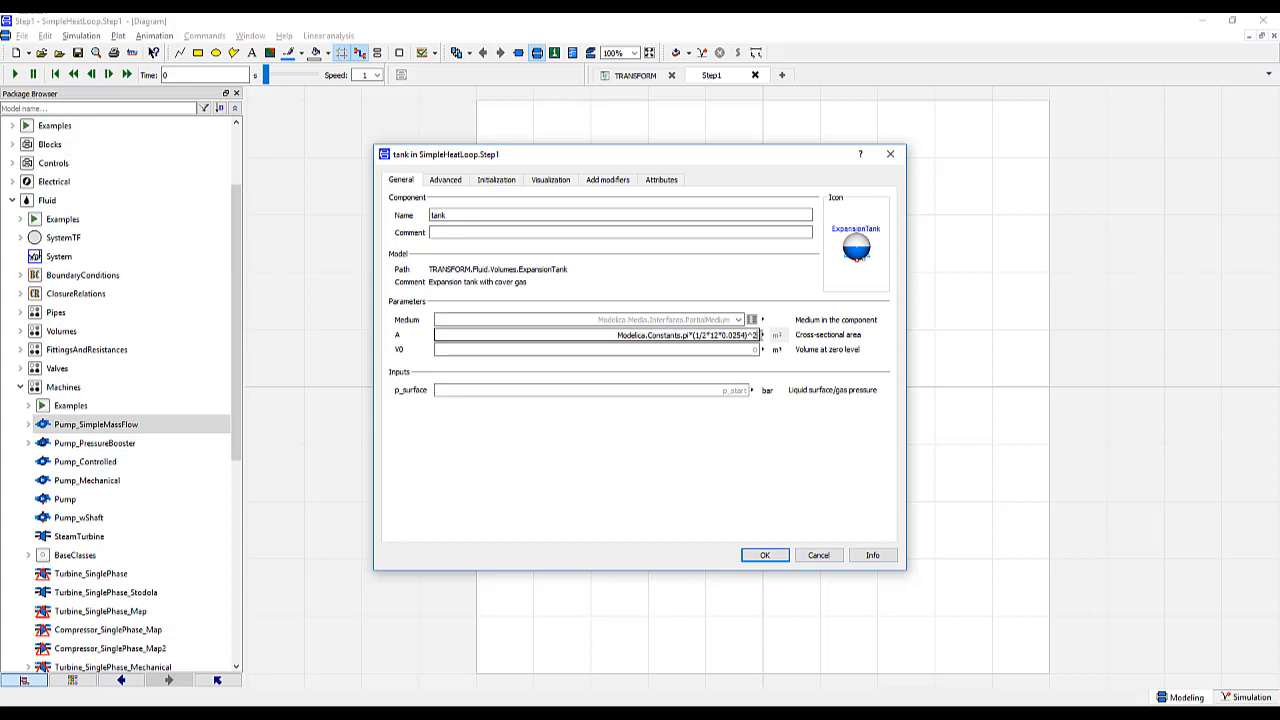
double_click(655, 335)
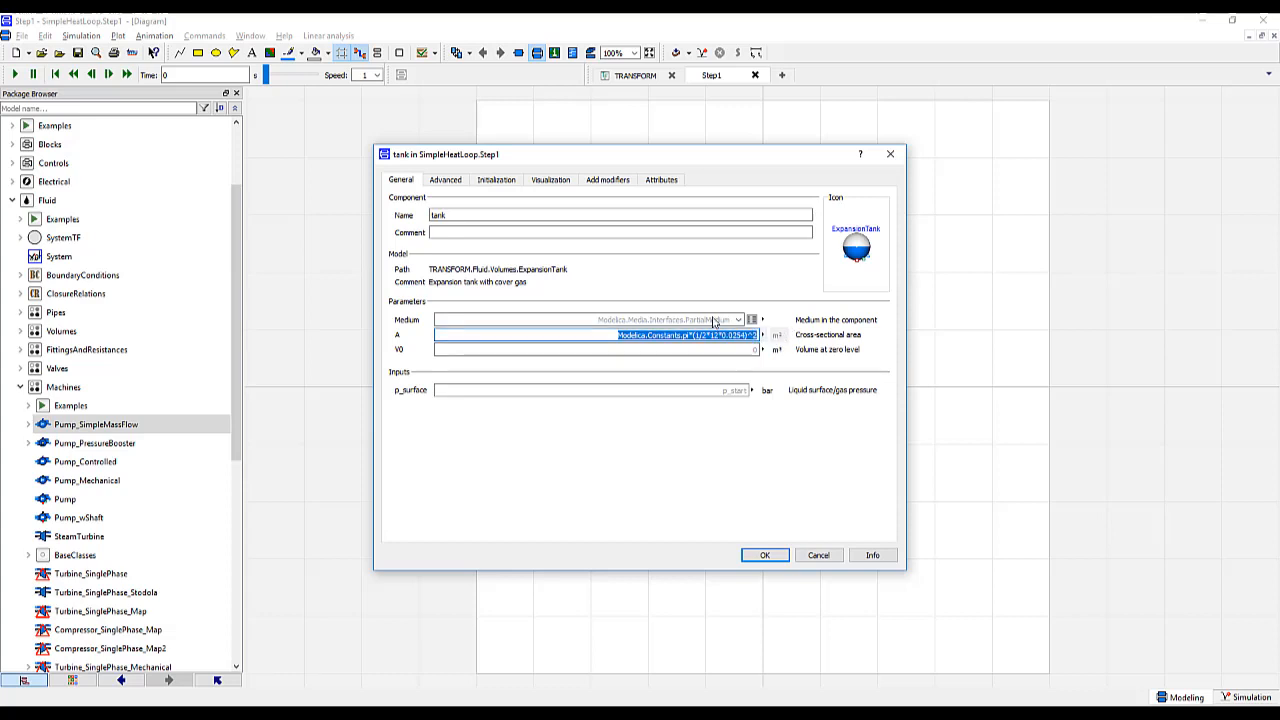
Set tank h_start to tank.Medium.specificEnthalpy_pT(tank.p_start,50+273.15)
left_click(496, 179)
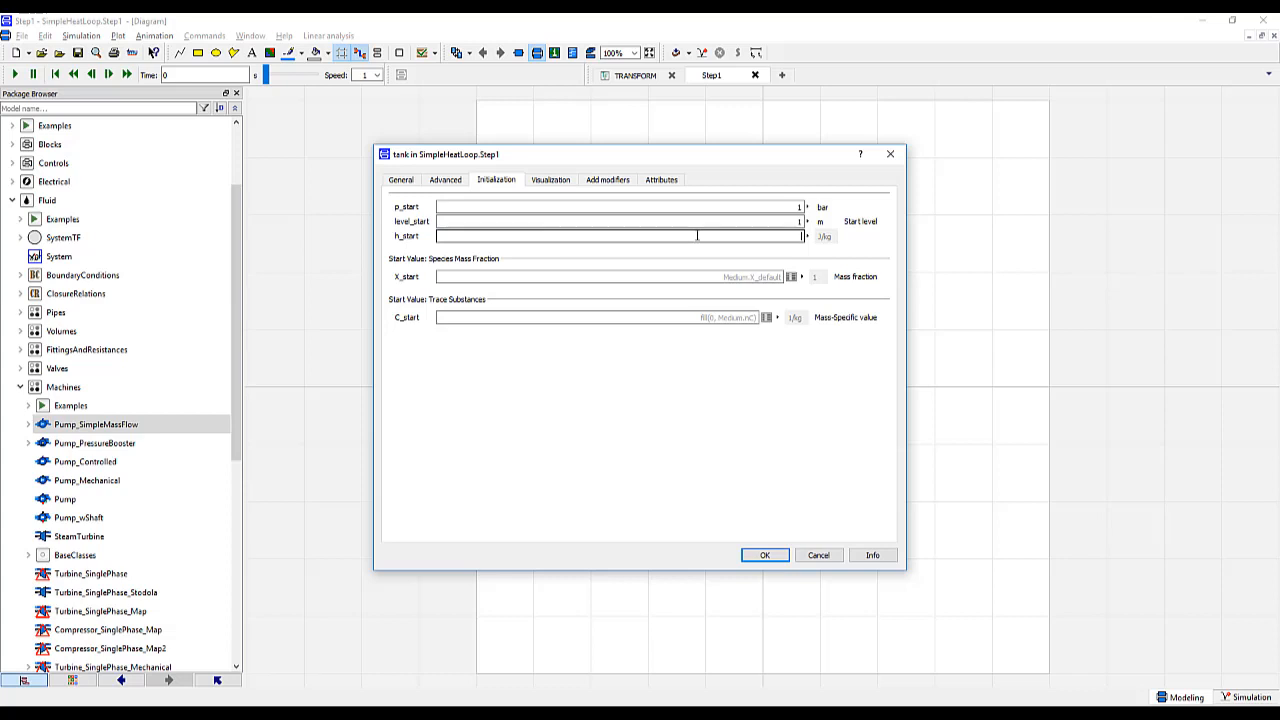
type("tank.")
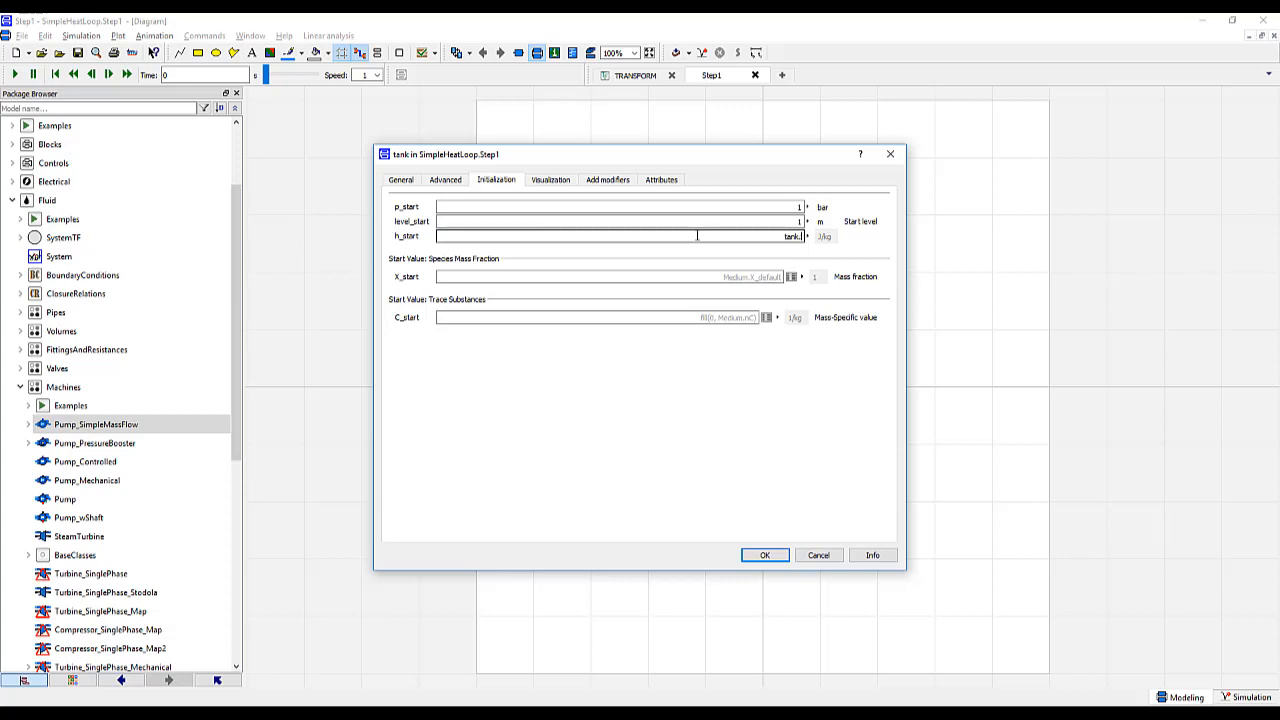
left_click(806, 236)
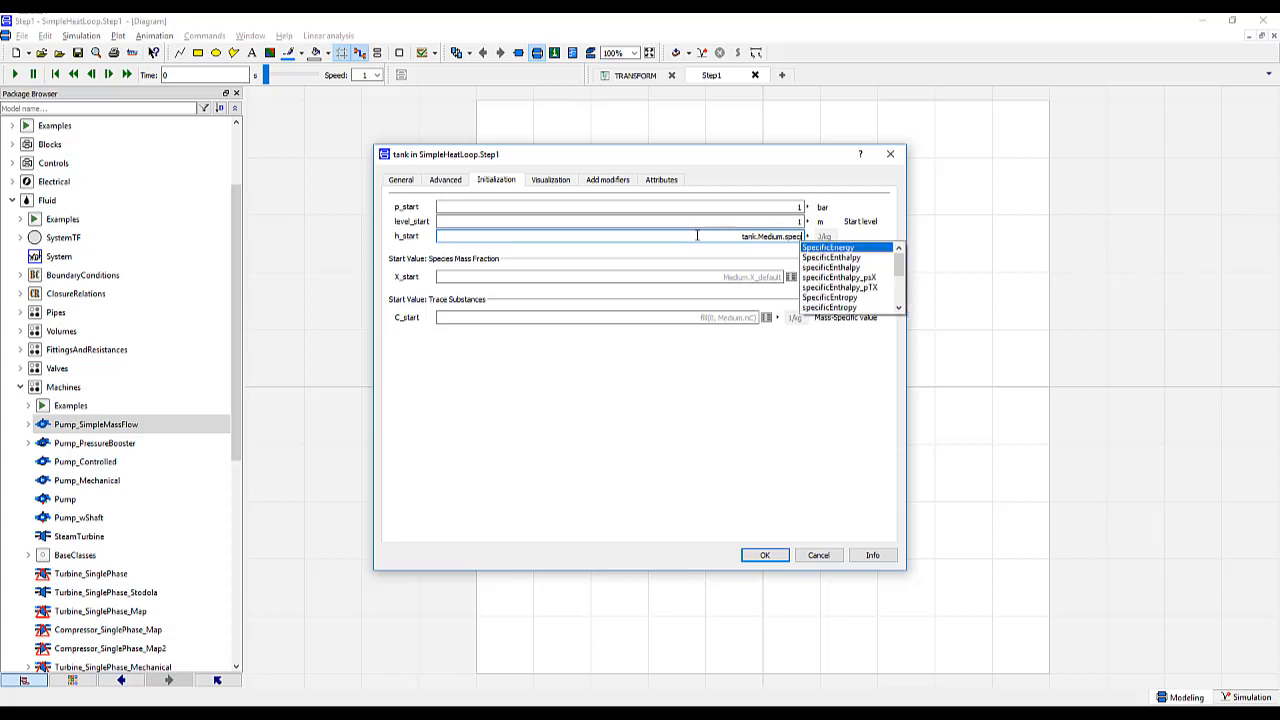
mouse_move(840, 288)
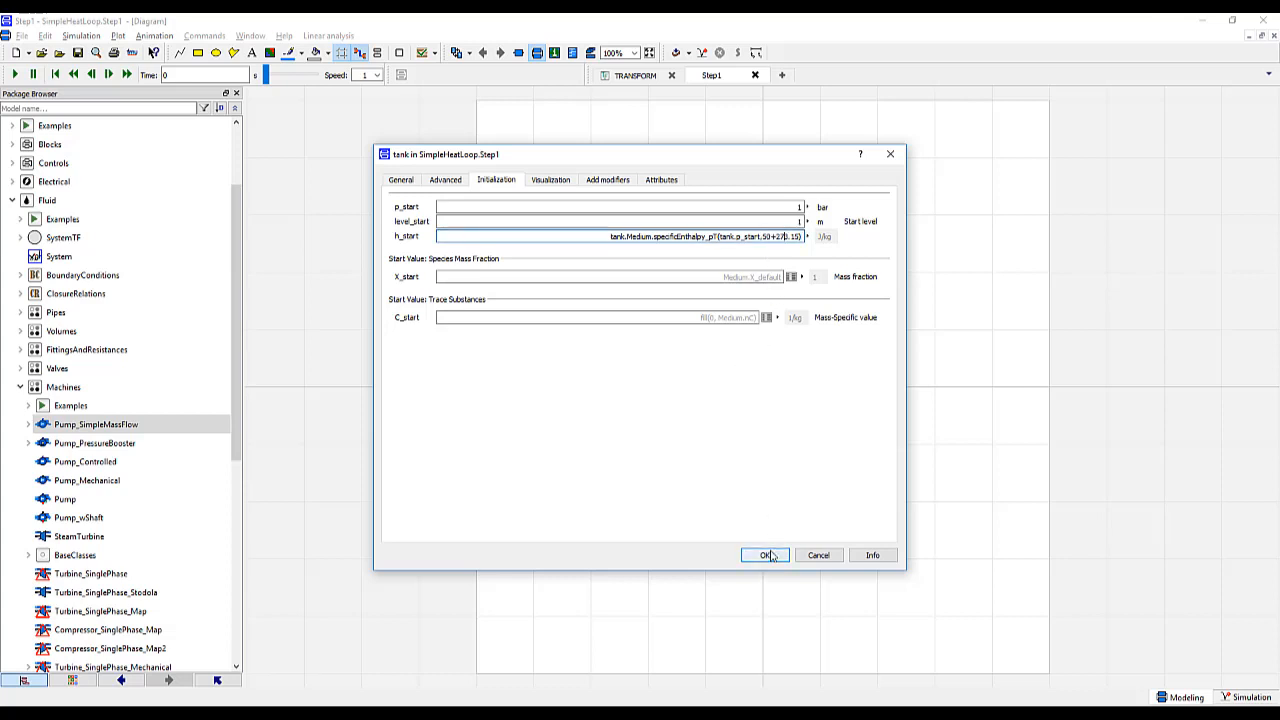
left_click(765, 555)
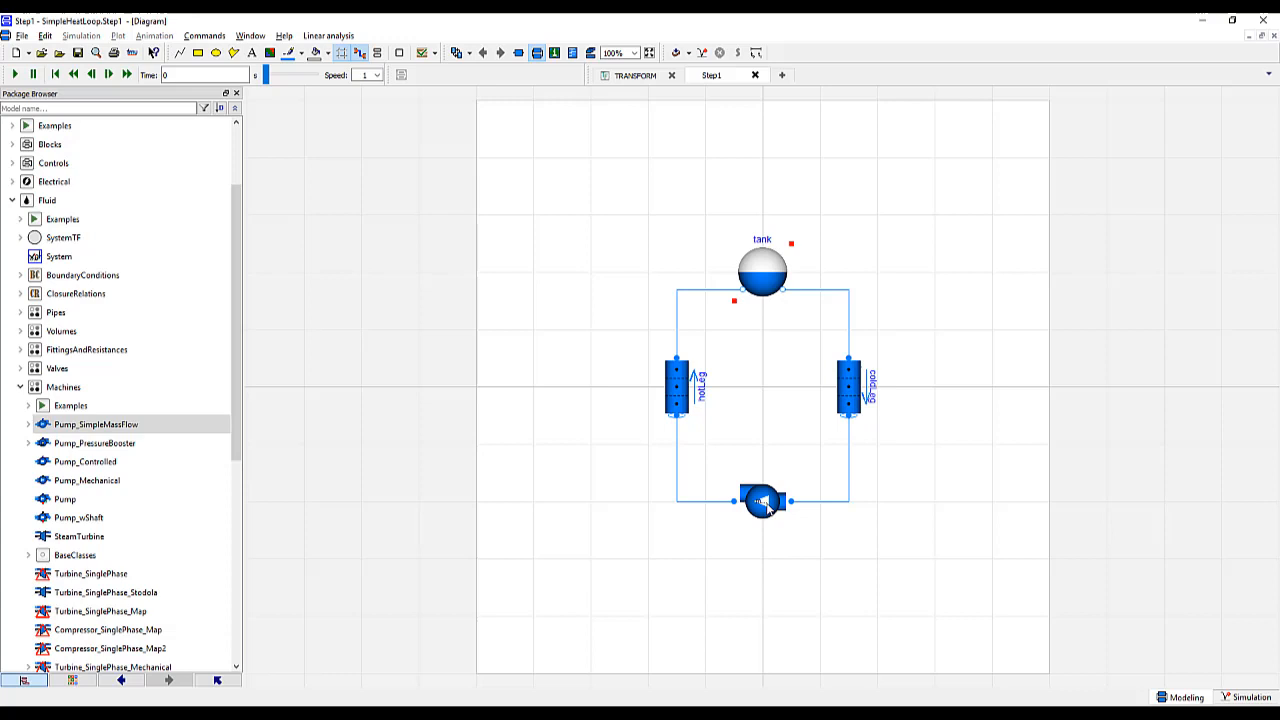
Set the pump's nominal mass flow rate, then give all components IF97 water
double_click(762, 502)
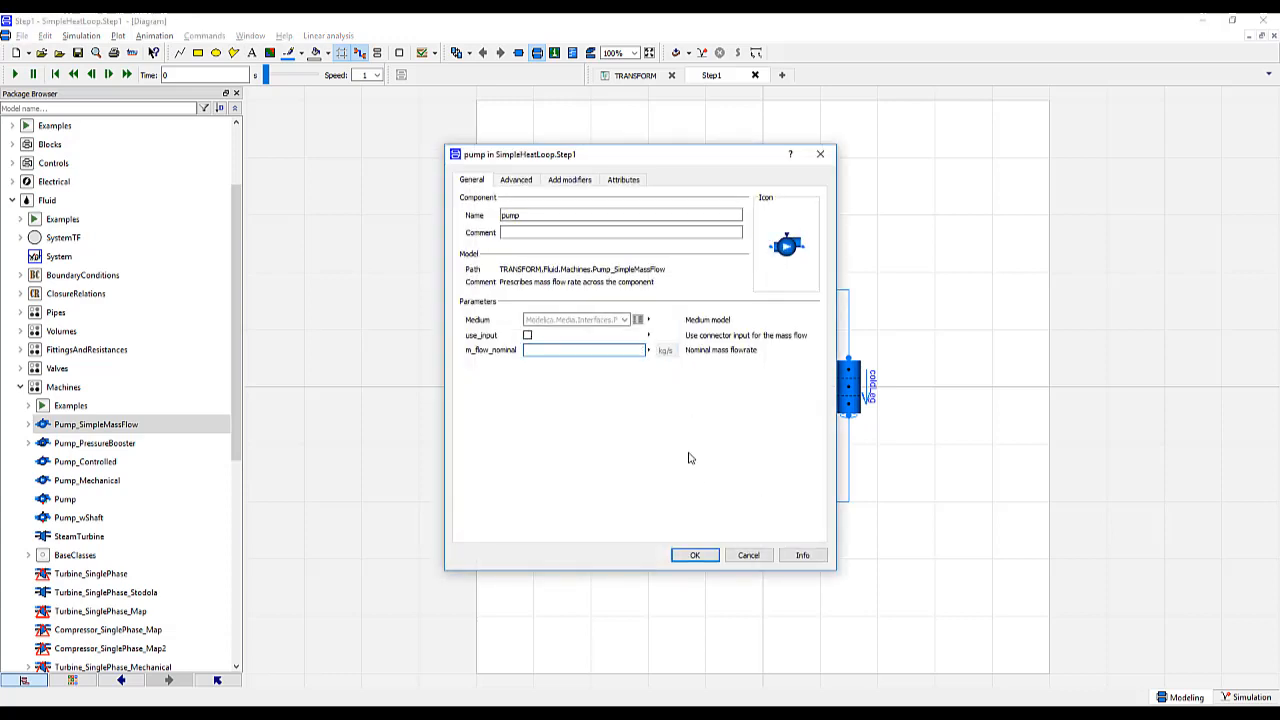
mouse_move(695, 555)
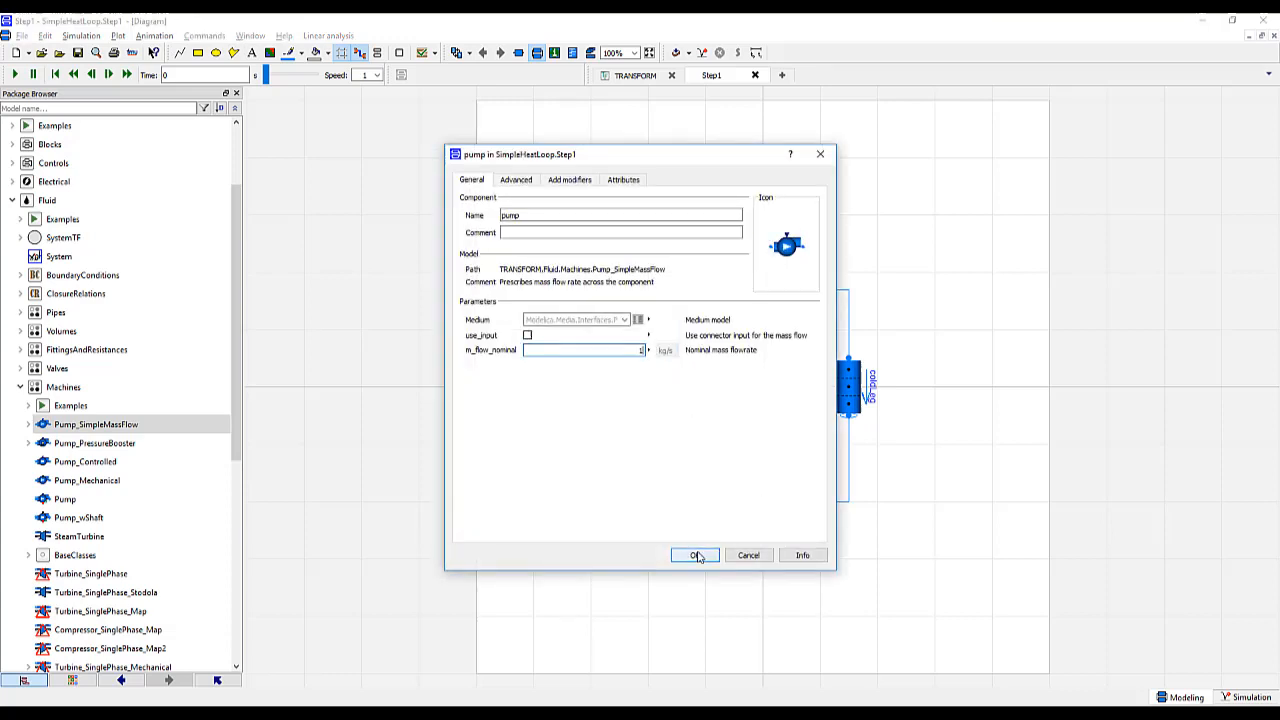
left_click(694, 555)
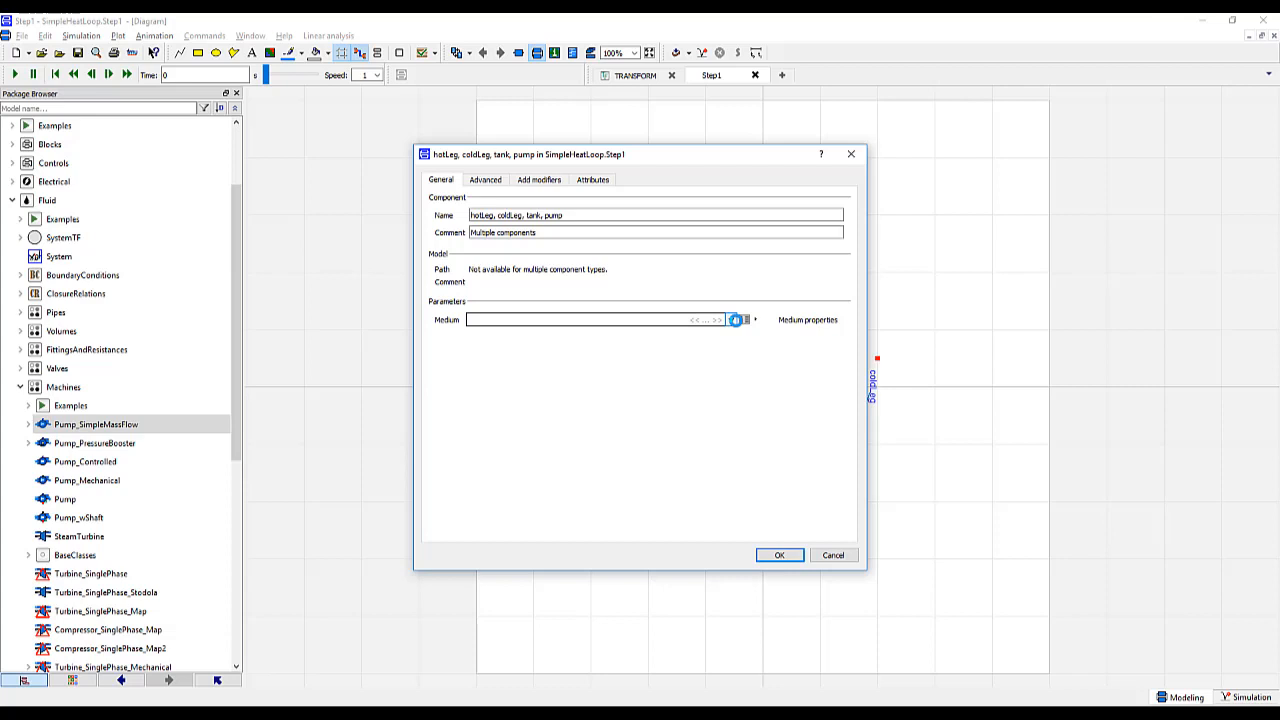
left_click(731, 319)
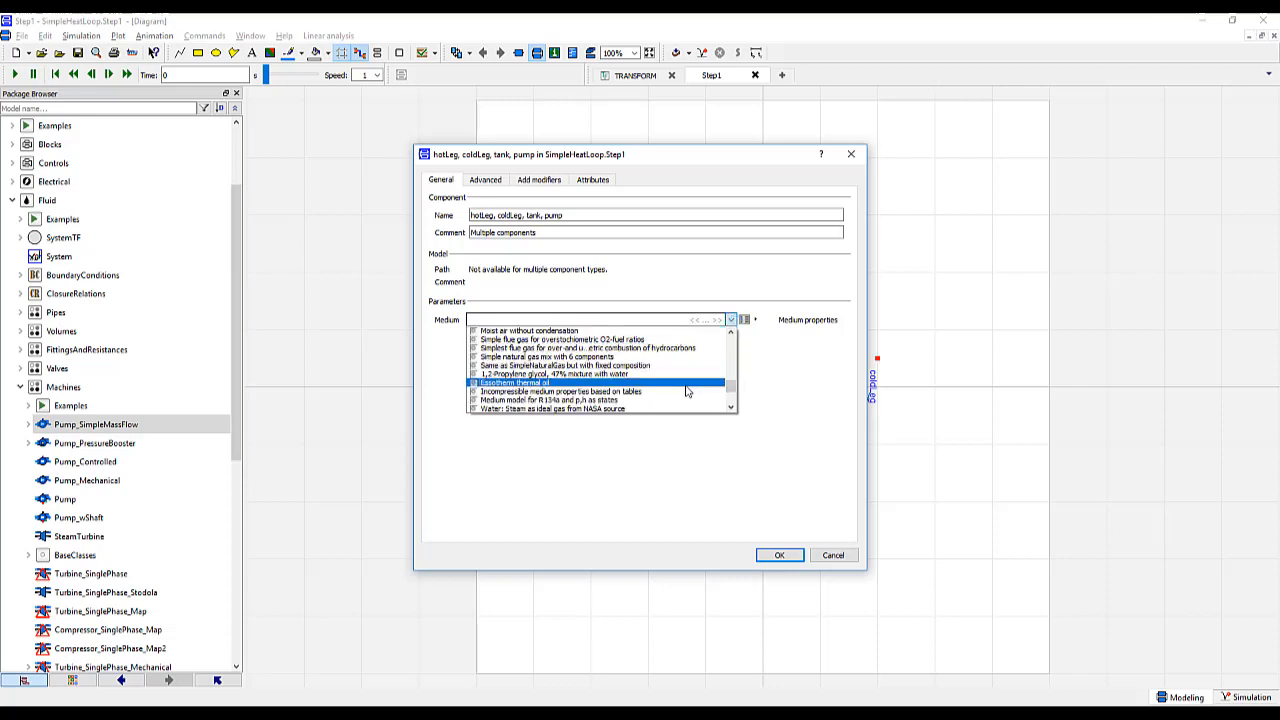
scroll("down", 3)
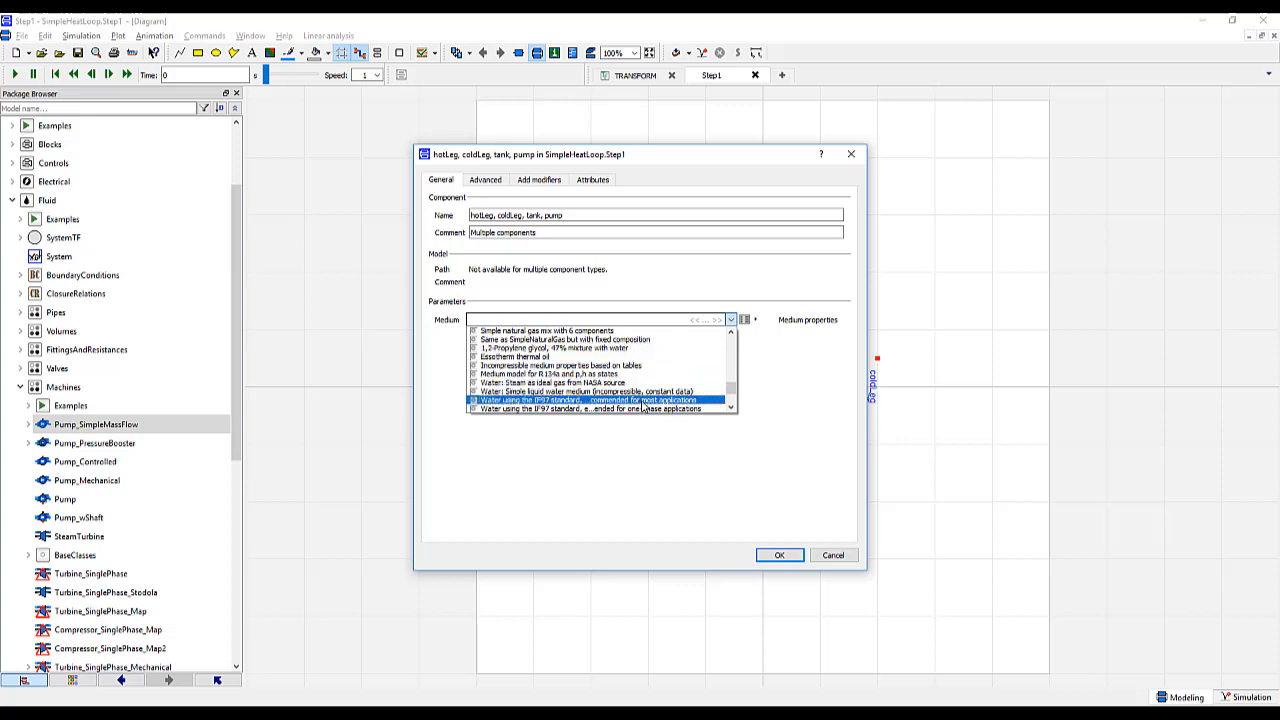
left_click(779, 555)
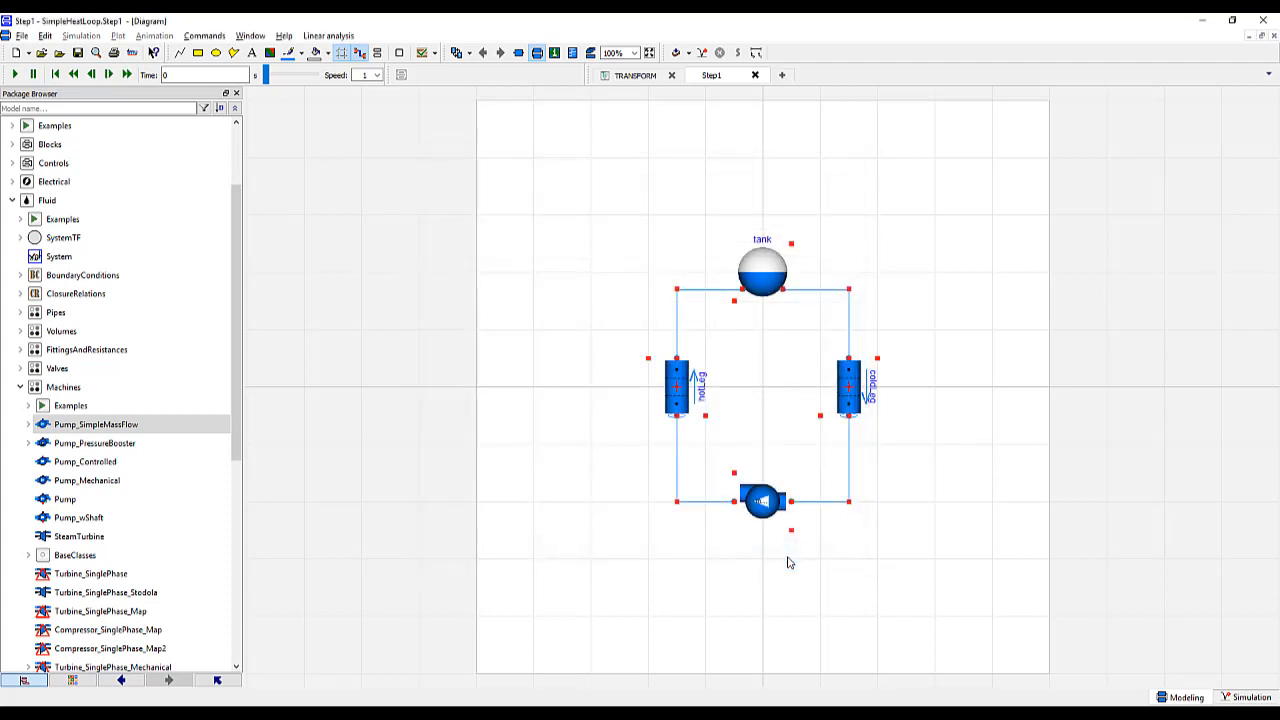
Set the simulation stop time to 10000 s with 1000 output intervals
left_click(855, 528)
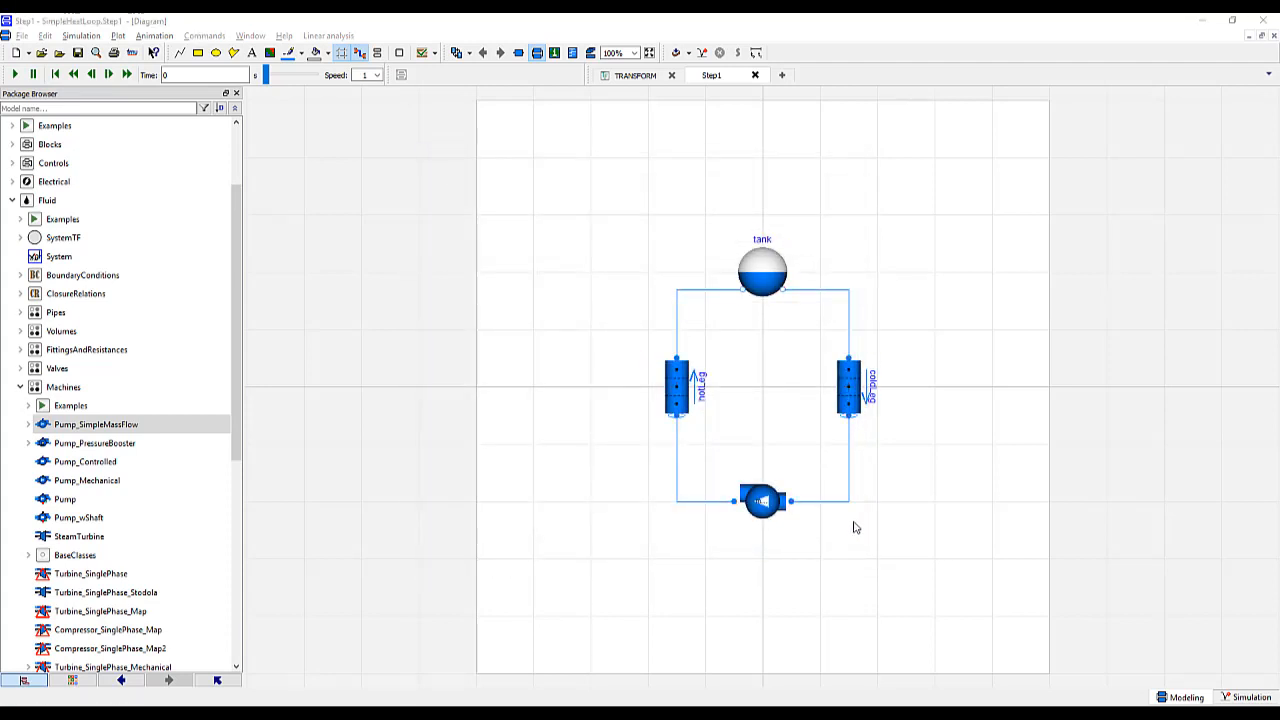
left_click(757, 53)
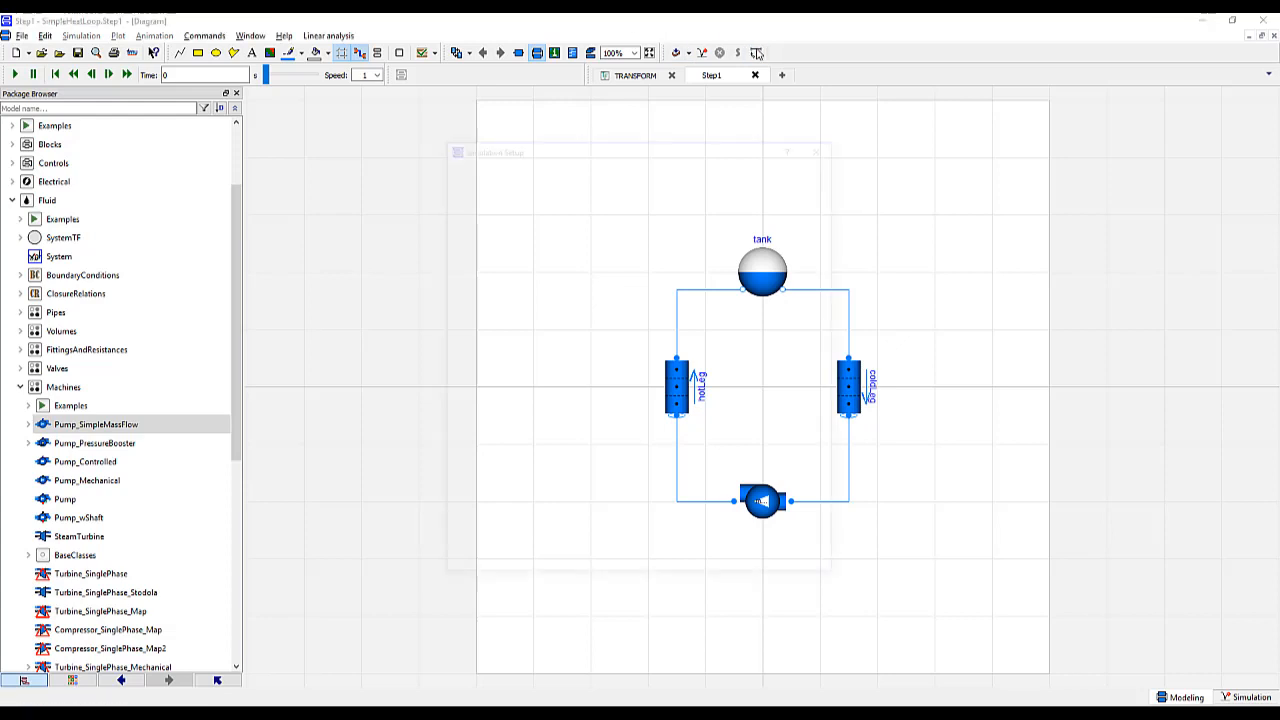
left_click(756, 53)
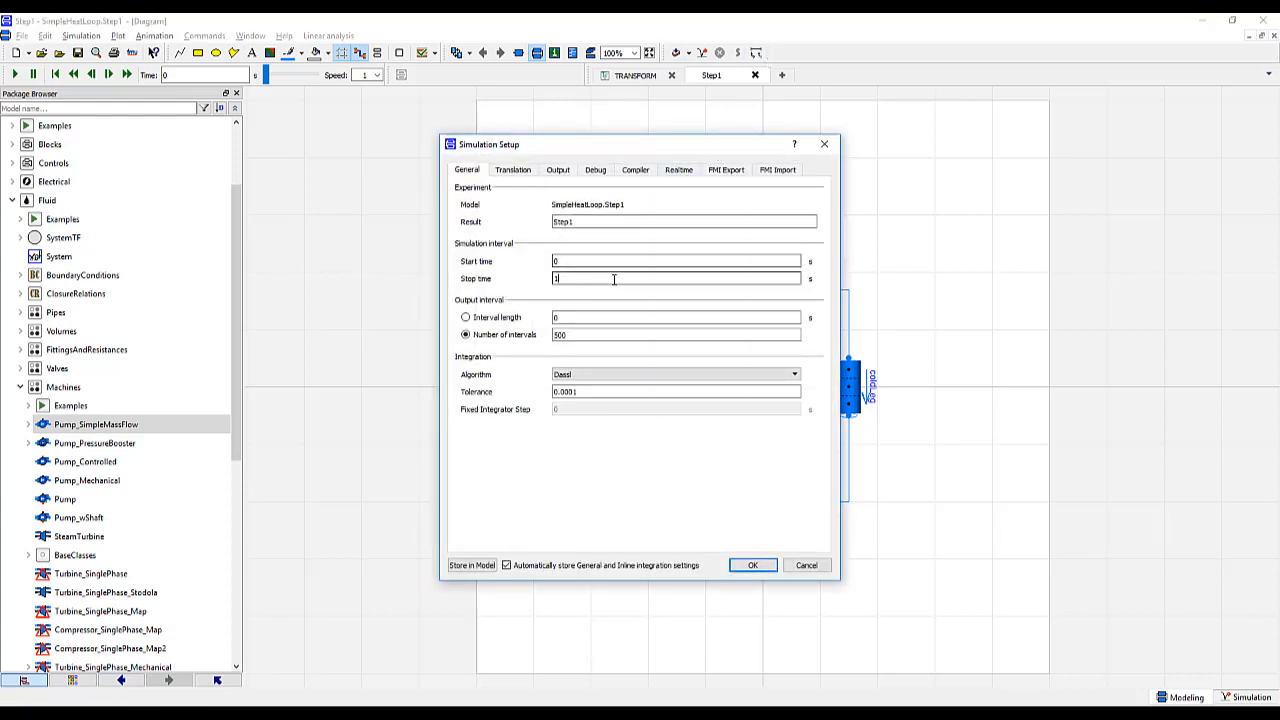
type("10000")
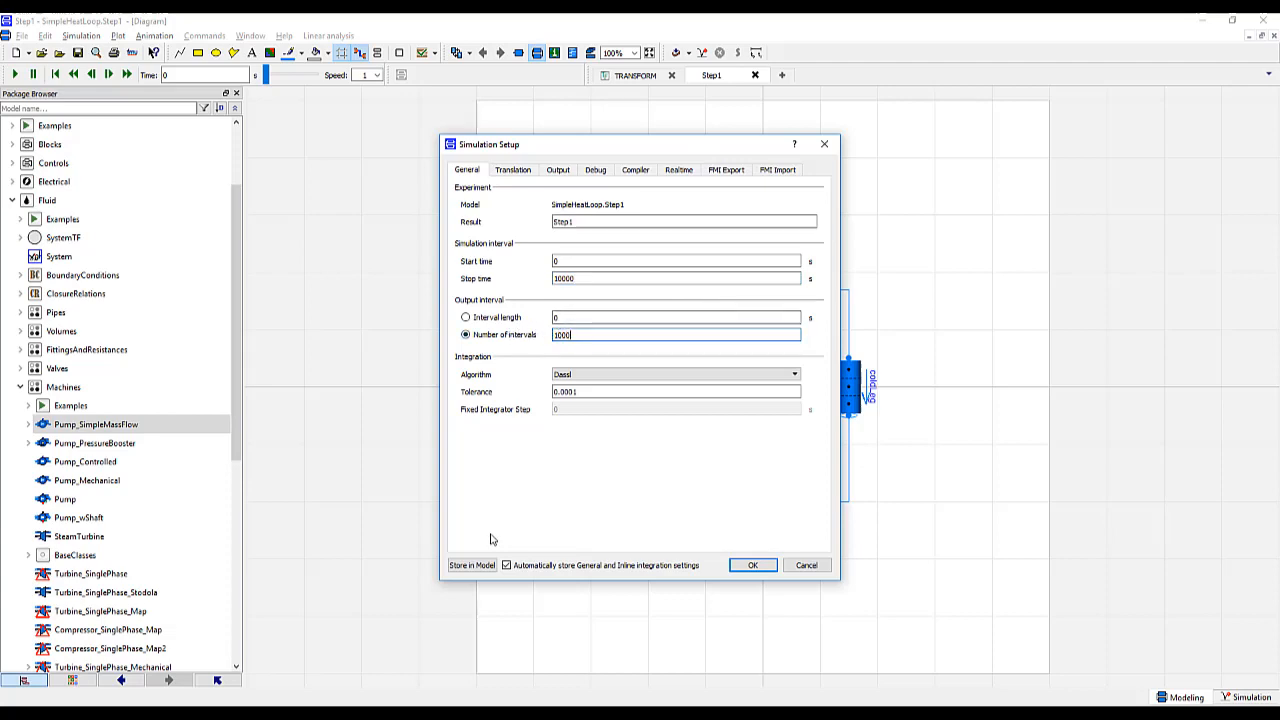
mouse_move(753, 565)
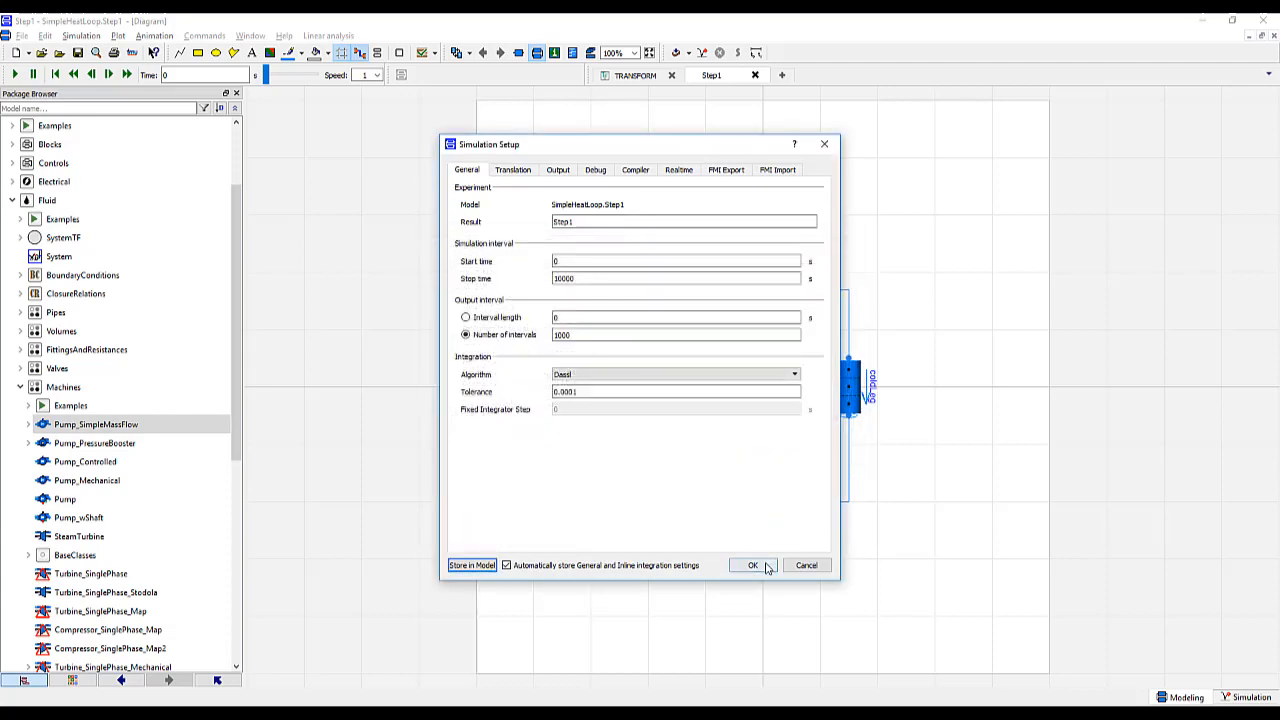
left_click(752, 565)
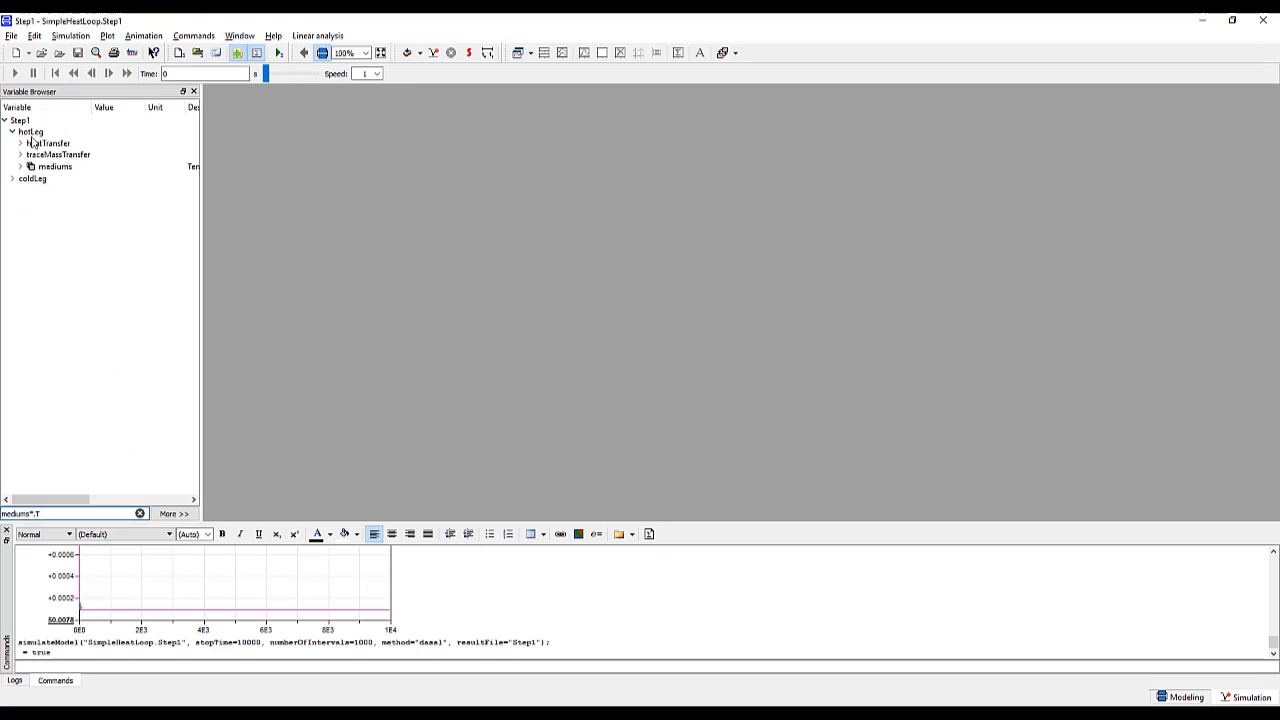
Plot the hotLeg and coldLeg medium temperatures from the Variable Browser
left_click(21, 166)
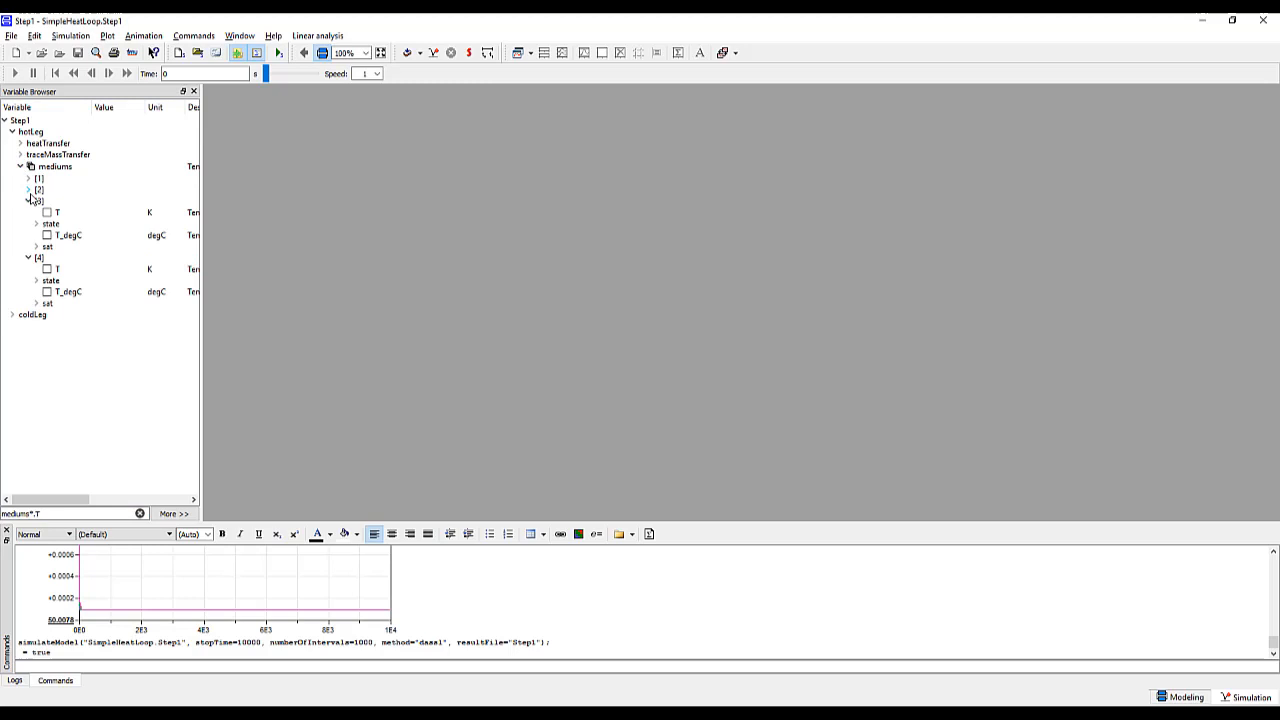
left_click(47, 191)
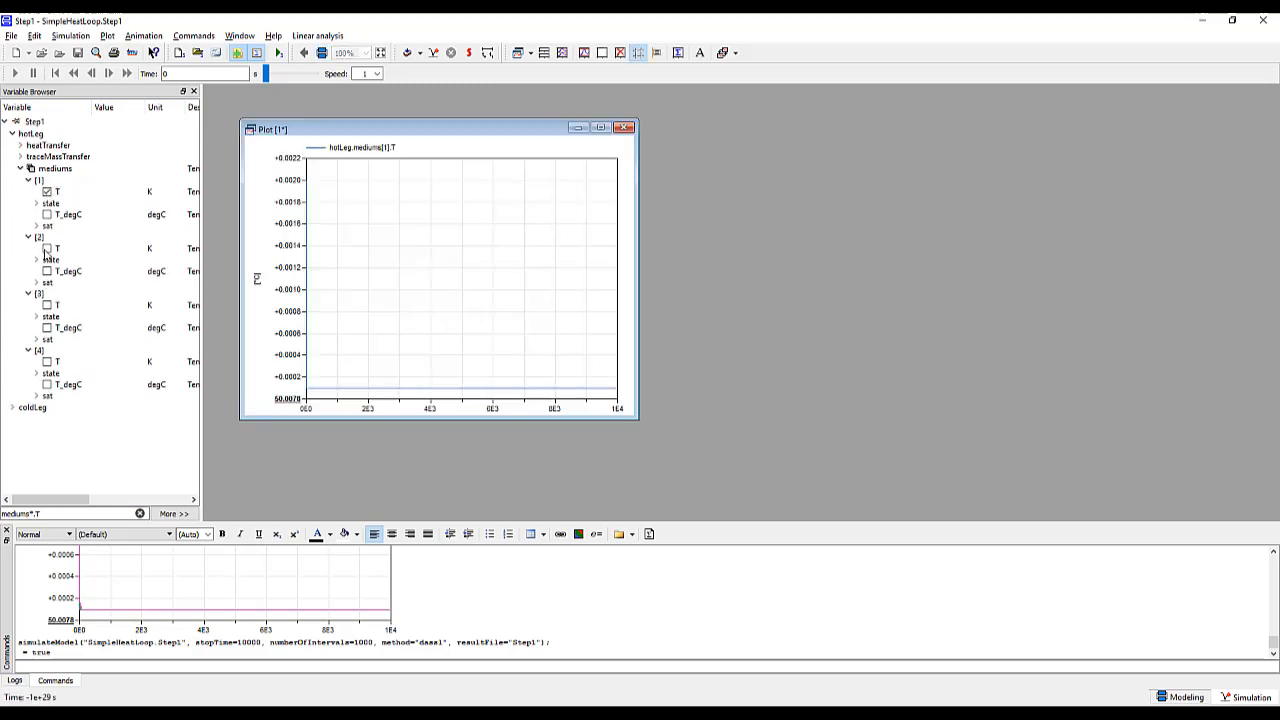
left_click(47, 361)
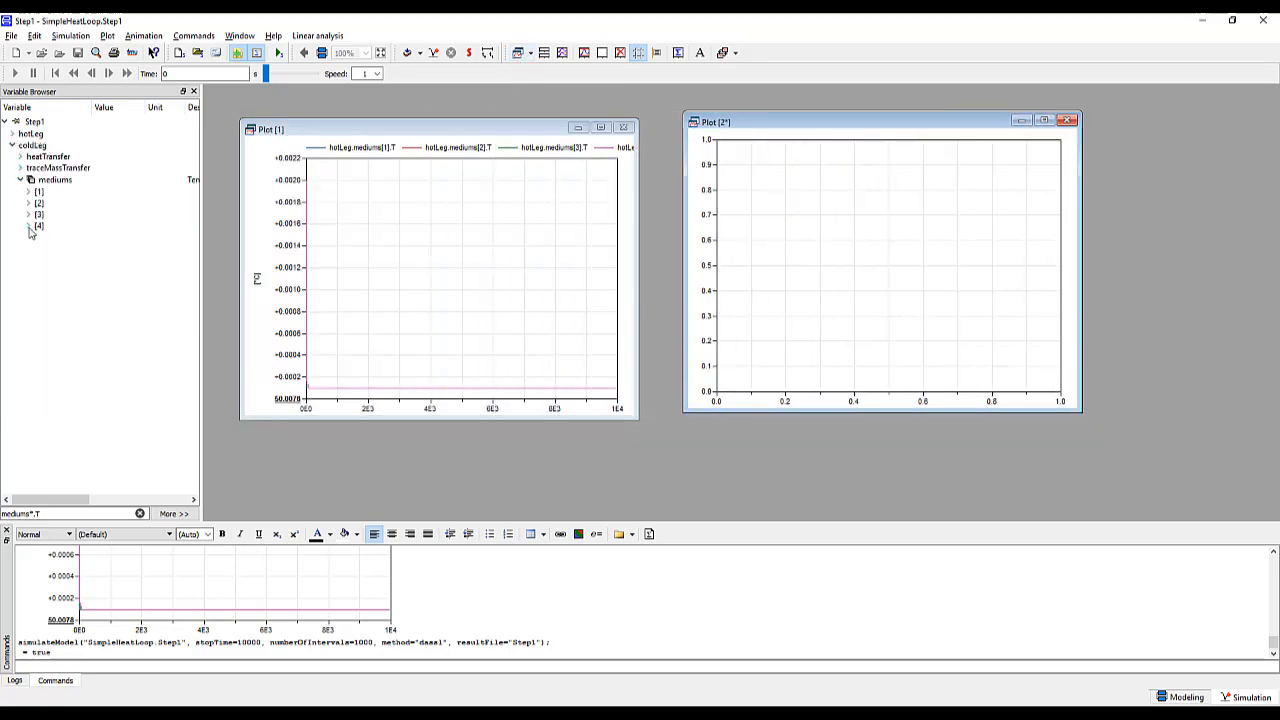
left_click(47, 202)
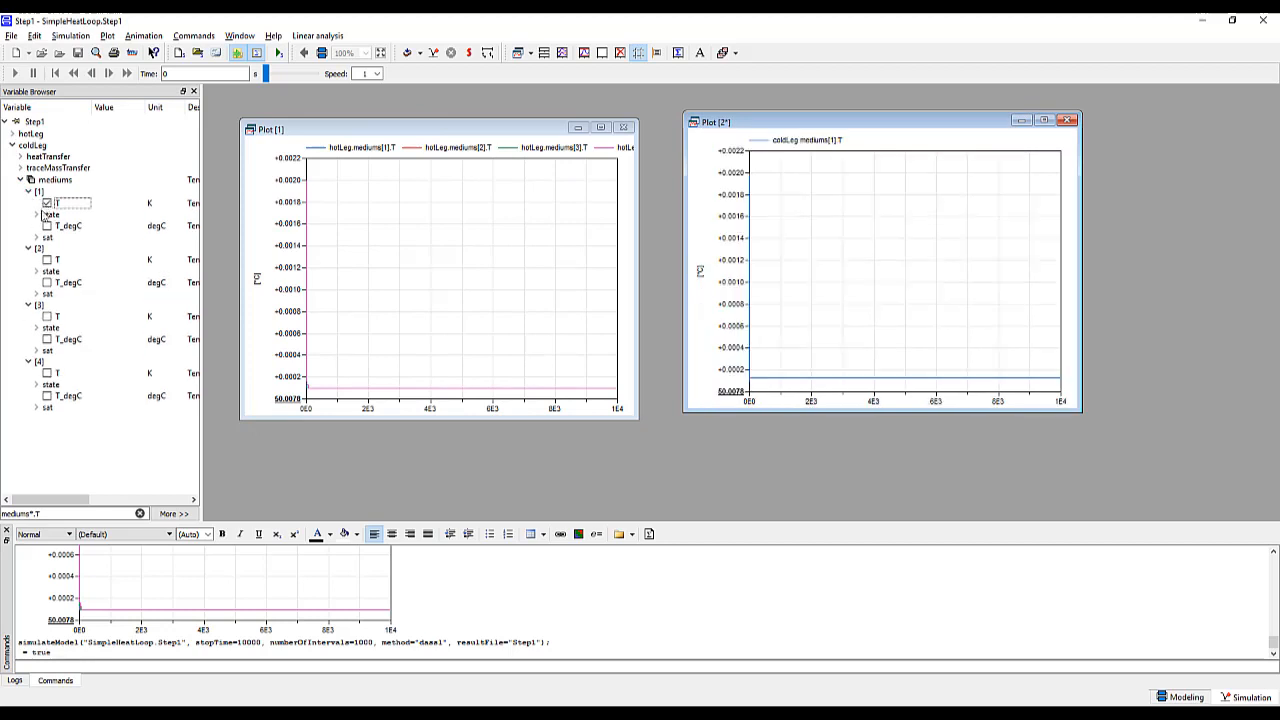
left_click(47, 316)
type("m_flow")
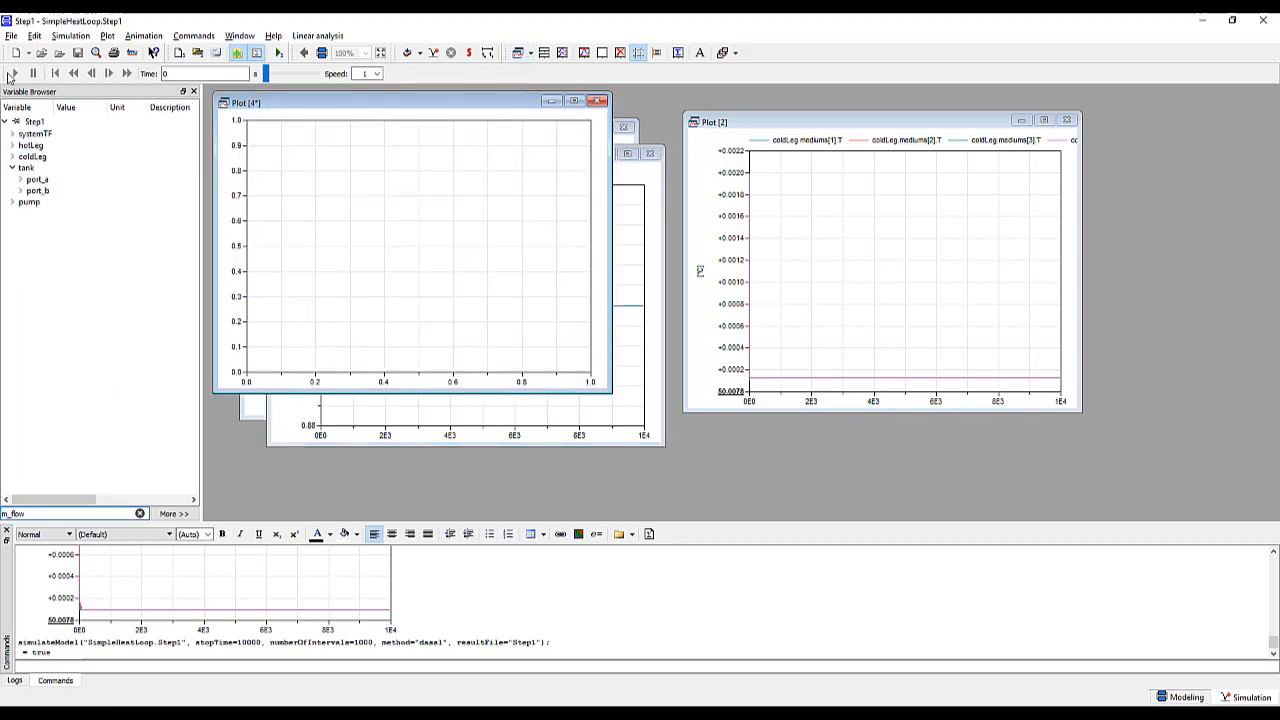
Plot pump.port_a.m_flow and tank.p in new plots, then tile all windows
left_click(20, 201)
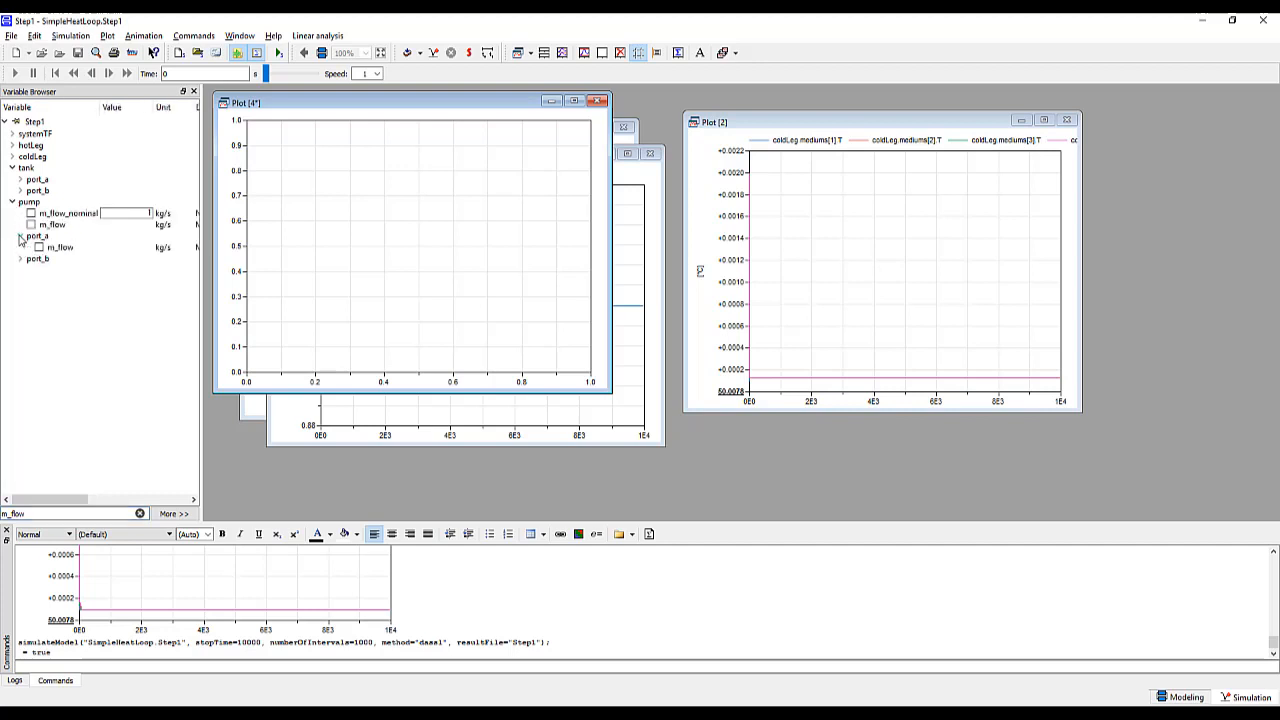
left_click(38, 247)
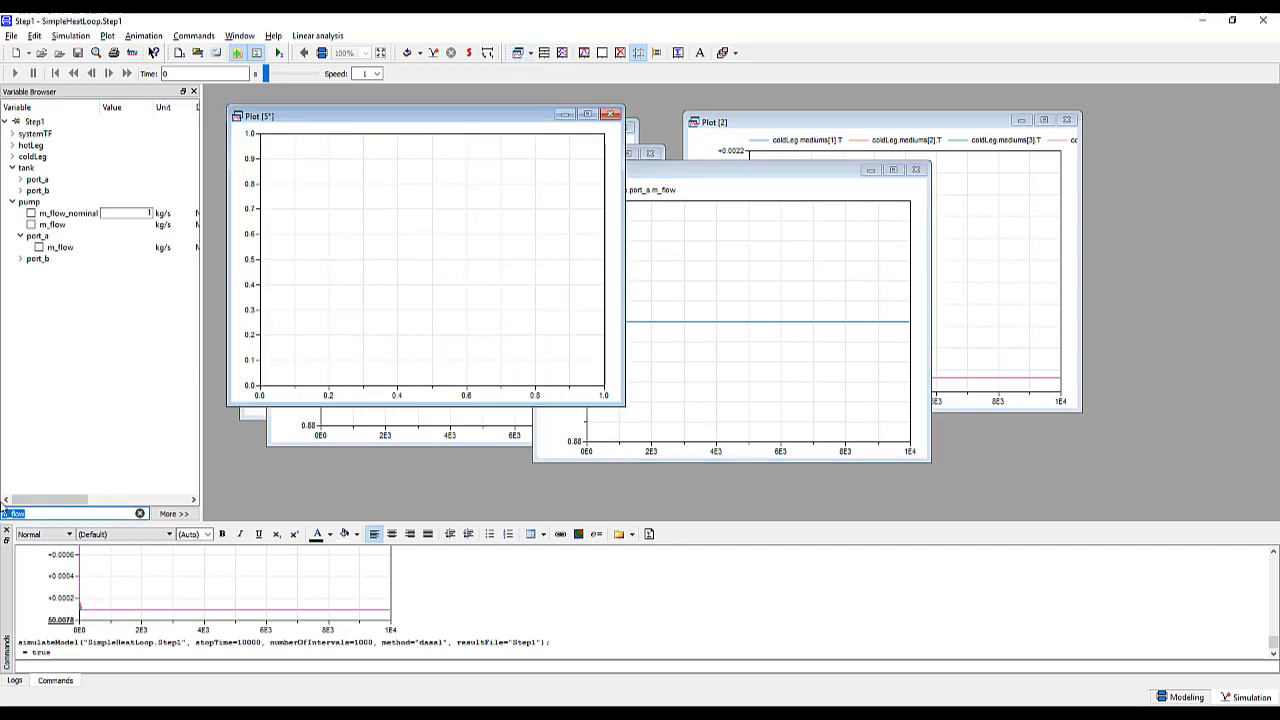
left_click(21, 167)
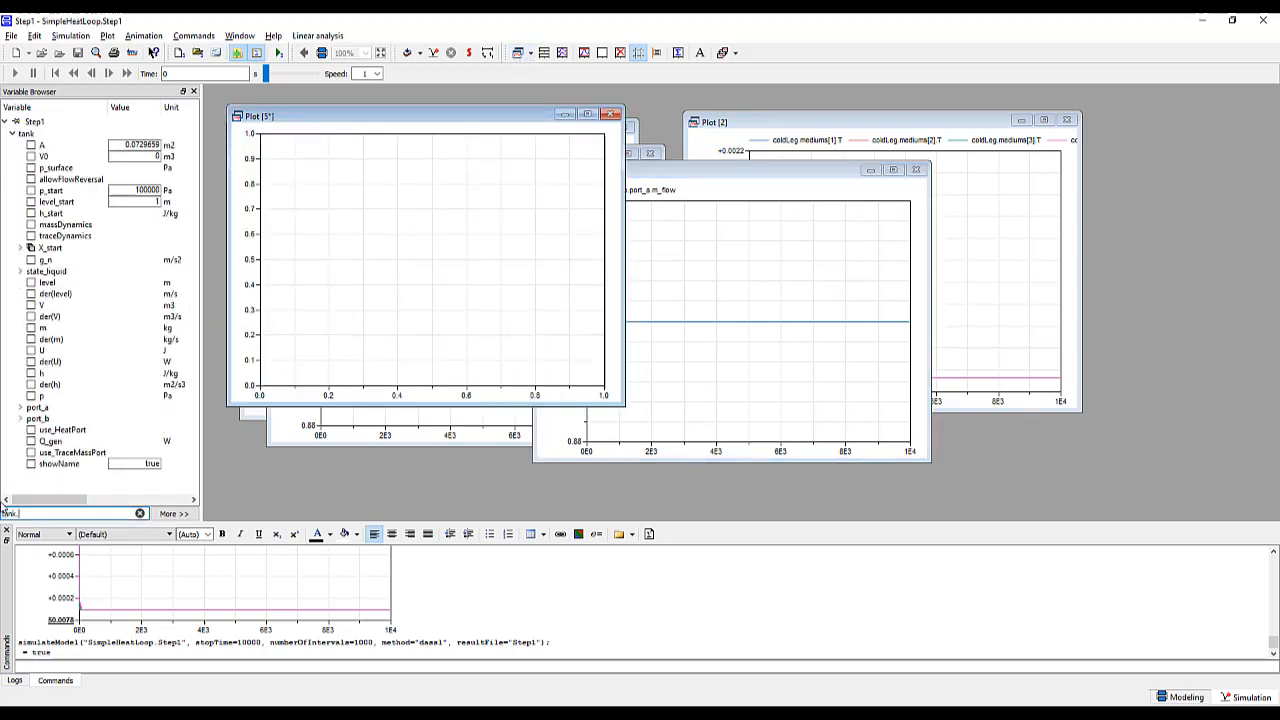
left_click(13, 133)
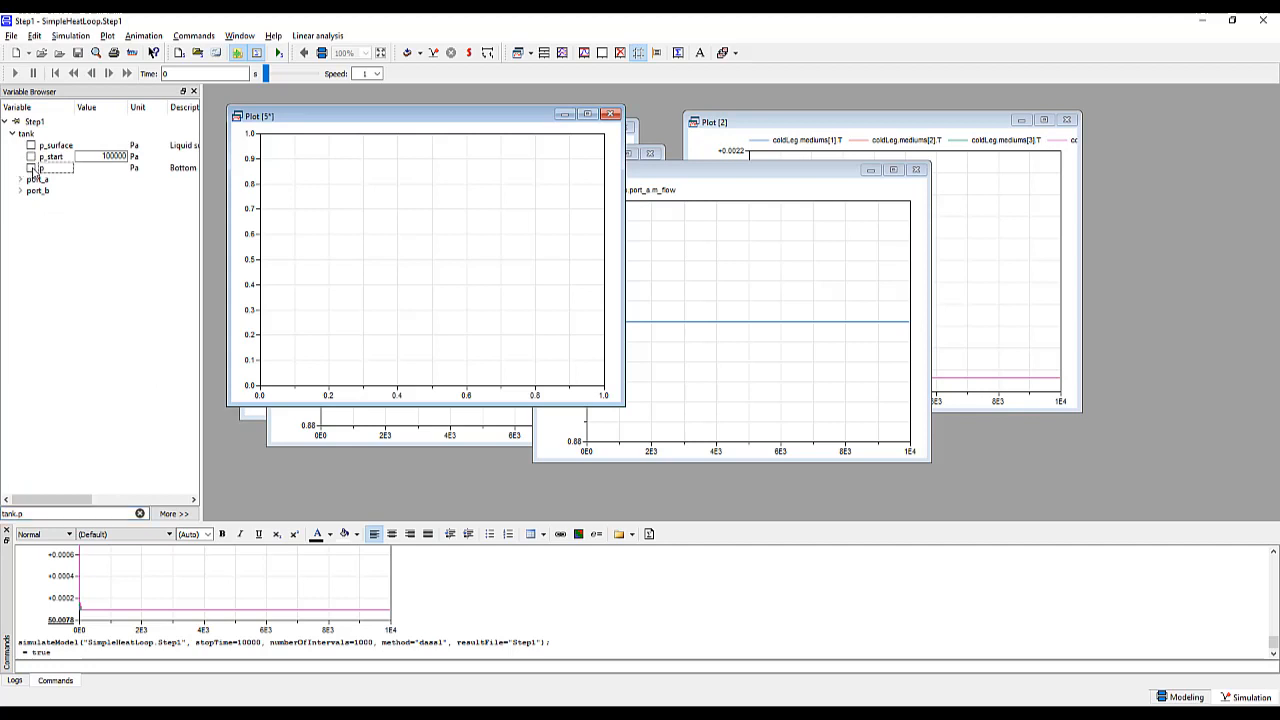
left_click(239, 35)
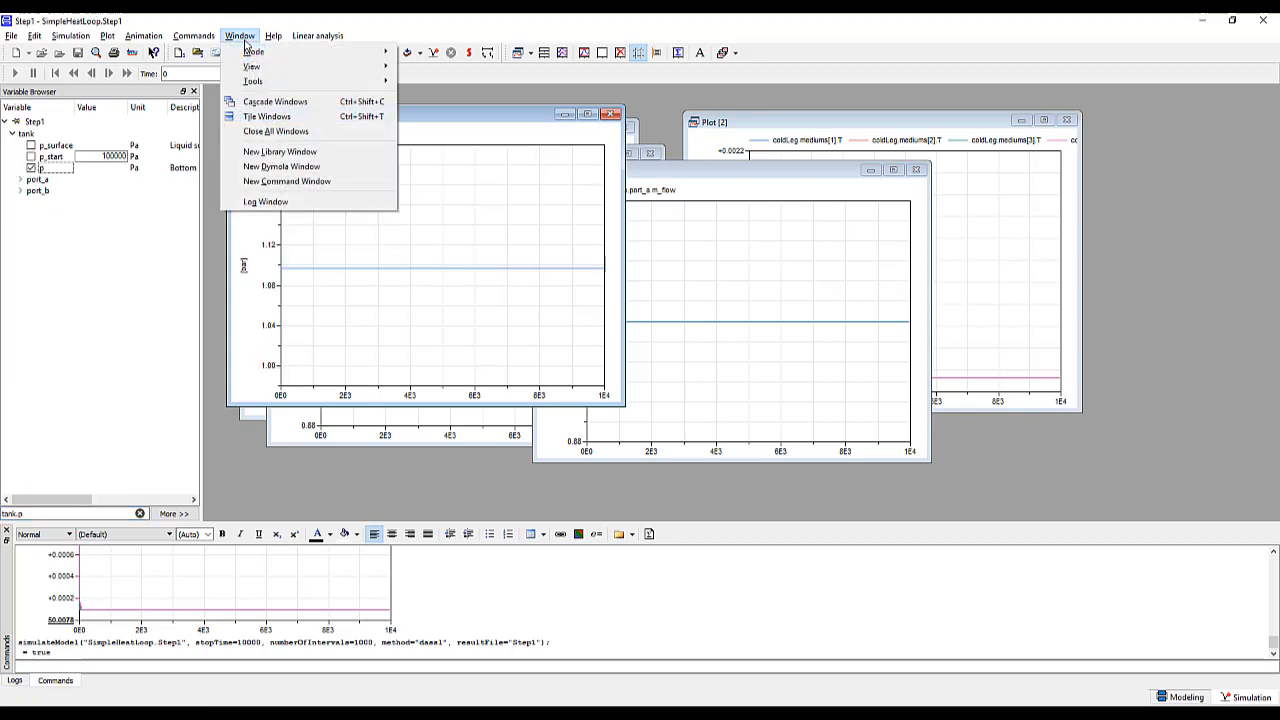
mouse_move(267, 116)
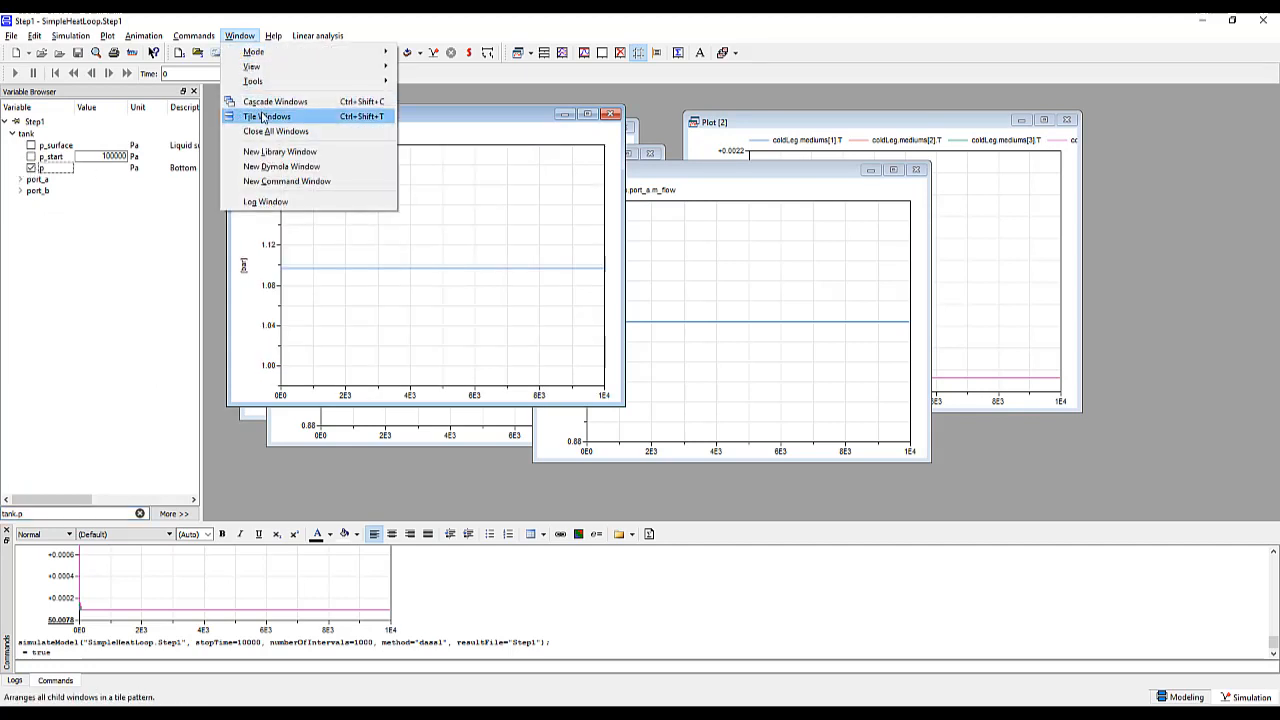
left_click(267, 116)
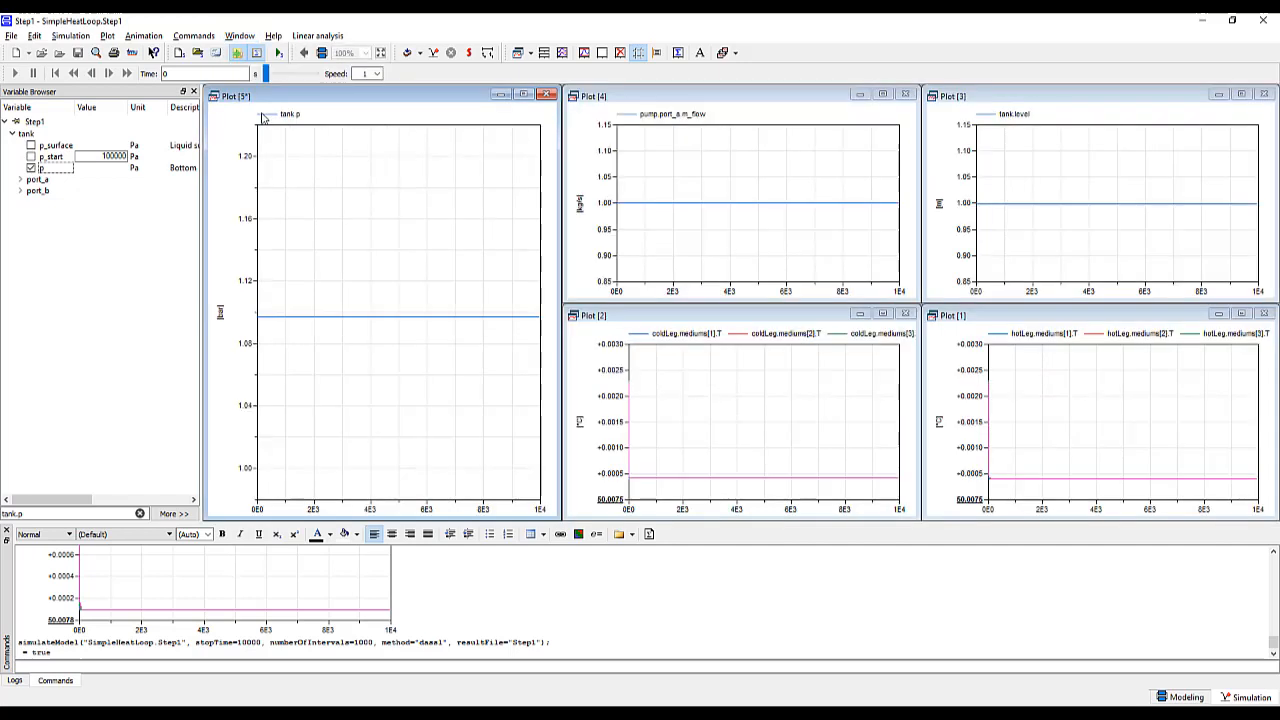
left_click(193, 35)
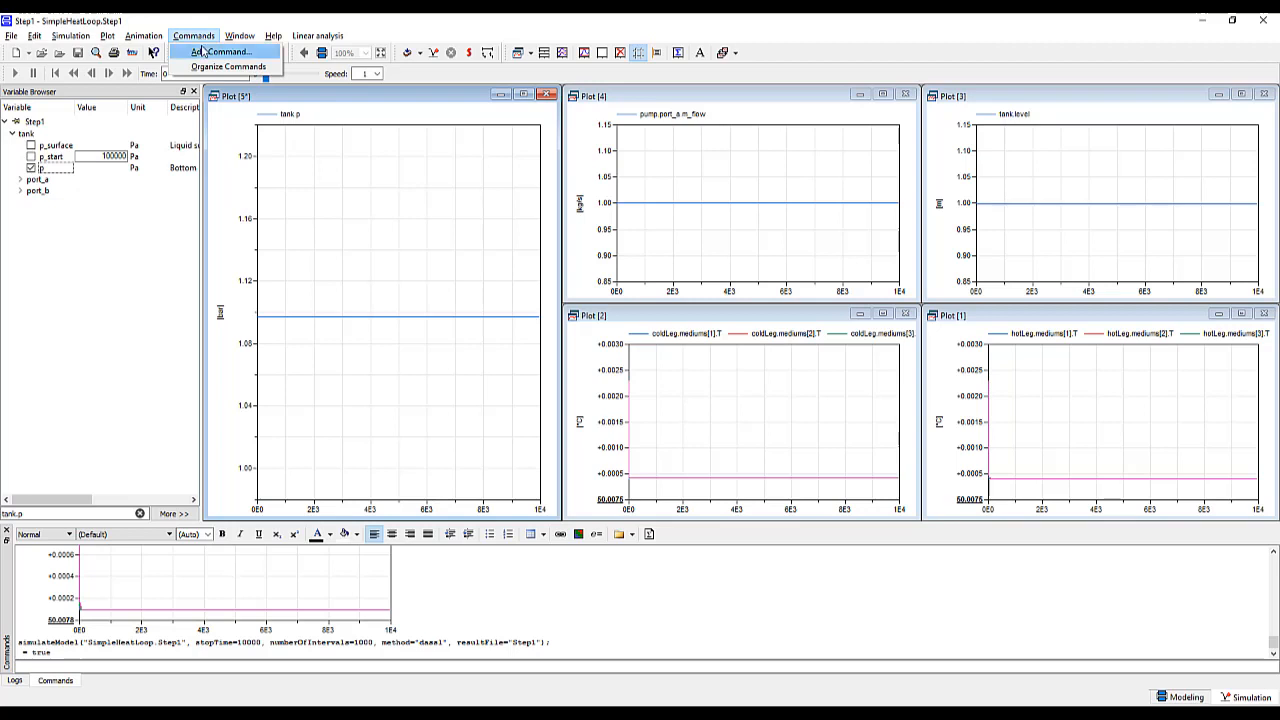
Add the plot setup as a command and describe it as plotVariables
left_click(222, 51)
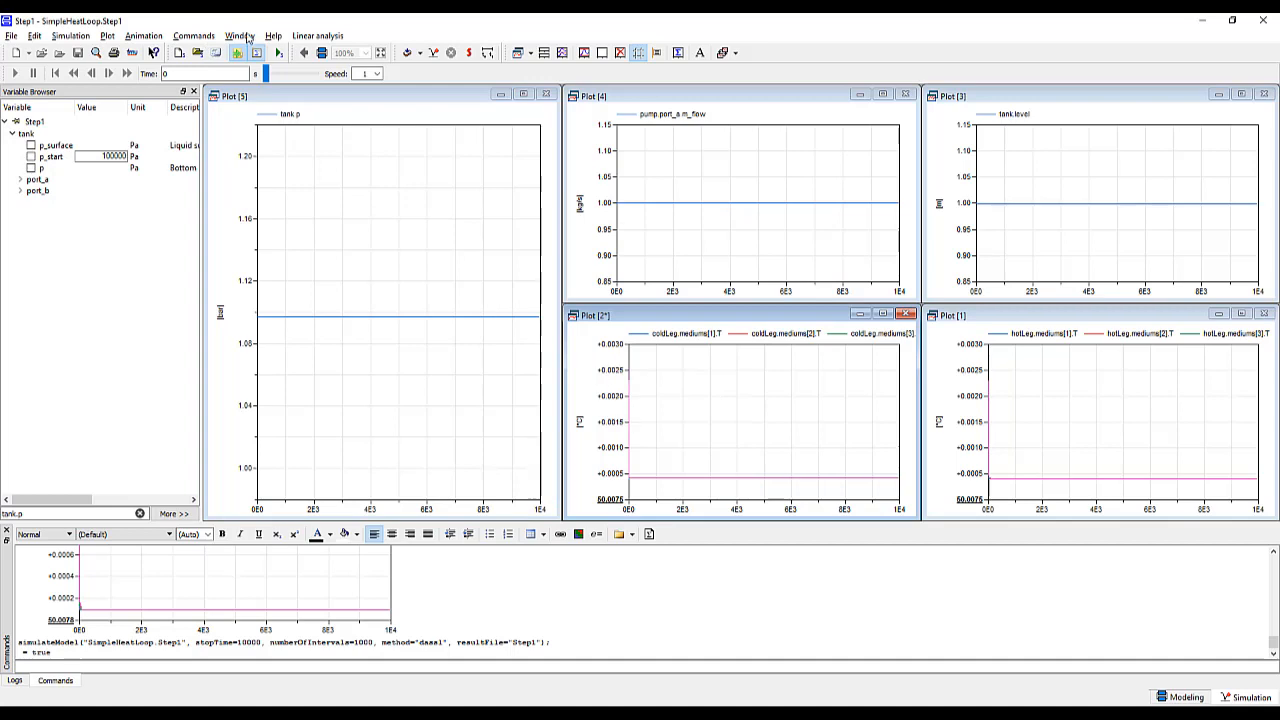
left_click(193, 35)
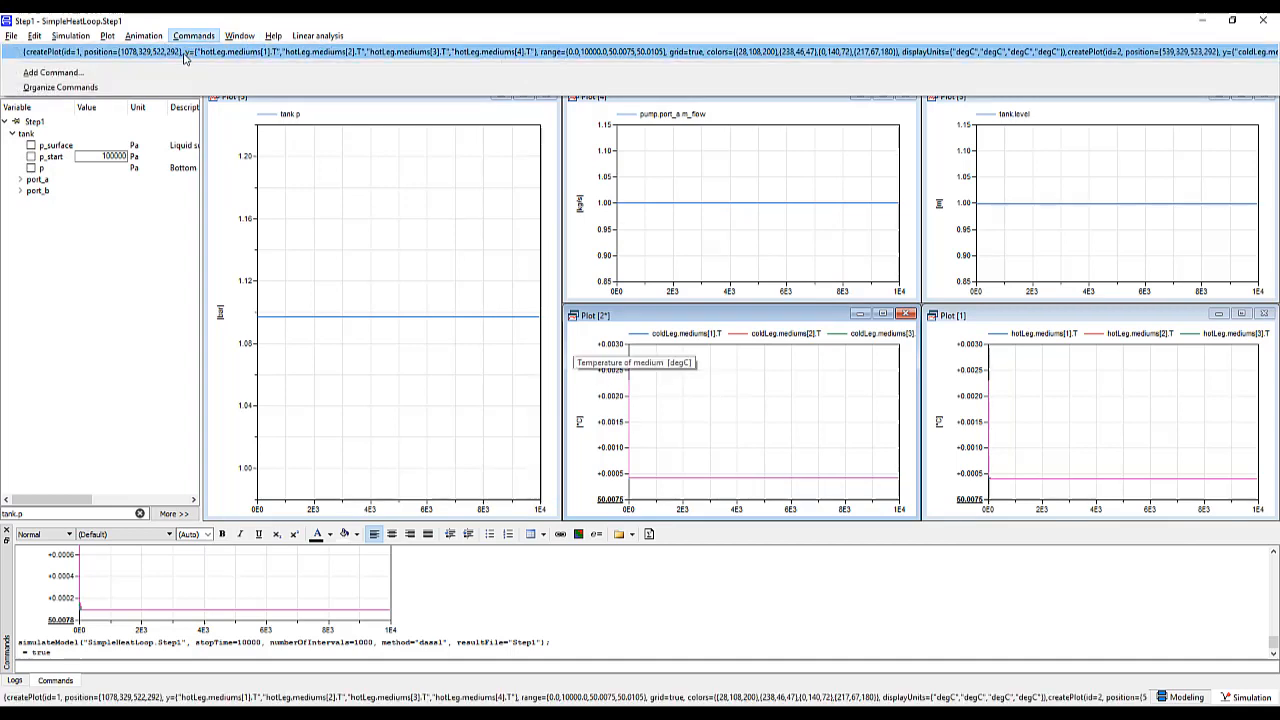
left_click(59, 87)
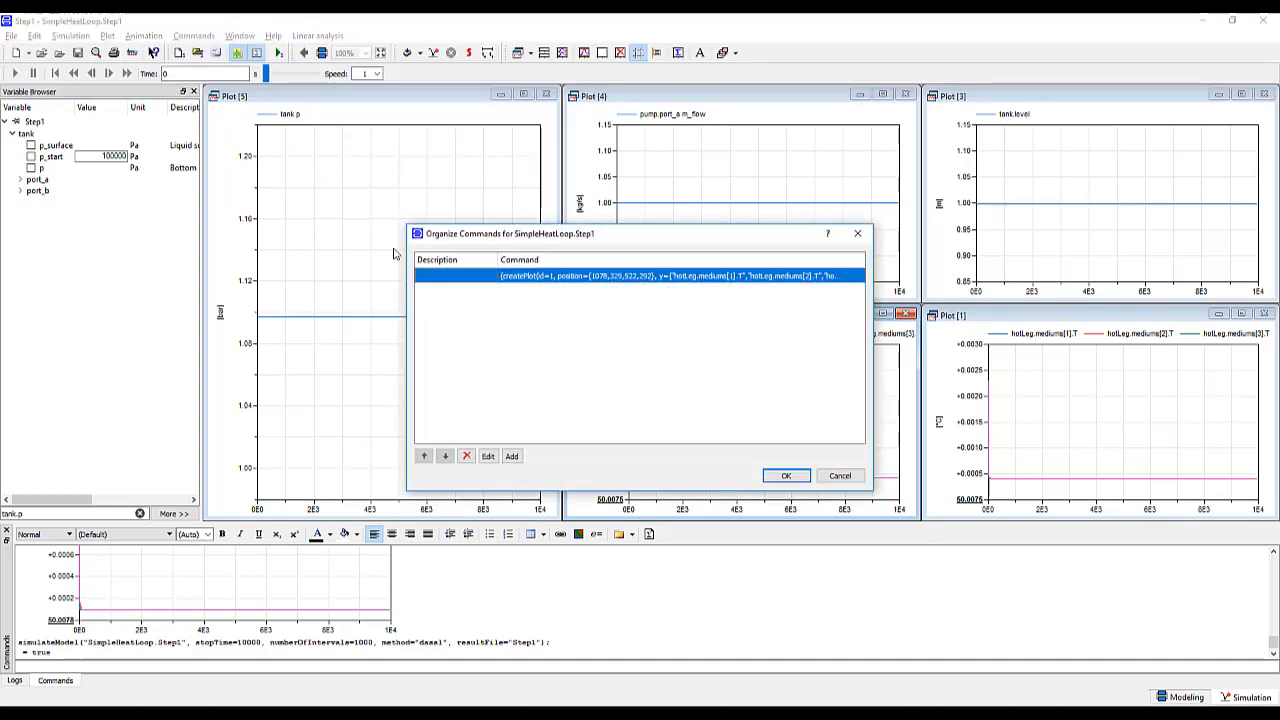
left_click(487, 456)
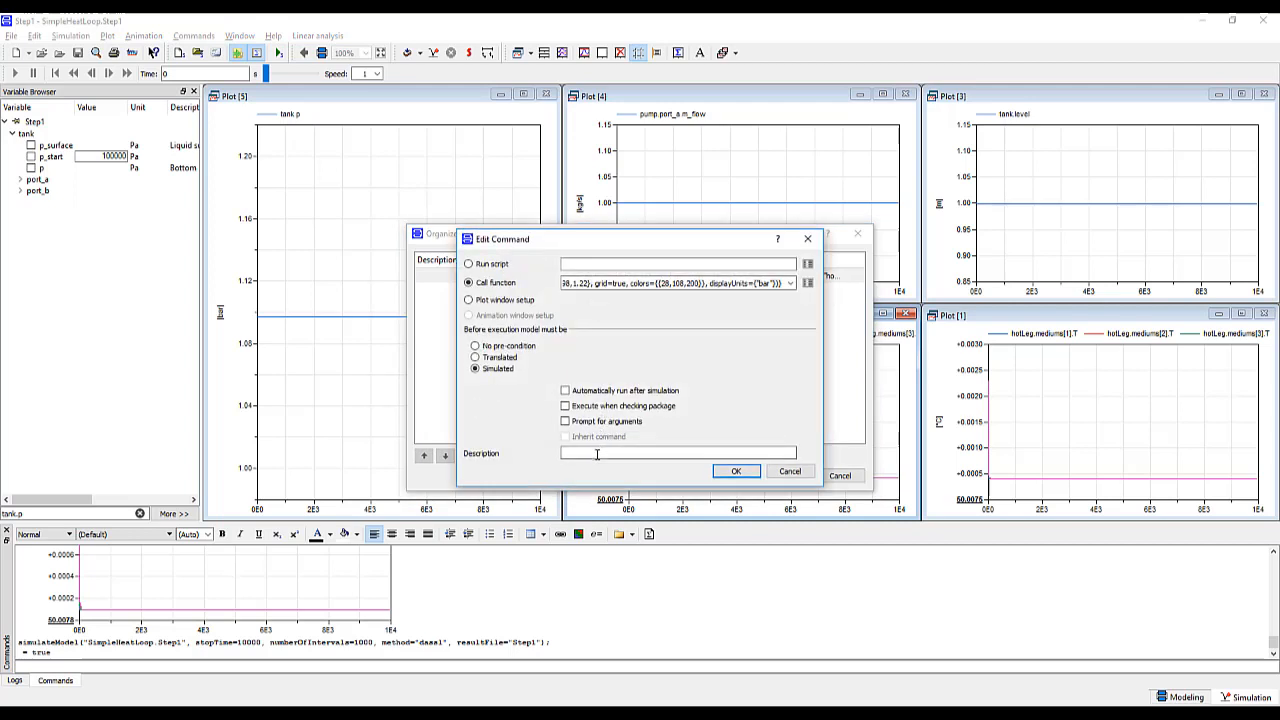
type("plot1")
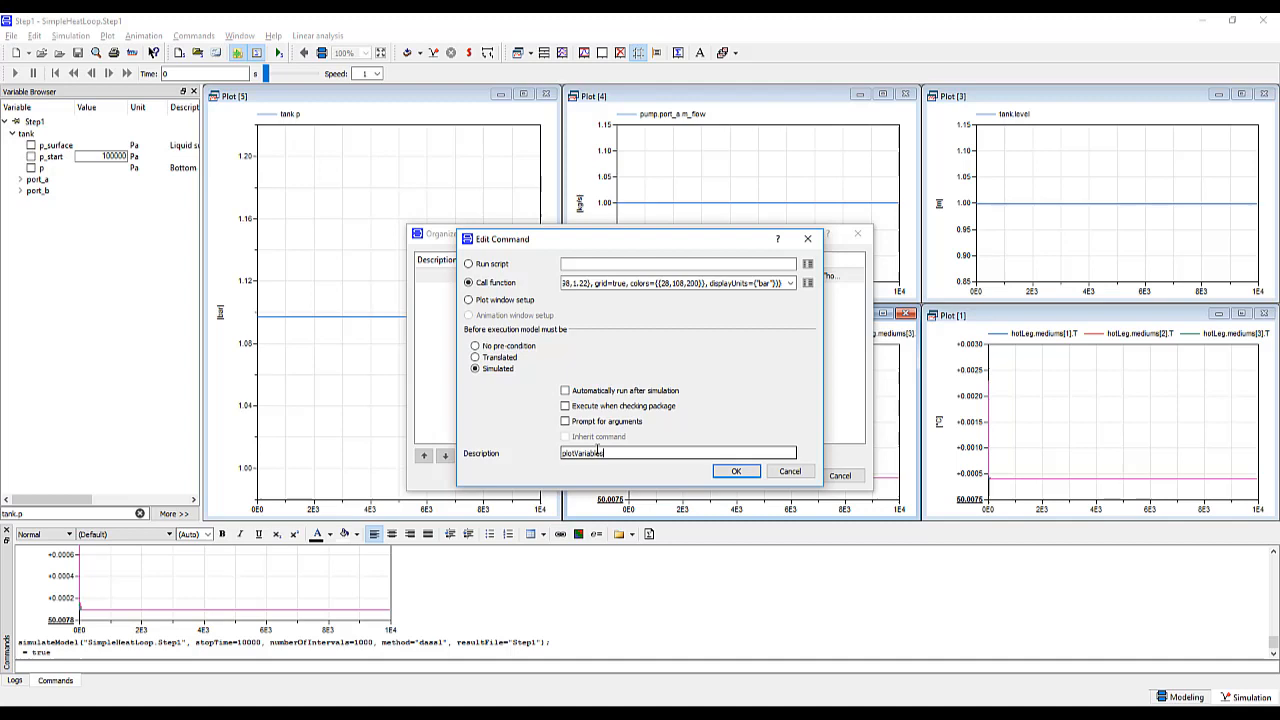
left_click(736, 471)
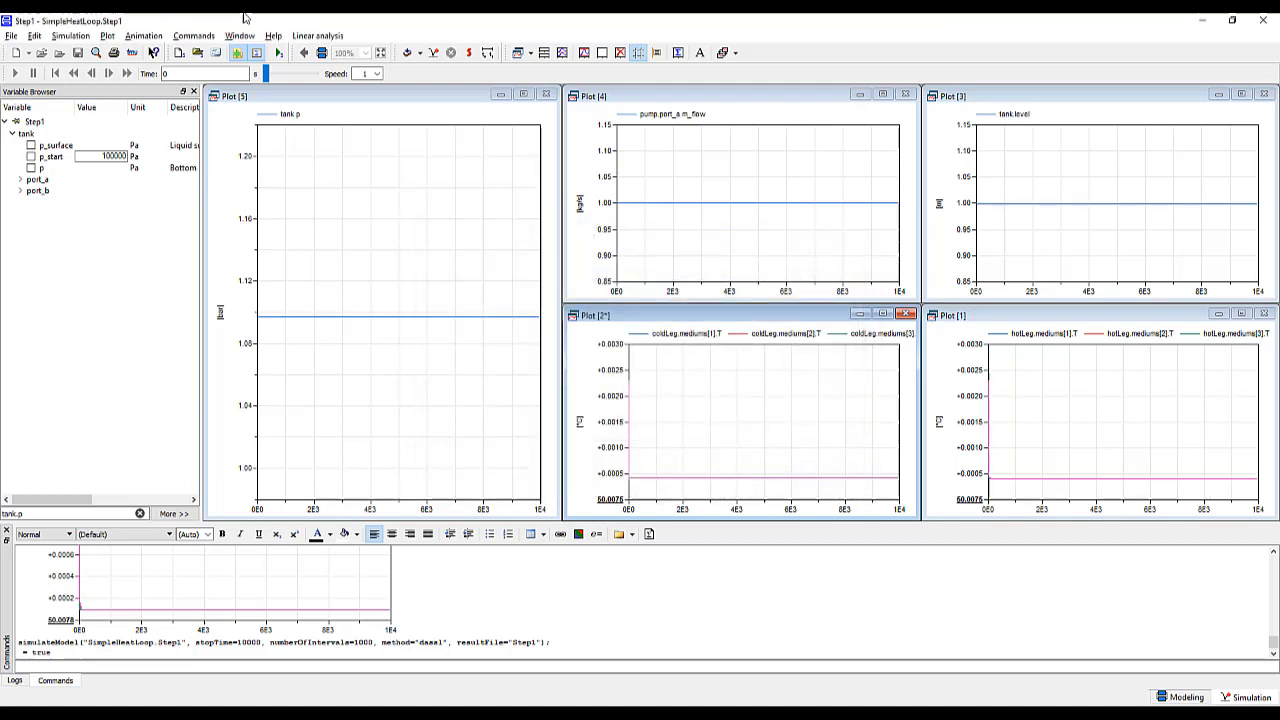
left_click(193, 35)
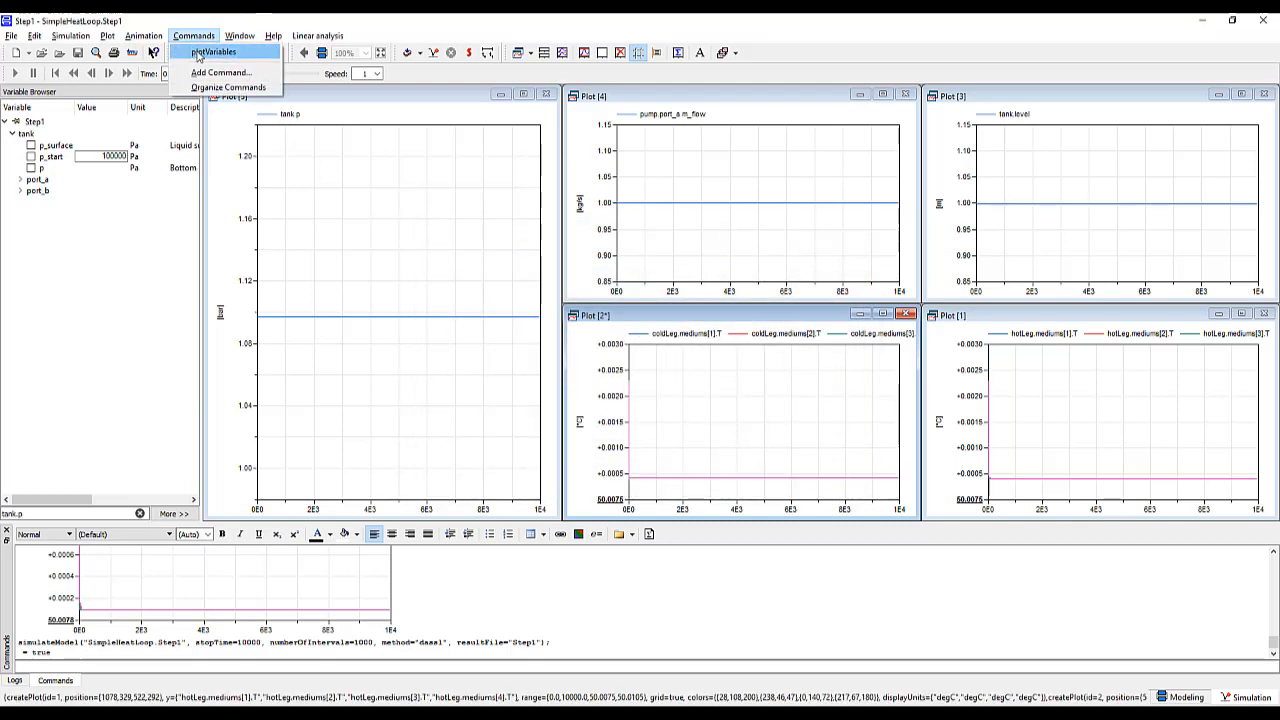
left_click(212, 51)
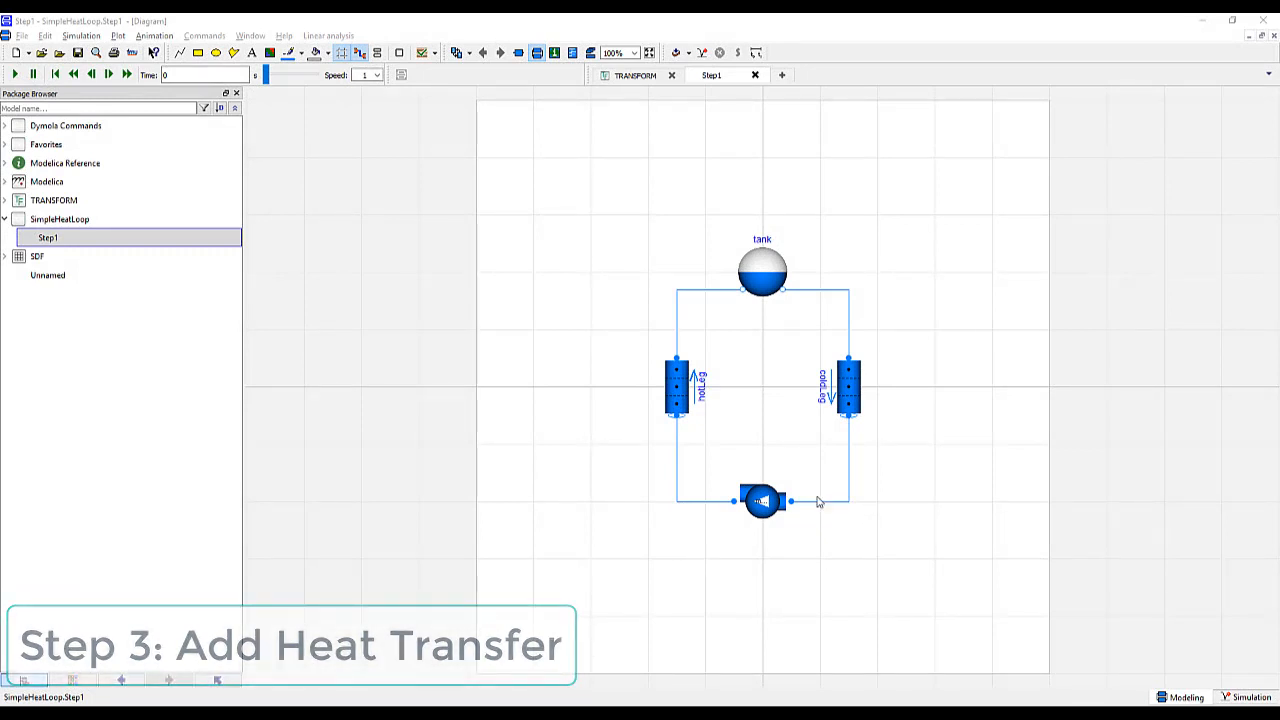
Duplicate Step1 into a new SimpleHeatLoop model named Step3
right_click(48, 237)
type("Step3")
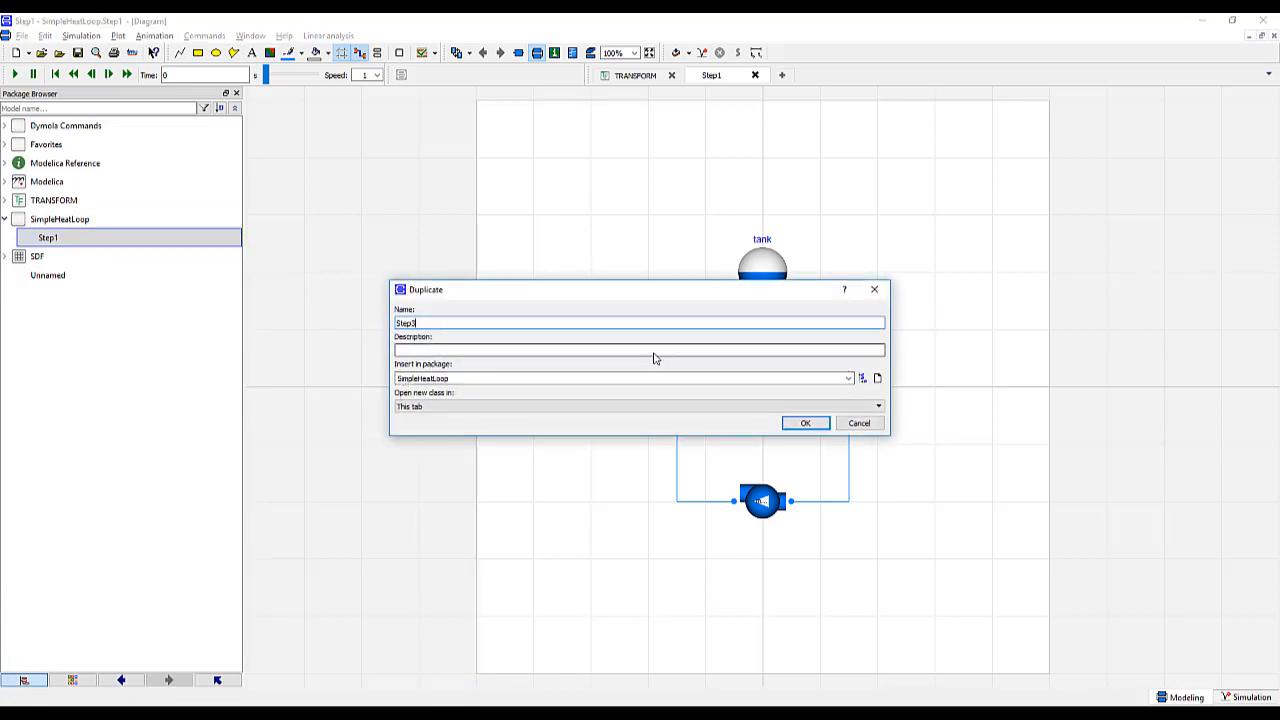
mouse_move(793, 400)
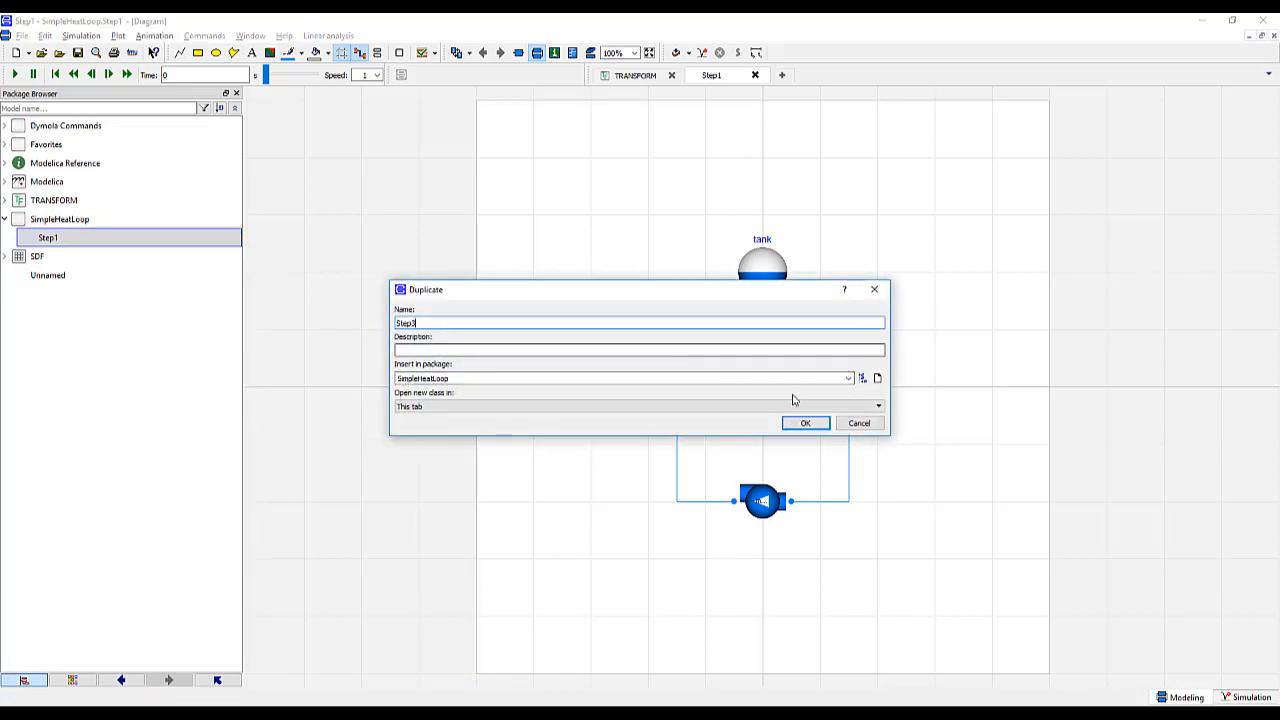
left_click(805, 423)
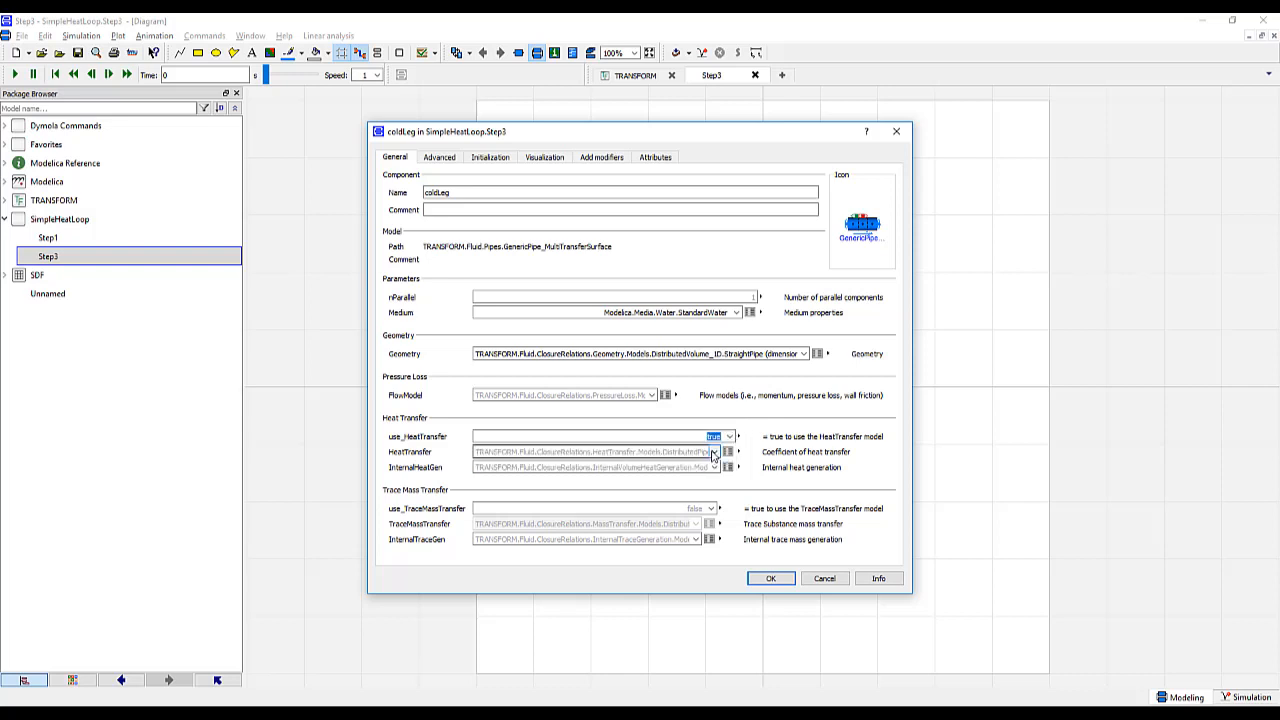
Set coldLeg use_HeatTransfer true with the 2 Region Laminar & Turbulent Nusselt model
left_click(713, 452)
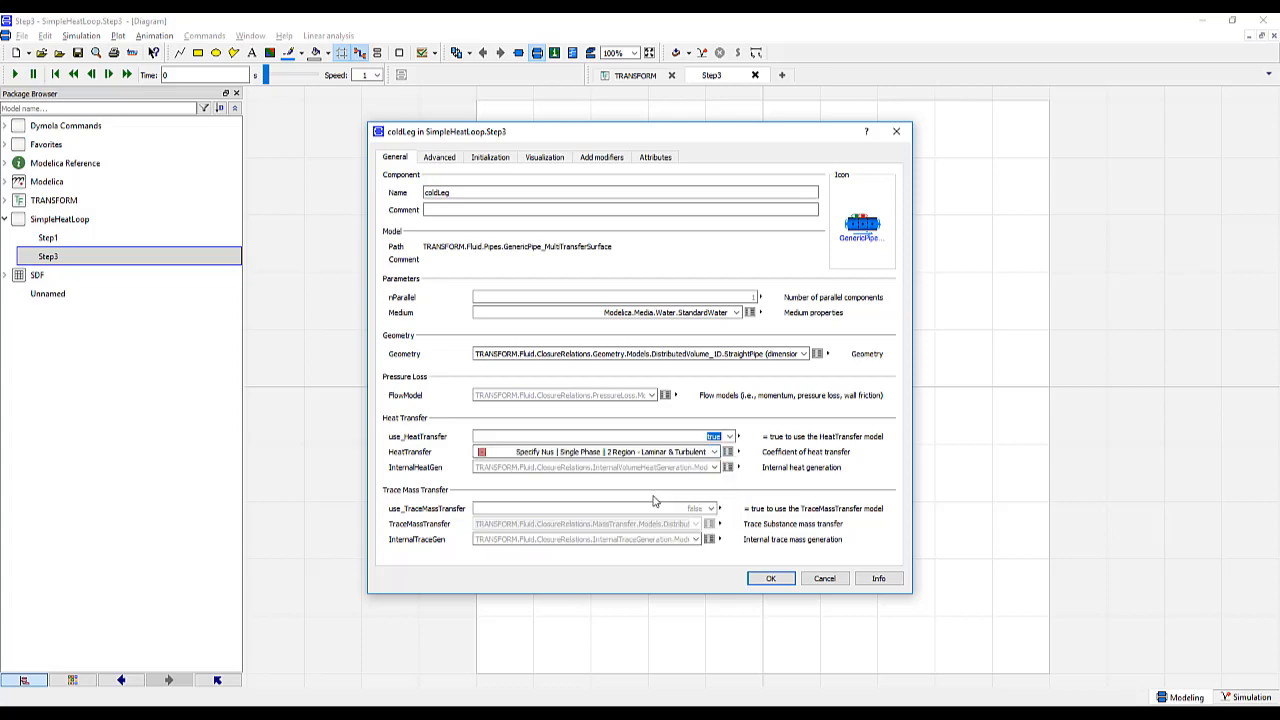
left_click(770, 578)
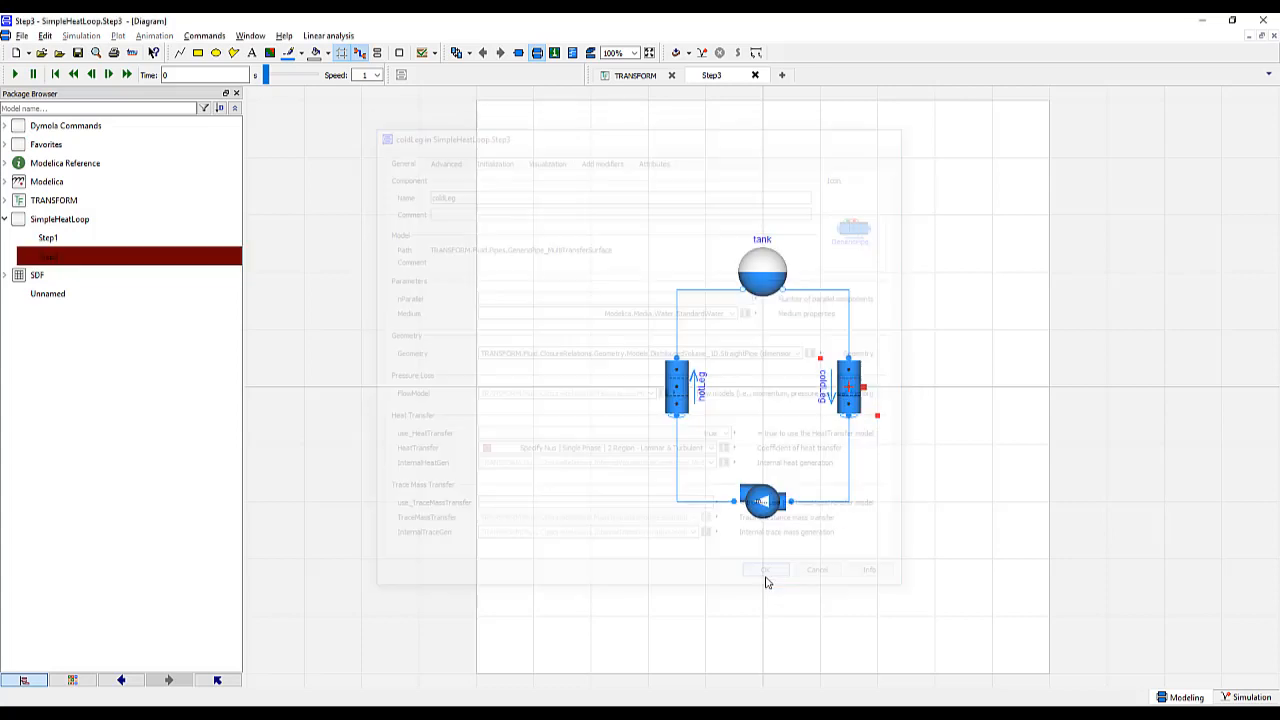
left_click(765, 569)
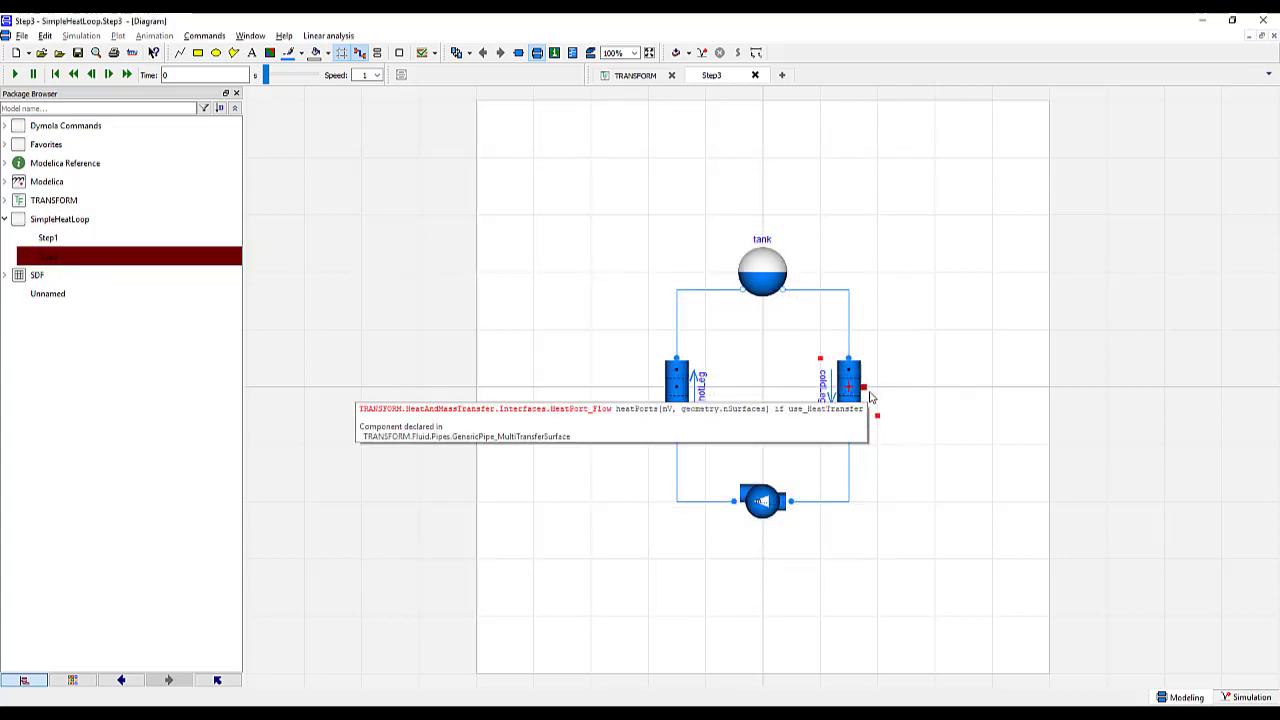
Set the temperature boundary nPorts to coldLeg.geometry.nV and T to fill(15+273.15, boundary.nPorts)
left_click(5, 200)
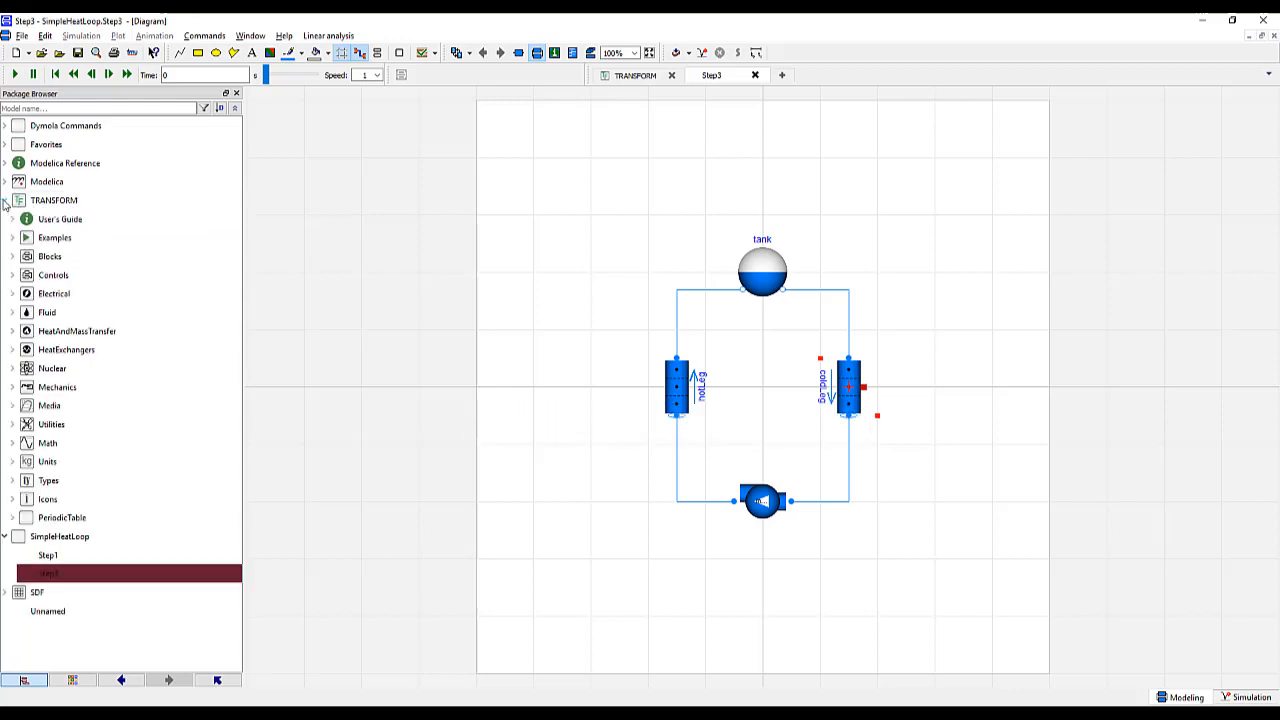
left_click(11, 331)
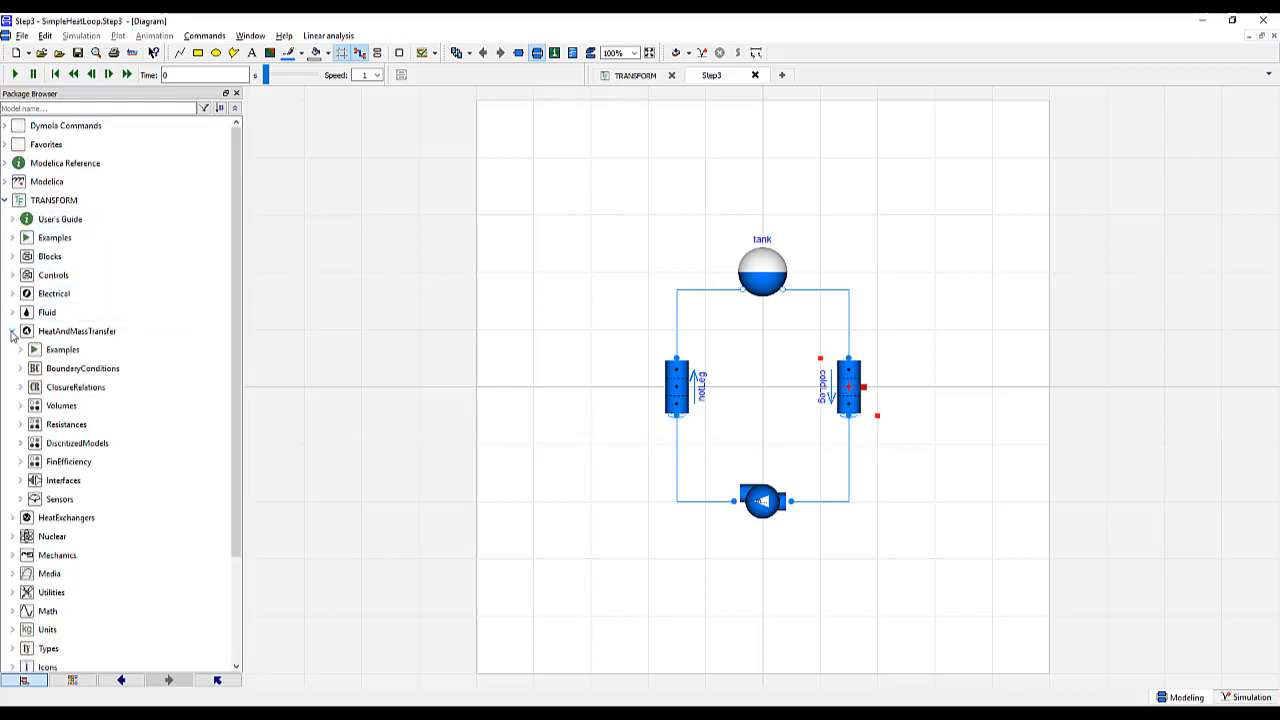
left_click(19, 368)
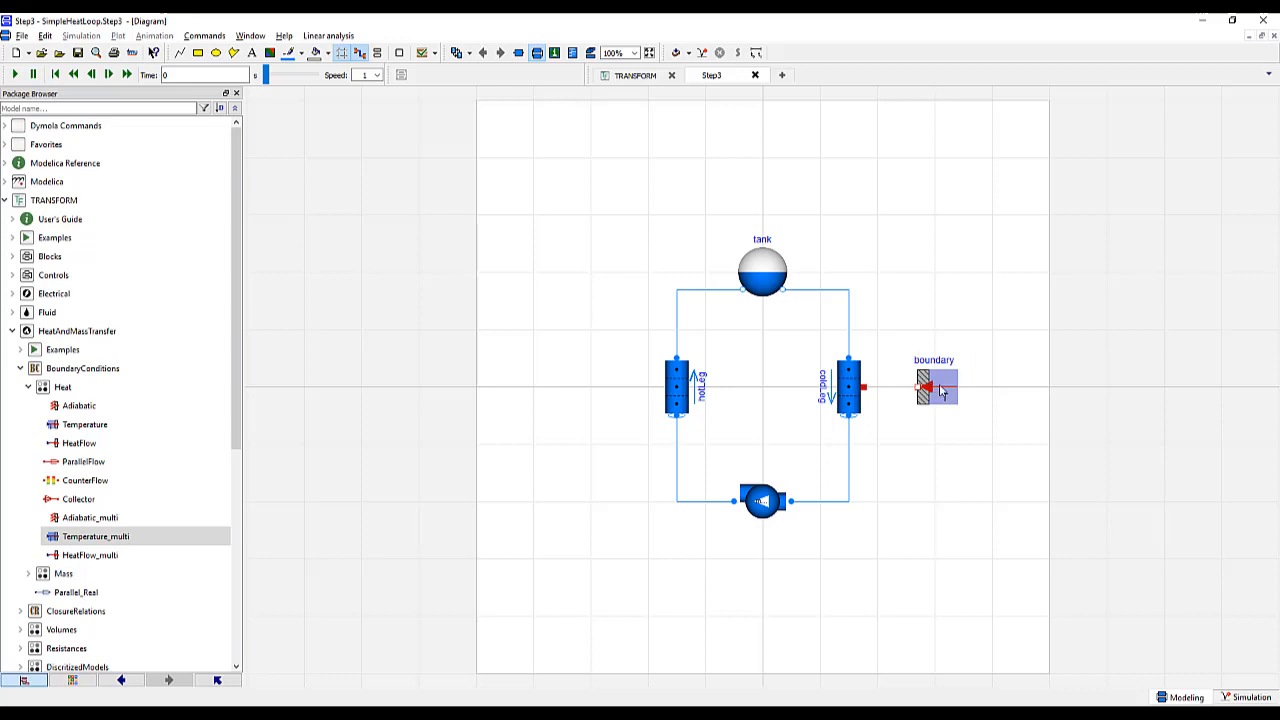
double_click(935, 388)
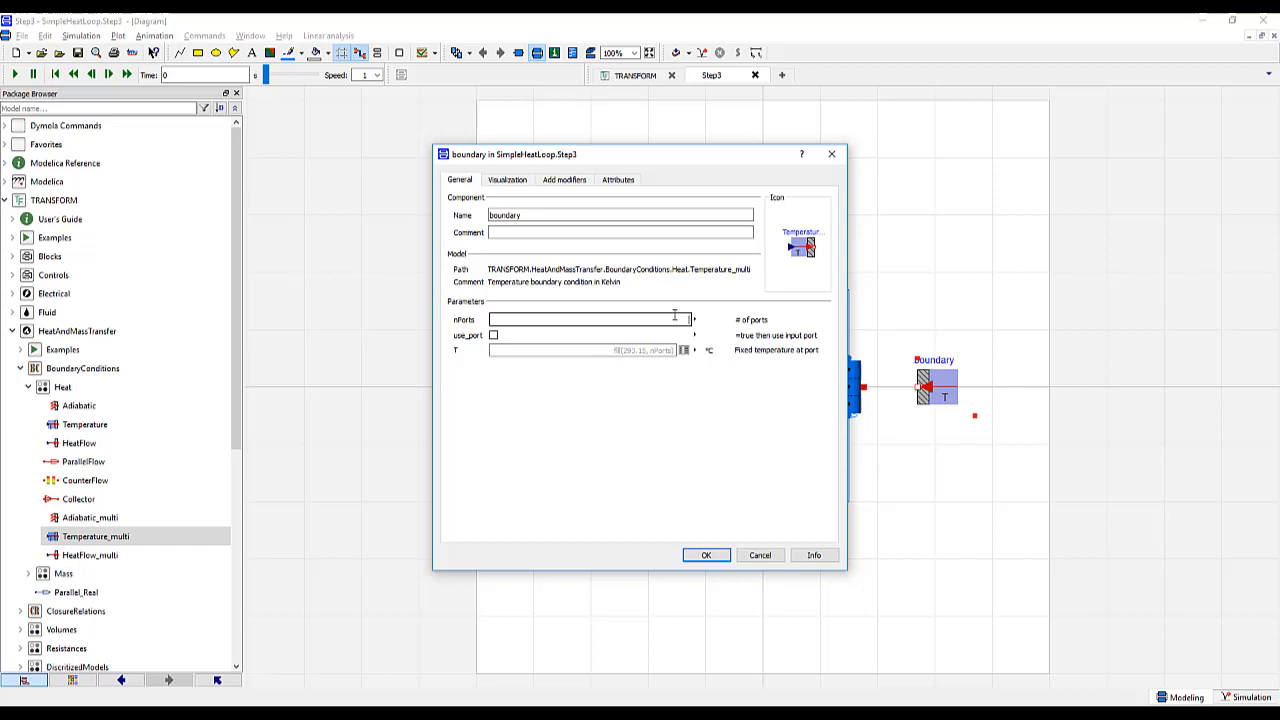
type("cold.eg.ge")
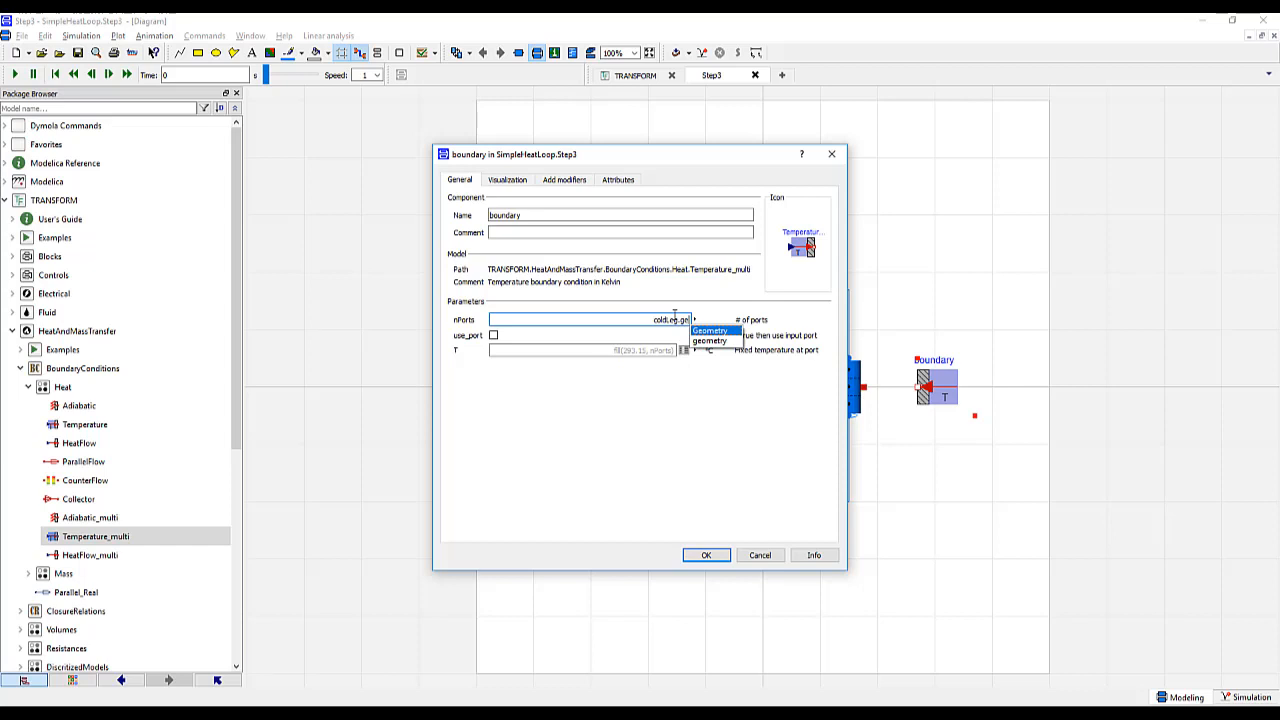
left_click(709, 330)
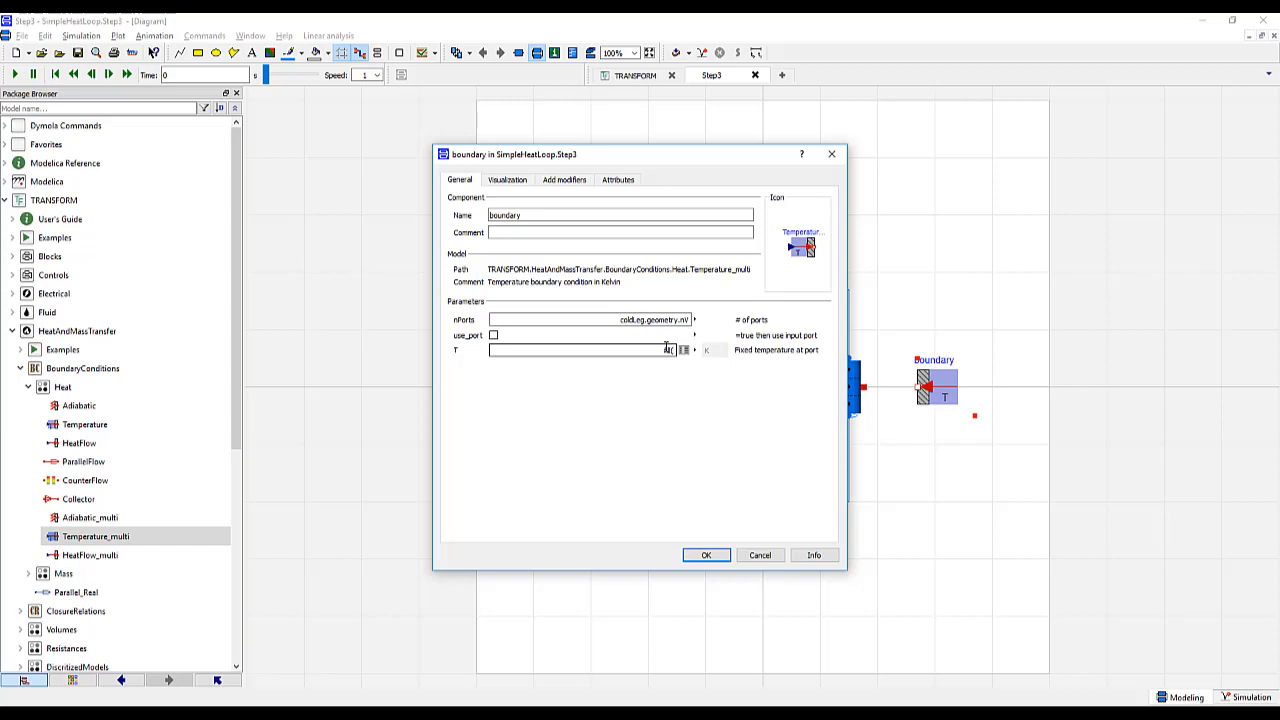
type("fill(15+273.15)")
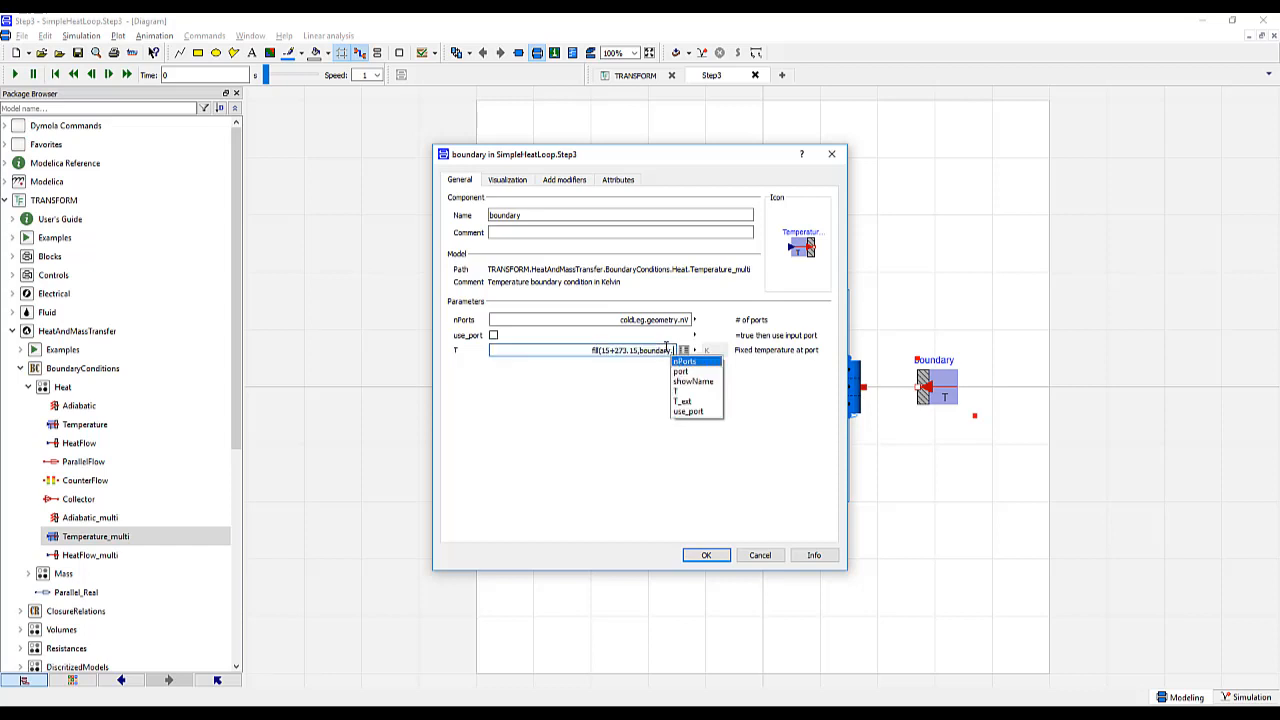
left_click(706, 555)
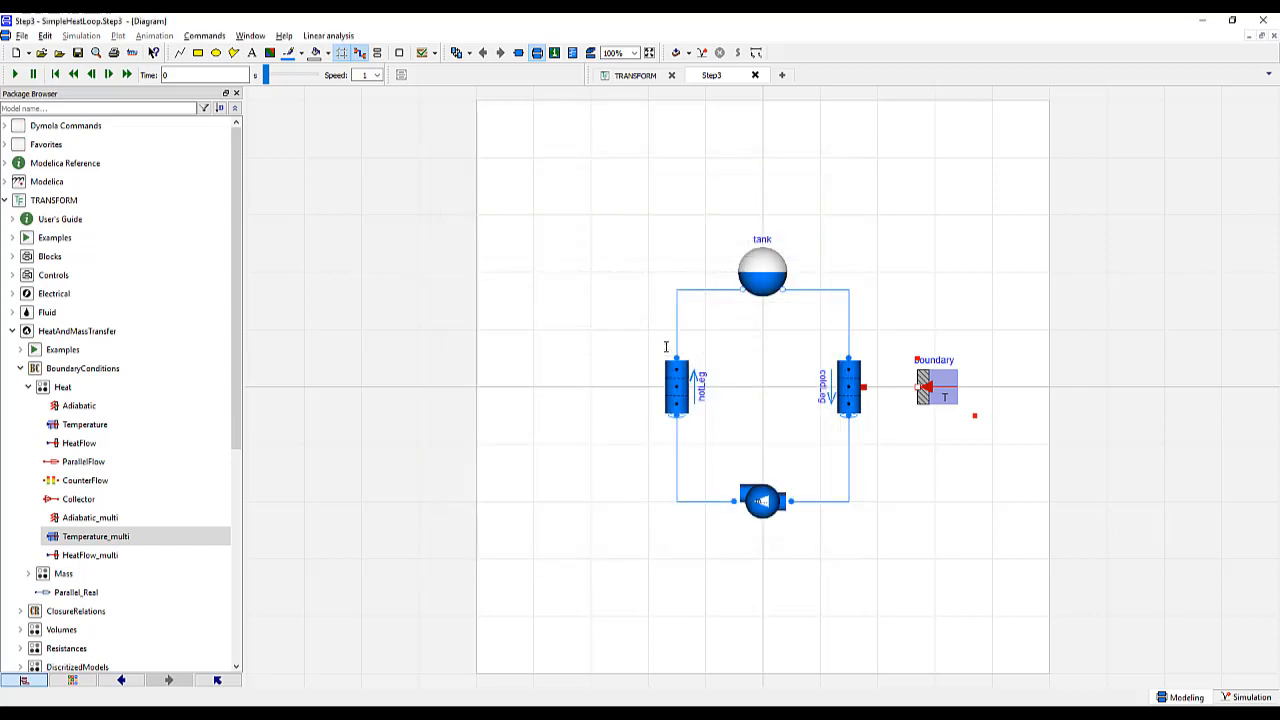
Connect coldLeg's heatPorts connector to boundary.port and confirm the connection
left_click(862, 388)
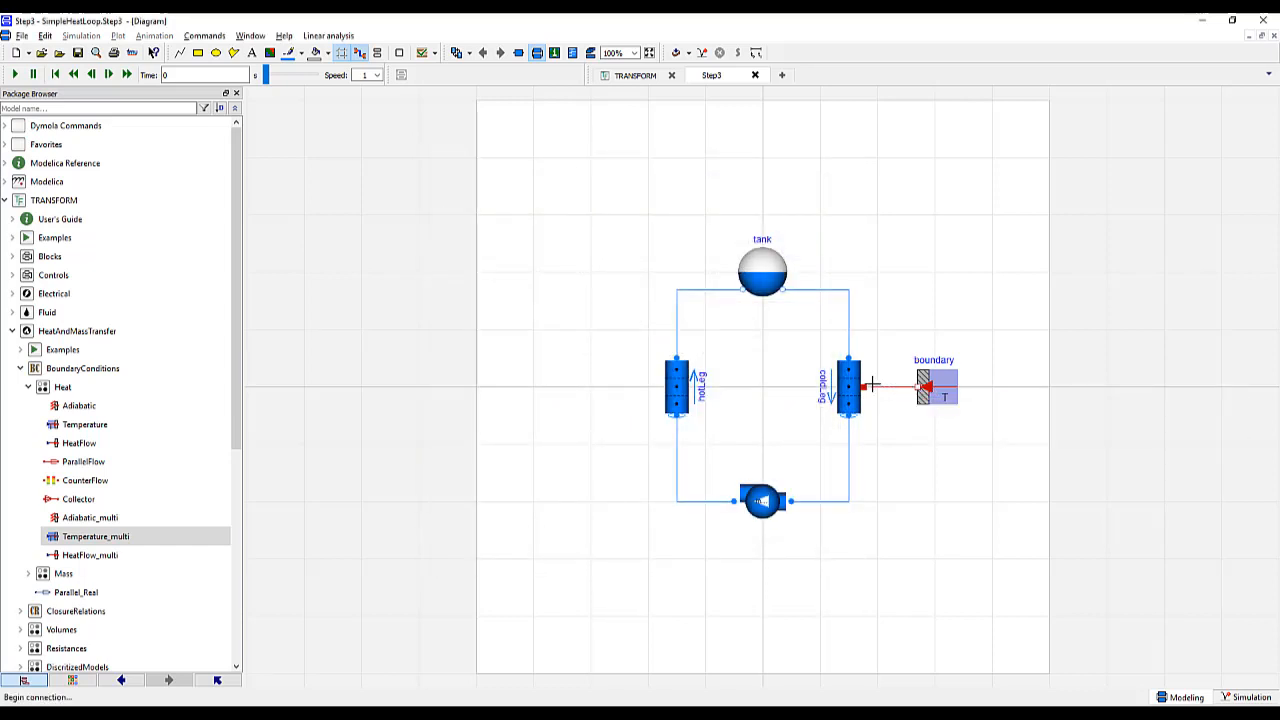
left_click(875, 385)
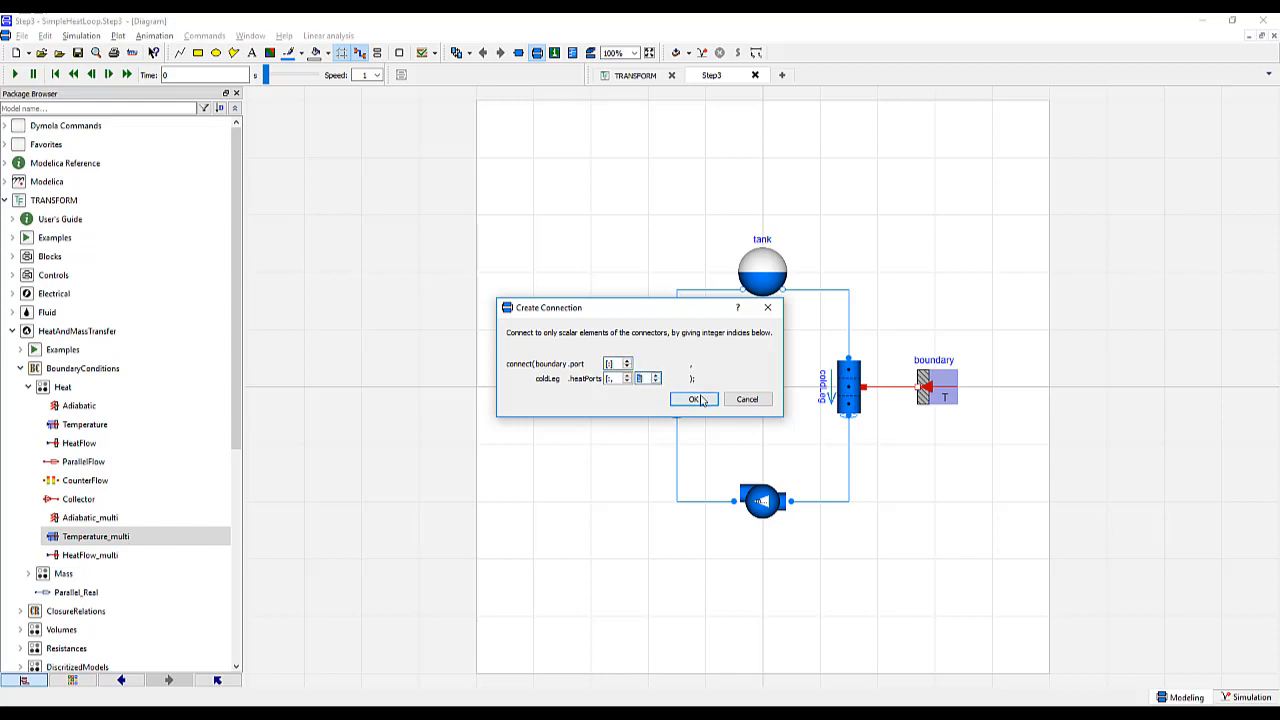
left_click(694, 399)
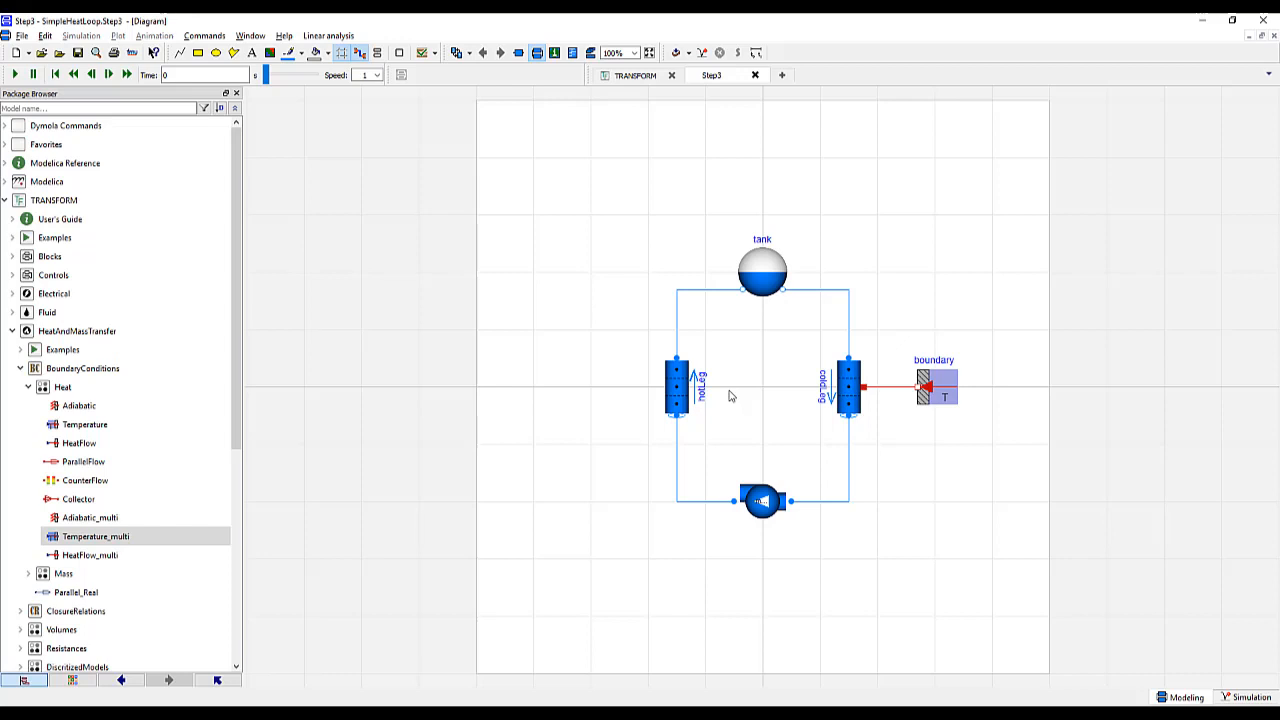
Set hotLeg's InternalHeatGen Q_gen to 10e3 W and apply the changes
left_click(678, 390)
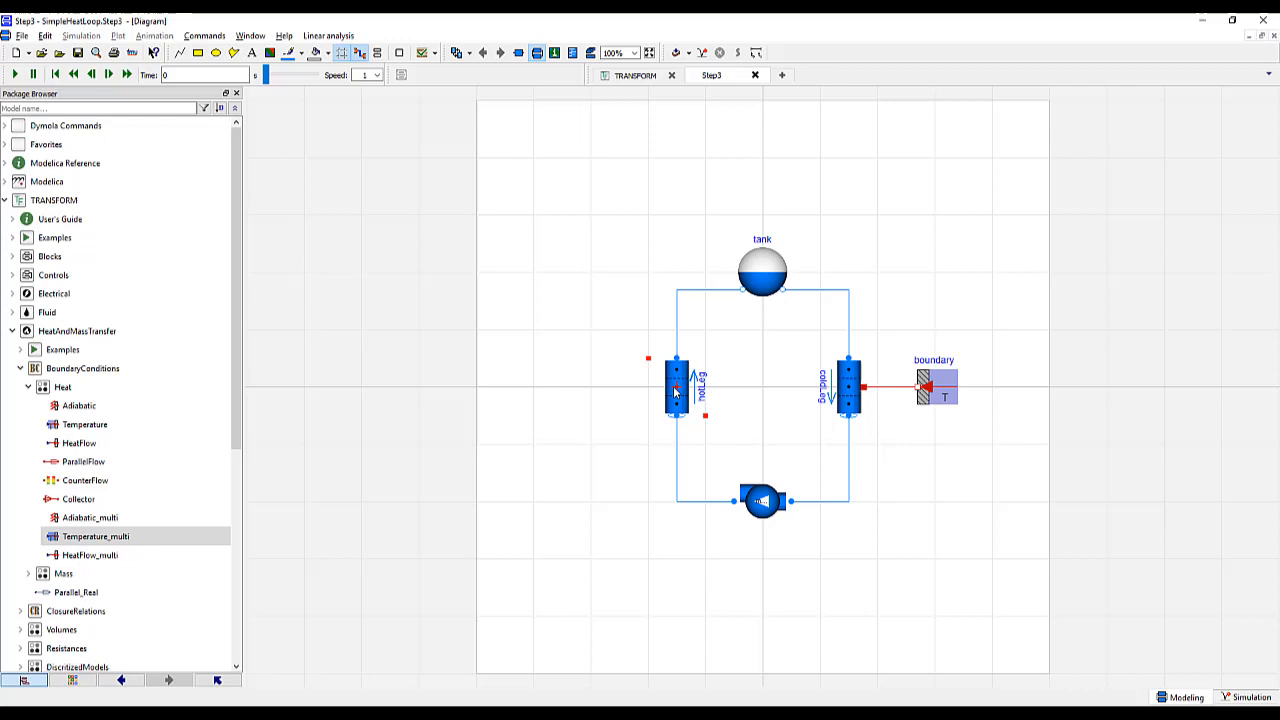
double_click(677, 390)
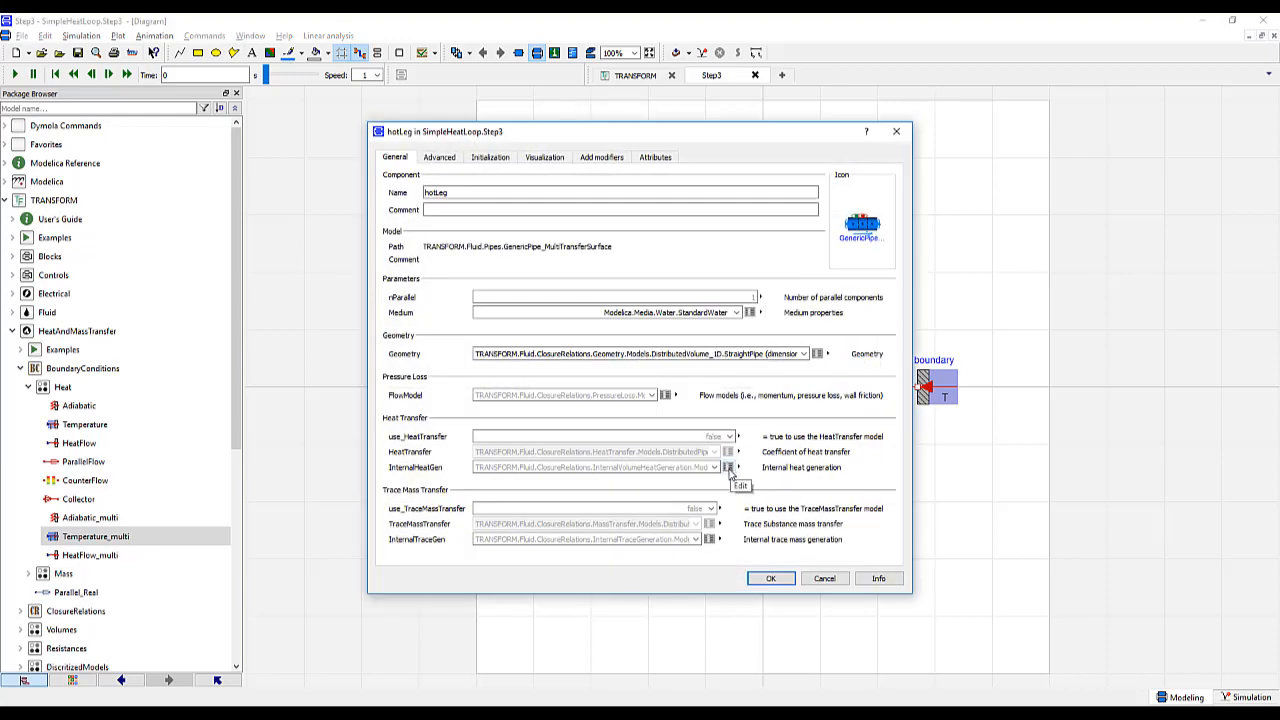
left_click(729, 467)
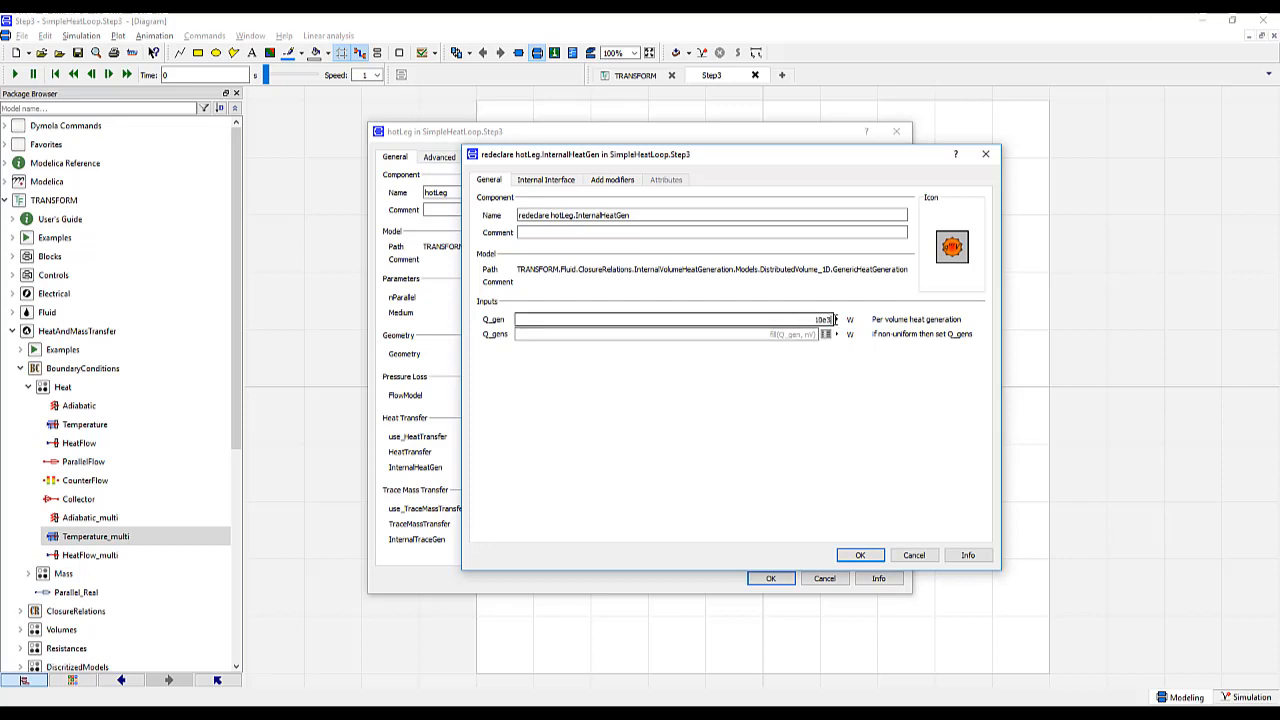
left_click(859, 555)
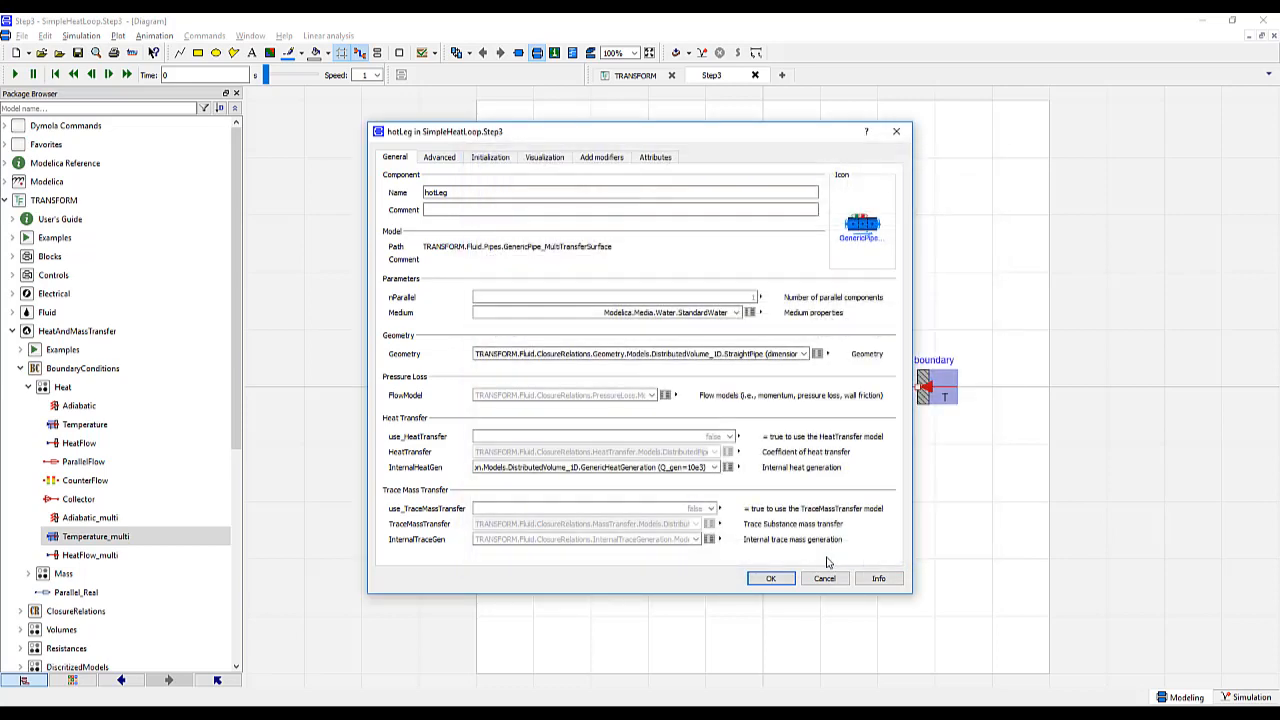
left_click(770, 578)
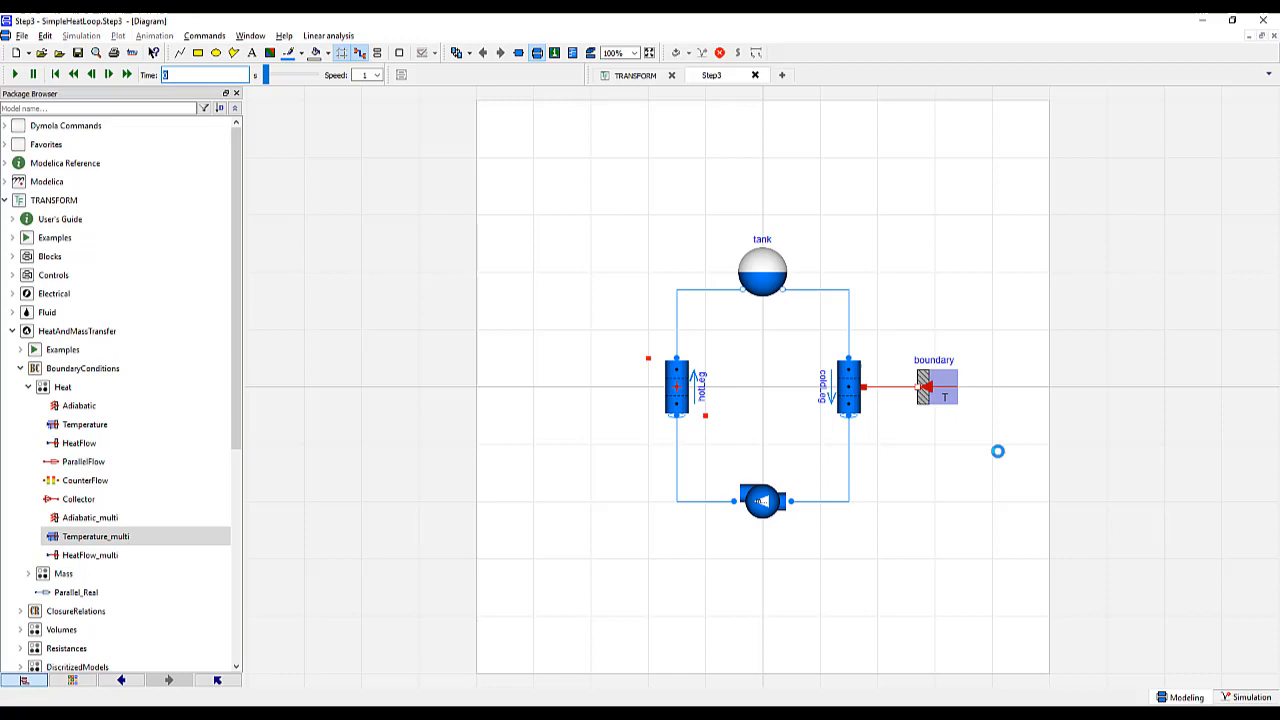
left_click(15, 53)
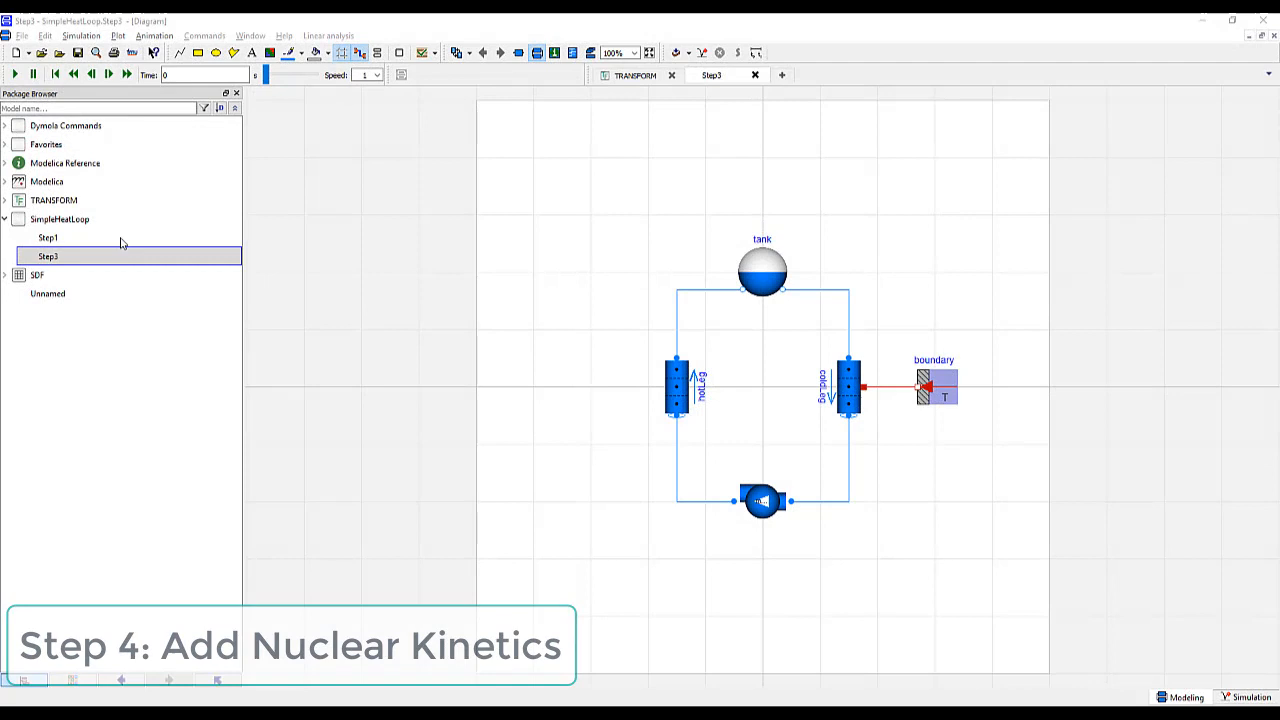
Duplicate Step3 into a new SimpleHeatLoop model named Step4
right_click(47, 256)
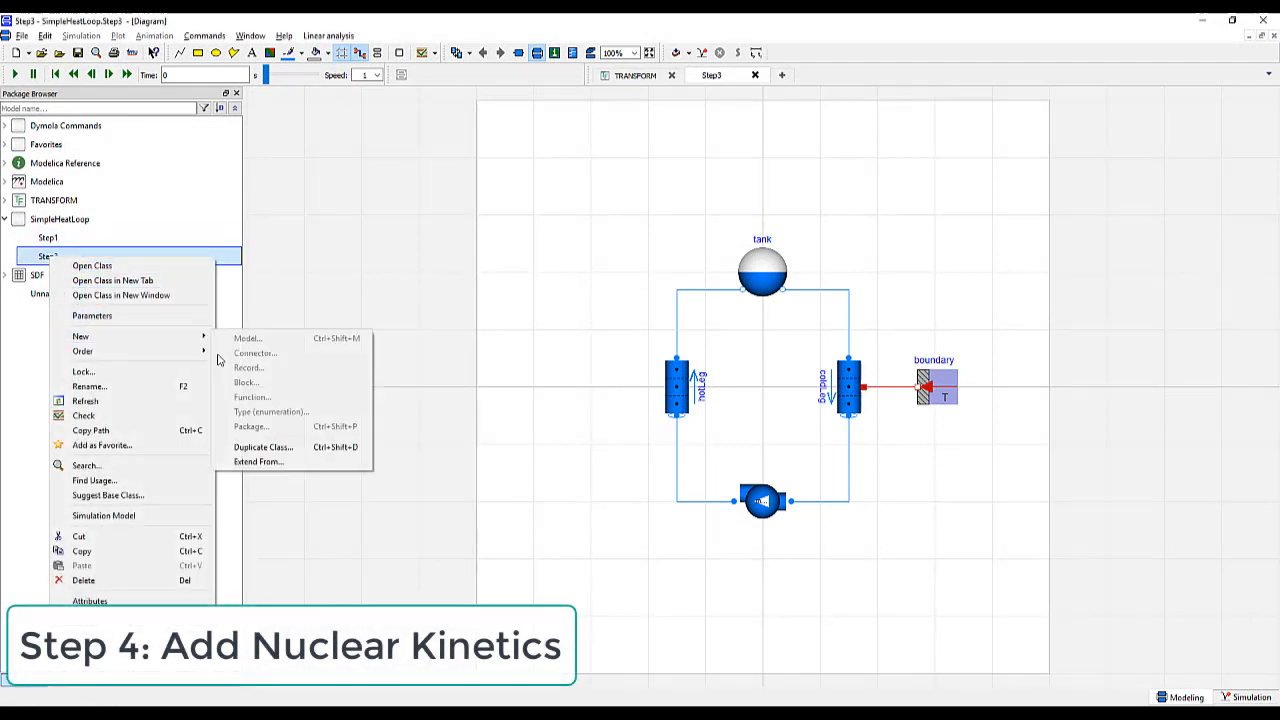
left_click(263, 446)
type("Step4")
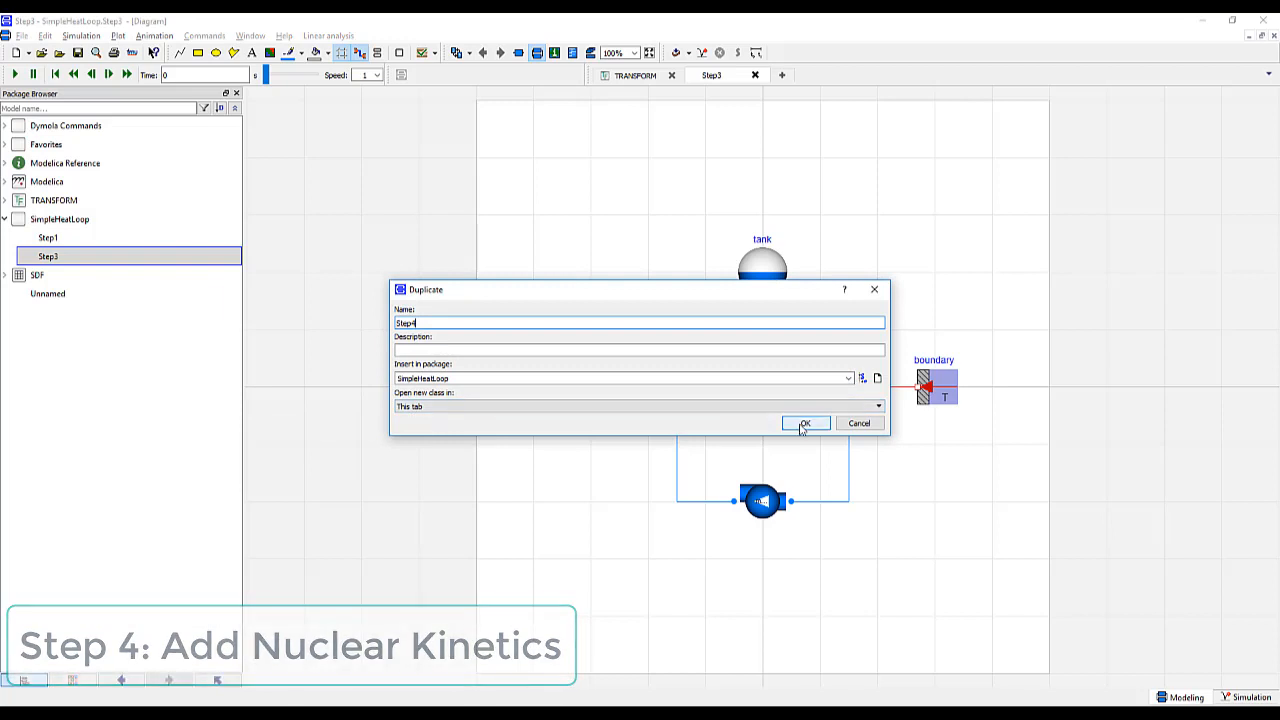
left_click(805, 423)
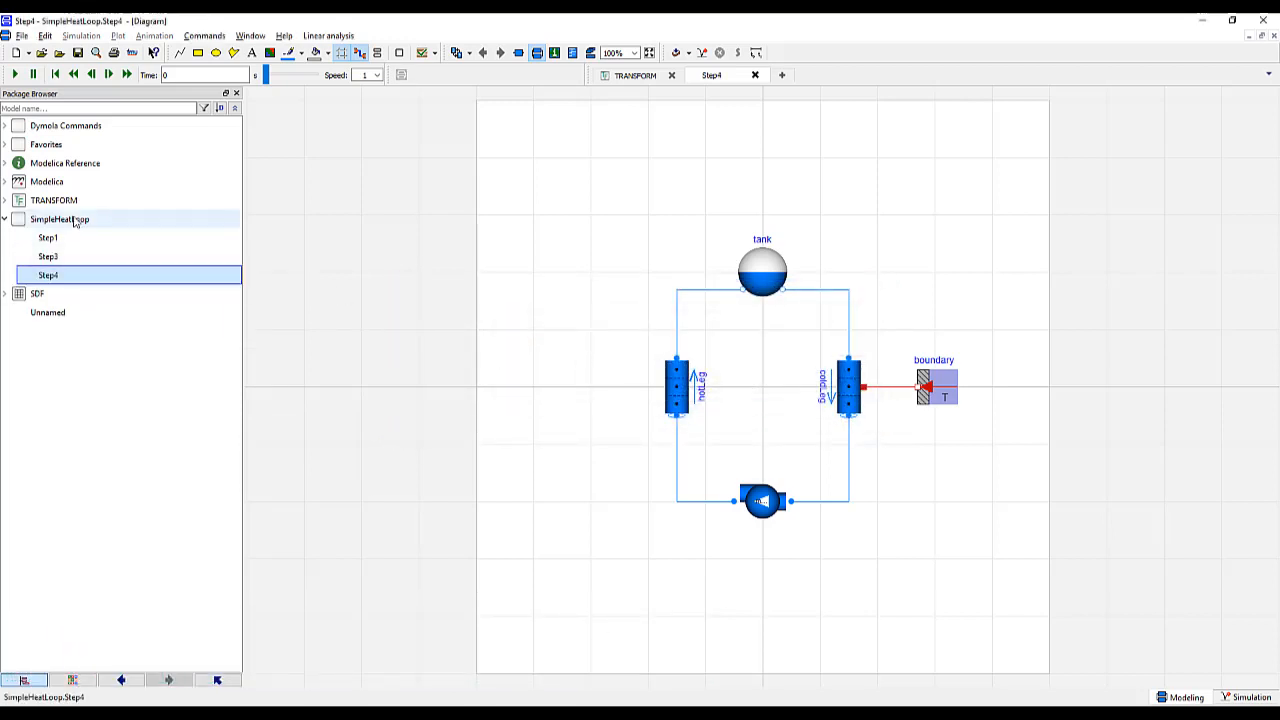
left_click(6, 200)
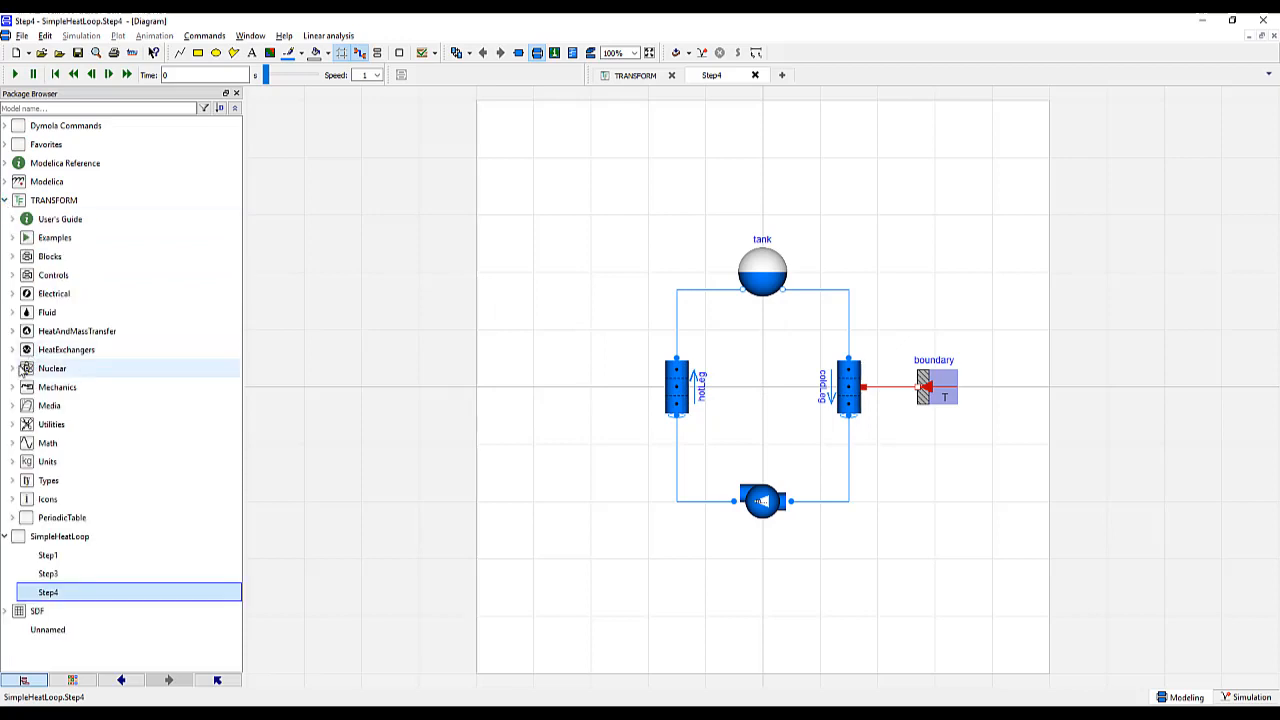
Place a PointKinetics_L1_powerBased block beside the hot leg and open its parameters
left_click(12, 368)
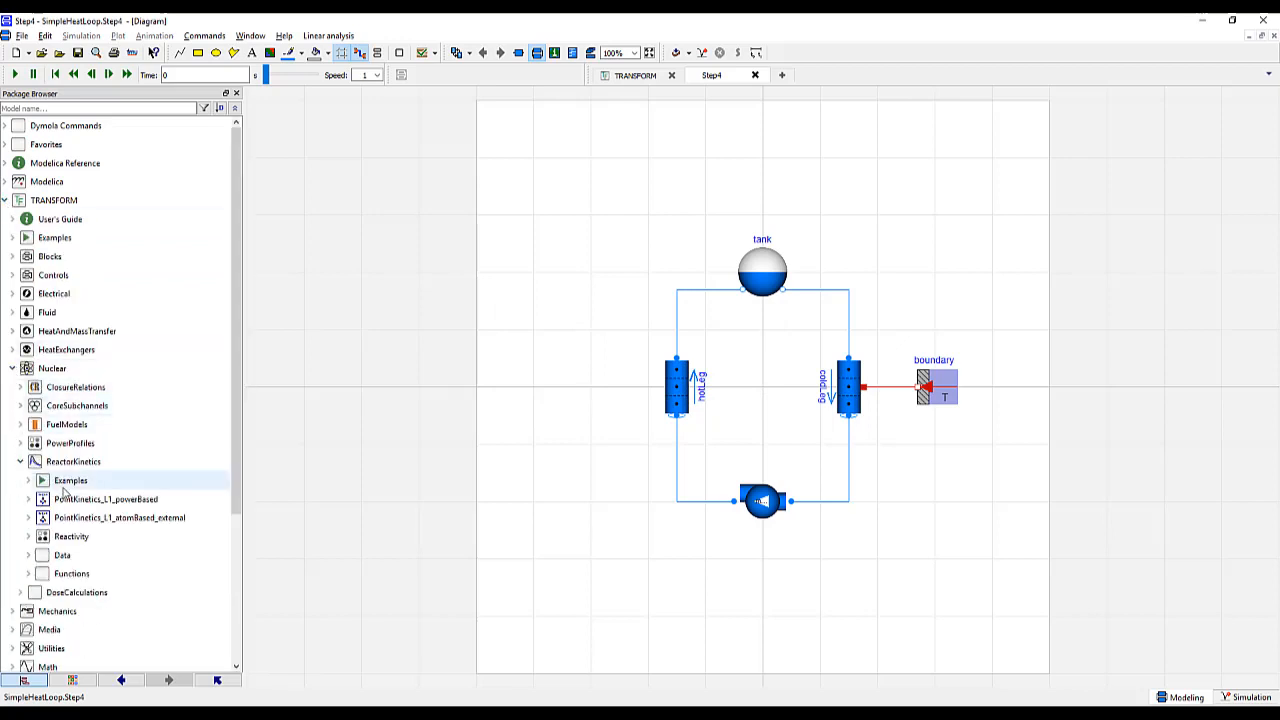
left_click_drag(106, 499, 298, 461)
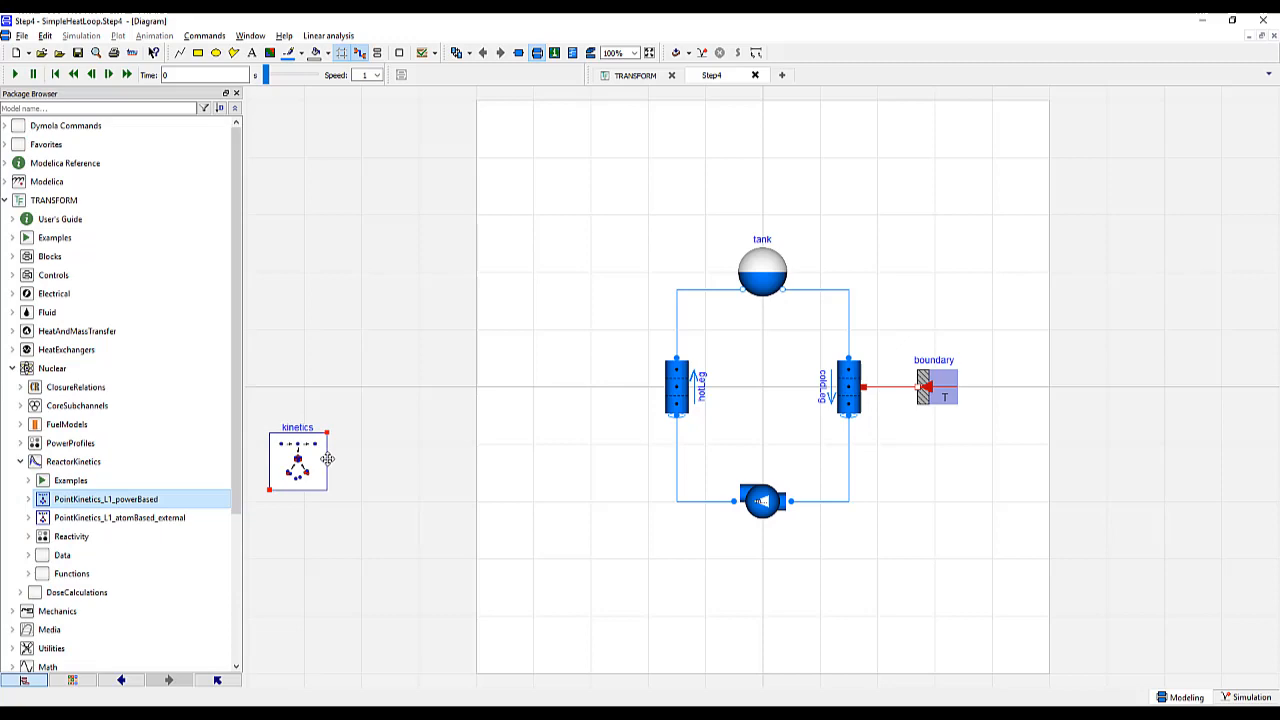
left_click_drag(297, 460, 561, 385)
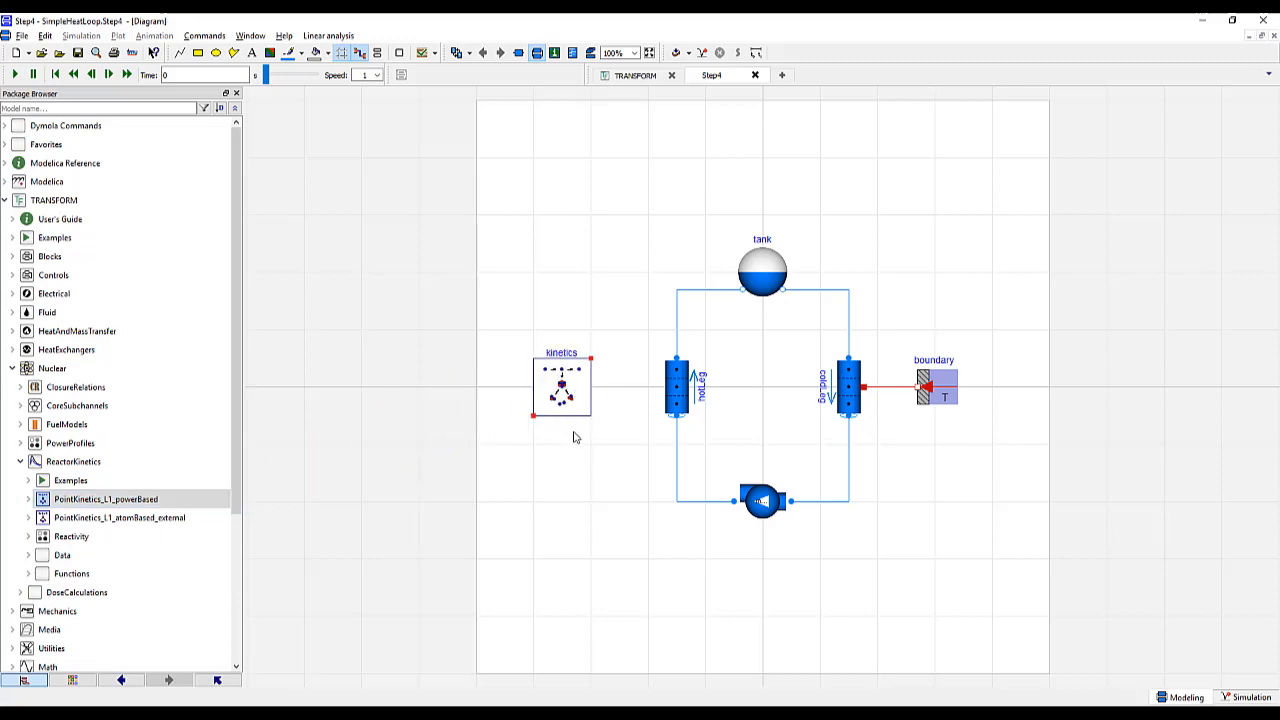
double_click(561, 386)
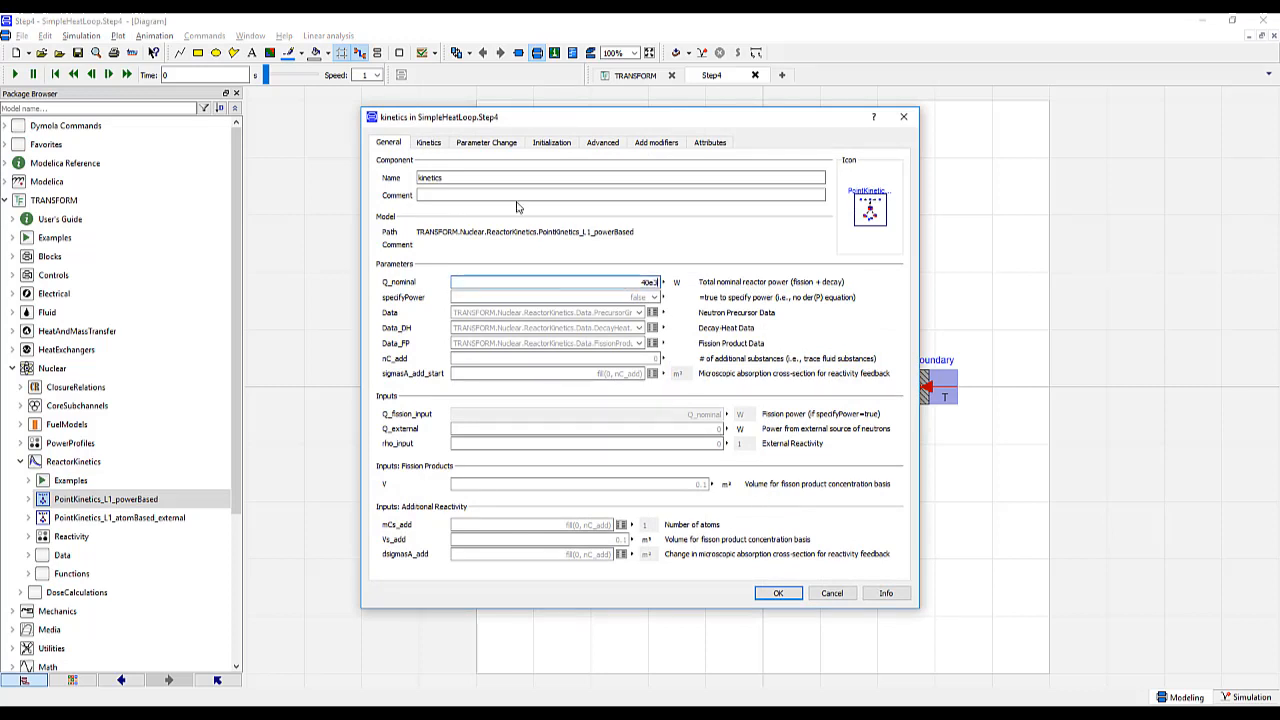
Give kinetics nFeedback=1 with coefficient, hotLeg temperature value and reference temperature
left_click(428, 142)
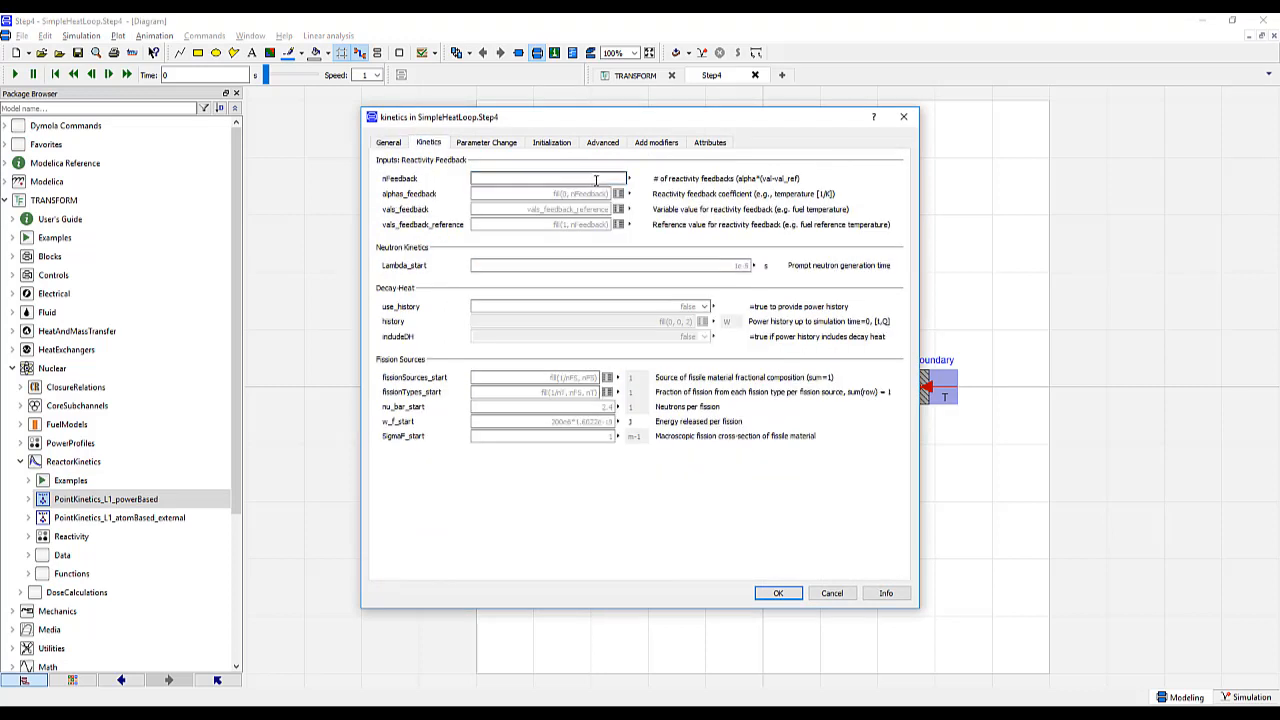
type("1")
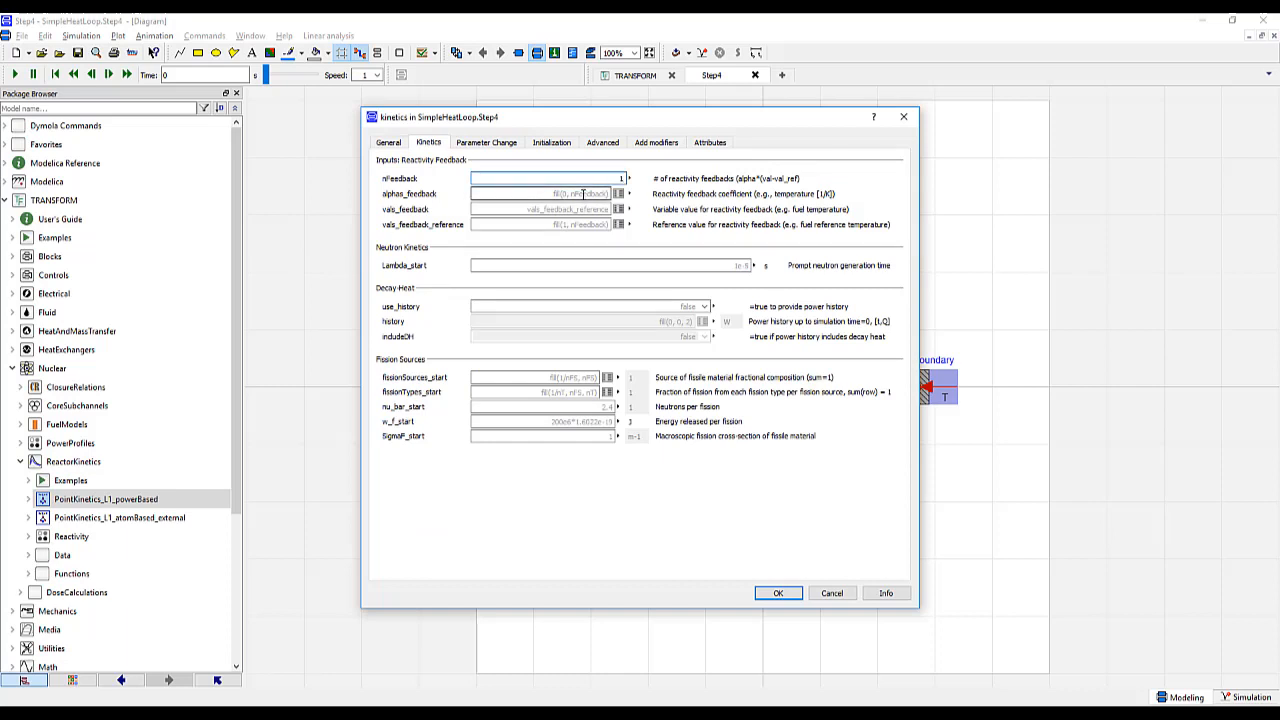
left_click(540, 194)
type("{-2.5e-5}")
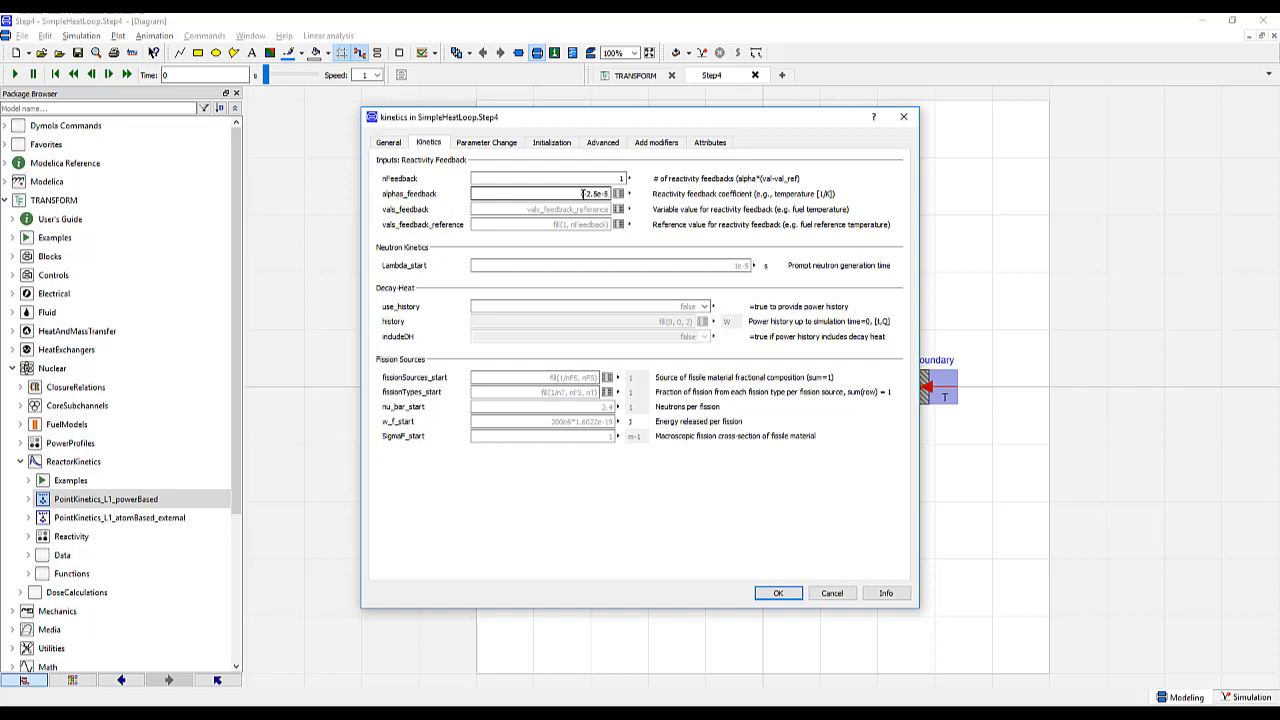
left_click(540, 209)
type("{hot")
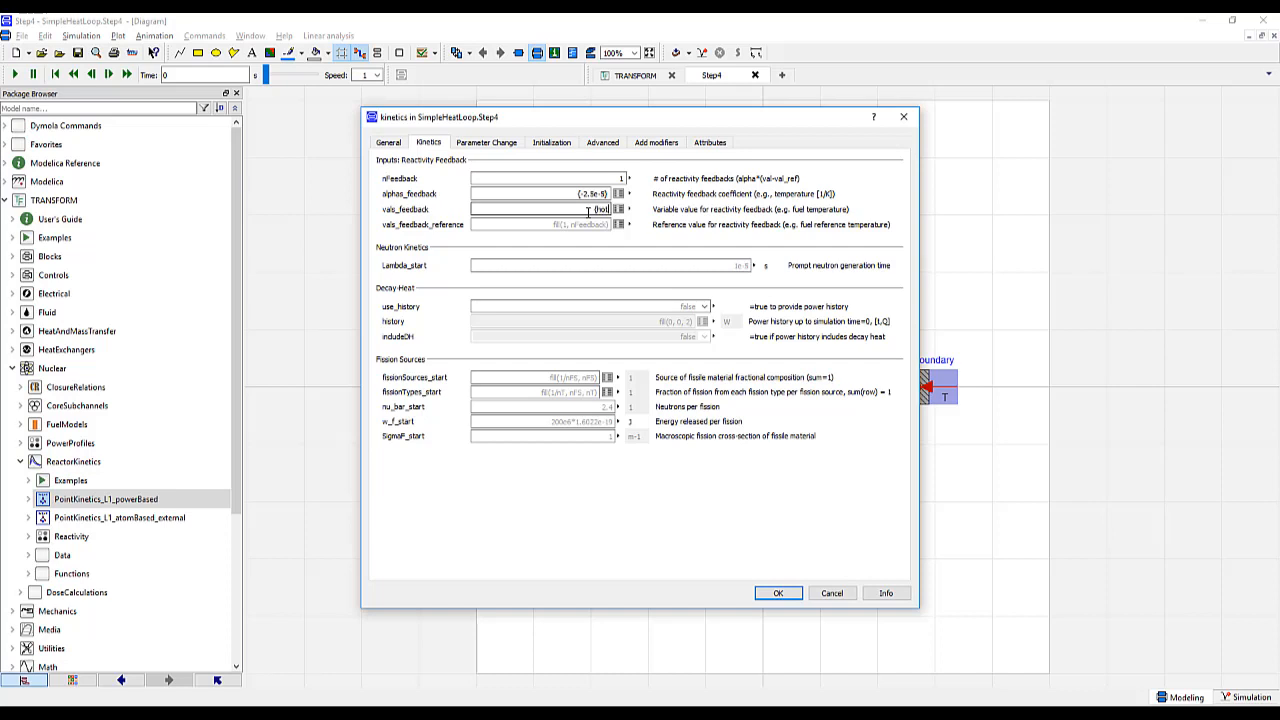
left_click(618, 209)
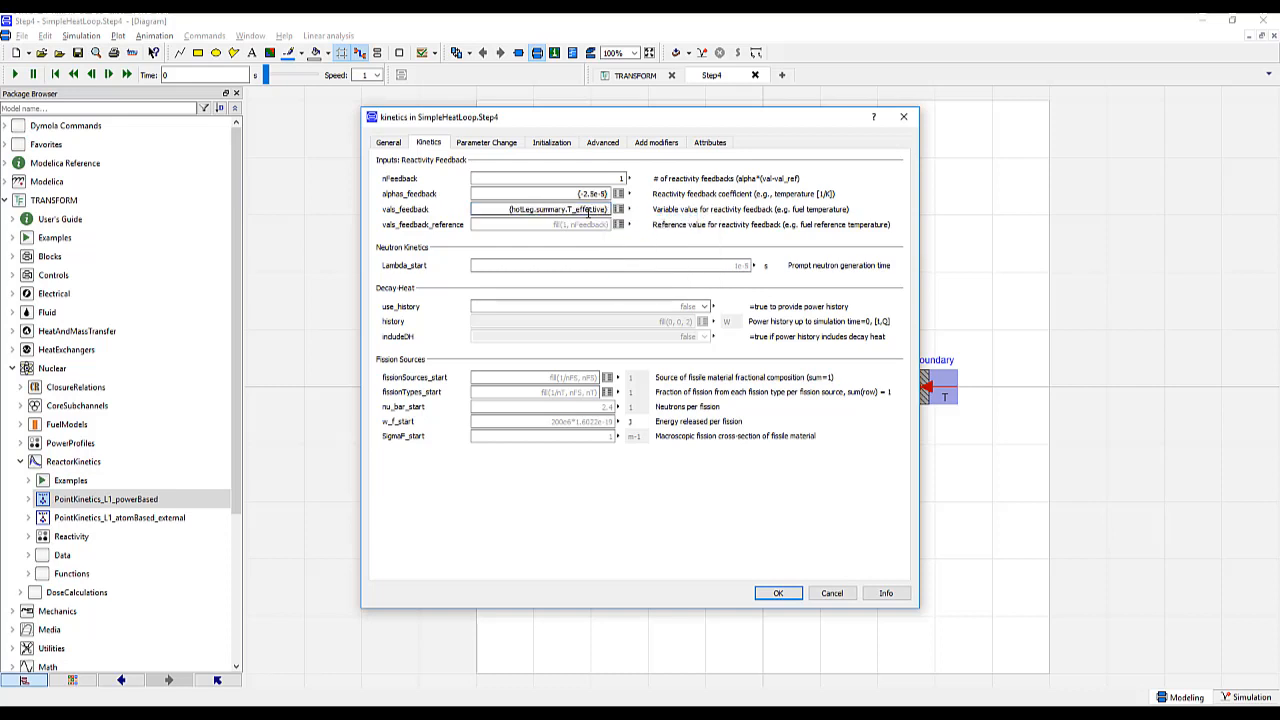
left_click(540, 224)
type("{92.67+273.15}")
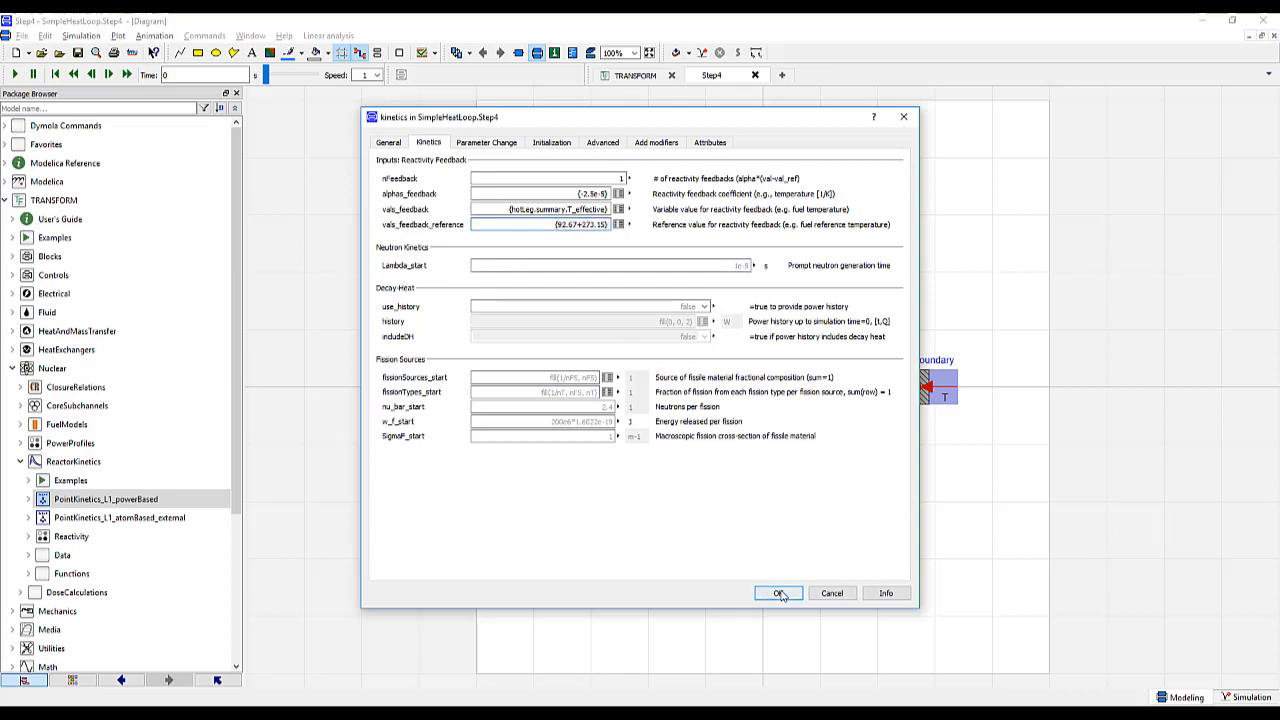
left_click(778, 592)
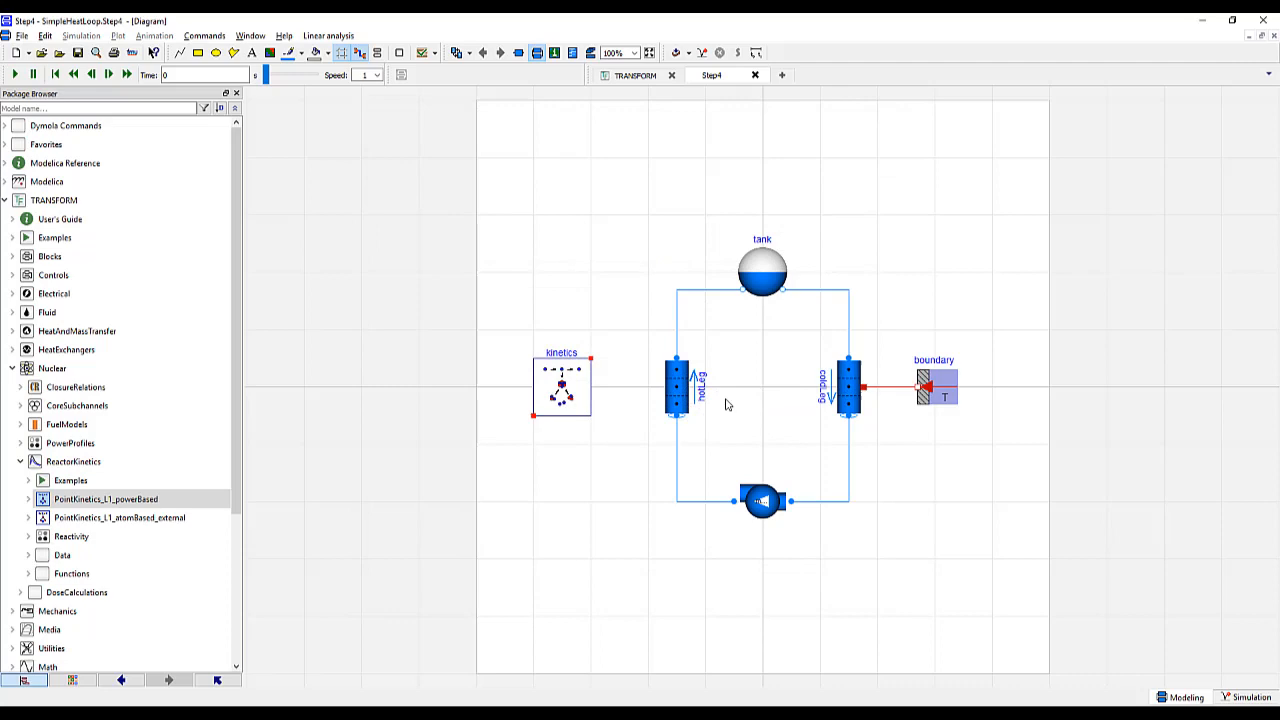
mouse_move(698, 402)
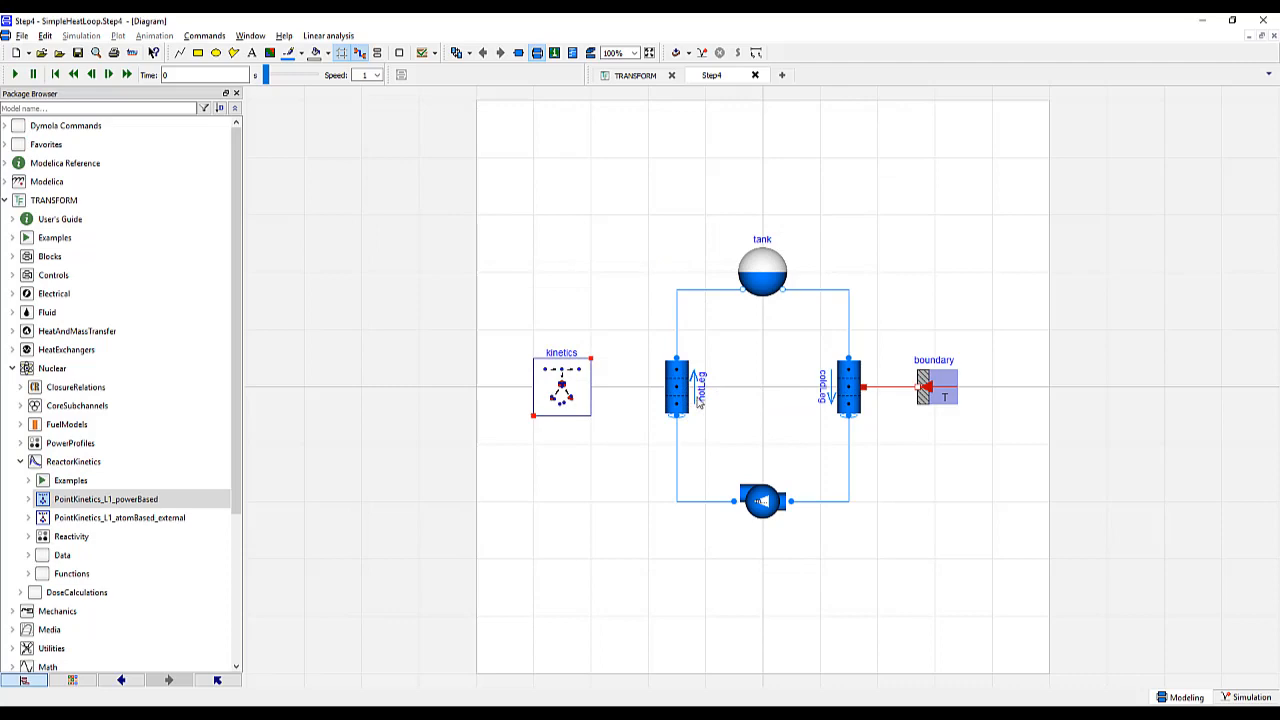
Set hotLeg's InternalHeatGen Q_gen to kinetics.Q_total/hotLeg.geometry.nV
double_click(677, 387)
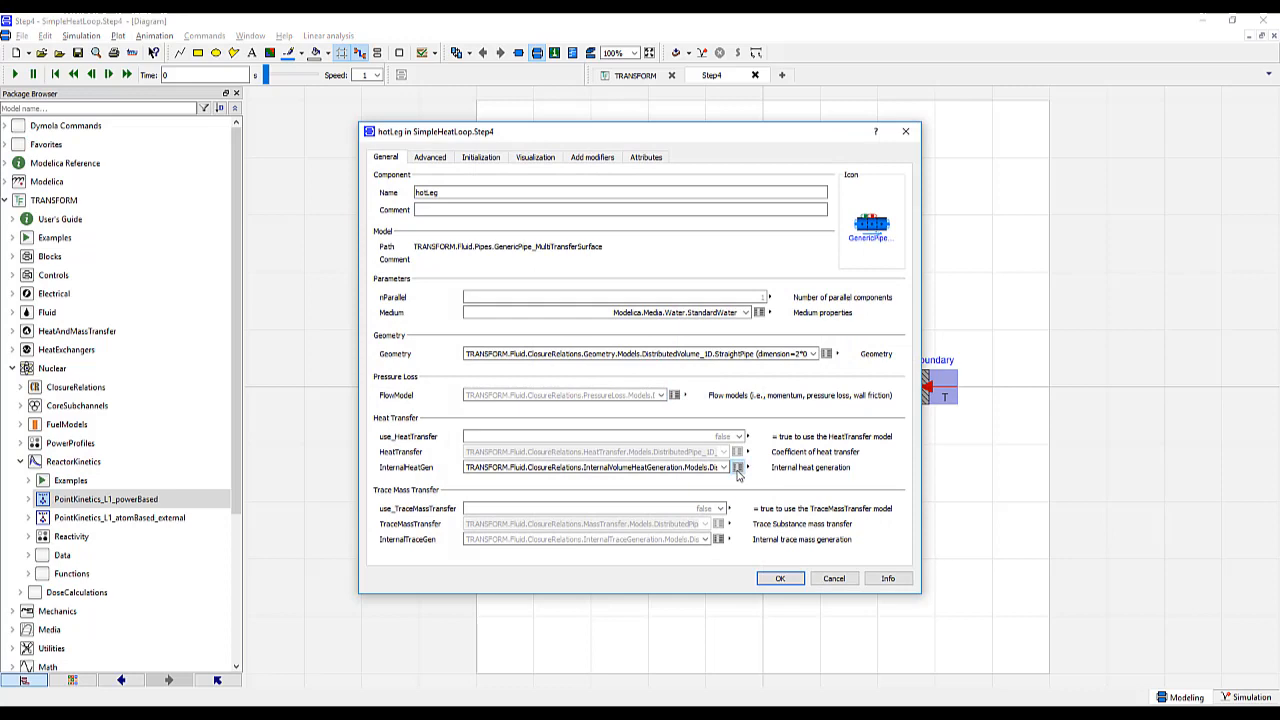
left_click(738, 467)
type("kinetics.Q_")
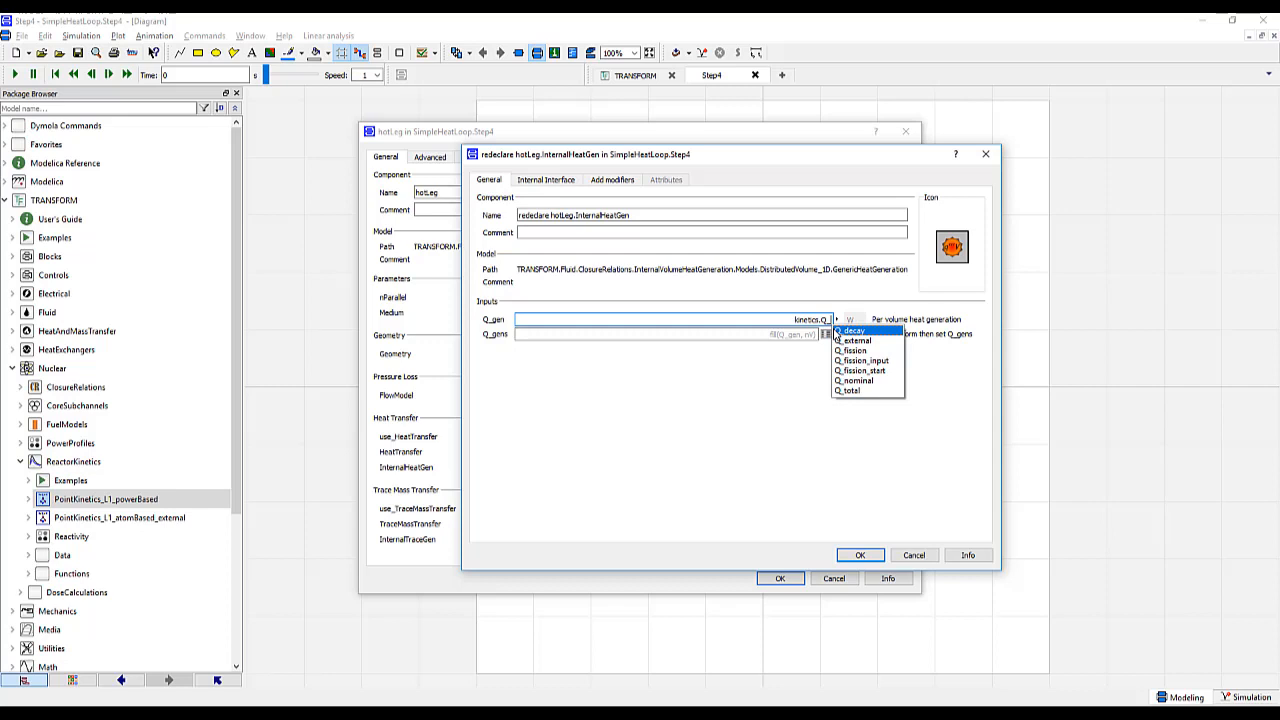
left_click(848, 390)
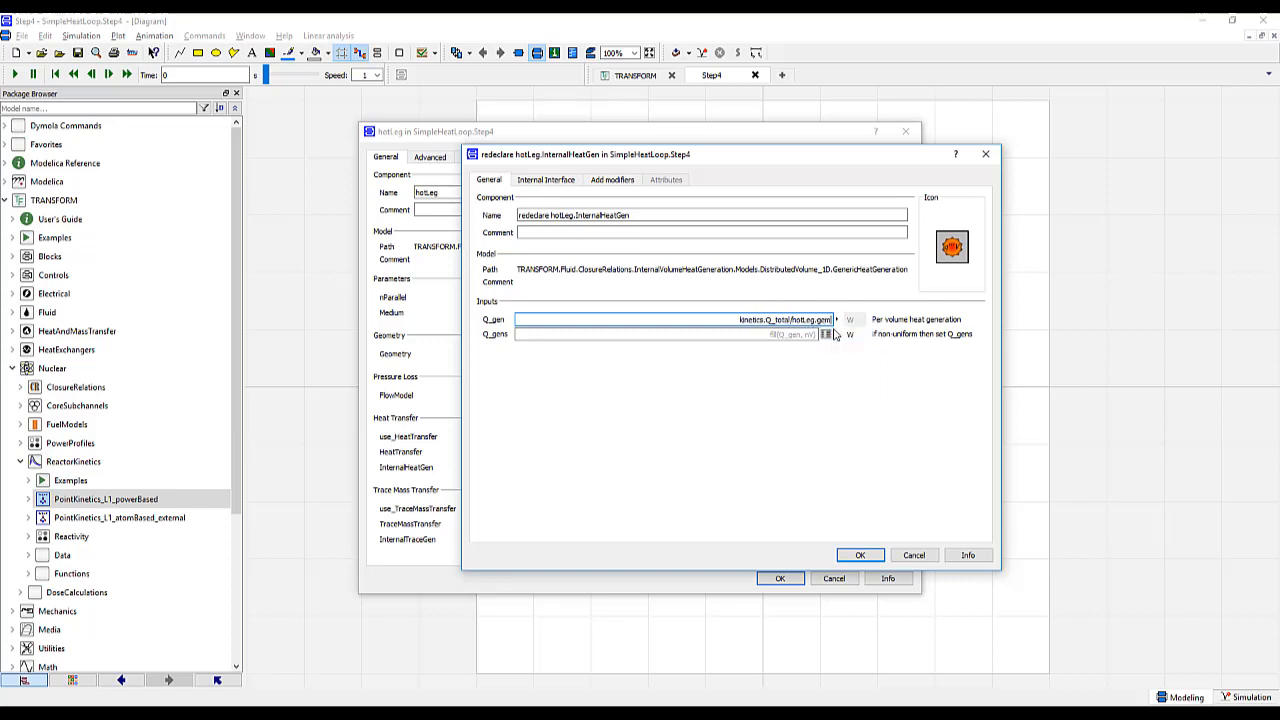
left_click(838, 320)
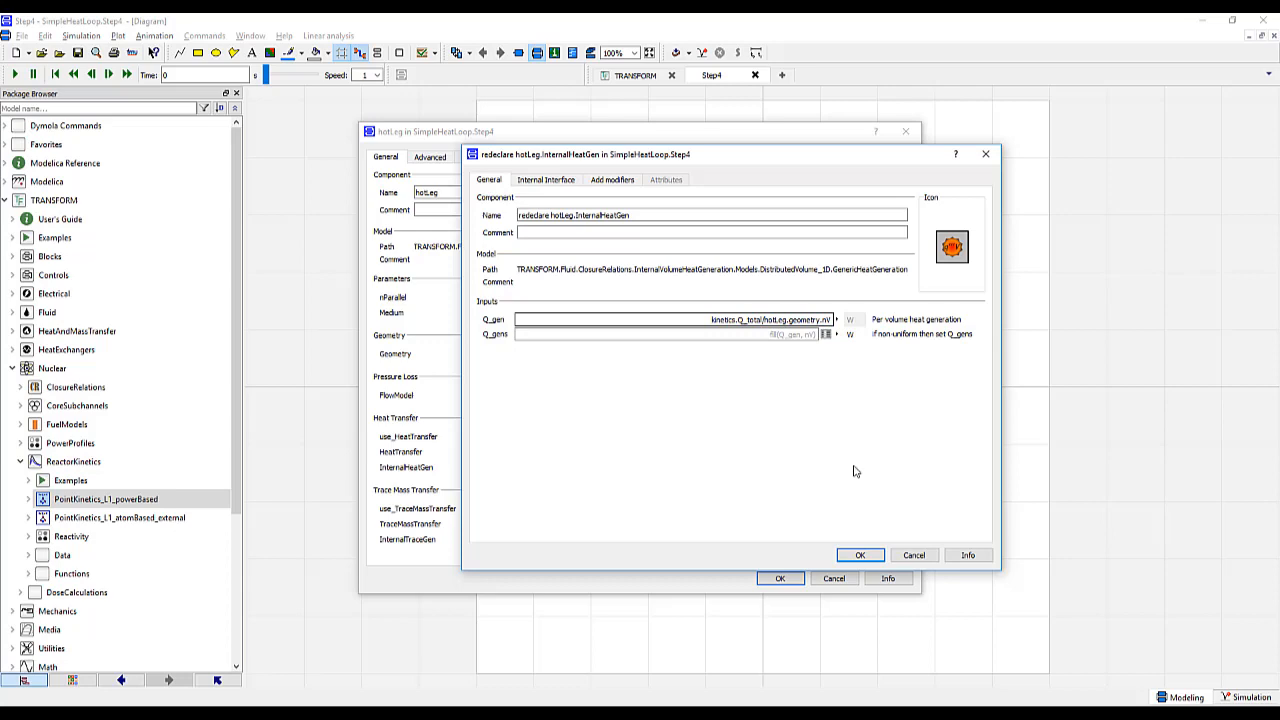
left_click(859, 555)
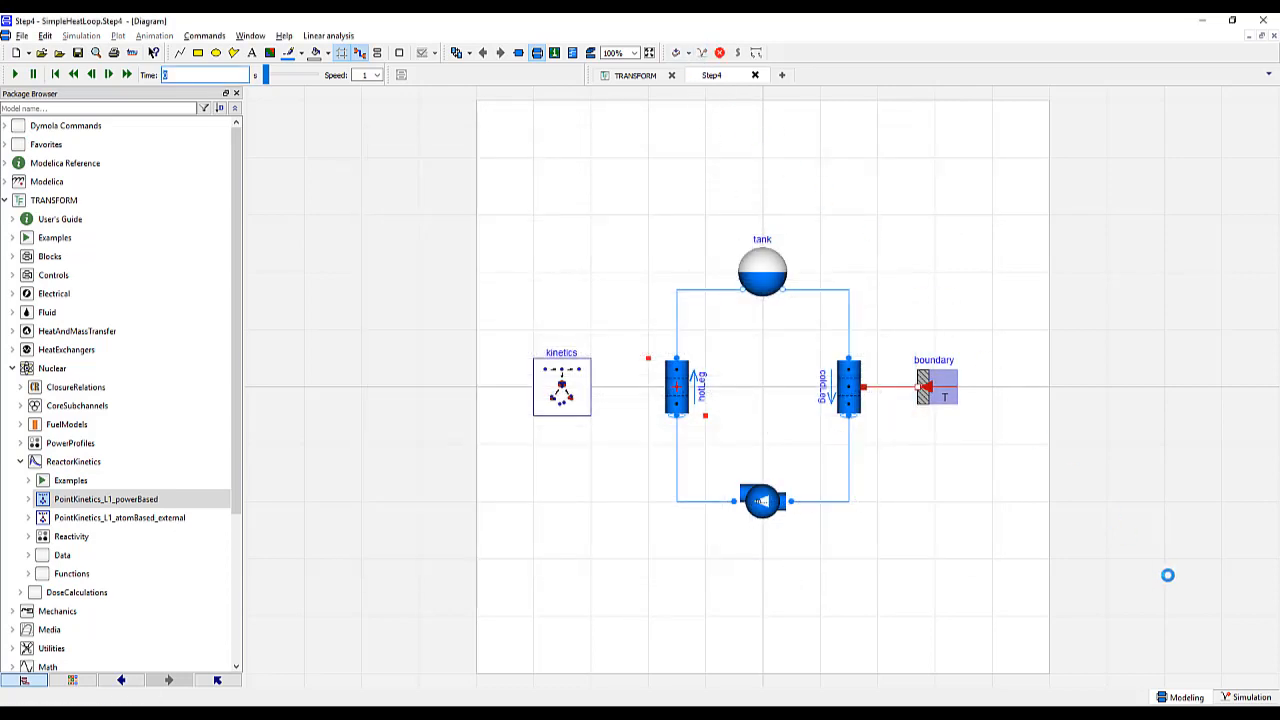
Simulate Step4 and plot kinetics.Q_total and kinetics.rho, each in its own plot window
left_click(14, 53)
type("Q_tot")
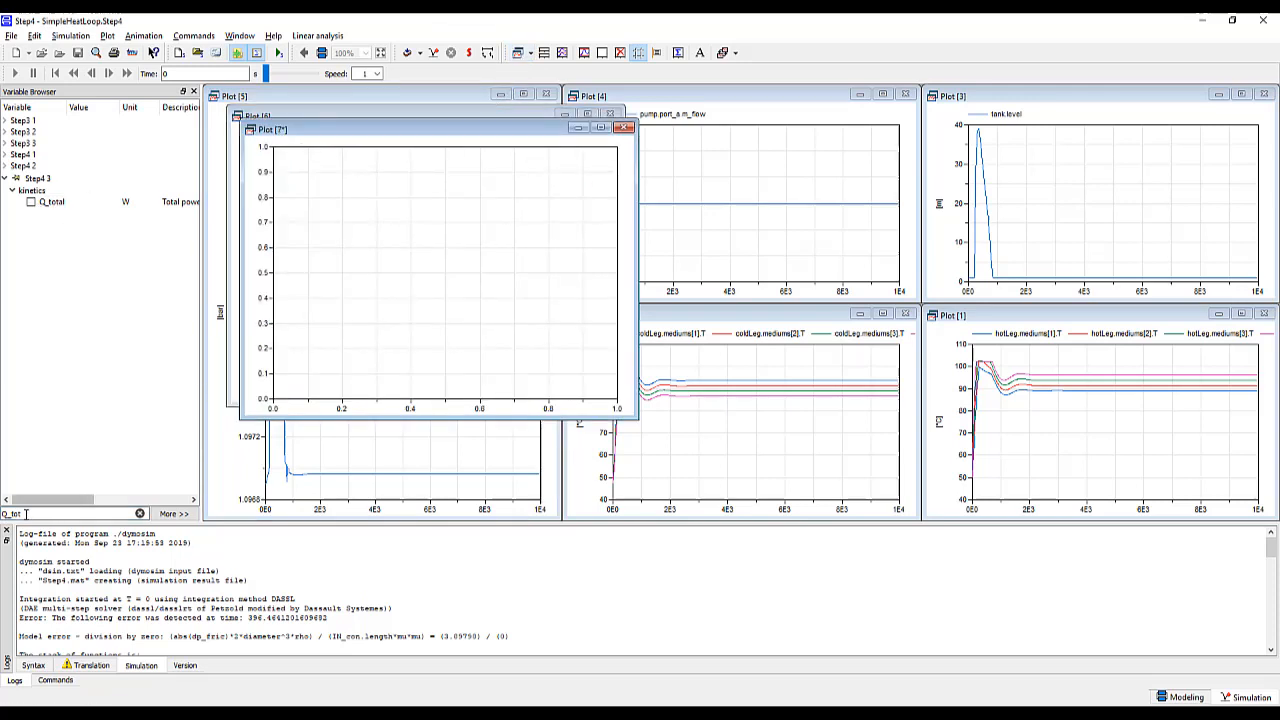
left_click(15, 190)
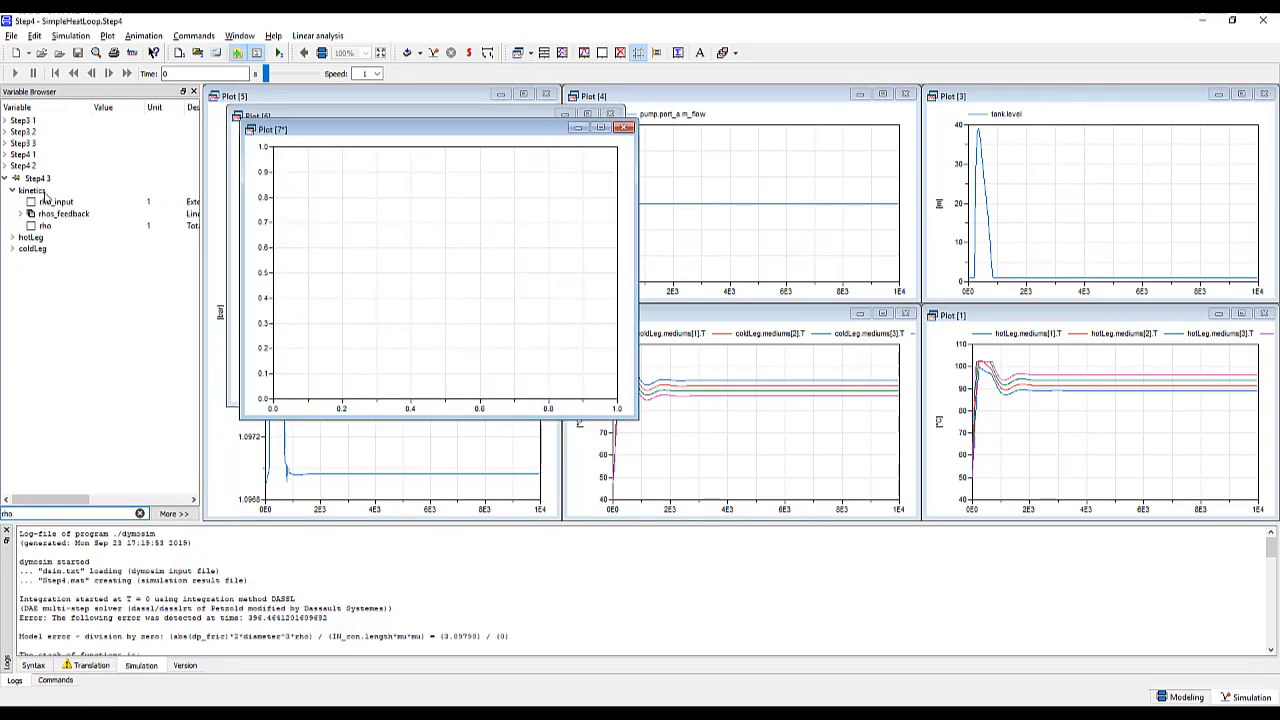
left_click(31, 225)
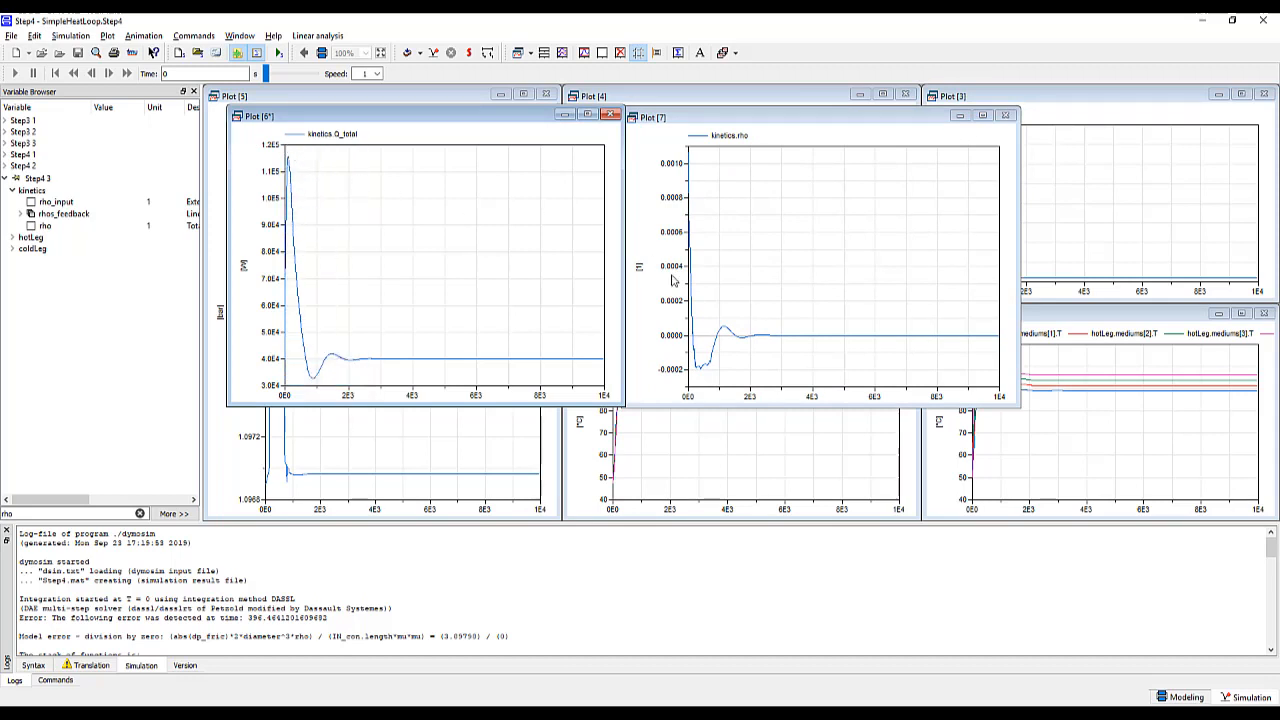
mouse_move(711, 358)
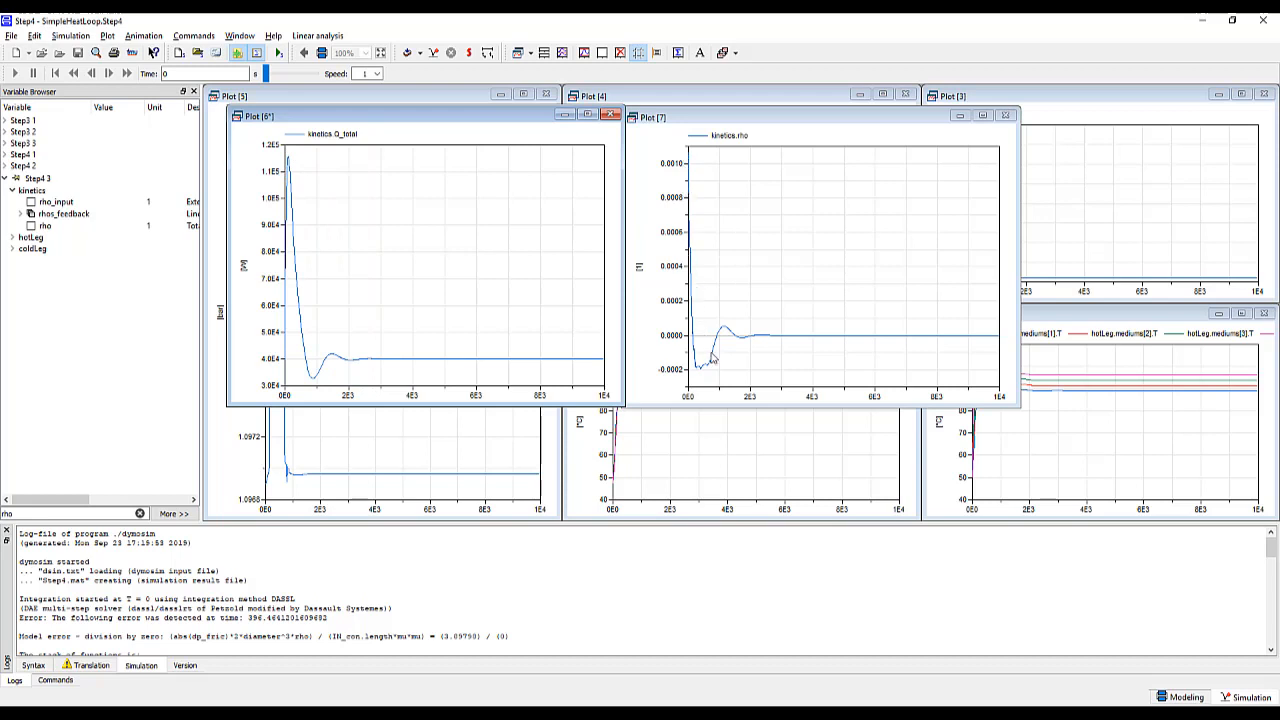
mouse_move(775, 342)
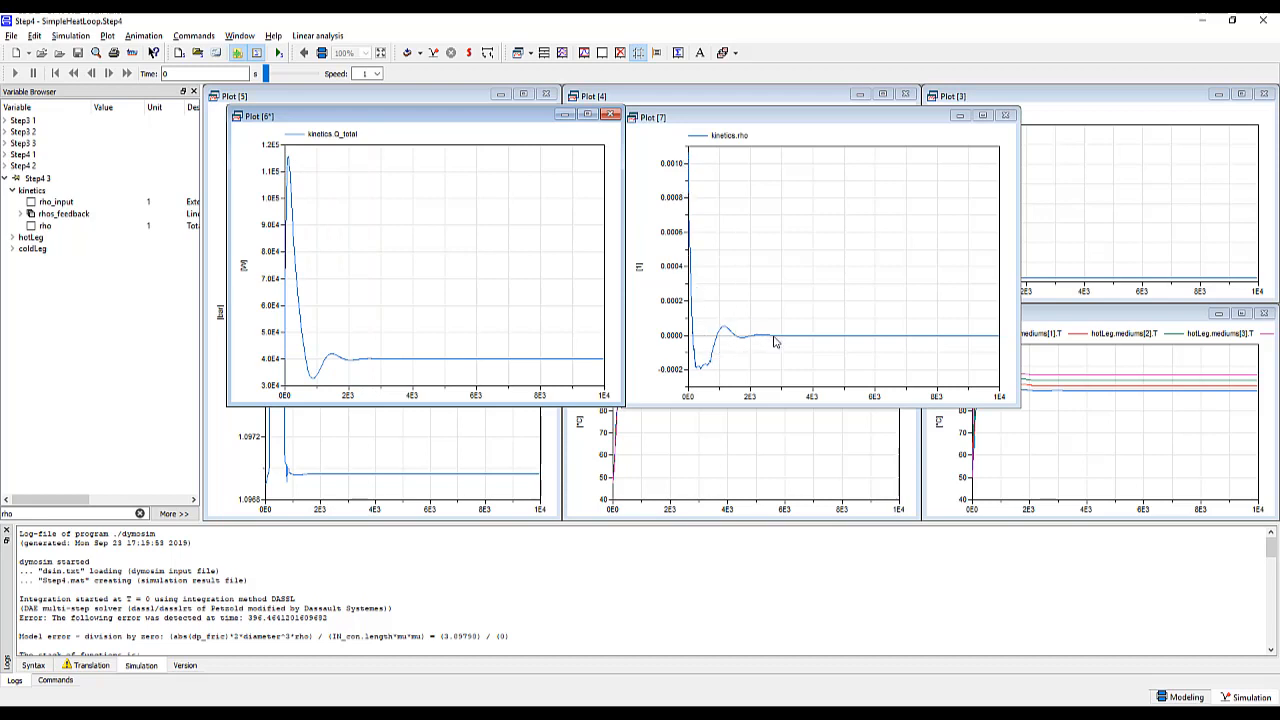
mouse_move(485, 363)
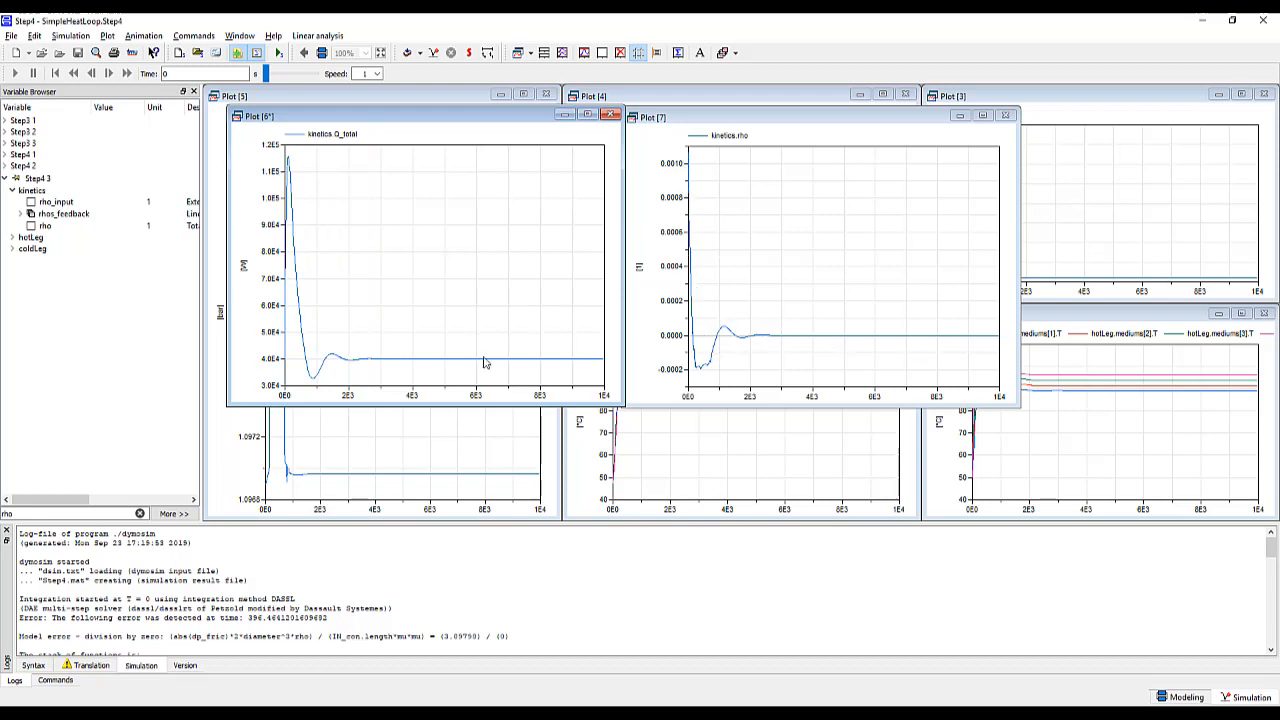
mouse_move(510, 363)
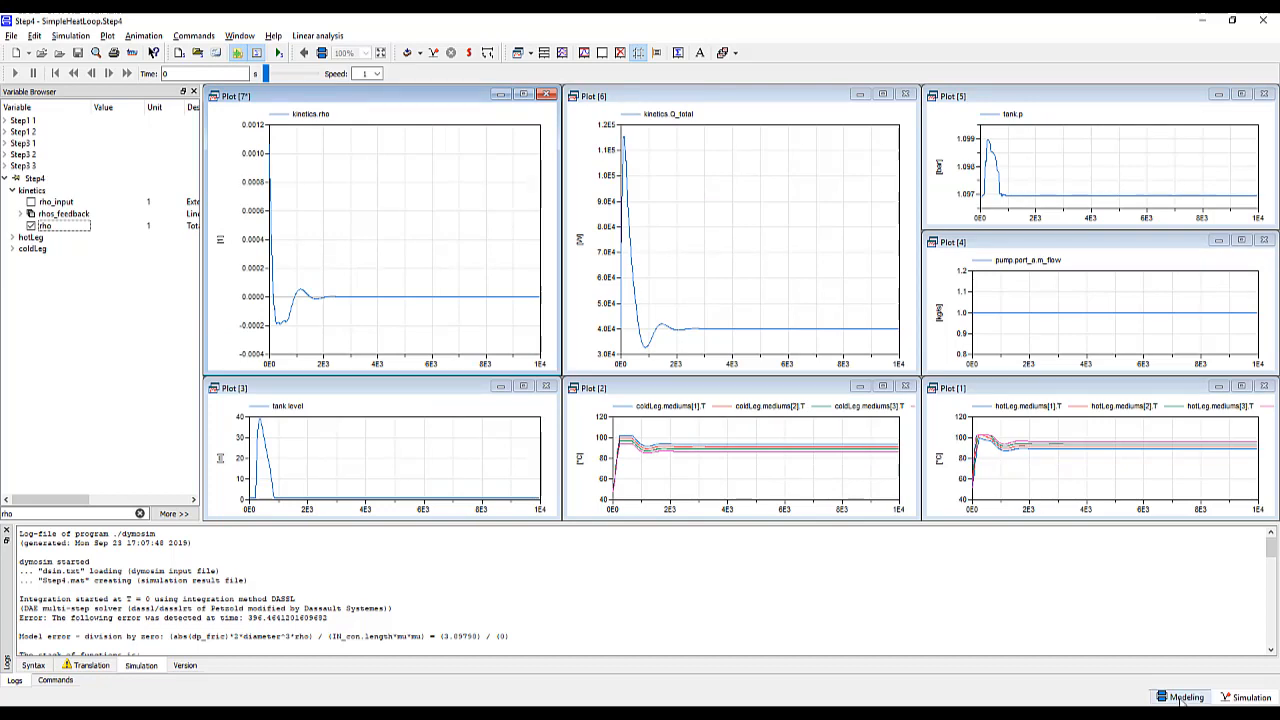
Set kinetics vals_feedback to the reference temperature before 5000 s, then hotLeg.summary.T_effective
left_click(1180, 697)
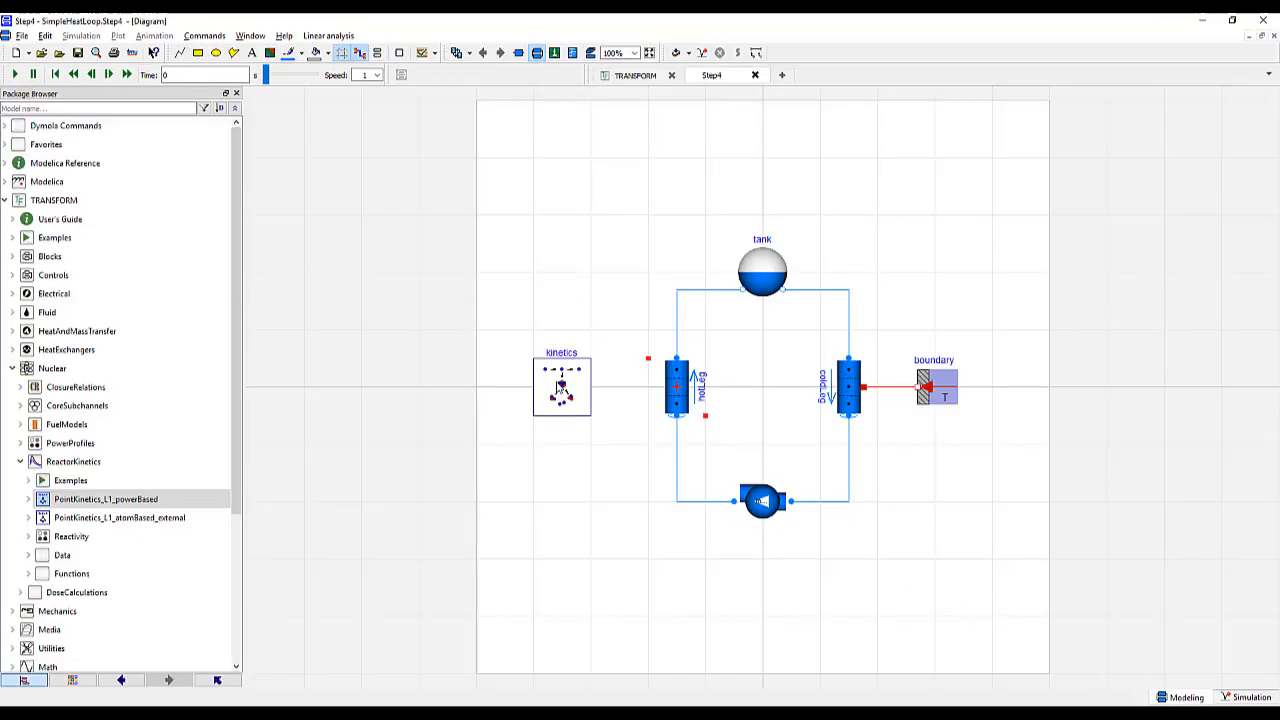
double_click(561, 386)
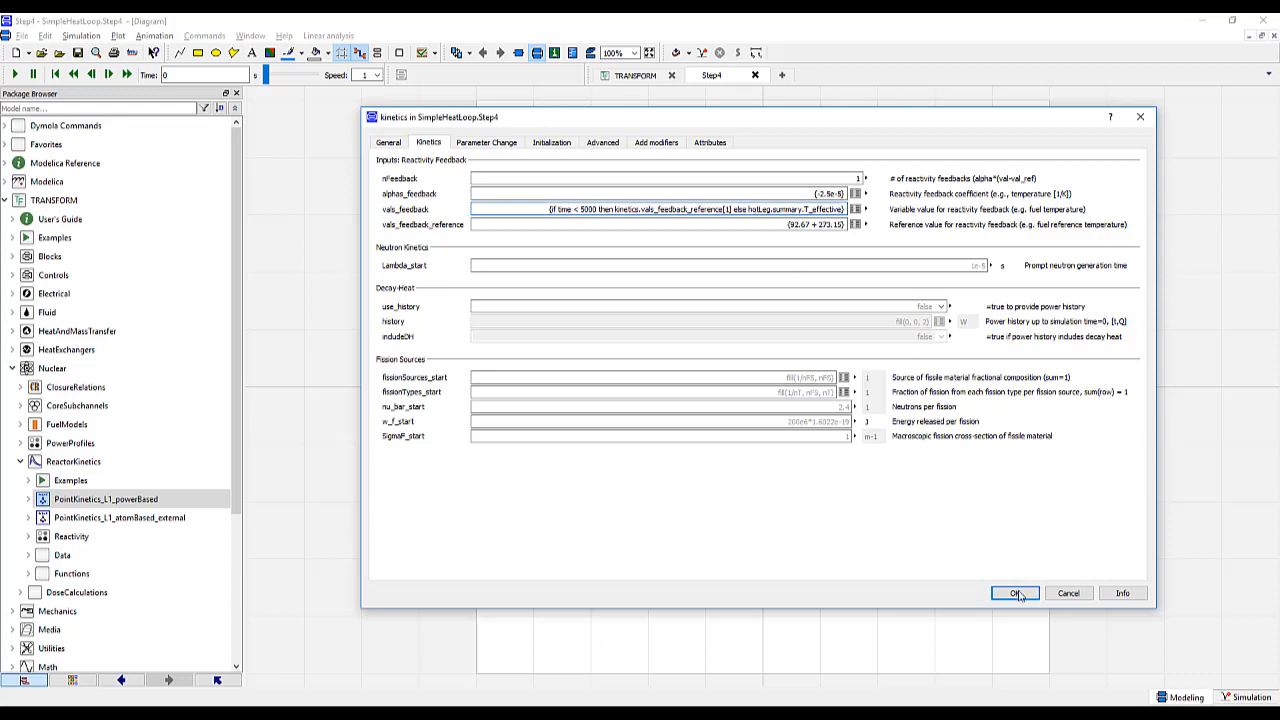
left_click(1015, 593)
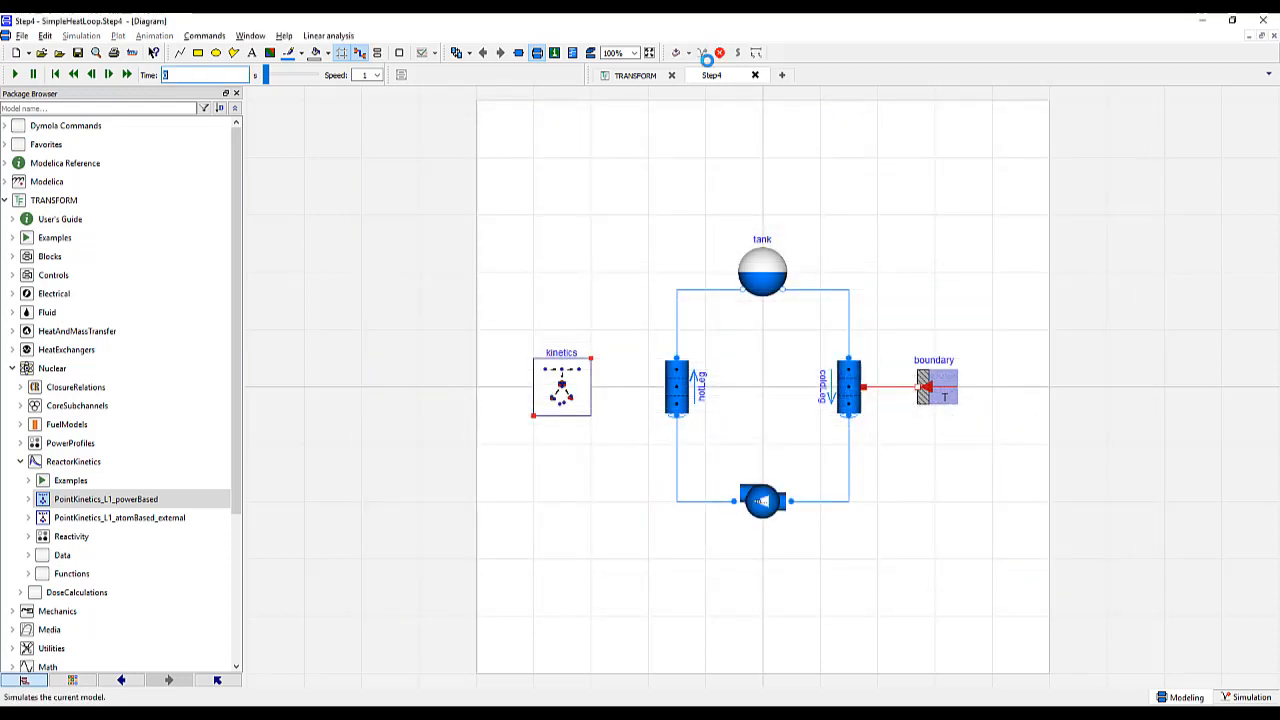
Re-run the Step4 simulation to see rho and Q_total disturbed at 5000 s
left_click(14, 53)
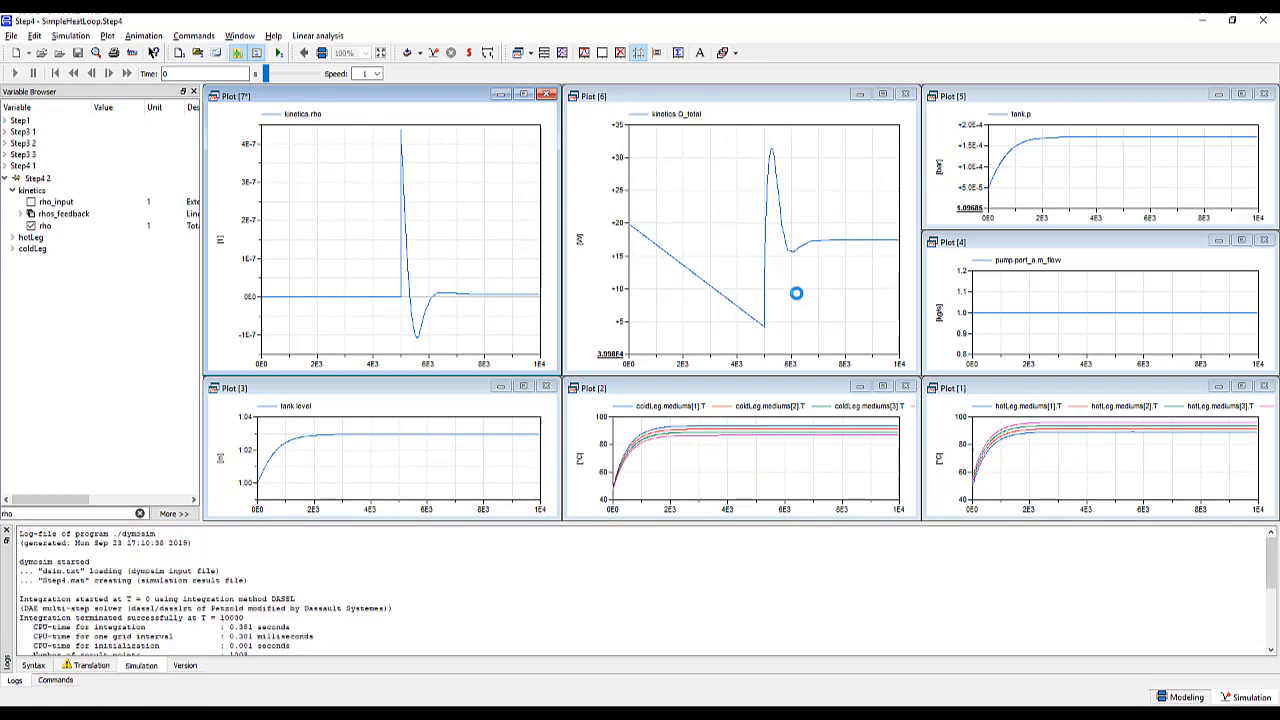
mouse_move(648, 300)
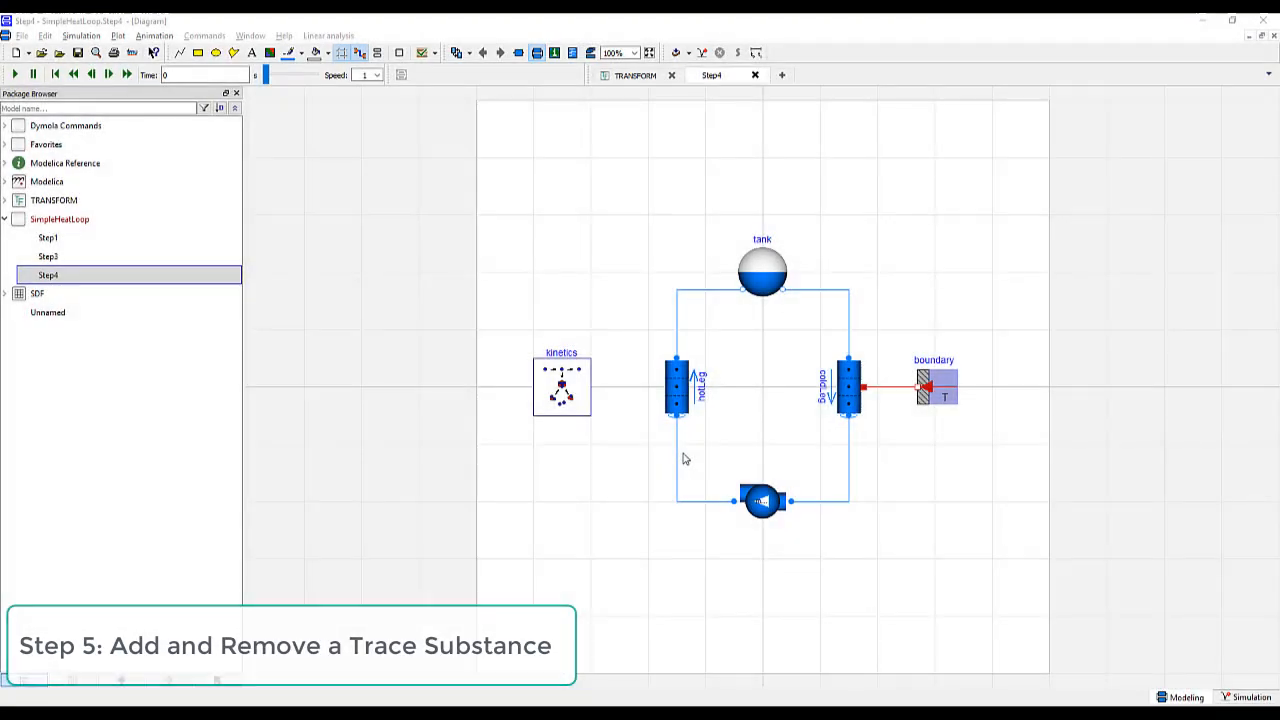
Duplicate the Step4 model as a new model named Step5
right_click(48, 274)
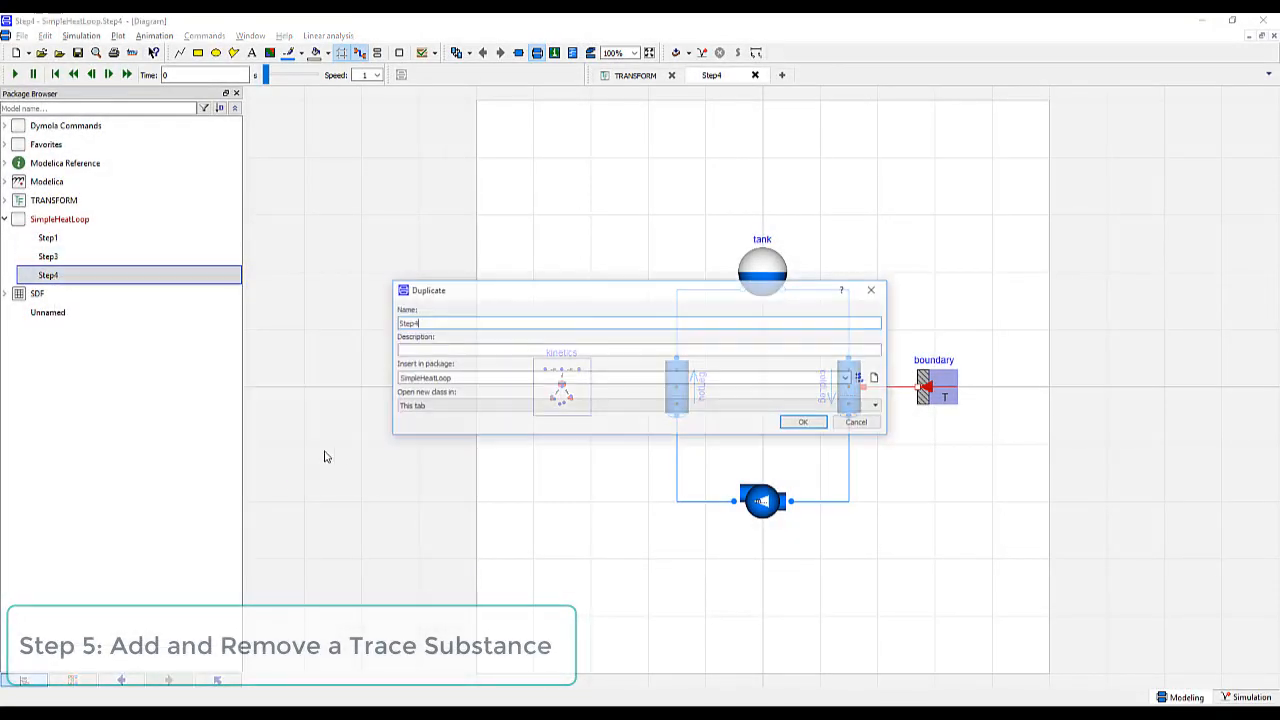
left_click(802, 421)
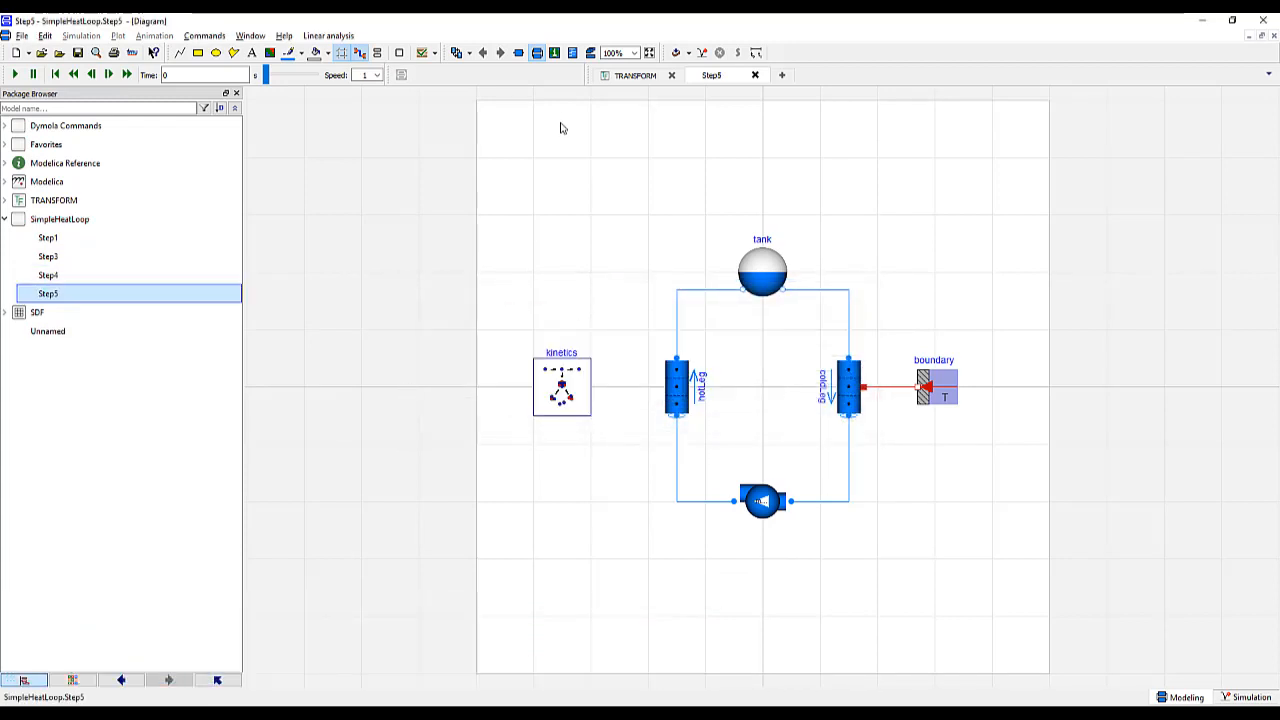
mouse_move(587, 210)
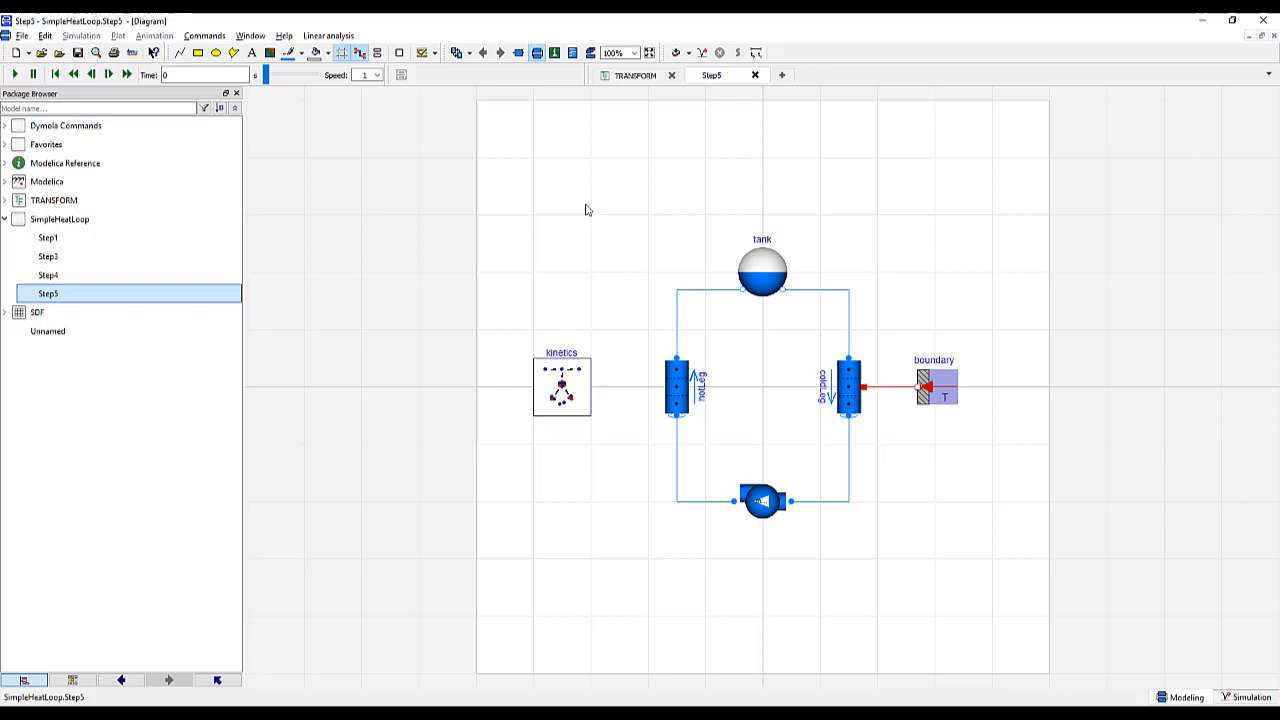
mouse_move(570, 75)
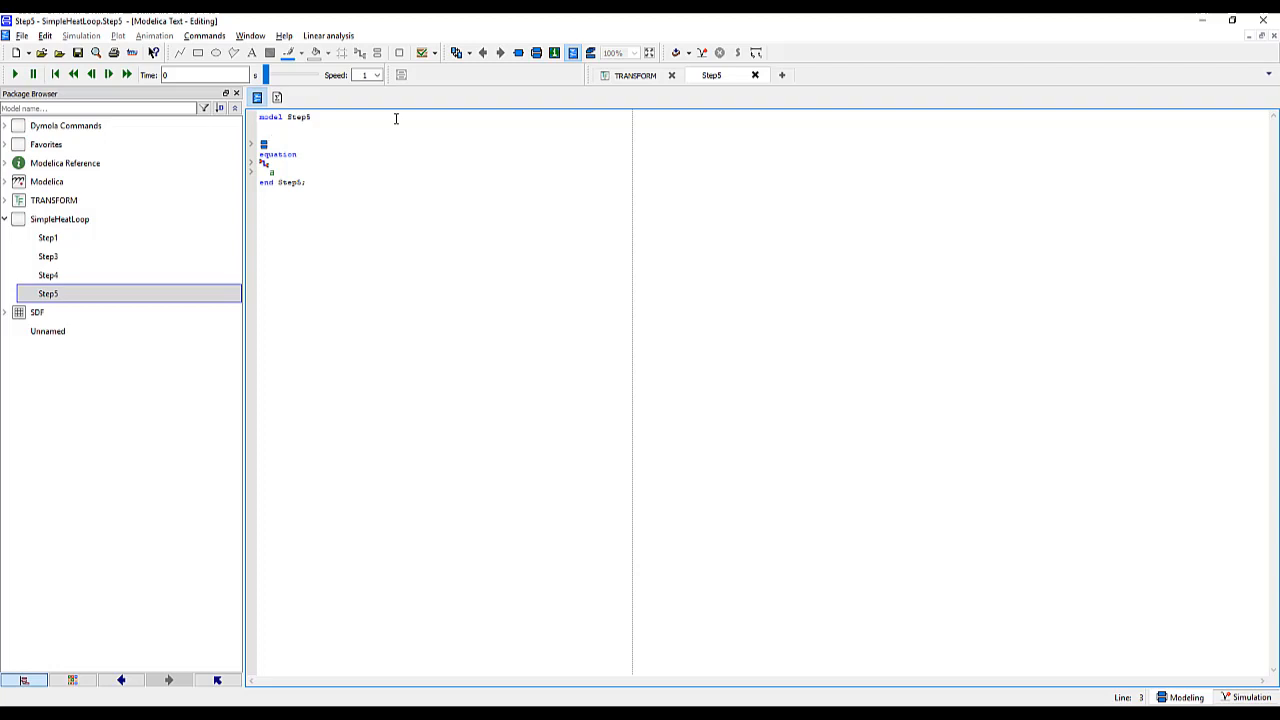
Add package Medium = Modelica.Media.Water.StandardWater(extraPropertiesNames={"Tritium"}) in Modelica text
type("package Mo")
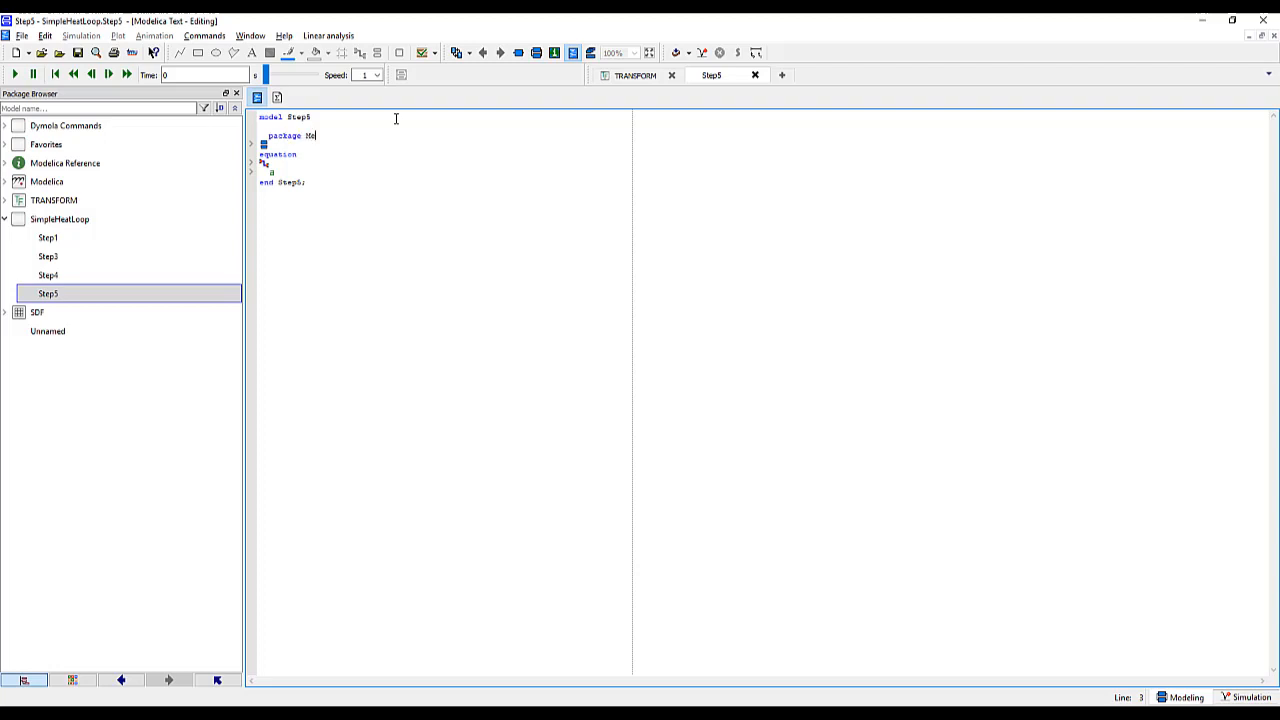
type("dium =")
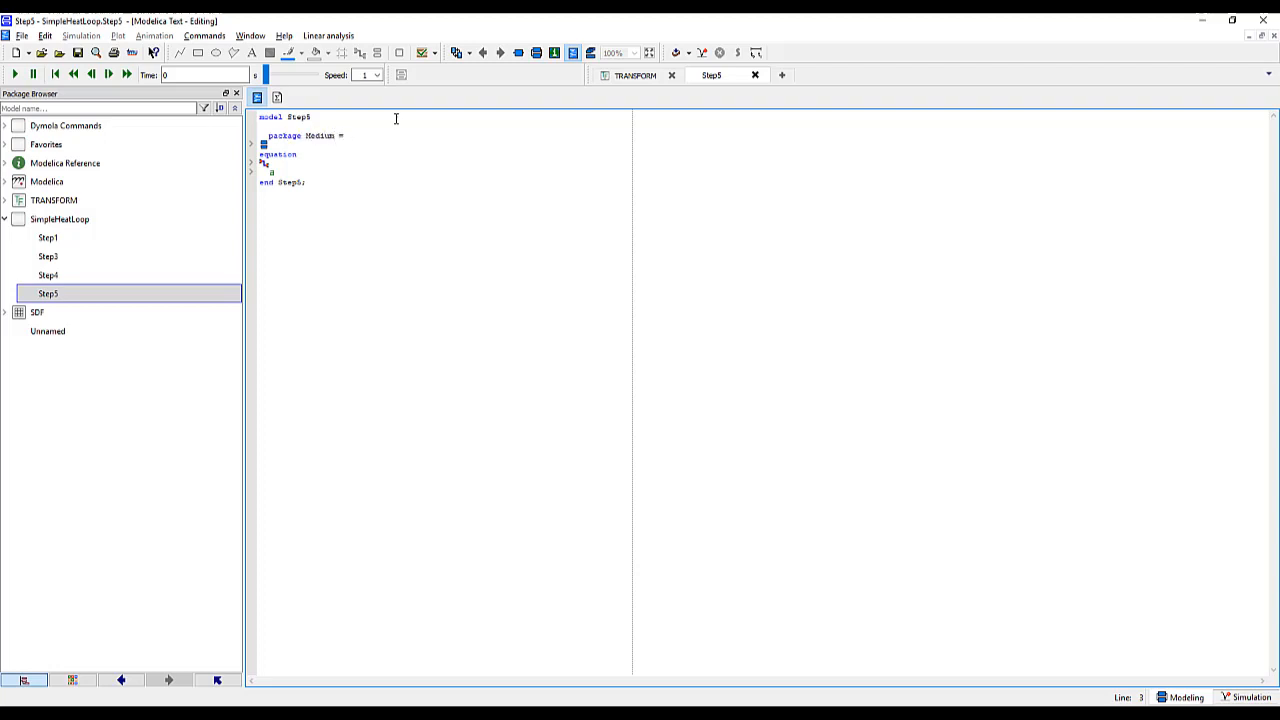
type("Modelica.")
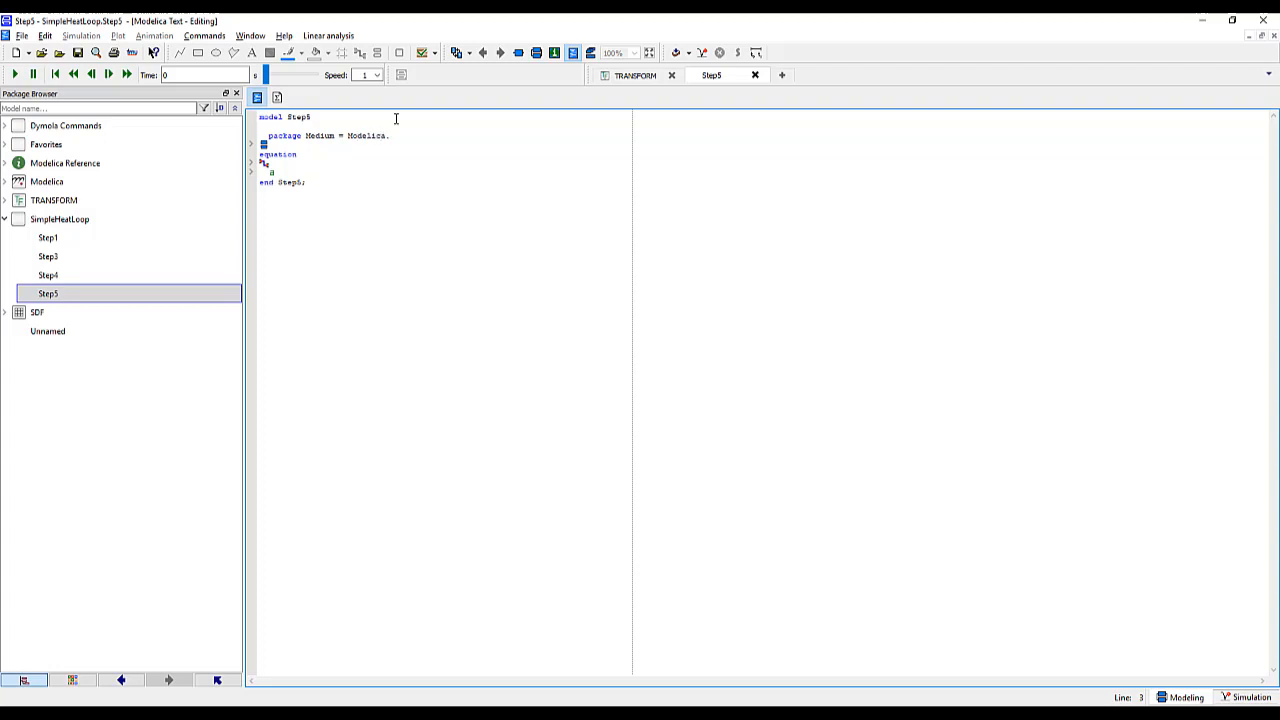
type("Media.S")
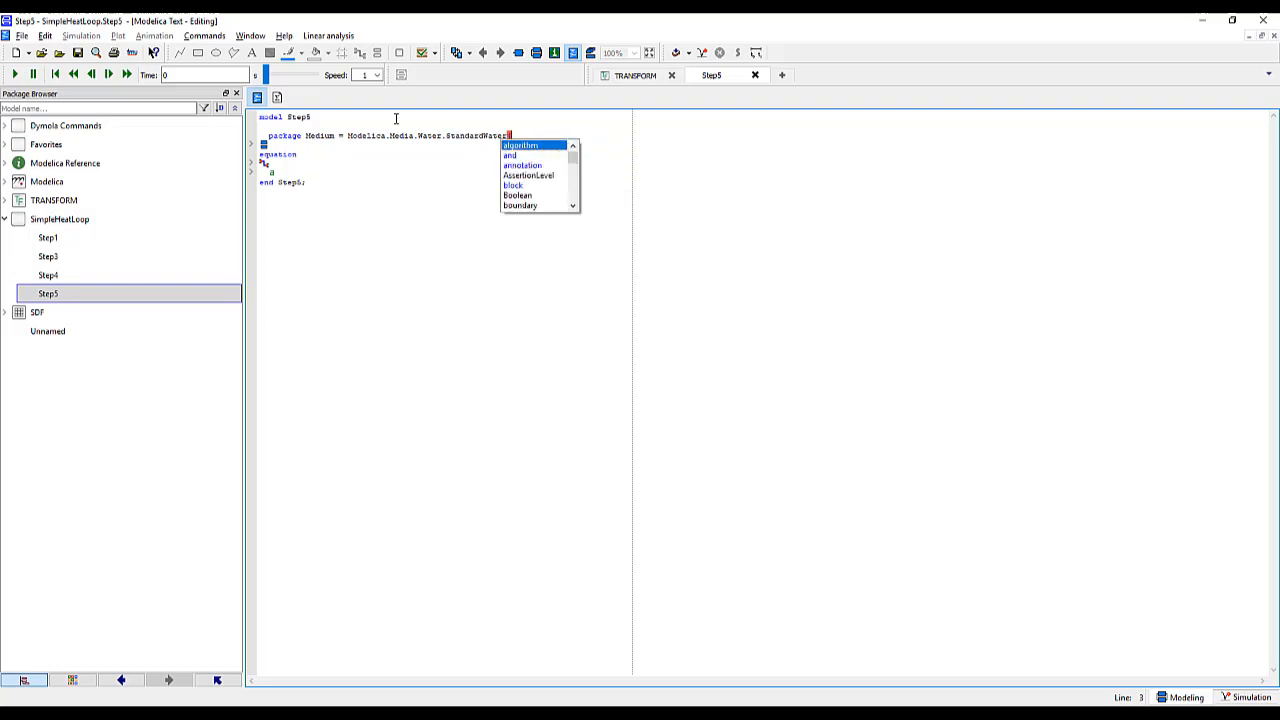
type("extra")
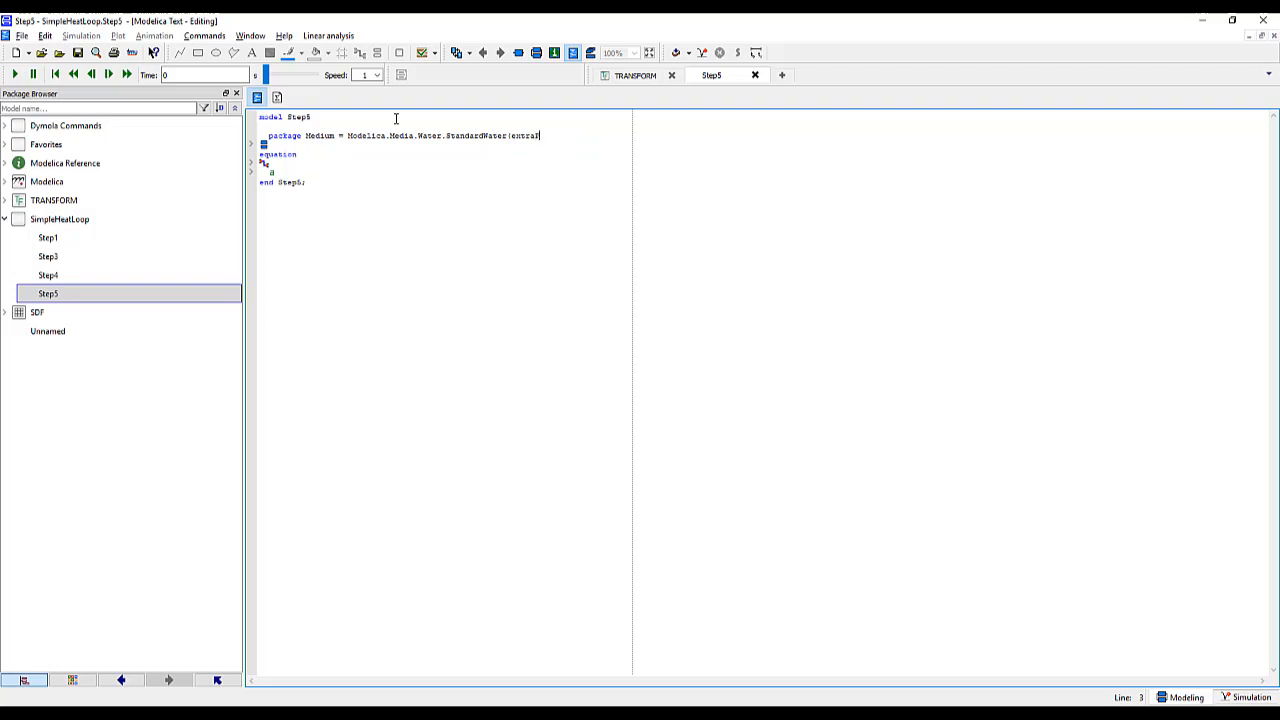
type("PropertiesNames=")
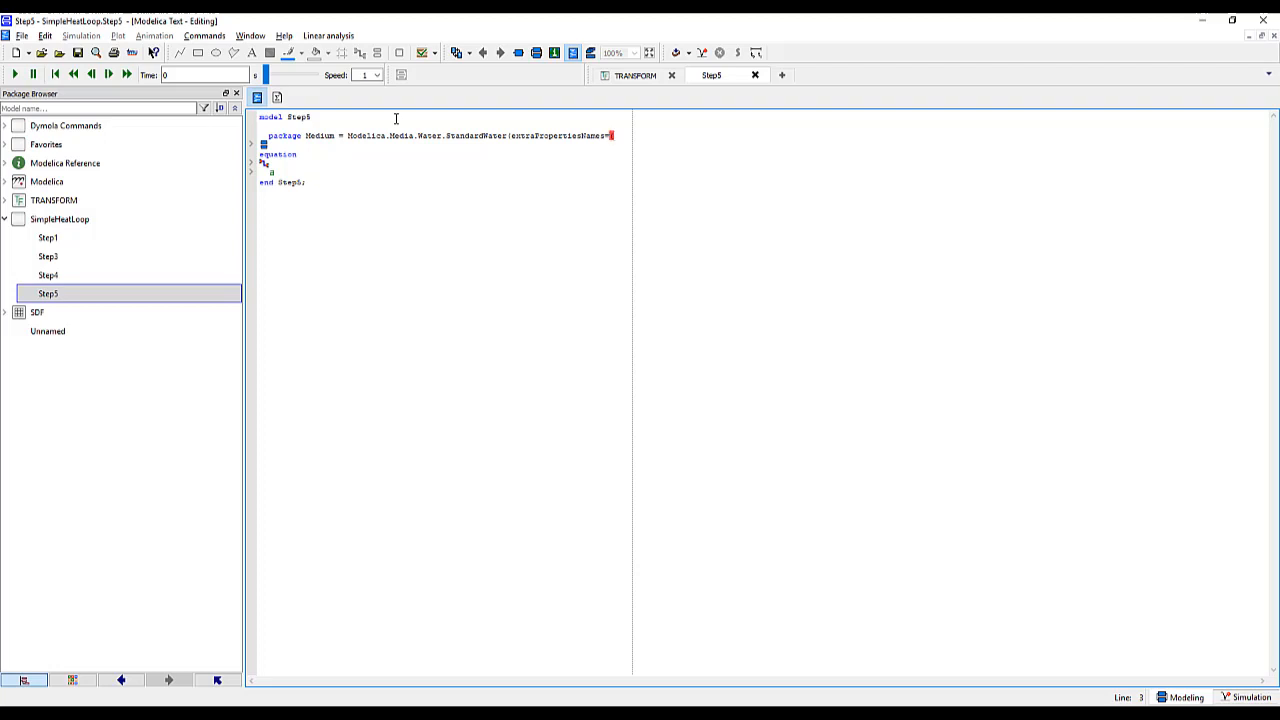
type("(\"Tridiu")
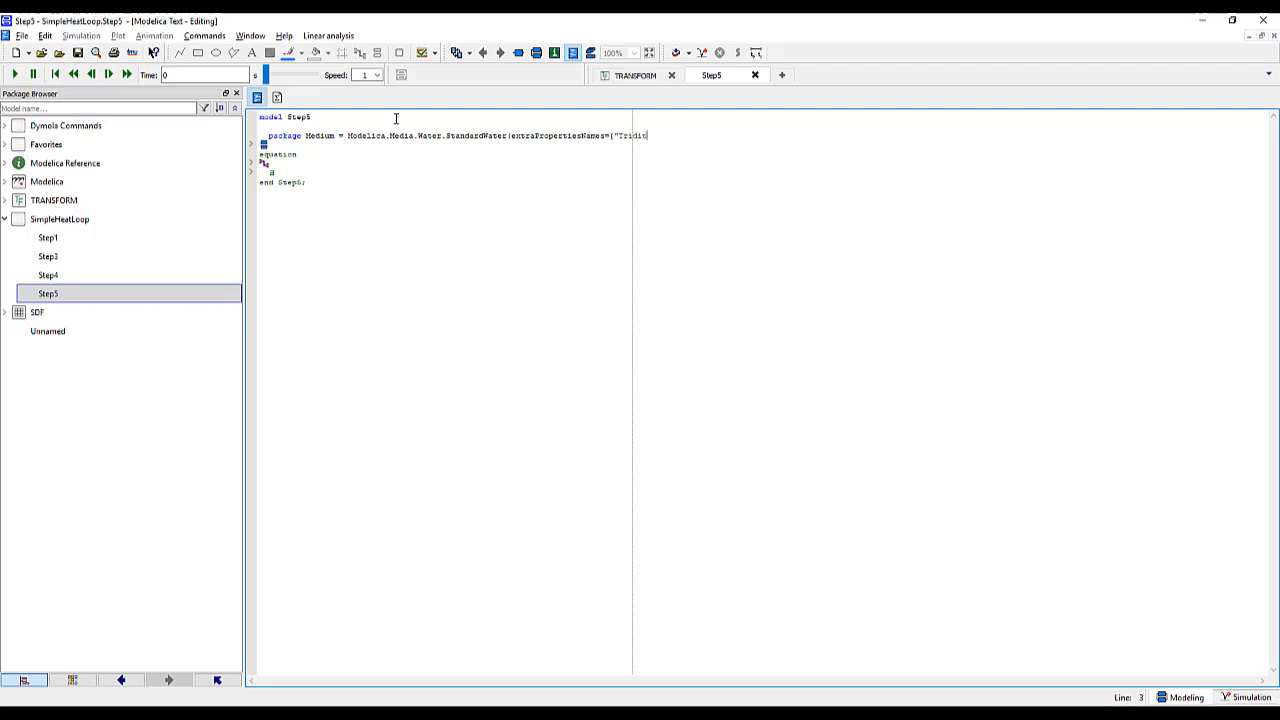
type("ium")
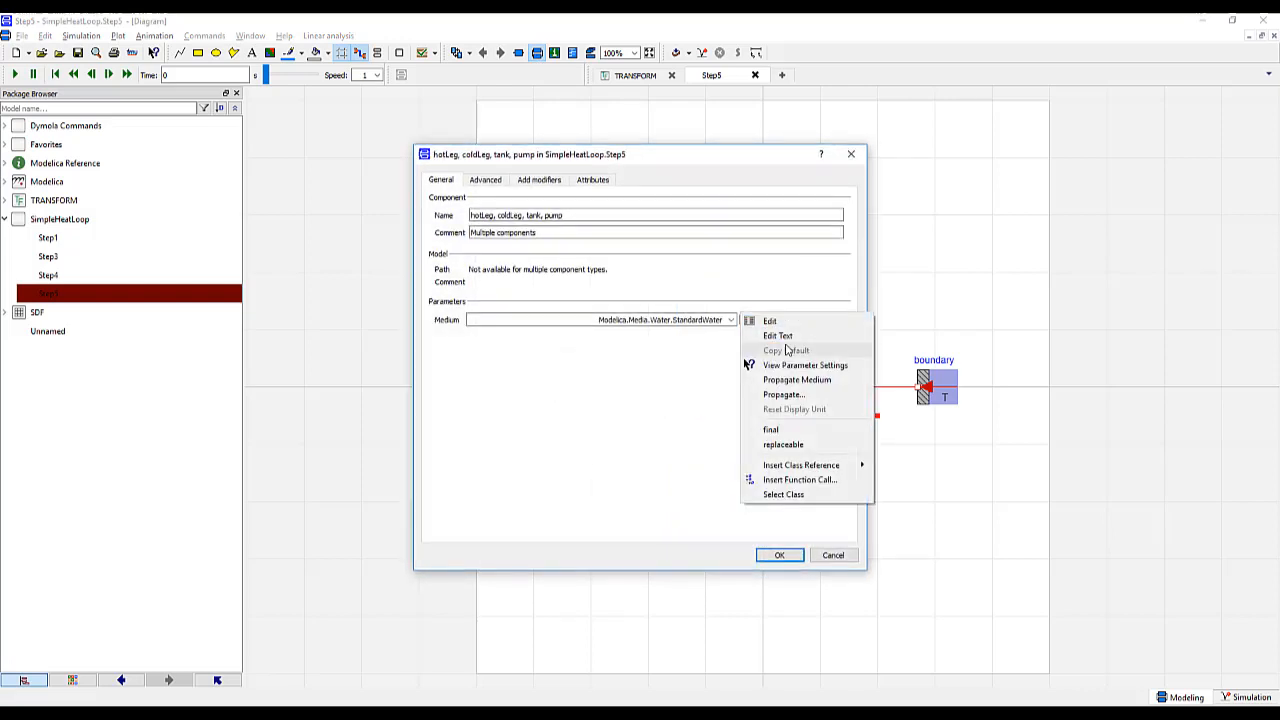
Set the Medium parameter of hotLeg, coldLeg, tank and pump to Medium
left_click(778, 335)
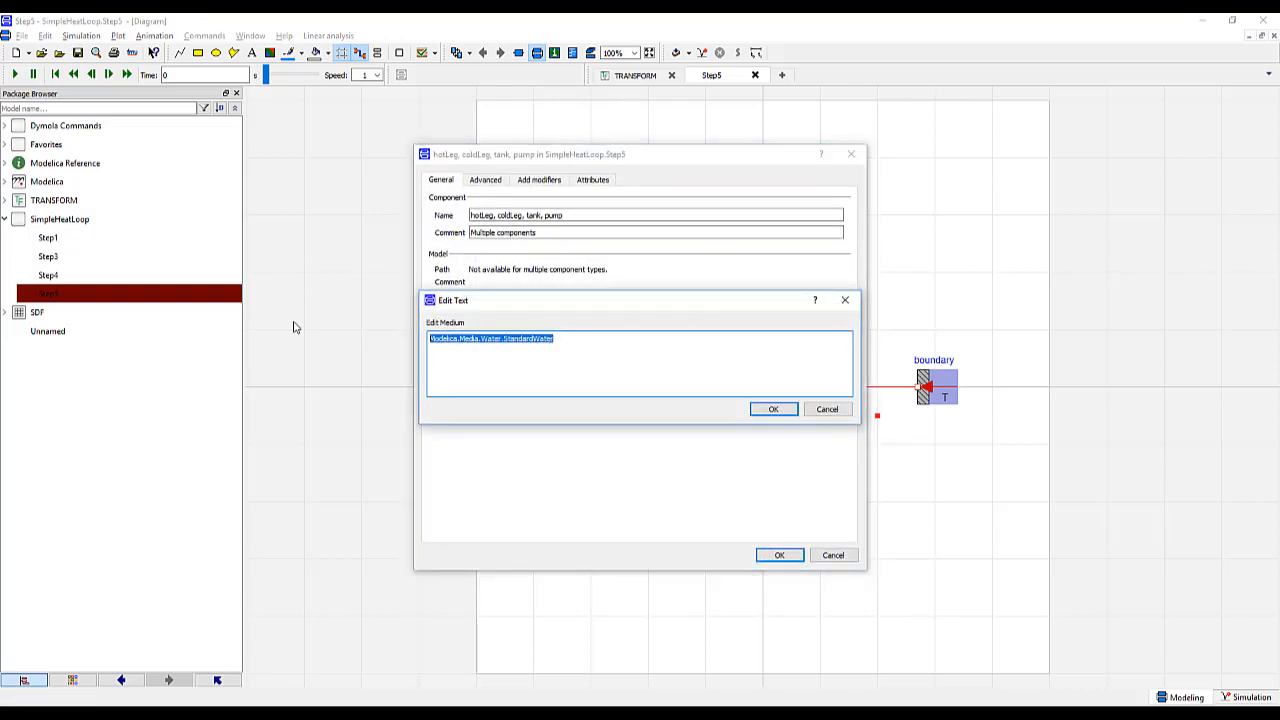
type("Medium")
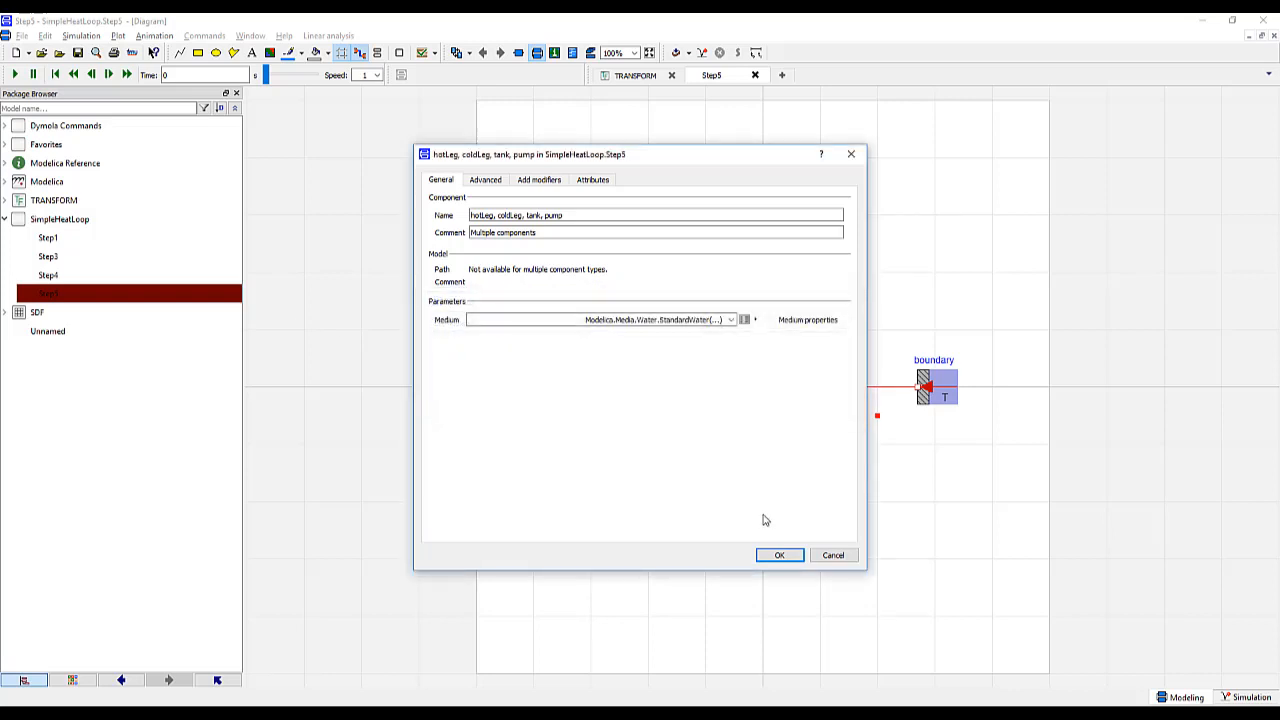
left_click(779, 555)
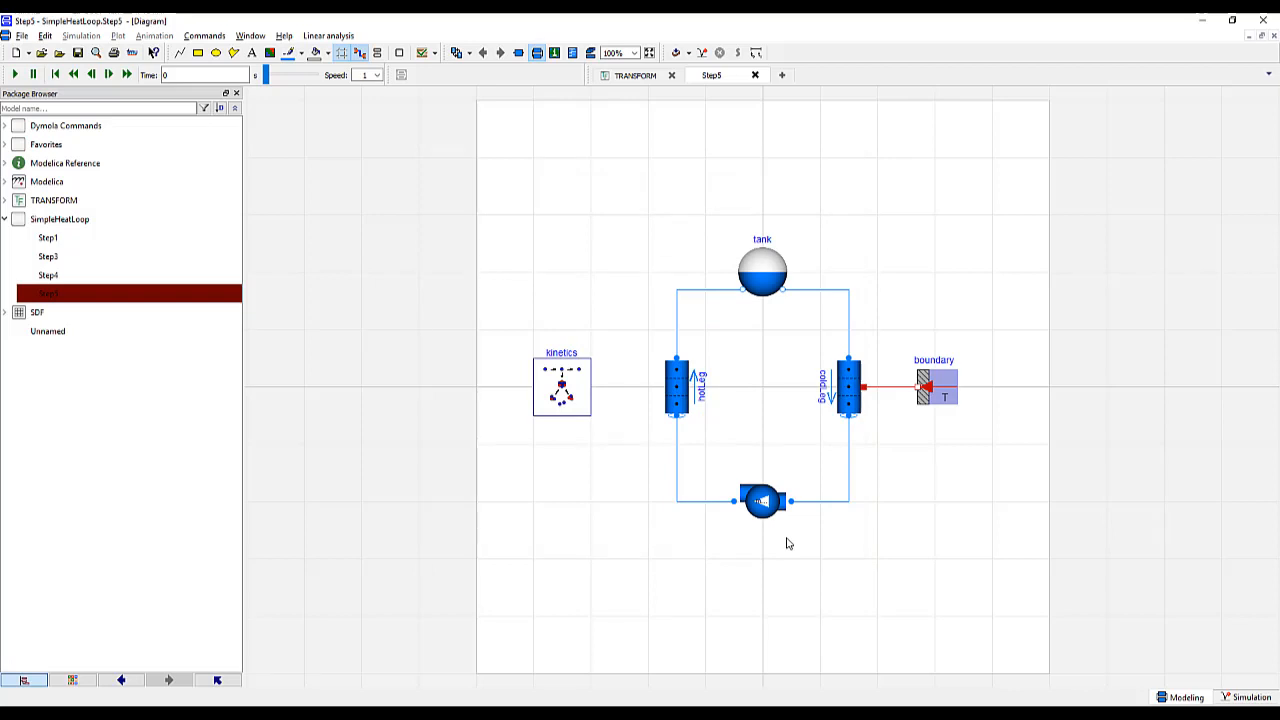
mouse_move(678, 395)
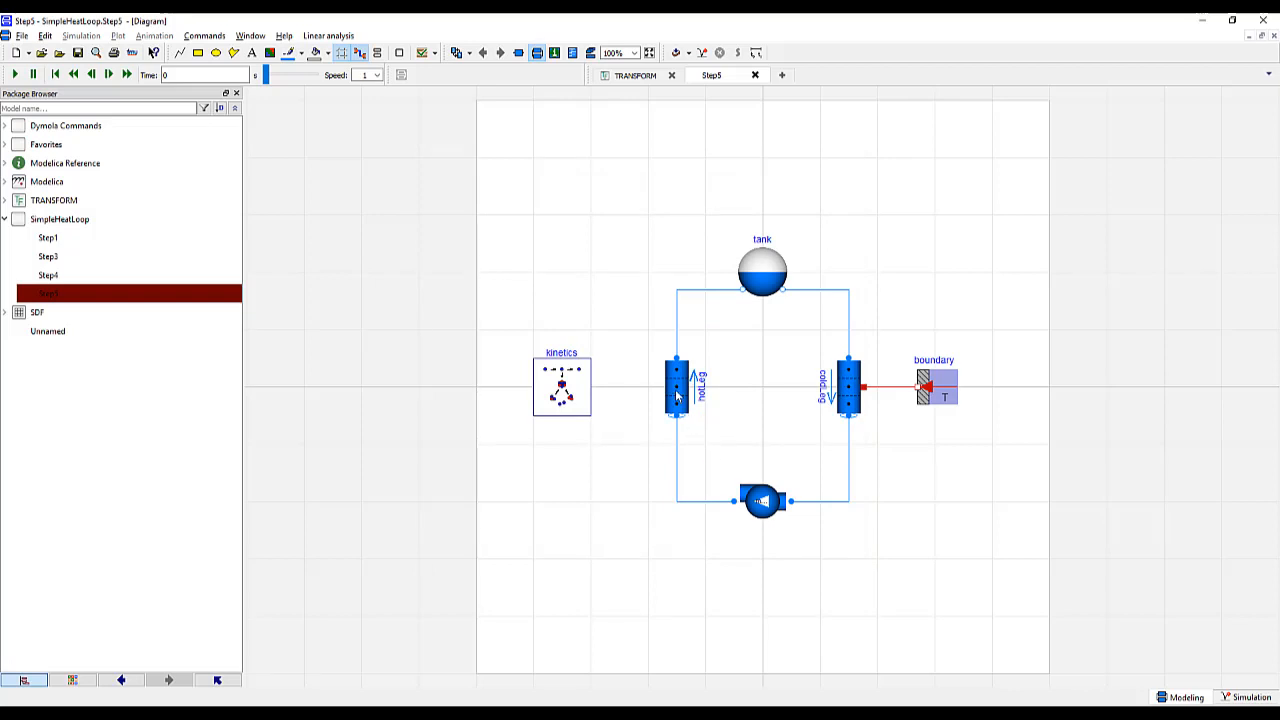
Set hotLeg's InternalTraceGen mC_gen to {1e-4*kinetics.Q_total} and apply
double_click(678, 385)
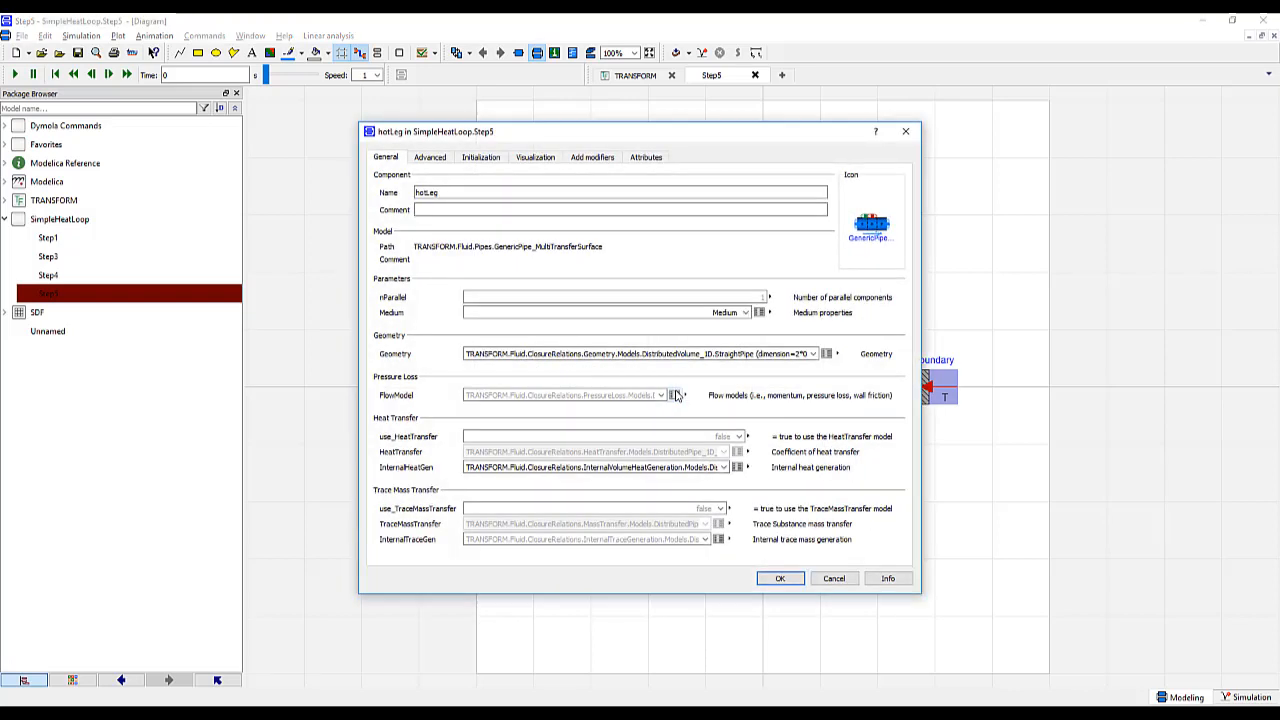
mouse_move(718, 539)
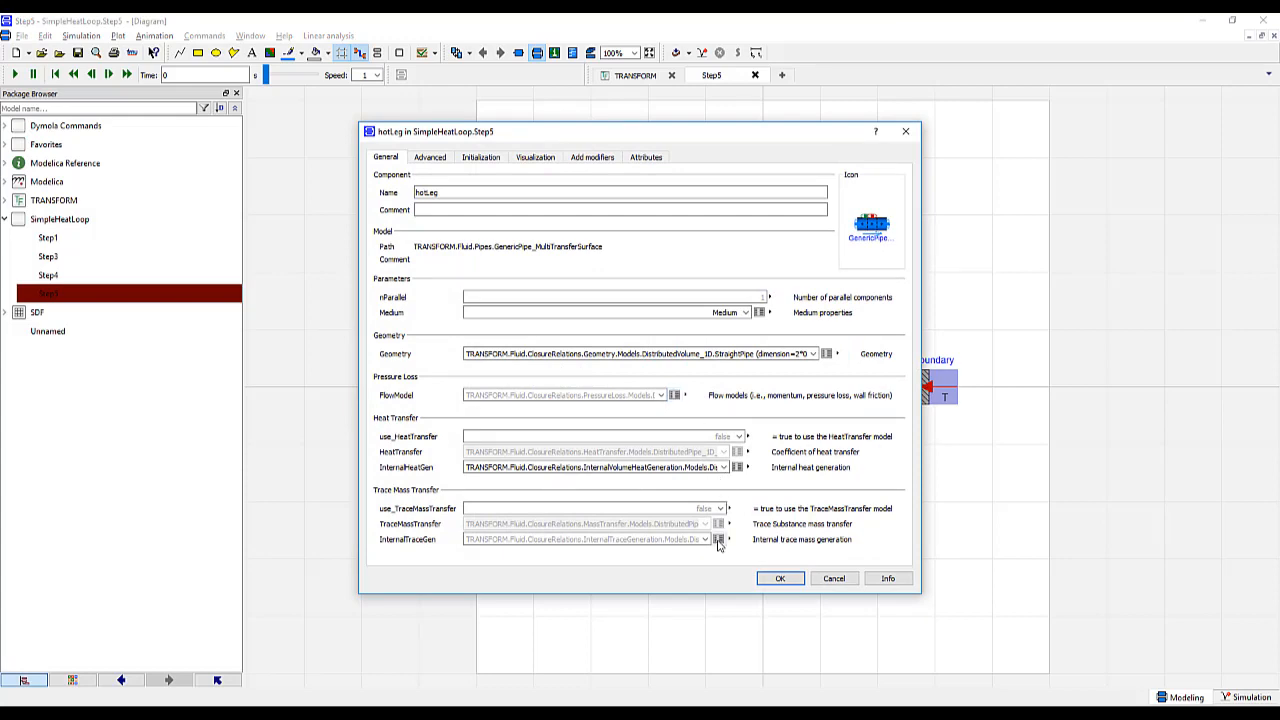
left_click(718, 539)
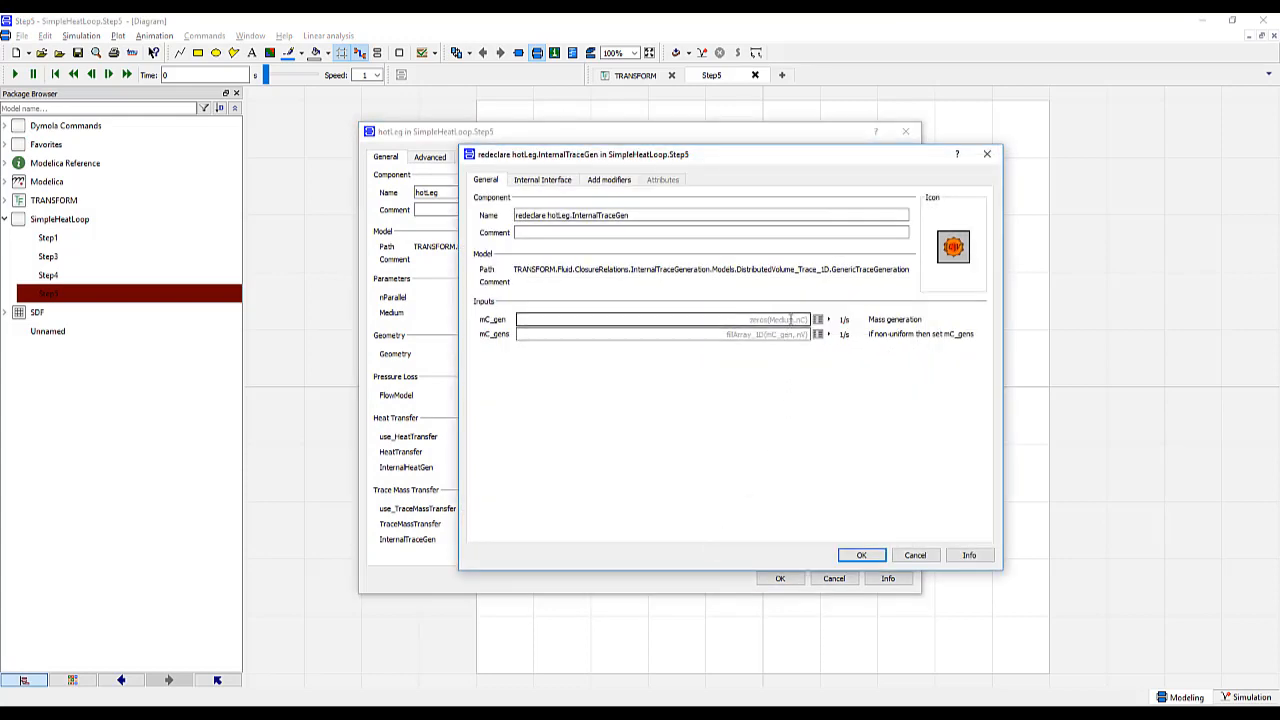
left_click(660, 319)
type("{1e-4*ones}")
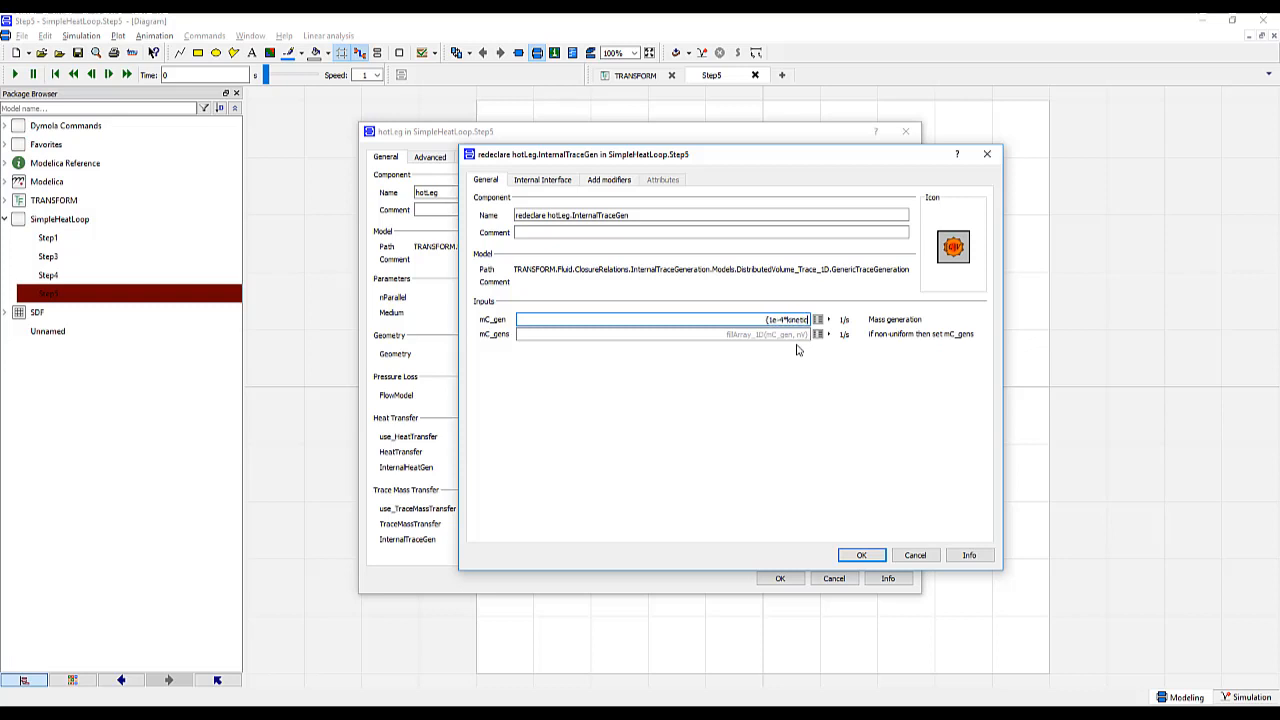
left_click(818, 319)
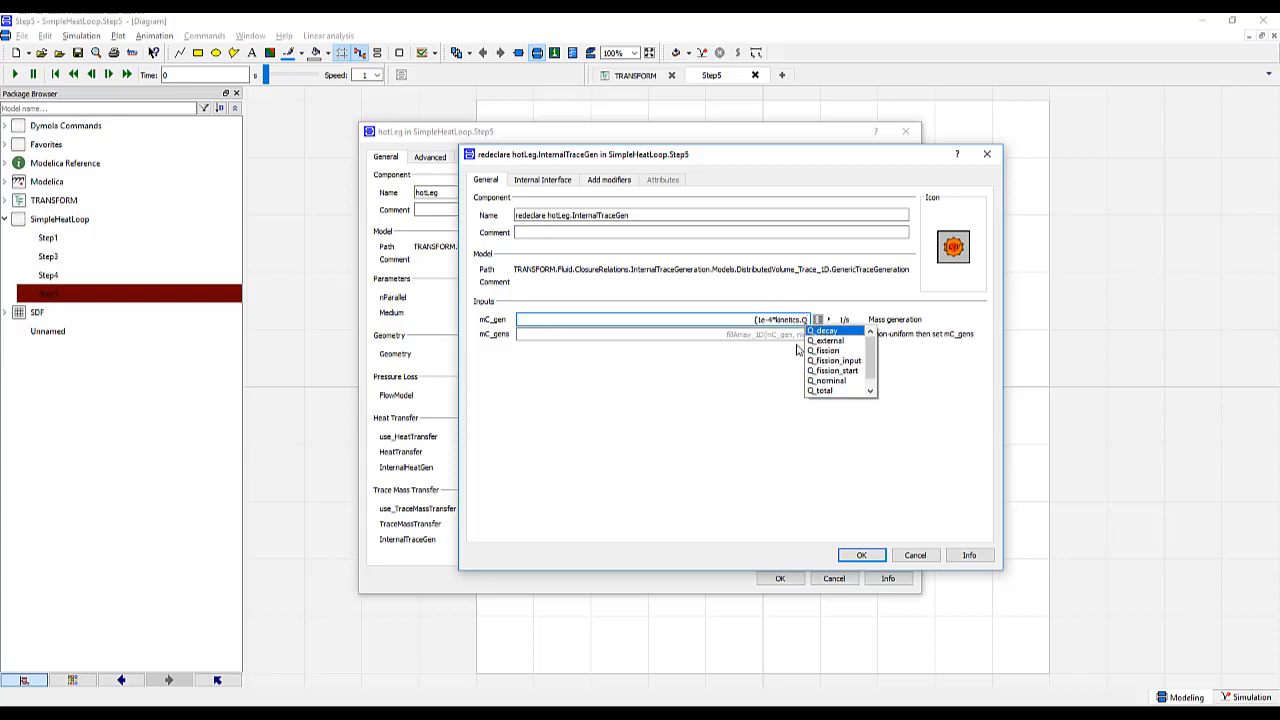
left_click(819, 390)
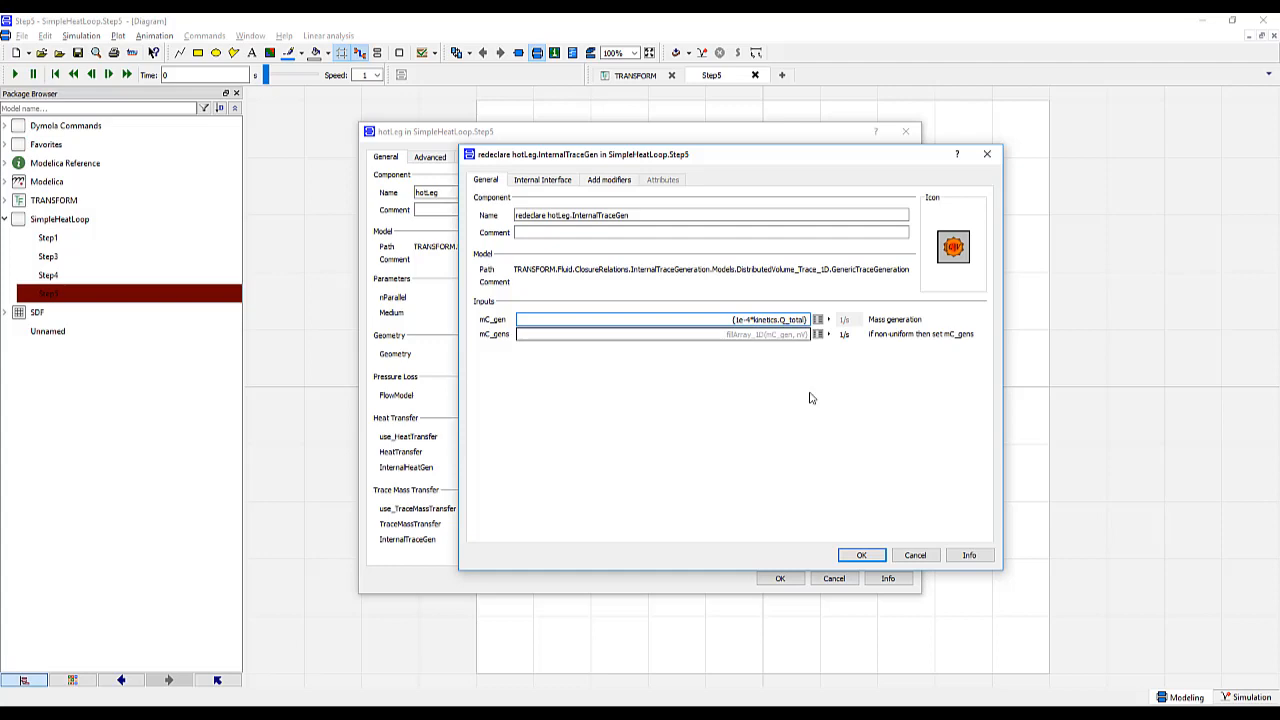
left_click(861, 555)
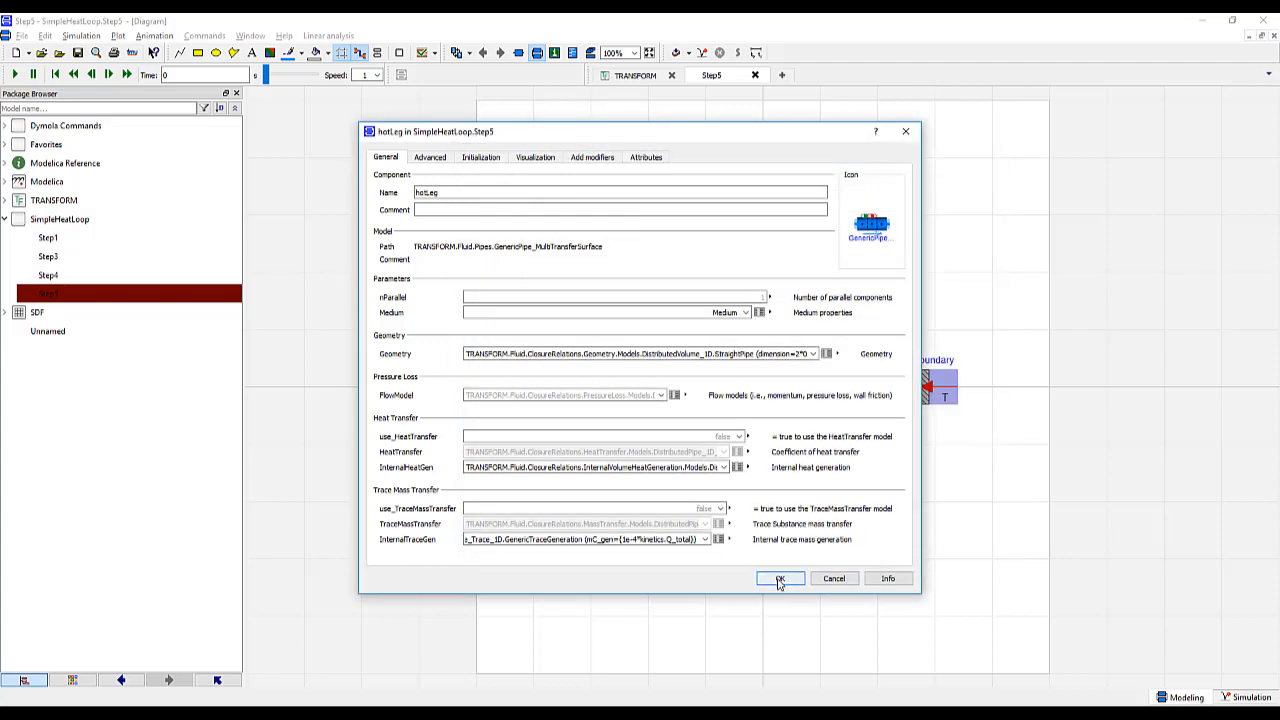
left_click(780, 578)
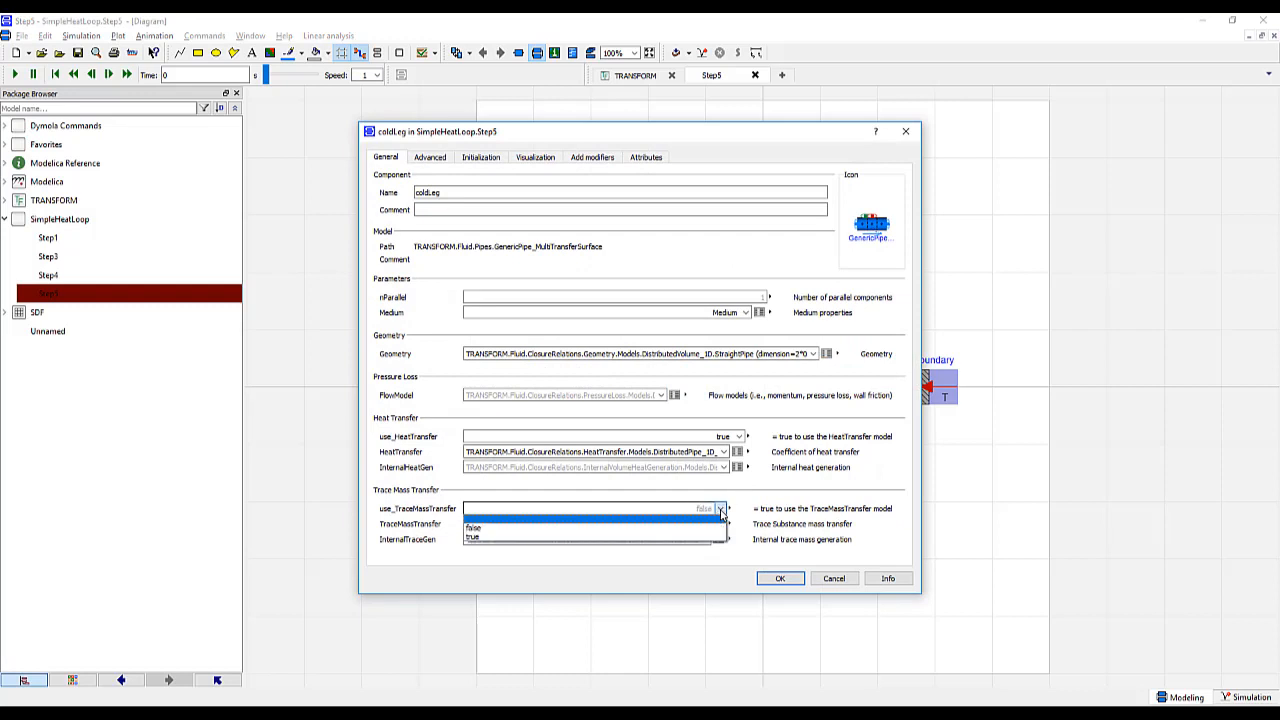
Enable coldLeg trace mass transfer using a specified alphaM model with alphaM0 = {1000}
left_click(472, 537)
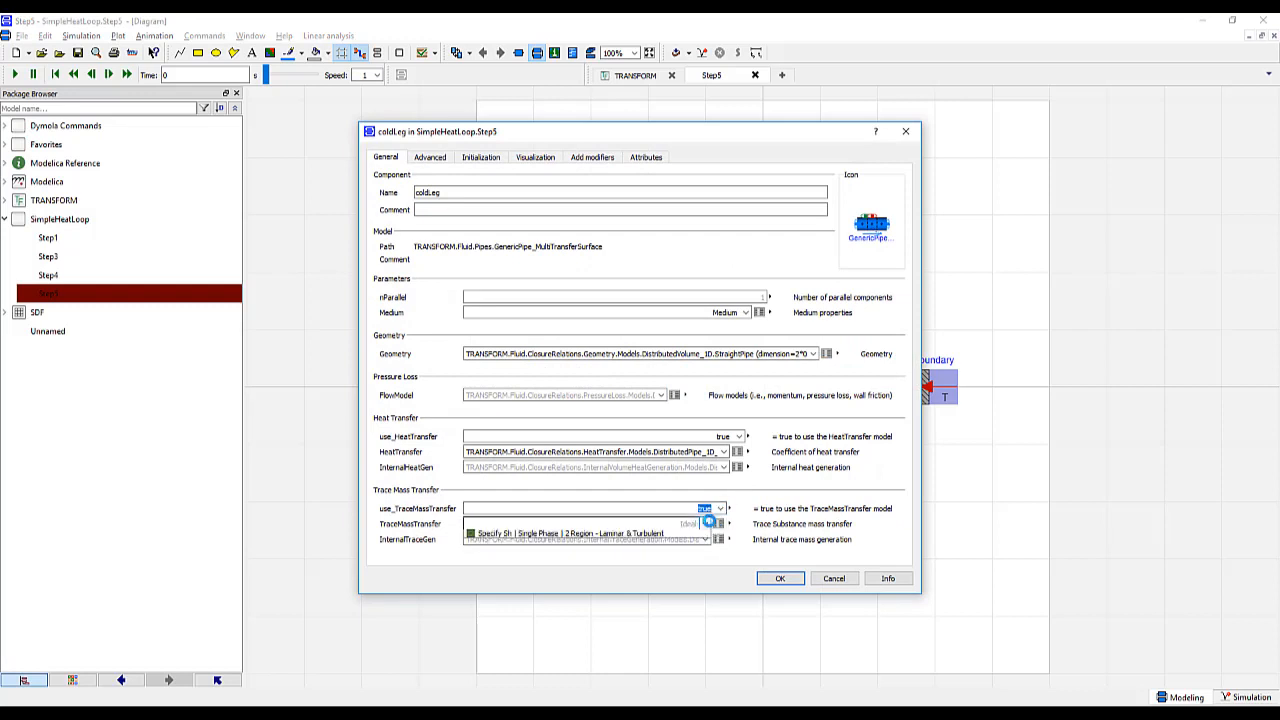
left_click(585, 523)
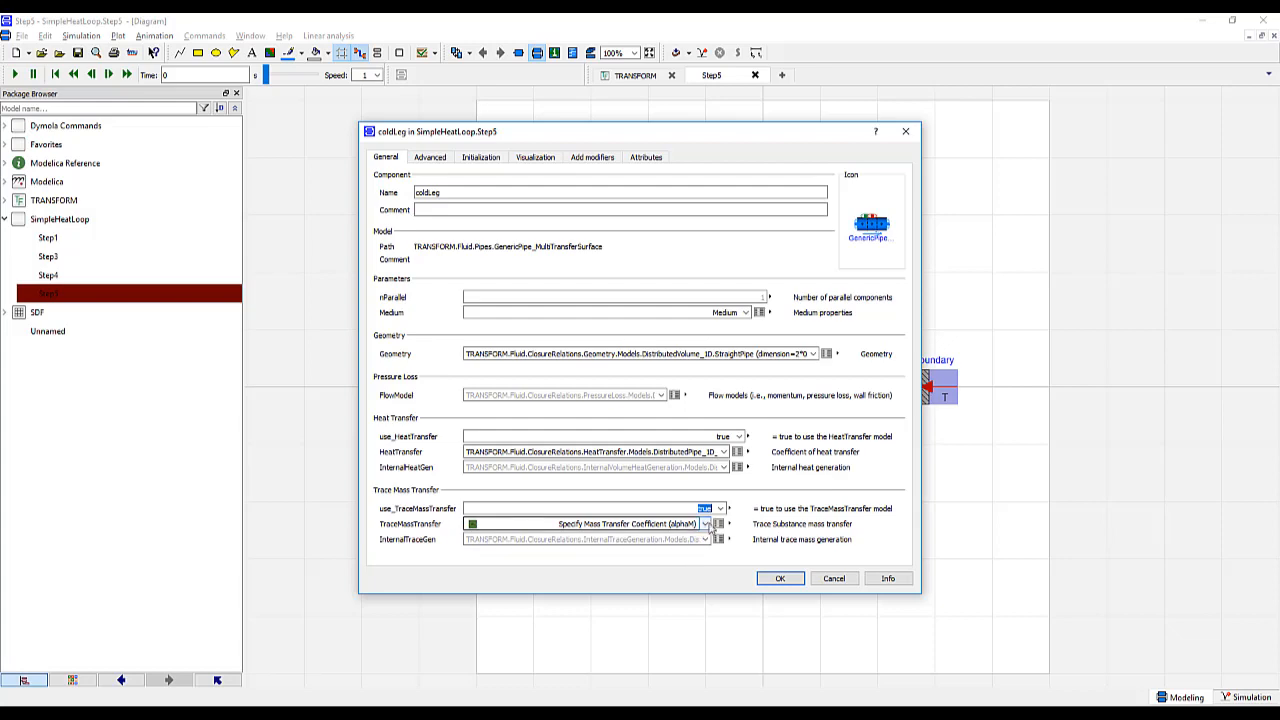
left_click(718, 524)
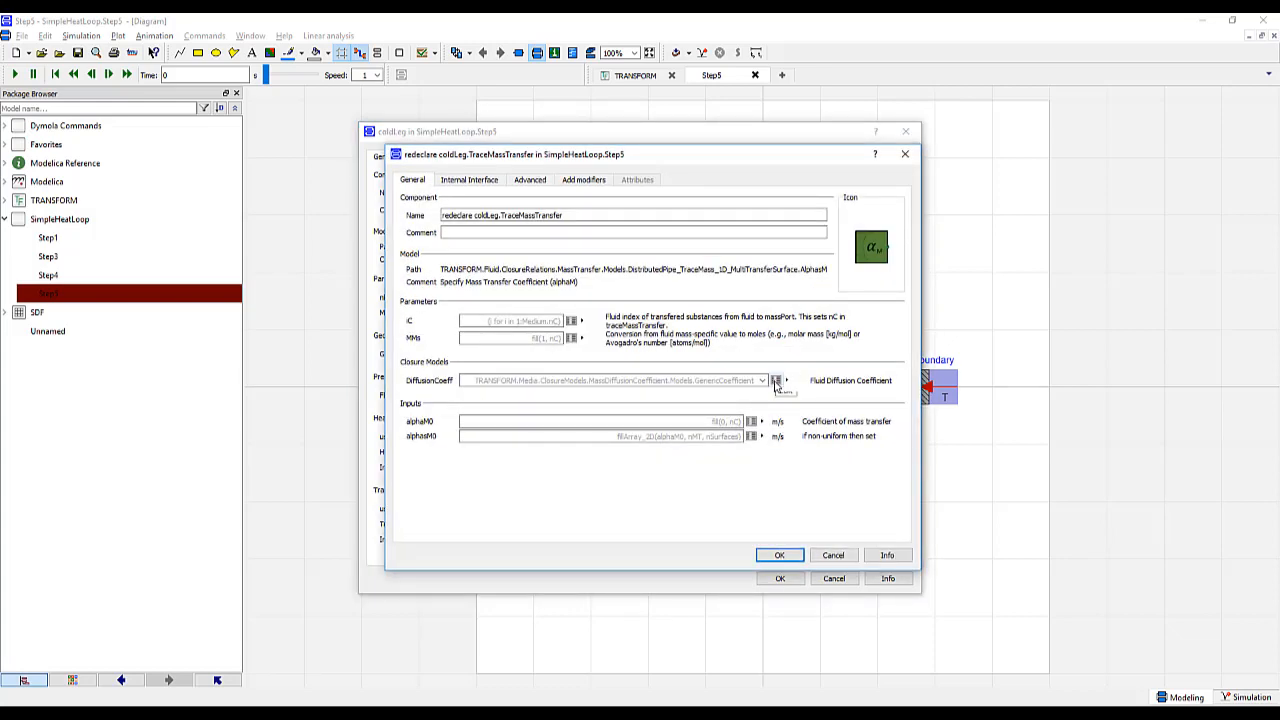
left_click(775, 380)
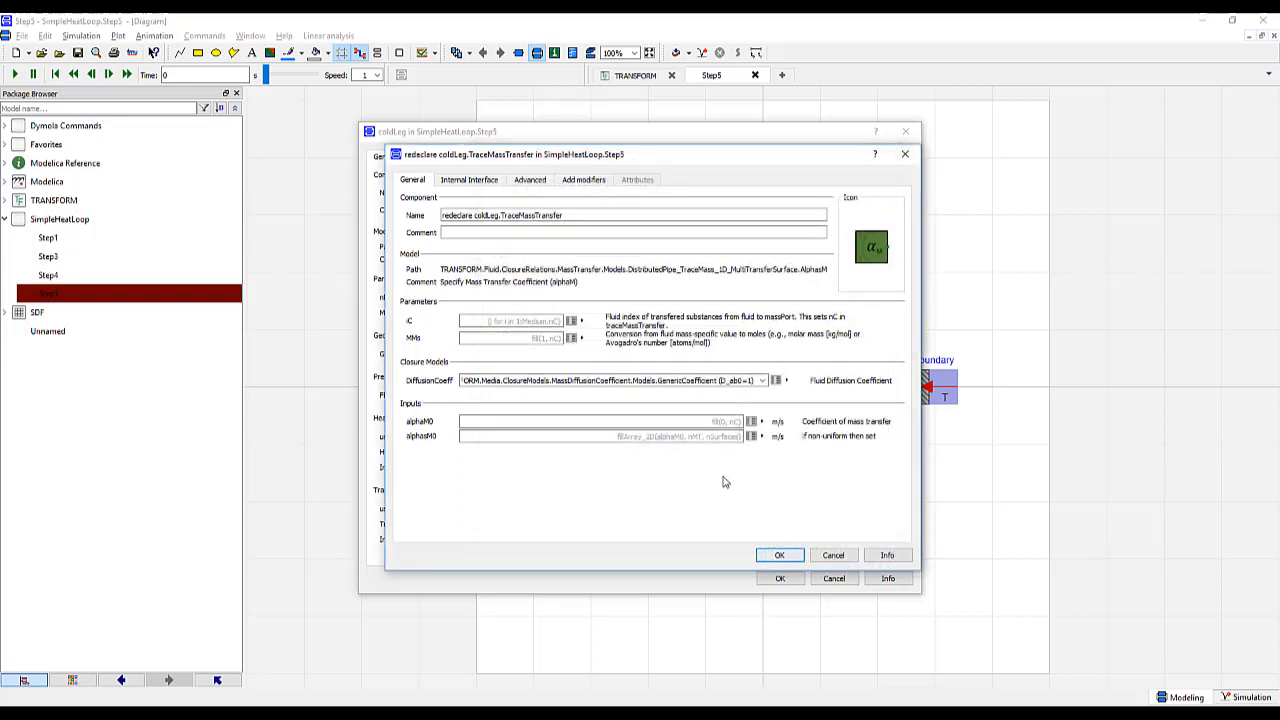
left_click(595, 421)
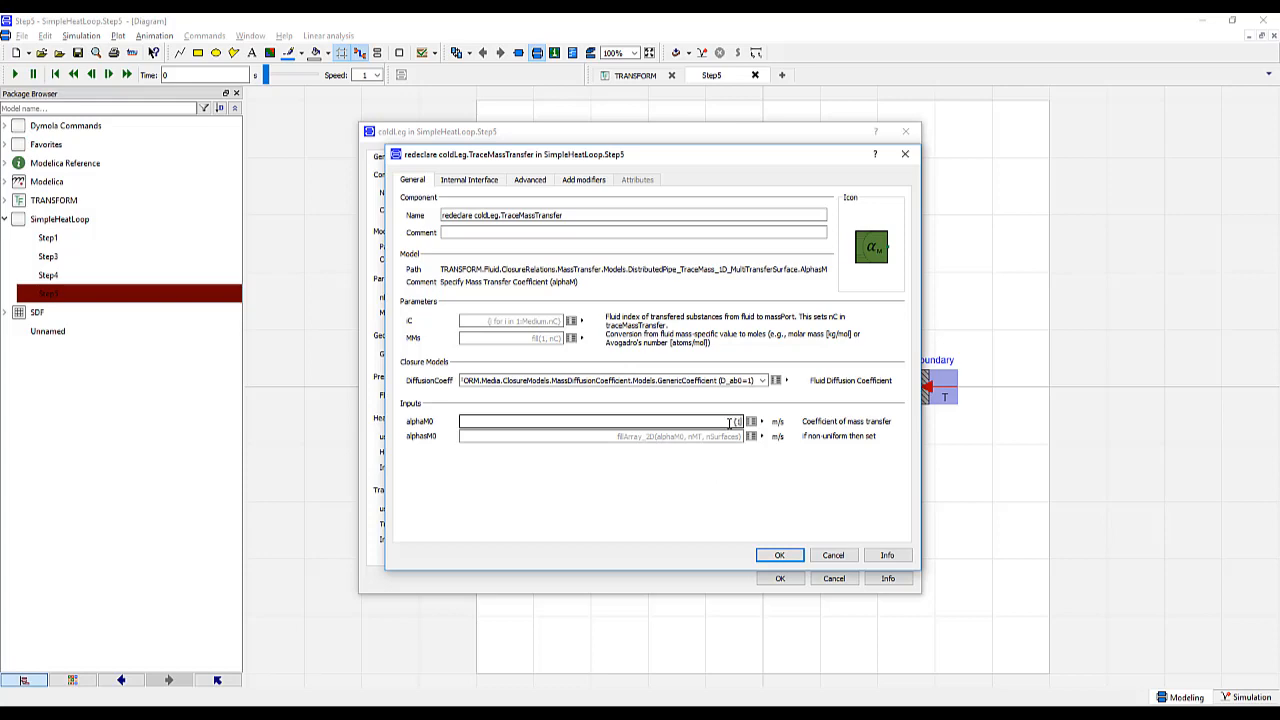
type("1000")
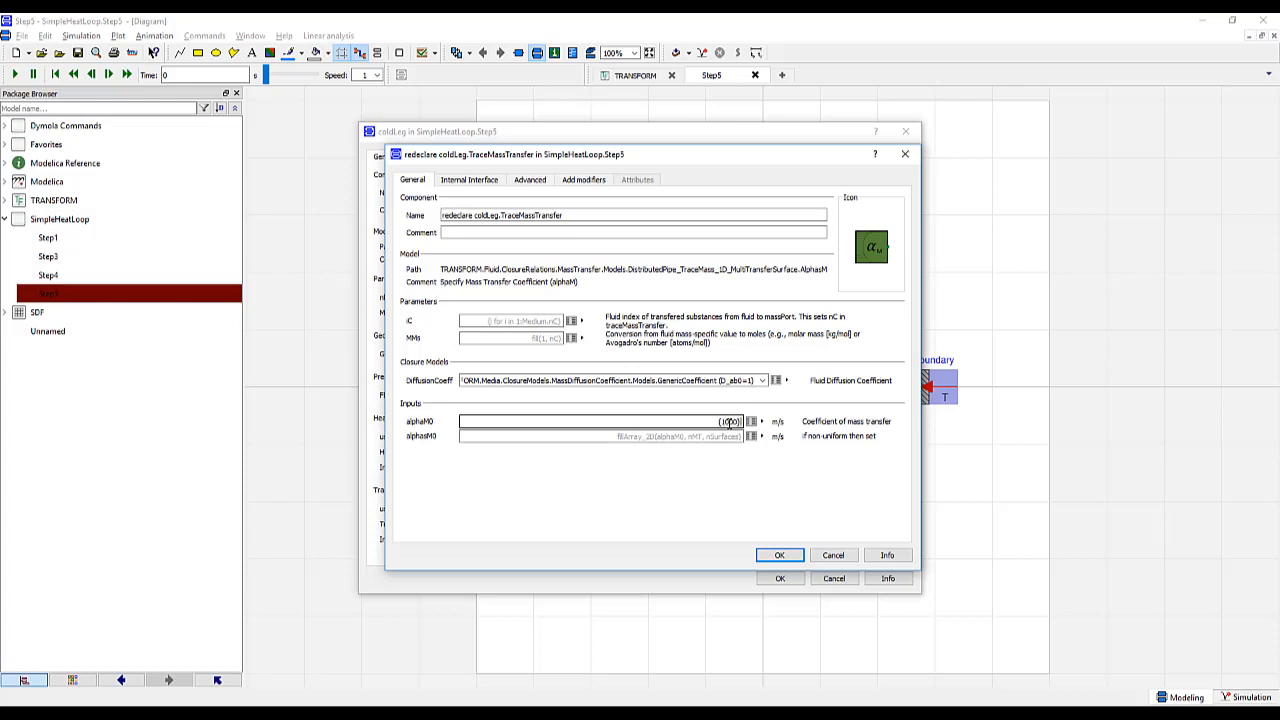
left_click(779, 555)
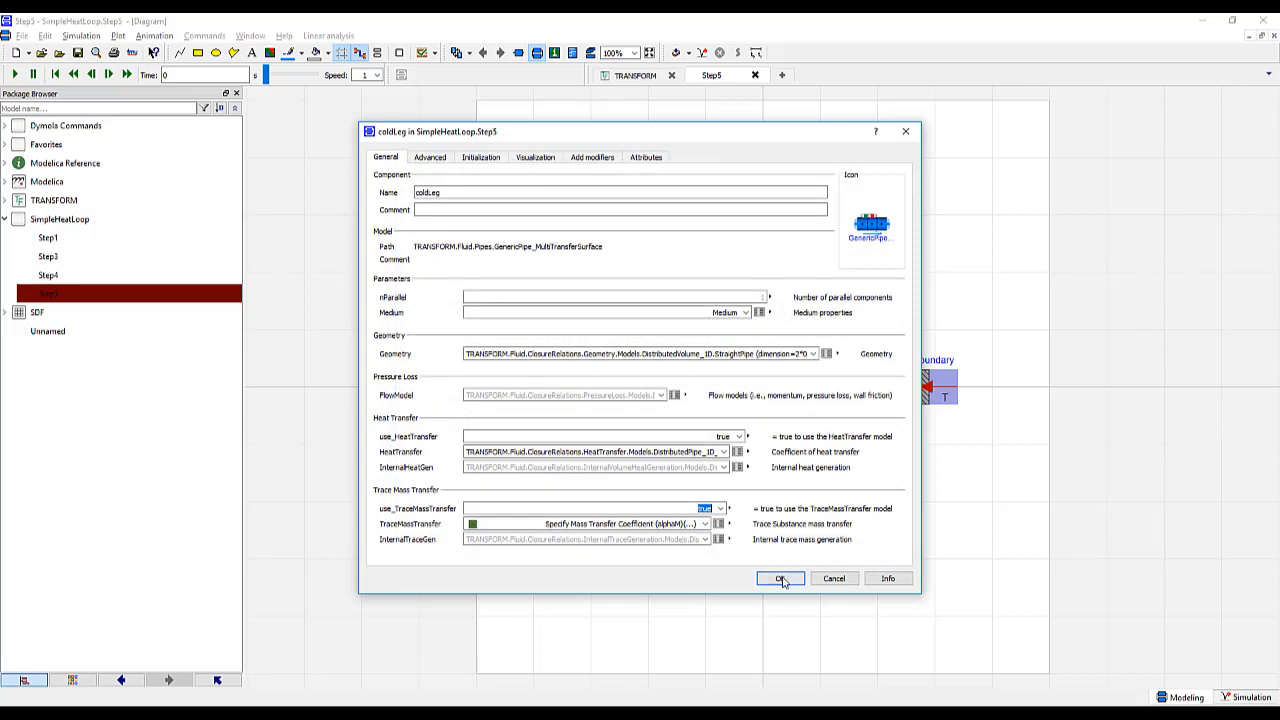
left_click(780, 578)
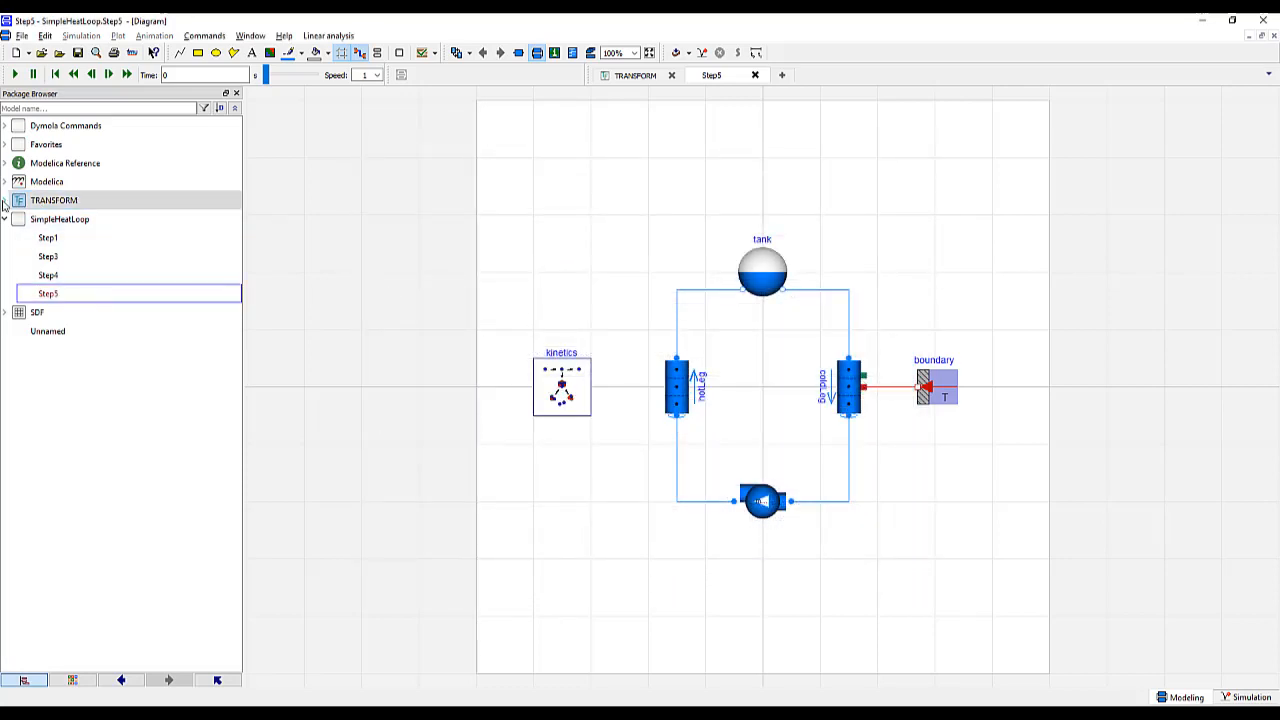
Place a TRANSFORM Concentration_multi boundary, boundary1, with nPorts = coldLeg.geometry.nV
left_click(5, 200)
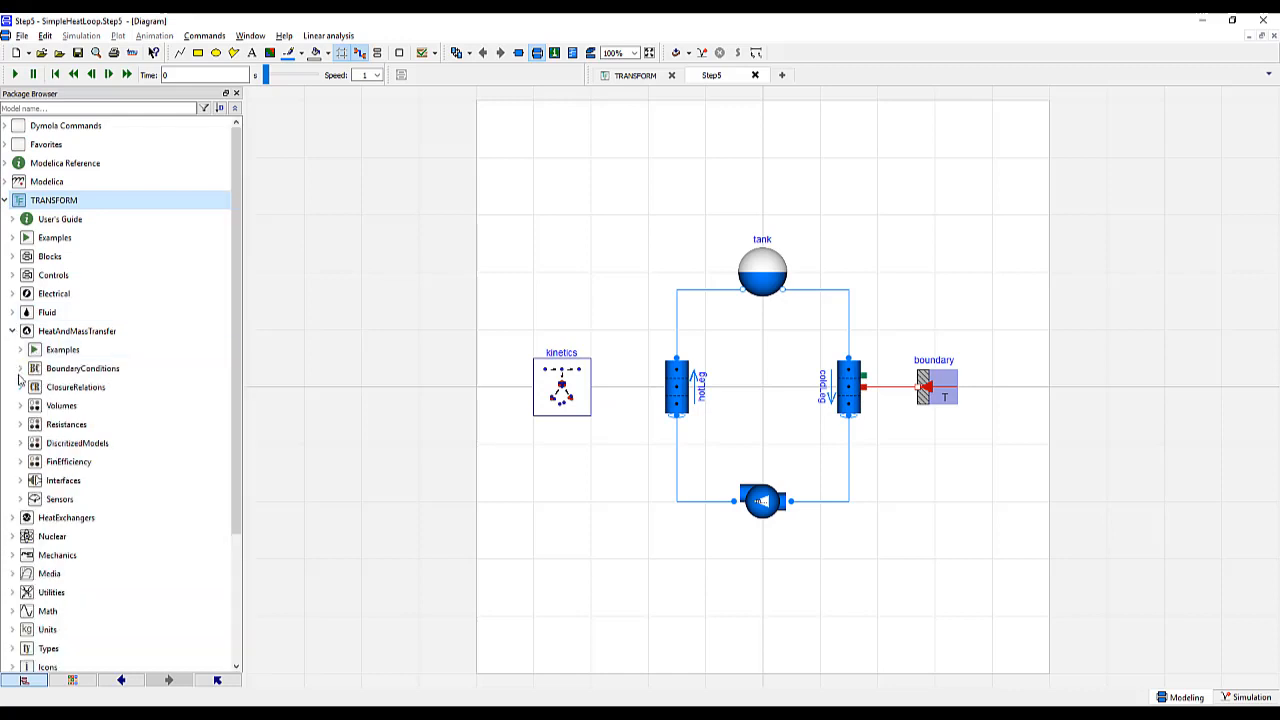
left_click(20, 368)
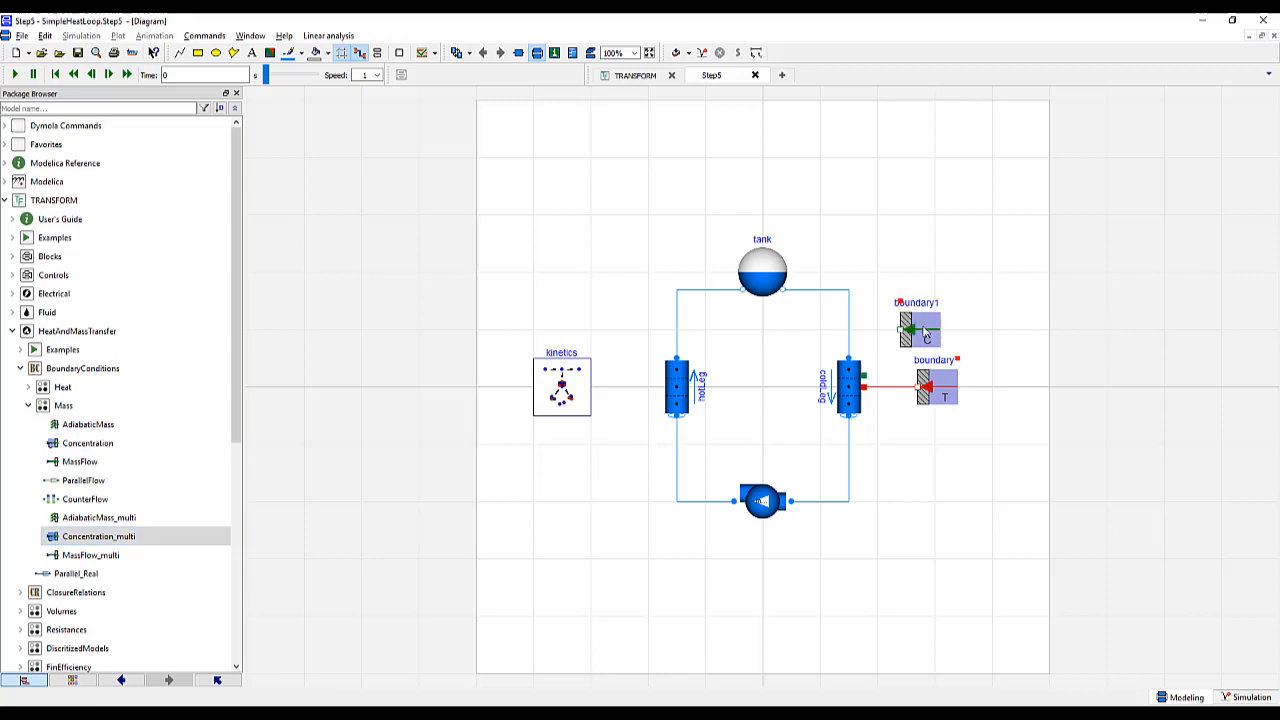
double_click(918, 328)
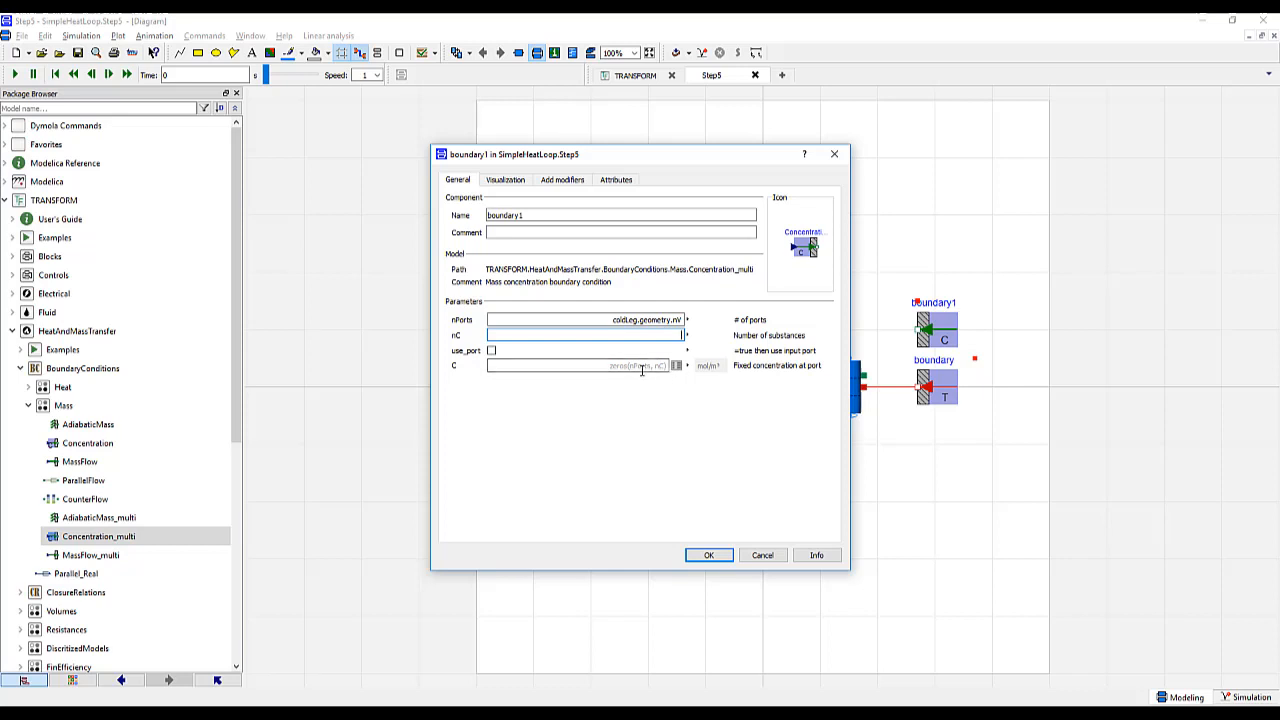
mouse_move(810, 373)
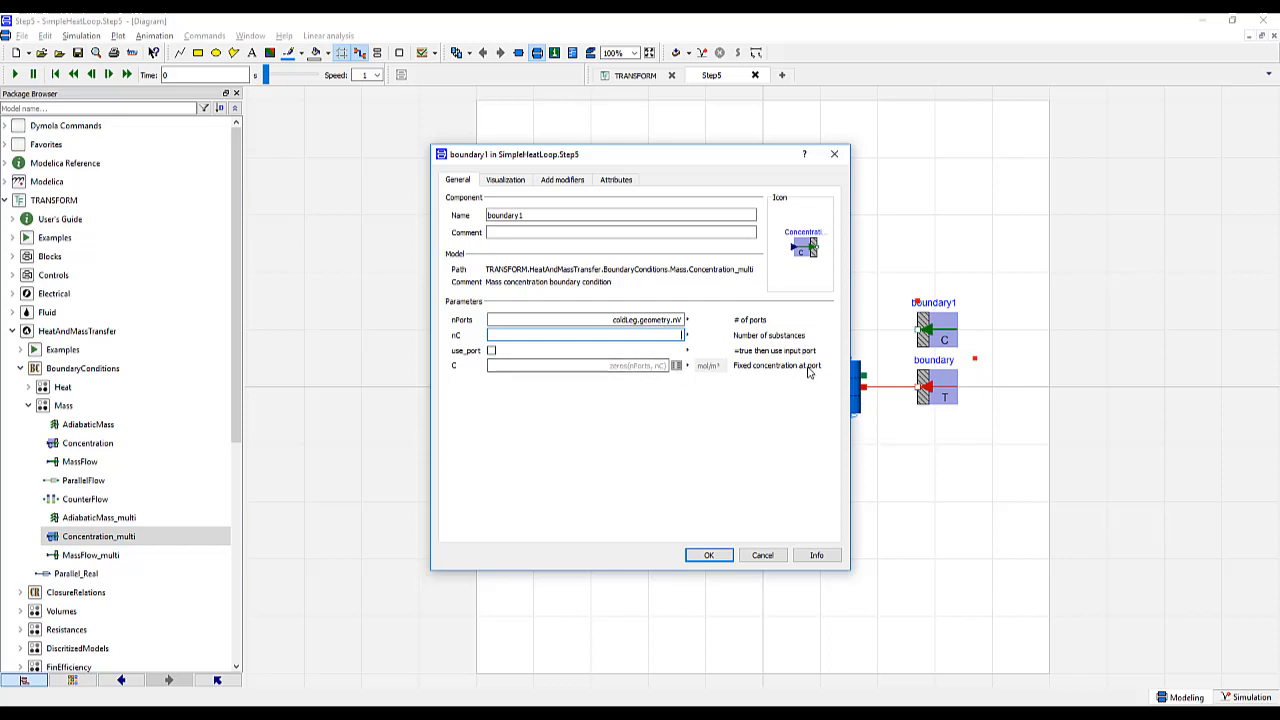
left_click(708, 555)
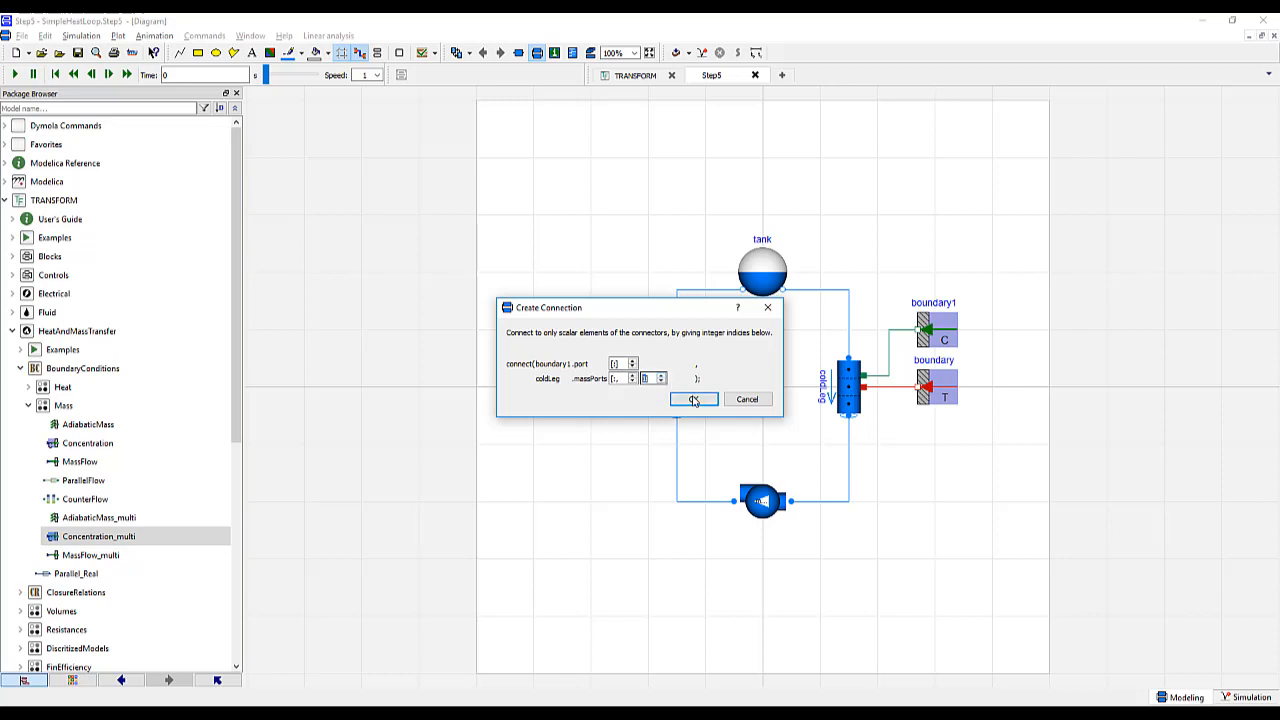
Connect boundary1.port[:] to coldLeg.massPorts[1,:]
left_click(693, 399)
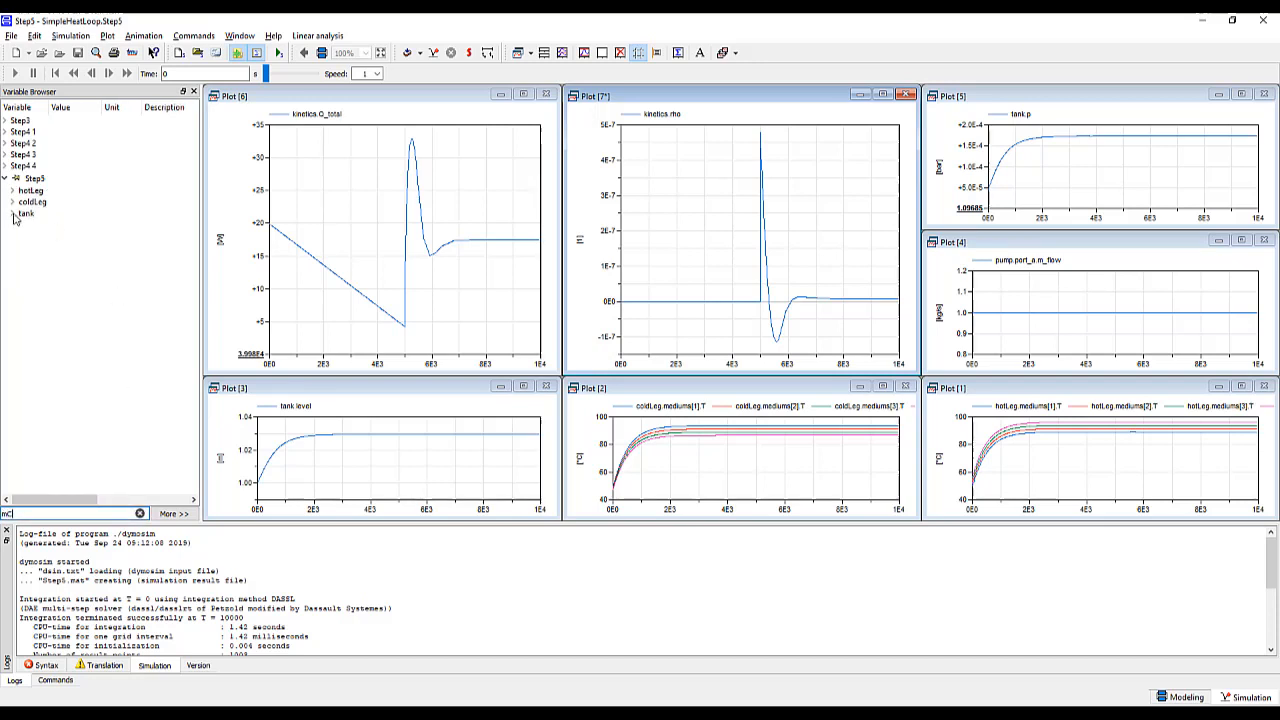
Expand Step5's tank > mC results to plot the trace substance amount mC[1]
left_click(14, 213)
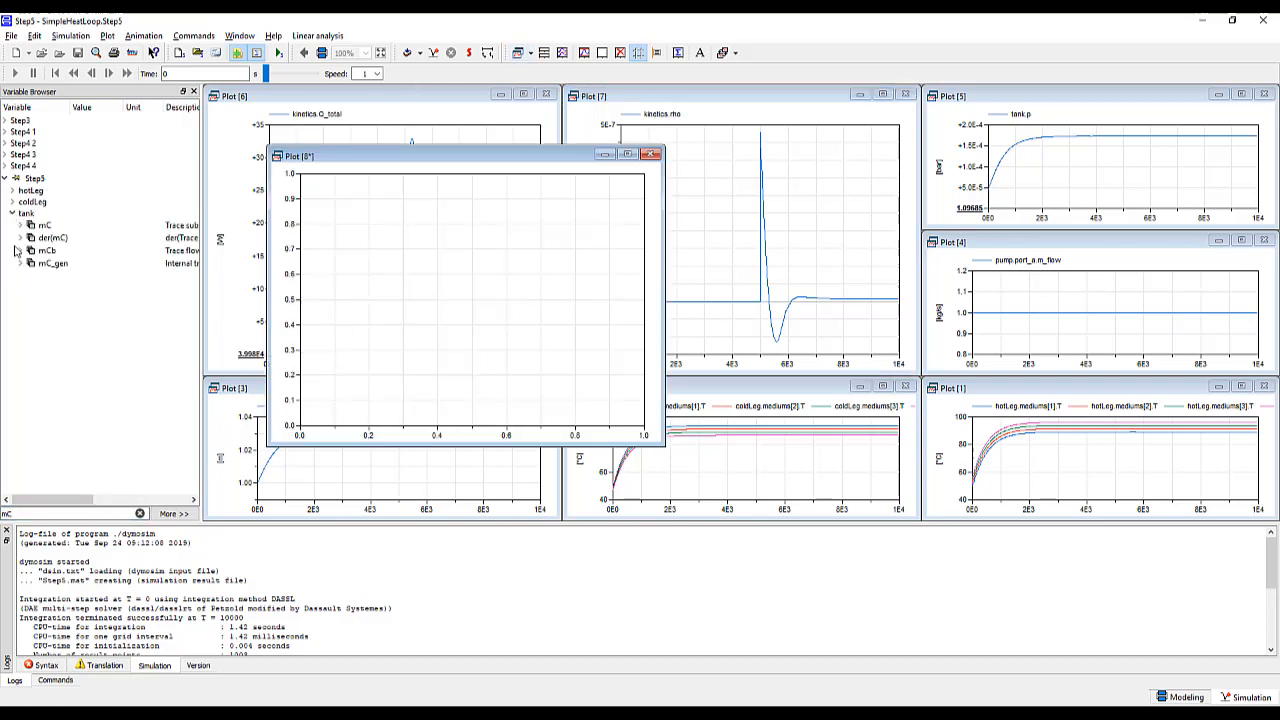
left_click(36, 237)
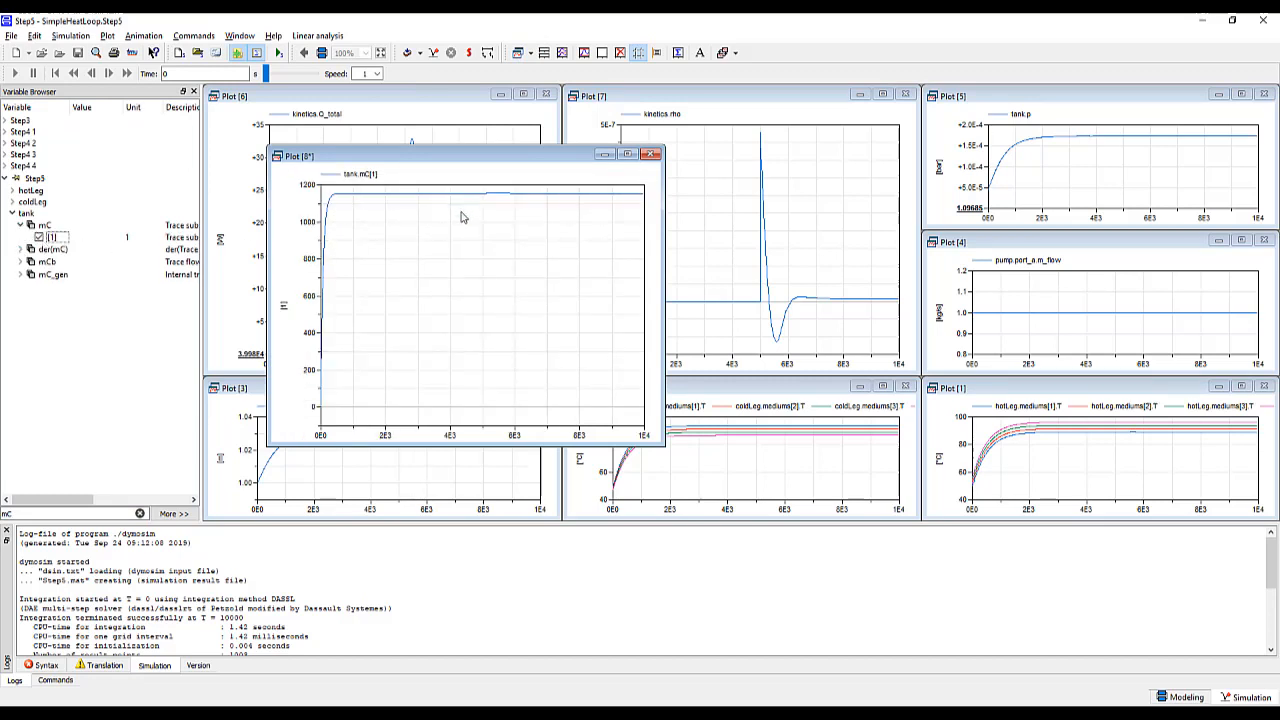
mouse_move(335, 405)
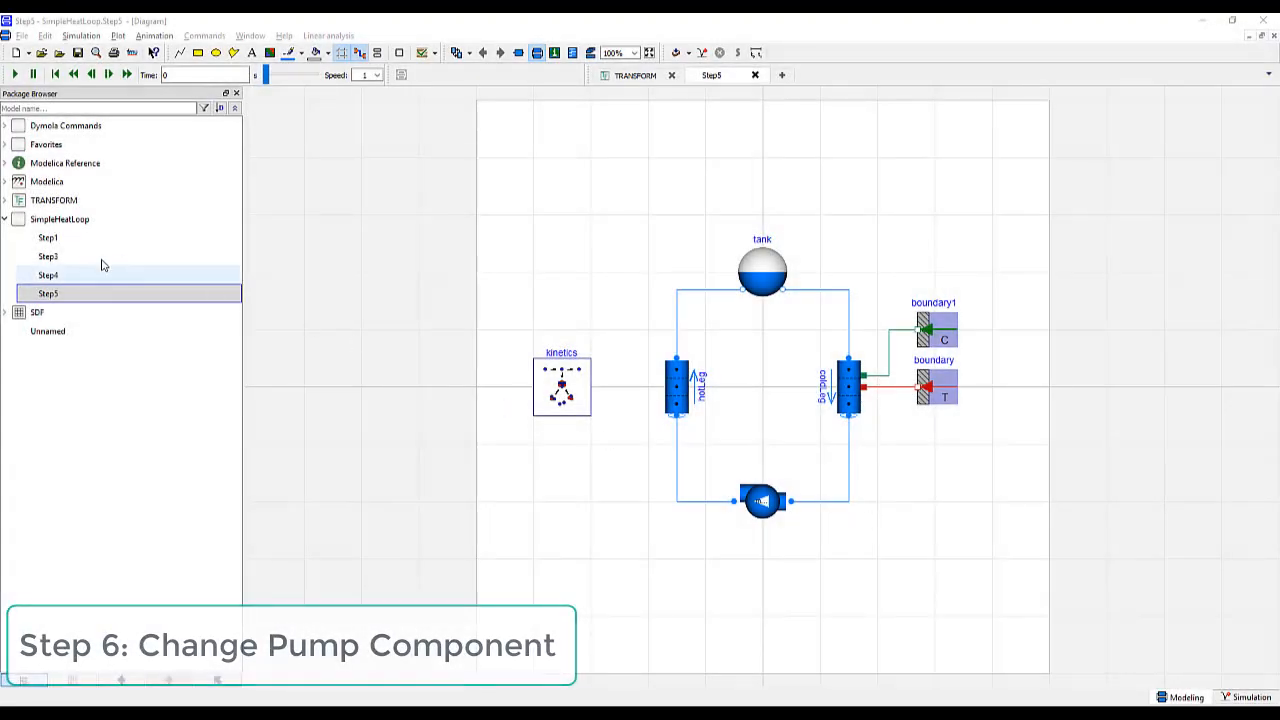
Duplicate the Step5 model as Step6
right_click(48, 293)
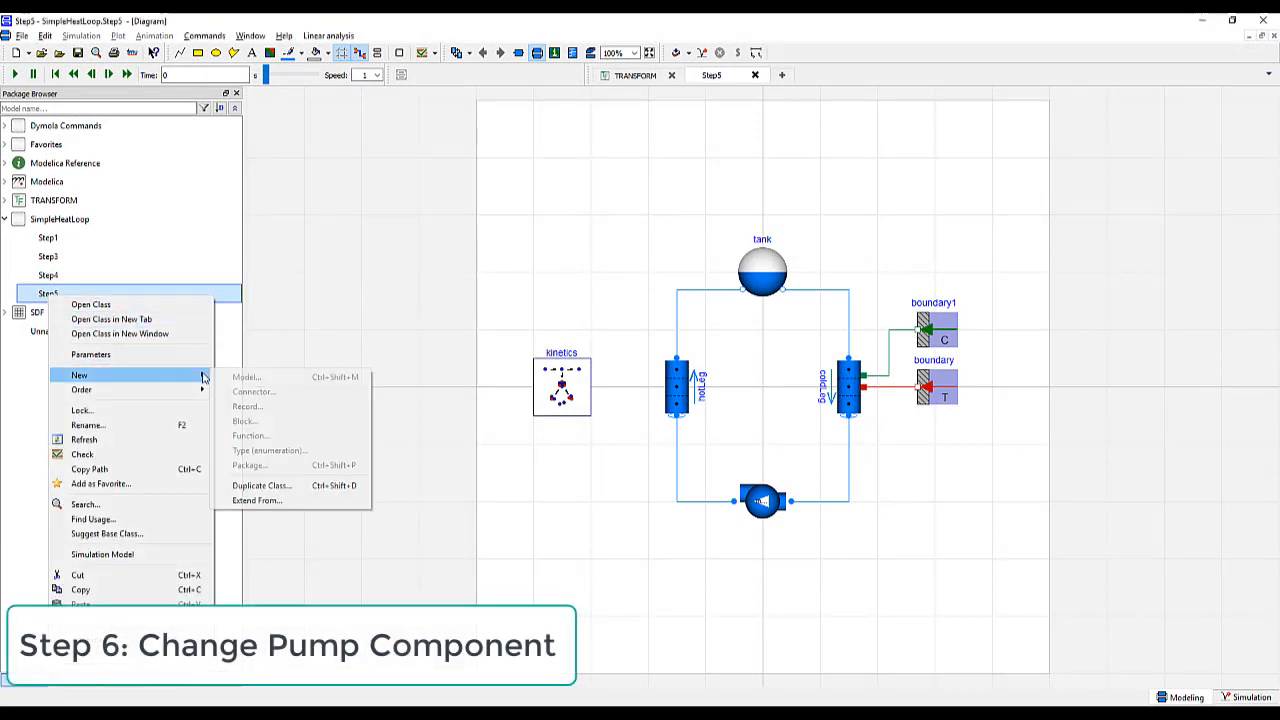
left_click(261, 485)
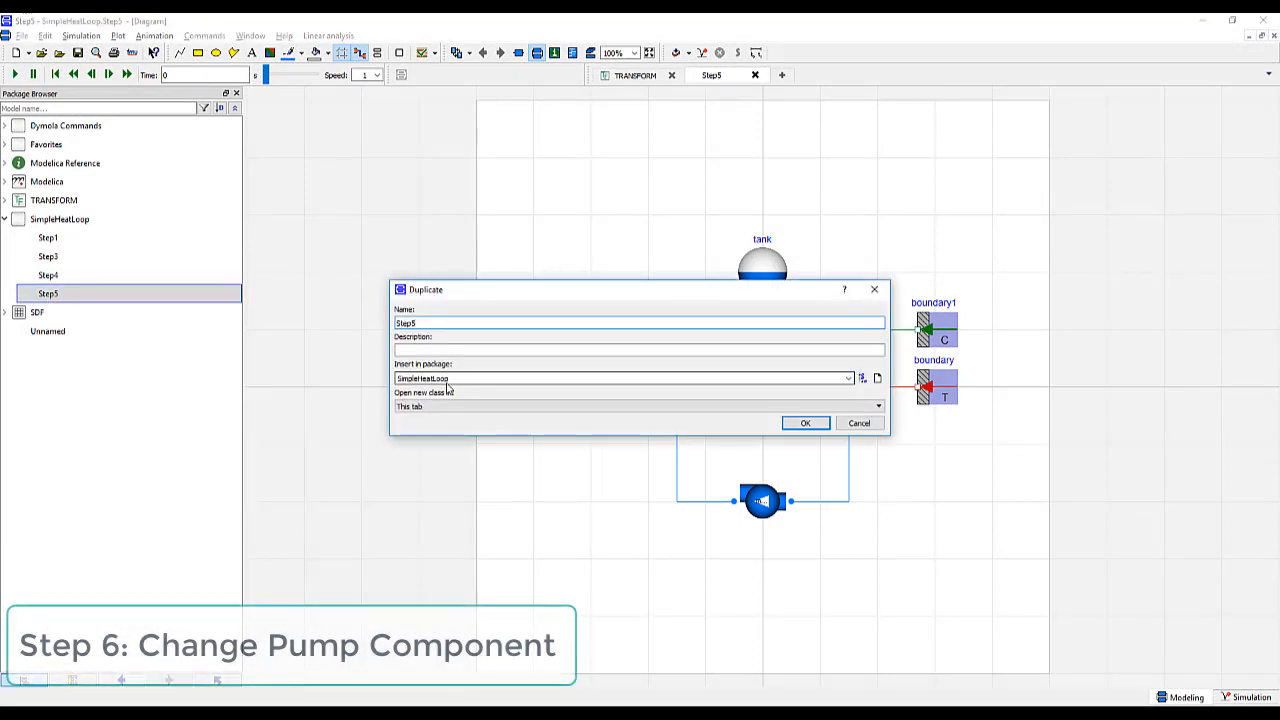
left_click(805, 423)
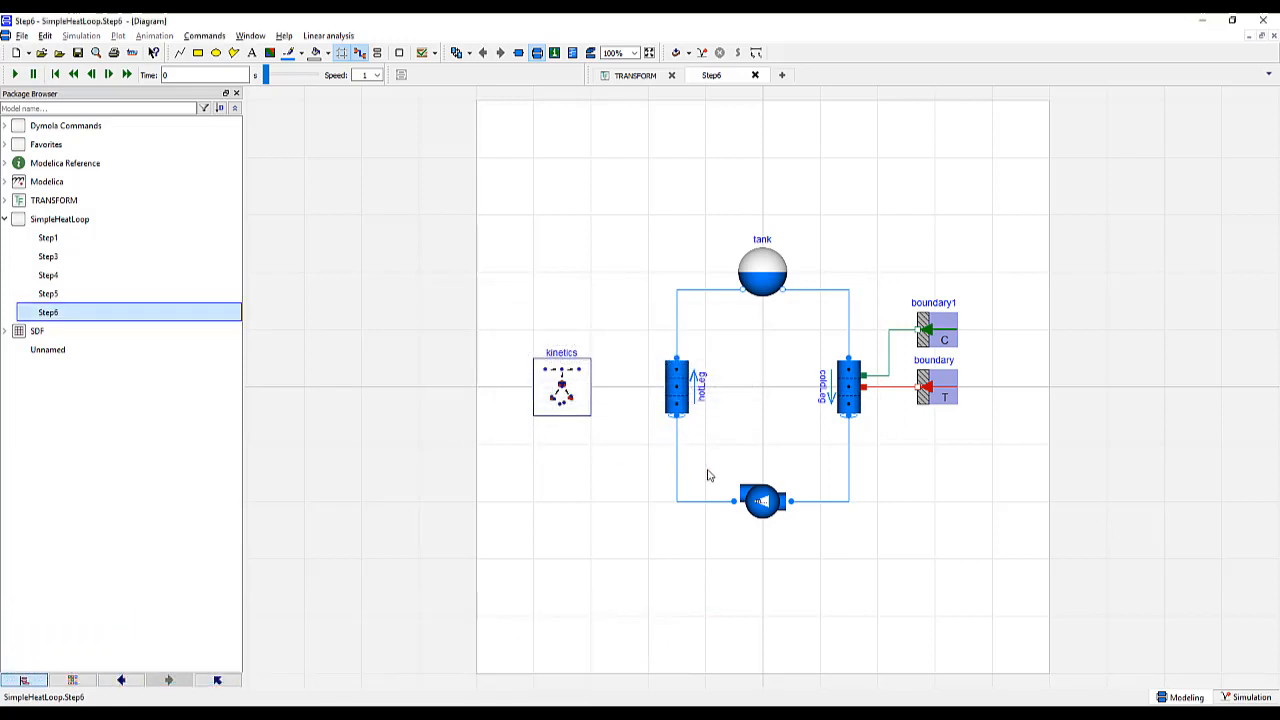
Replace the pump component with the Pump_Controlled class
right_click(762, 500)
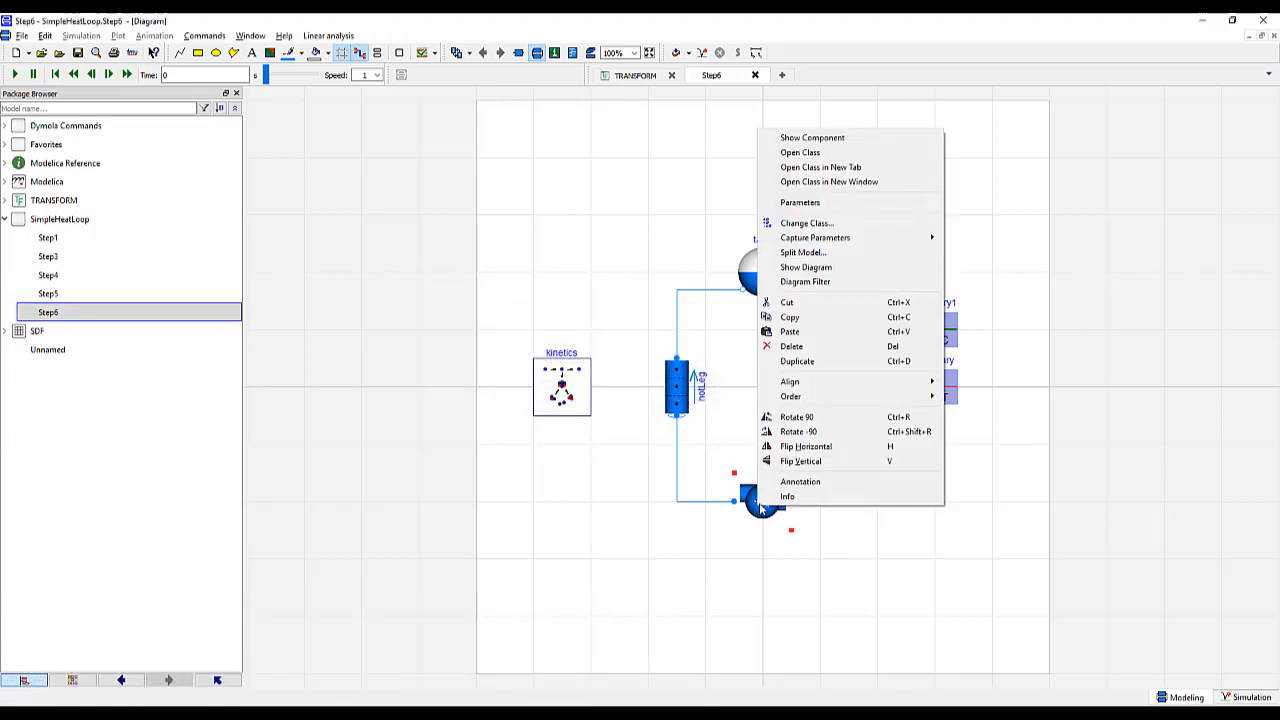
left_click(806, 223)
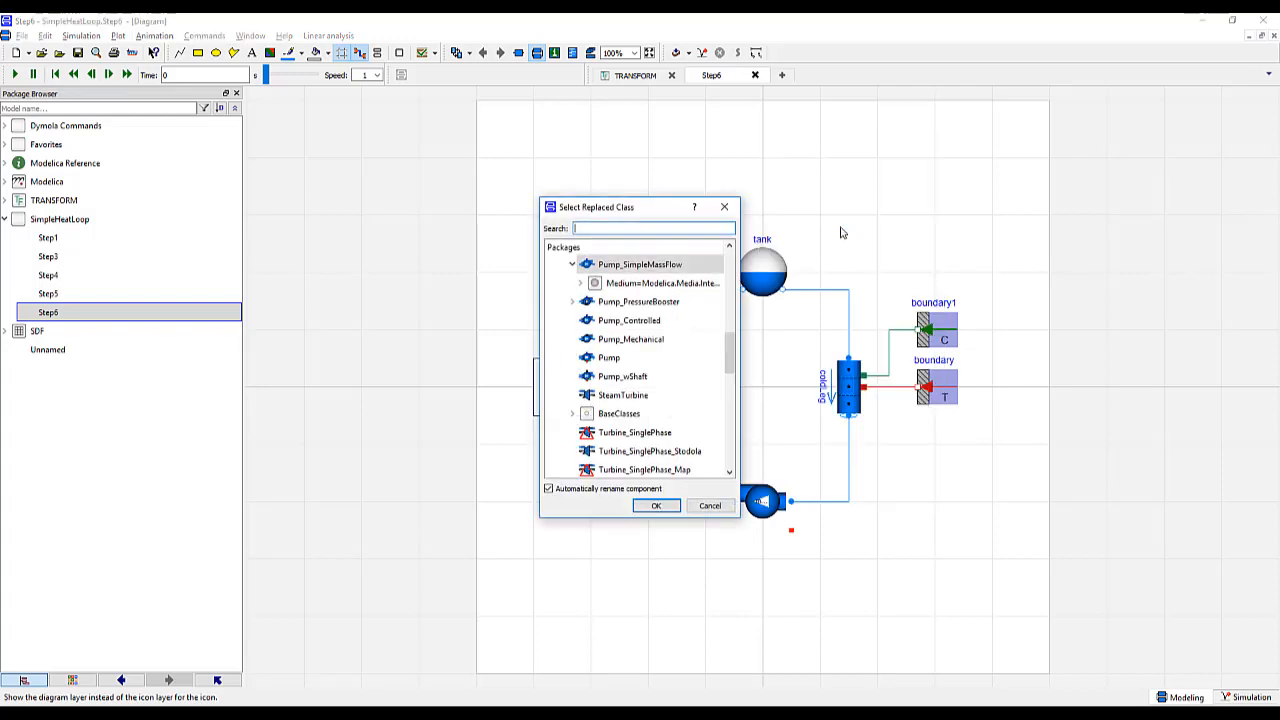
left_click(629, 320)
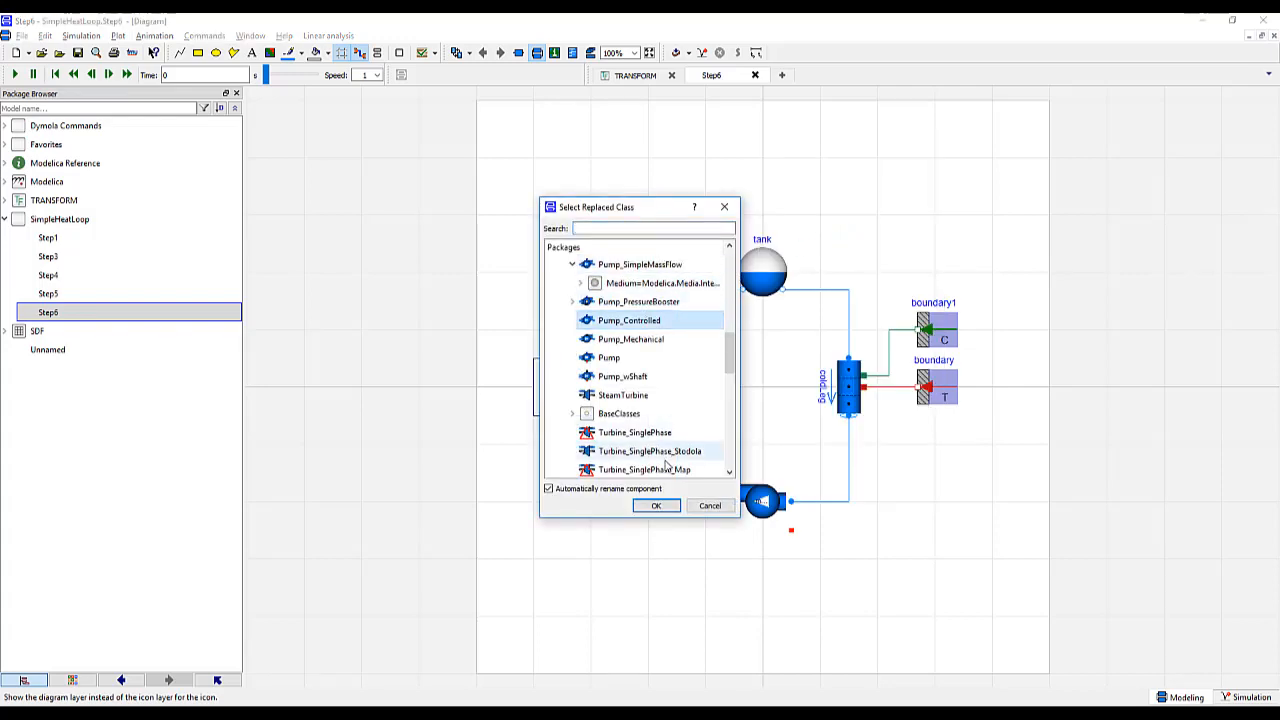
left_click(656, 505)
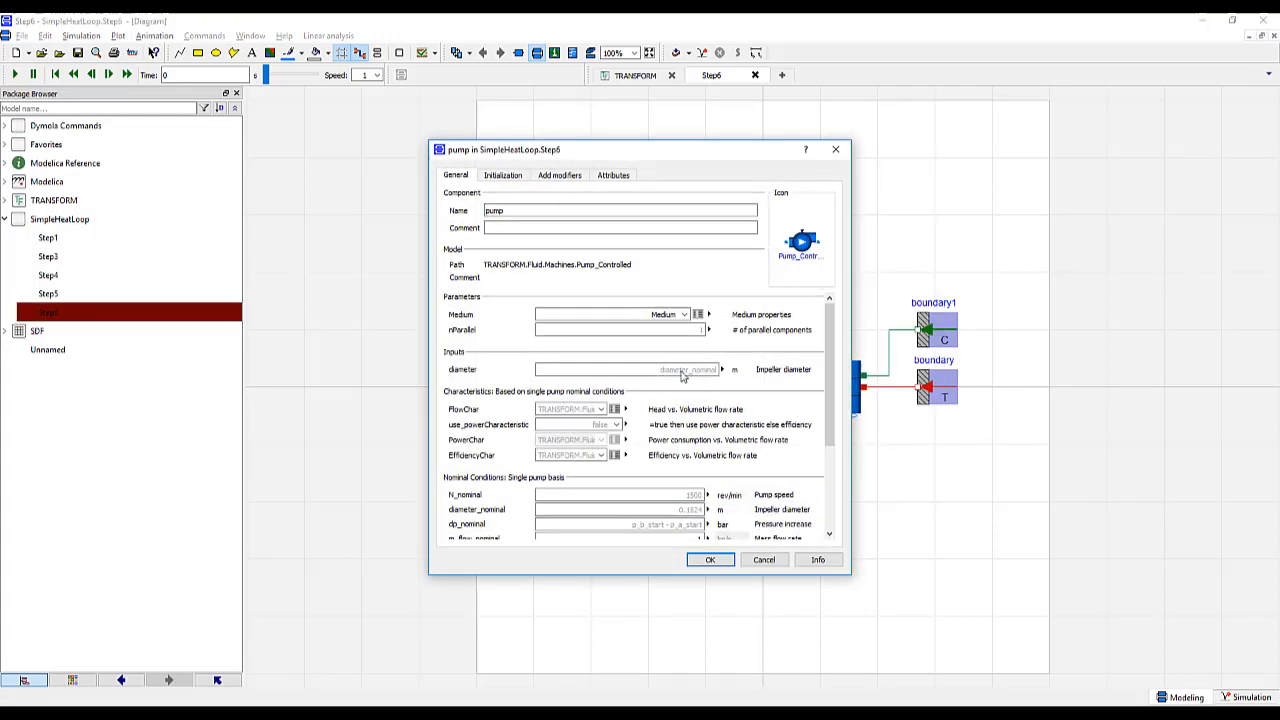
Set pump start values p_a_start=1, p_b_start=1.1, T_a_start=50, m_flow_start=1
left_click(503, 175)
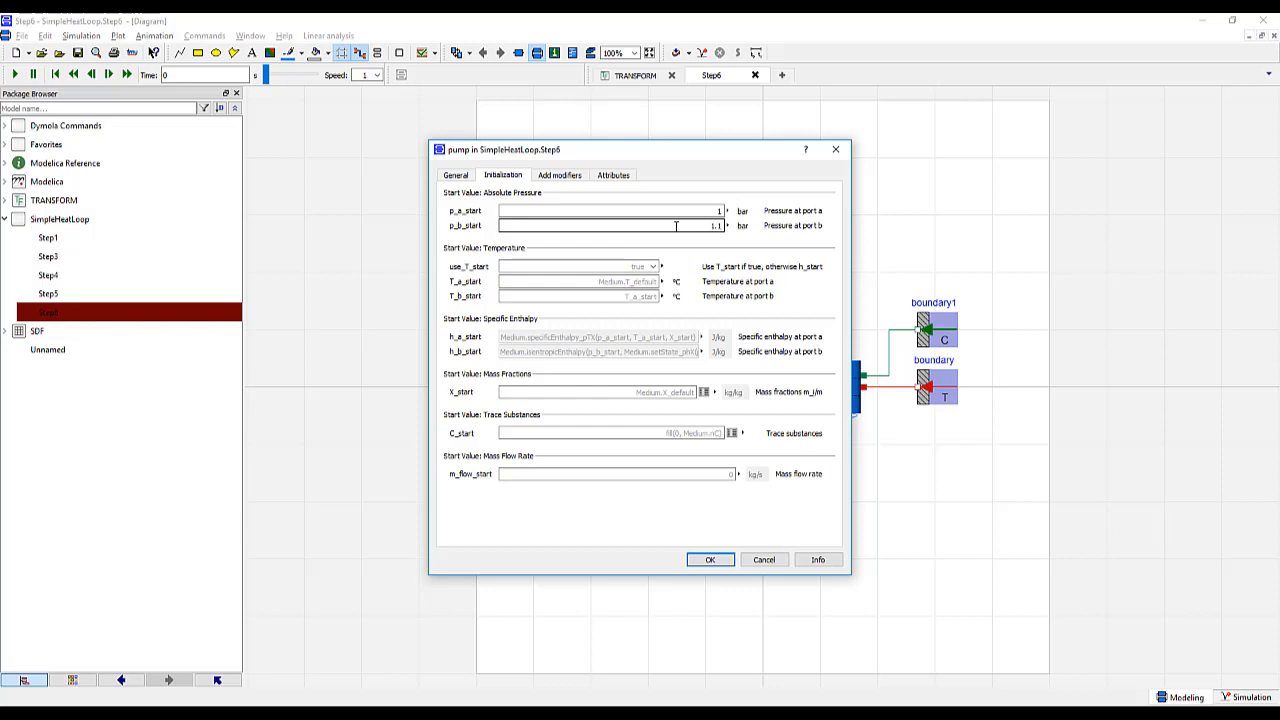
left_click(578, 281)
type("50")
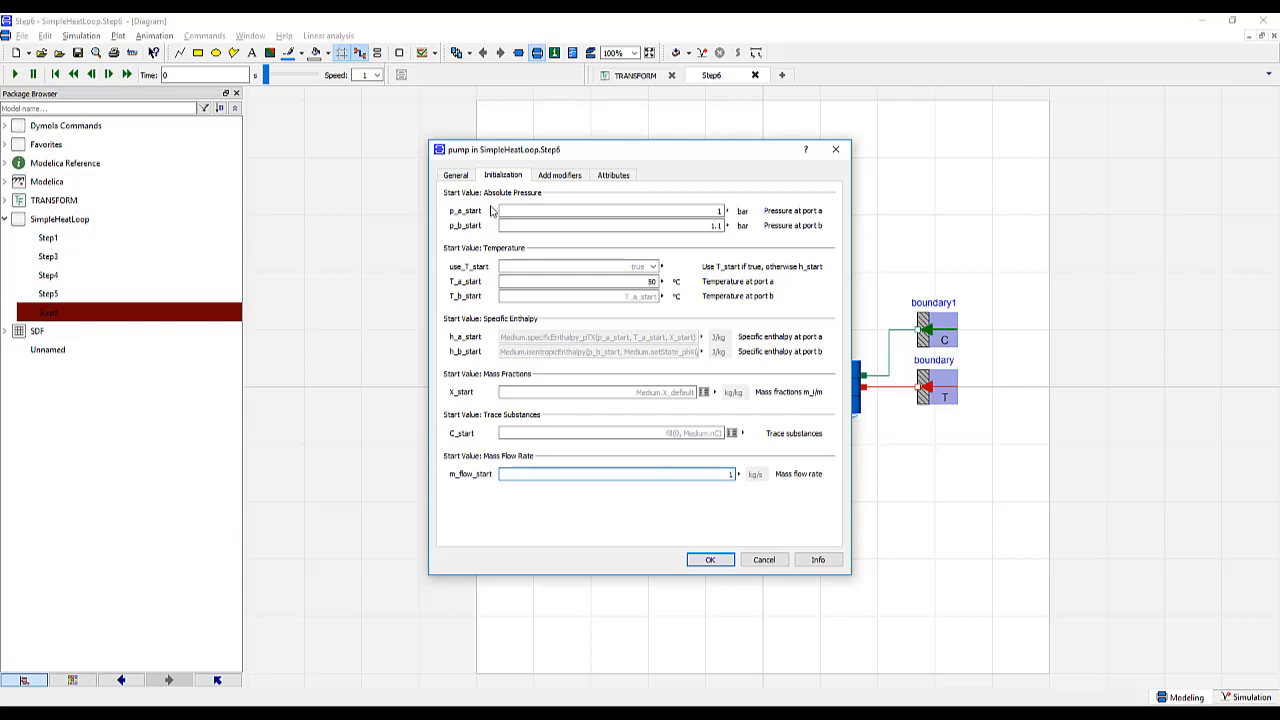
left_click(710, 559)
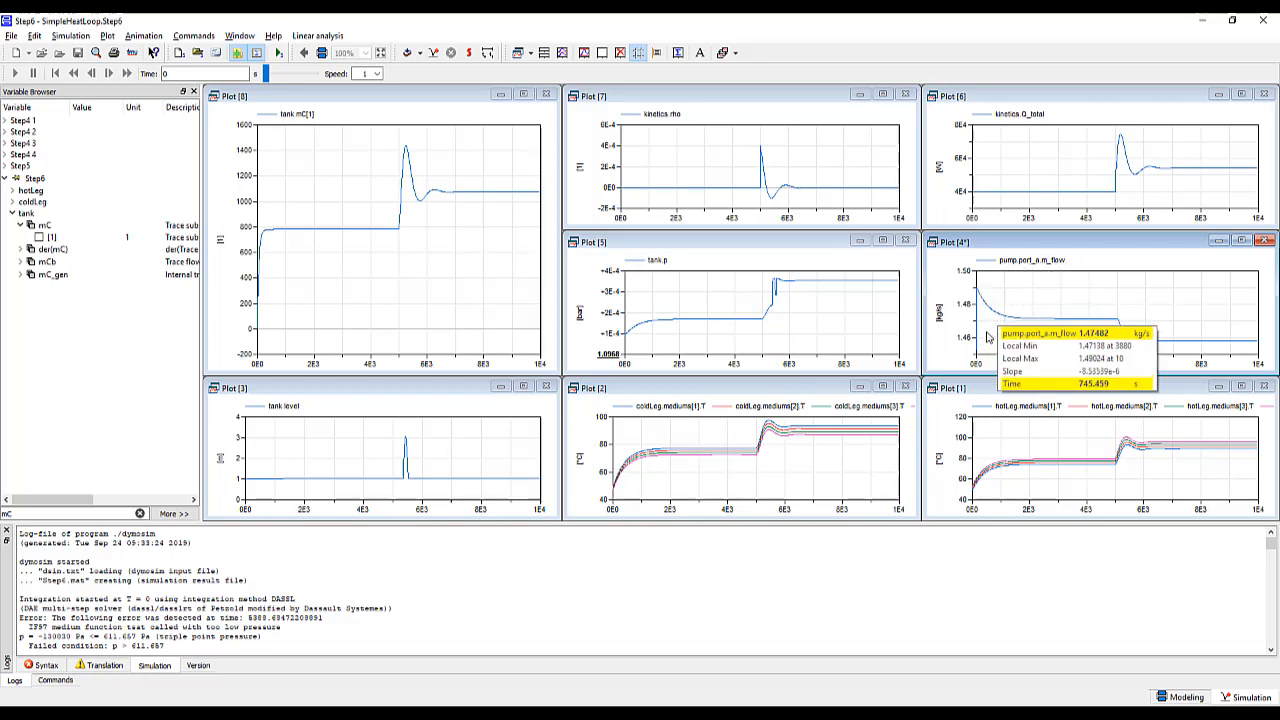
mouse_move(978, 343)
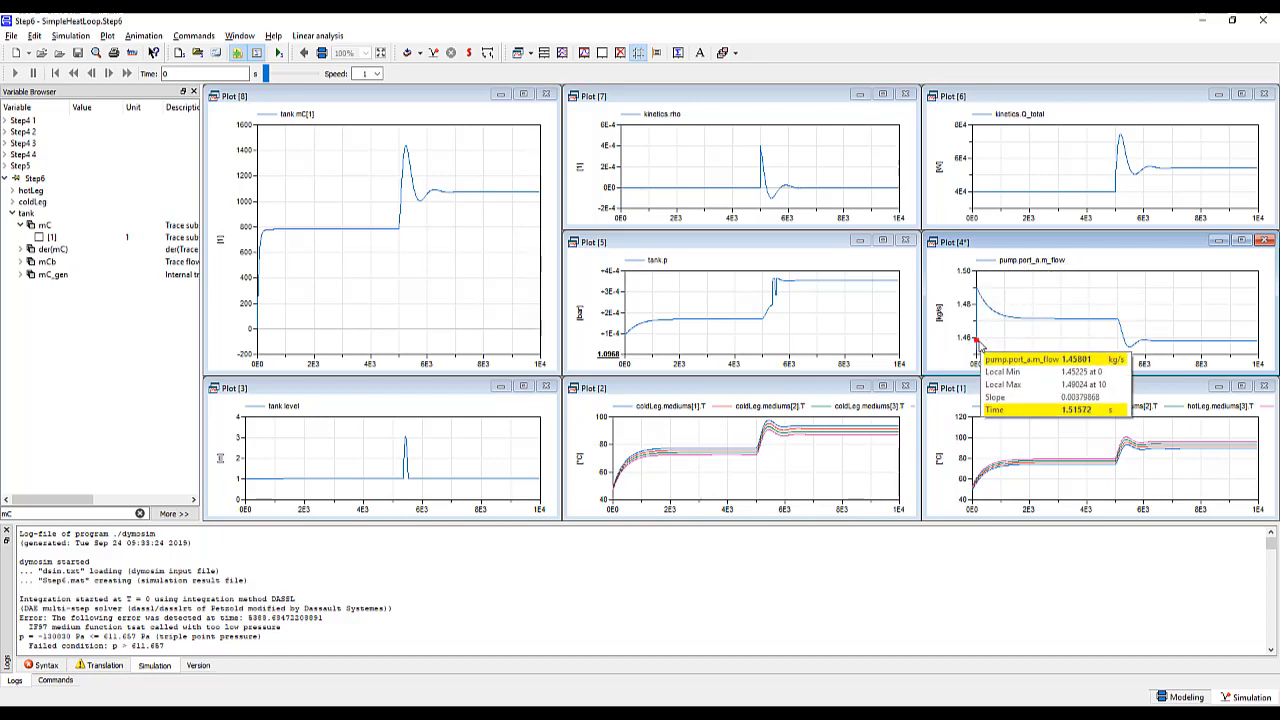
mouse_move(978, 330)
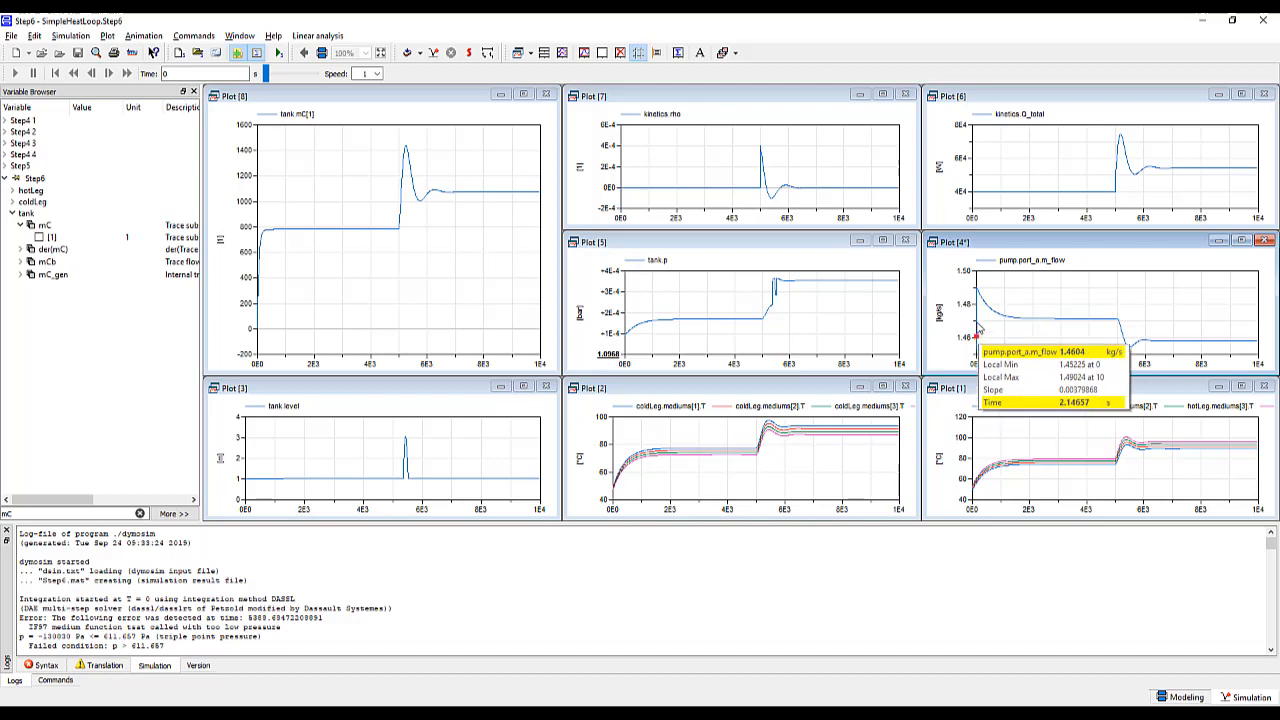
mouse_move(1052, 320)
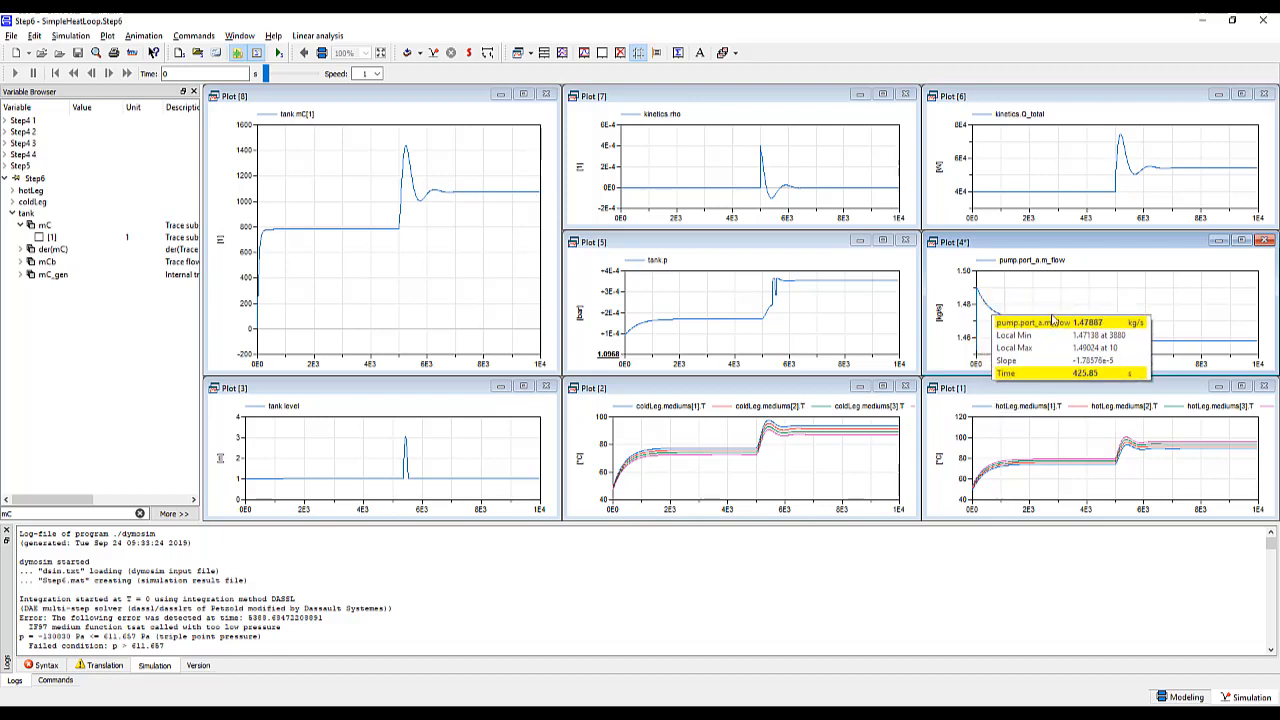
mouse_move(1220, 347)
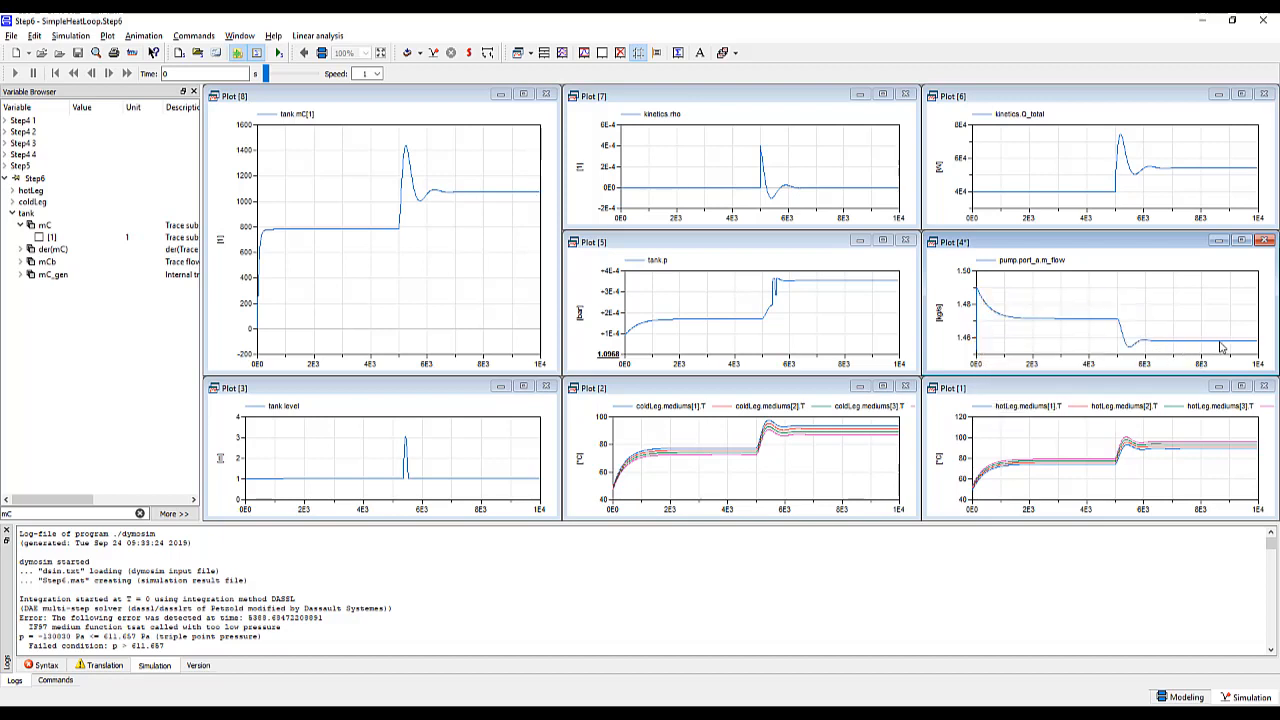
Return from the pump flow plot to the Step6 model diagram
left_click(1186, 696)
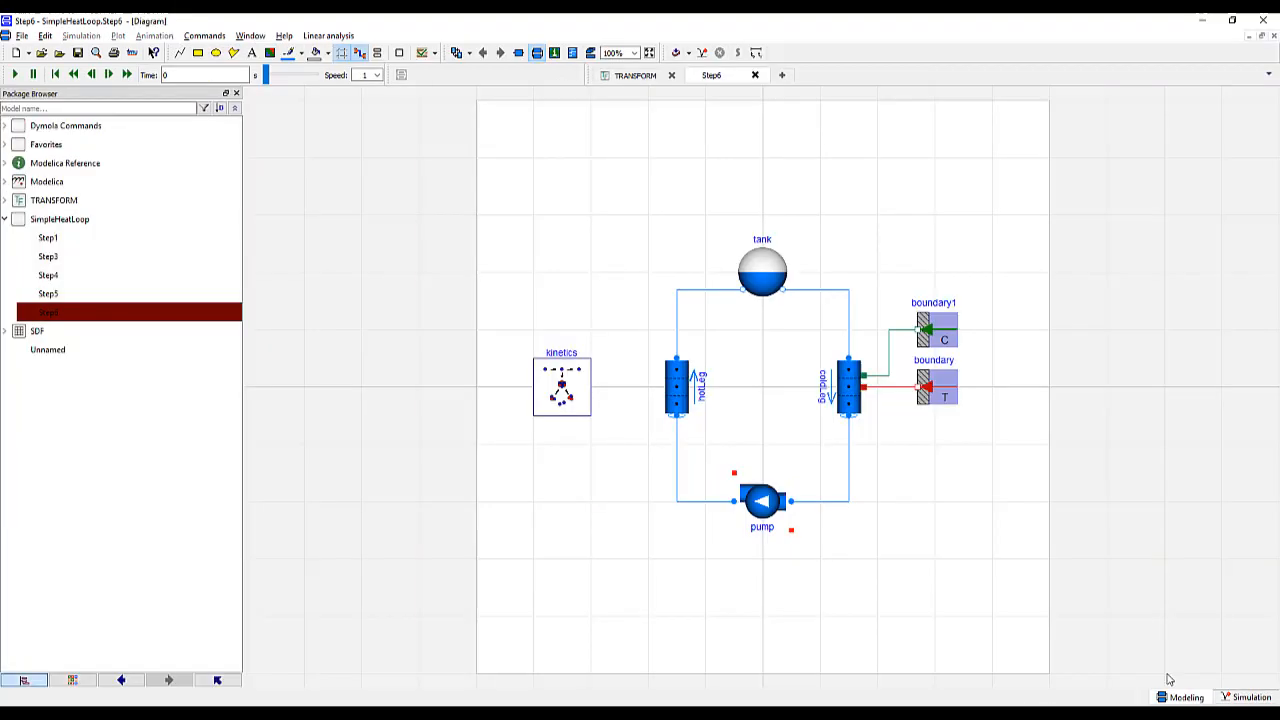
Switch the pump's controlType to m_flow and re-simulate Step6
double_click(761, 500)
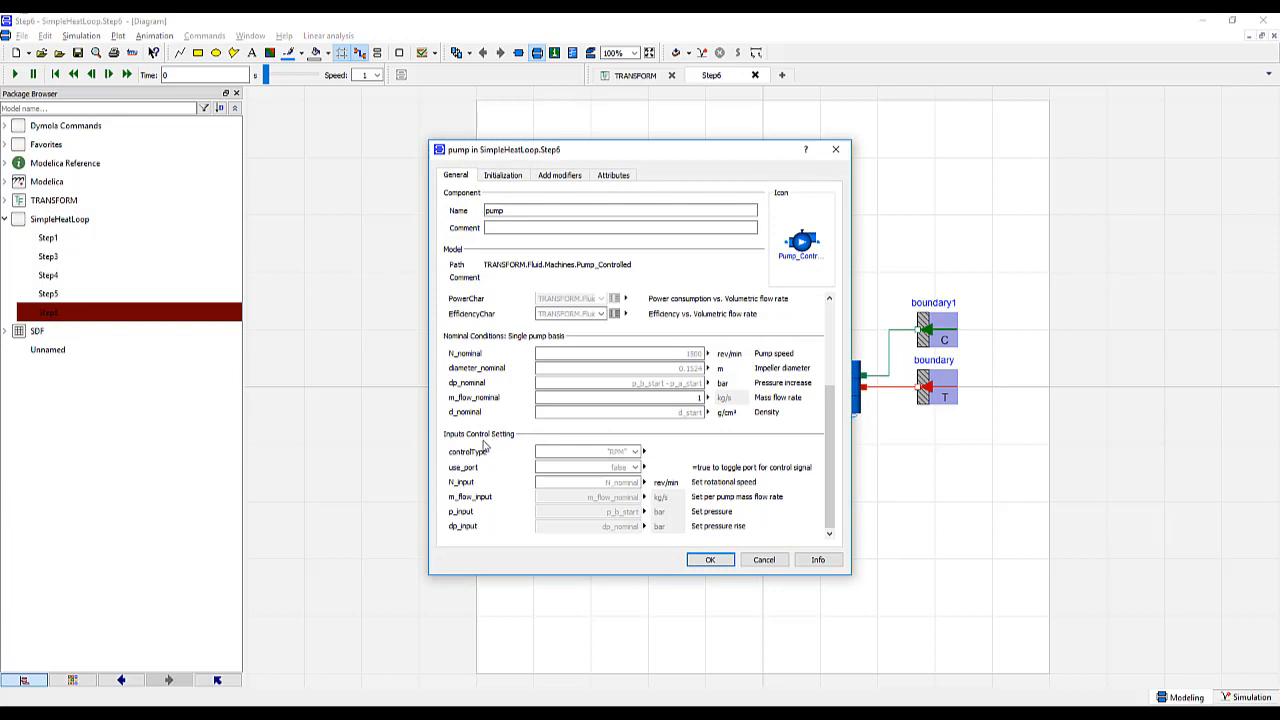
mouse_move(520, 456)
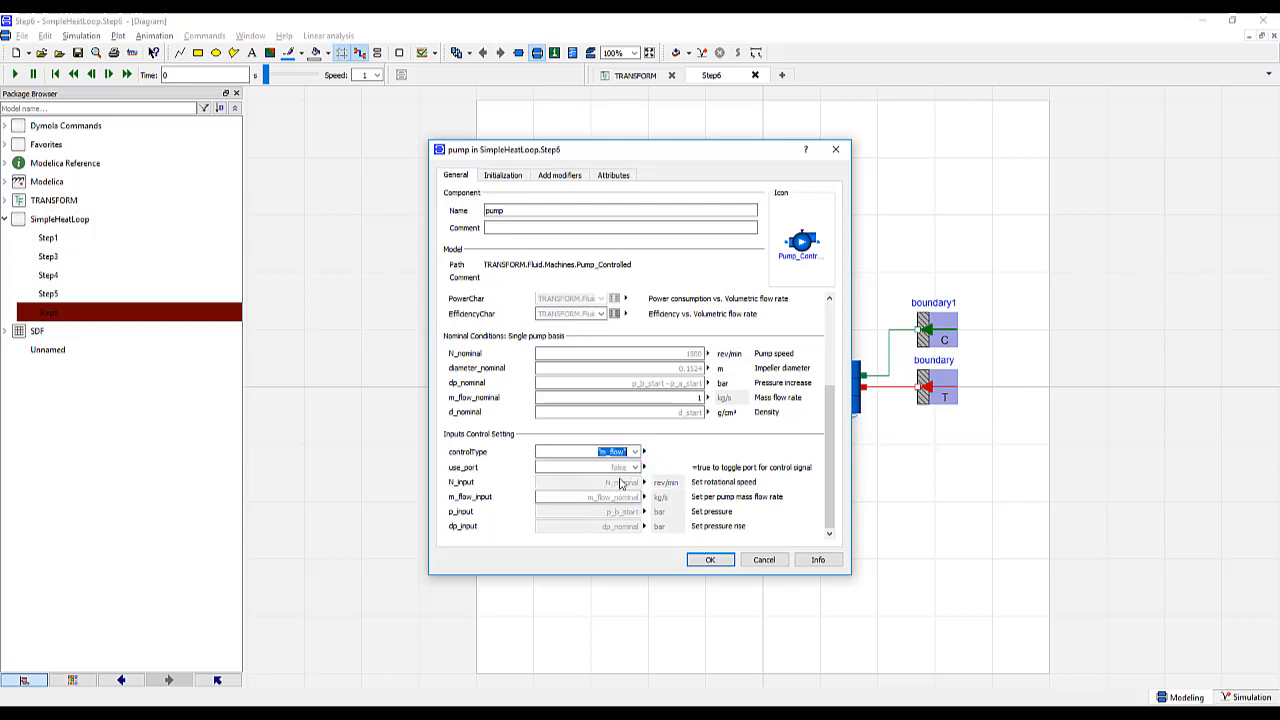
left_click(709, 559)
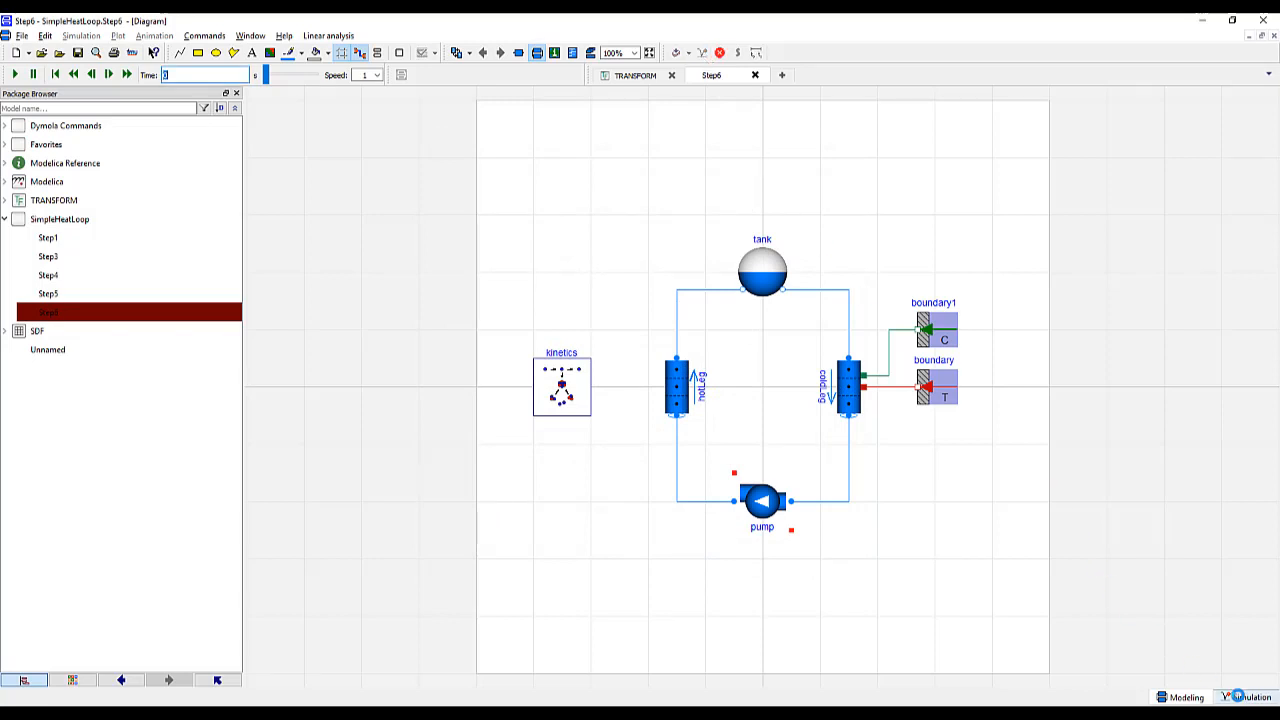
left_click(14, 74)
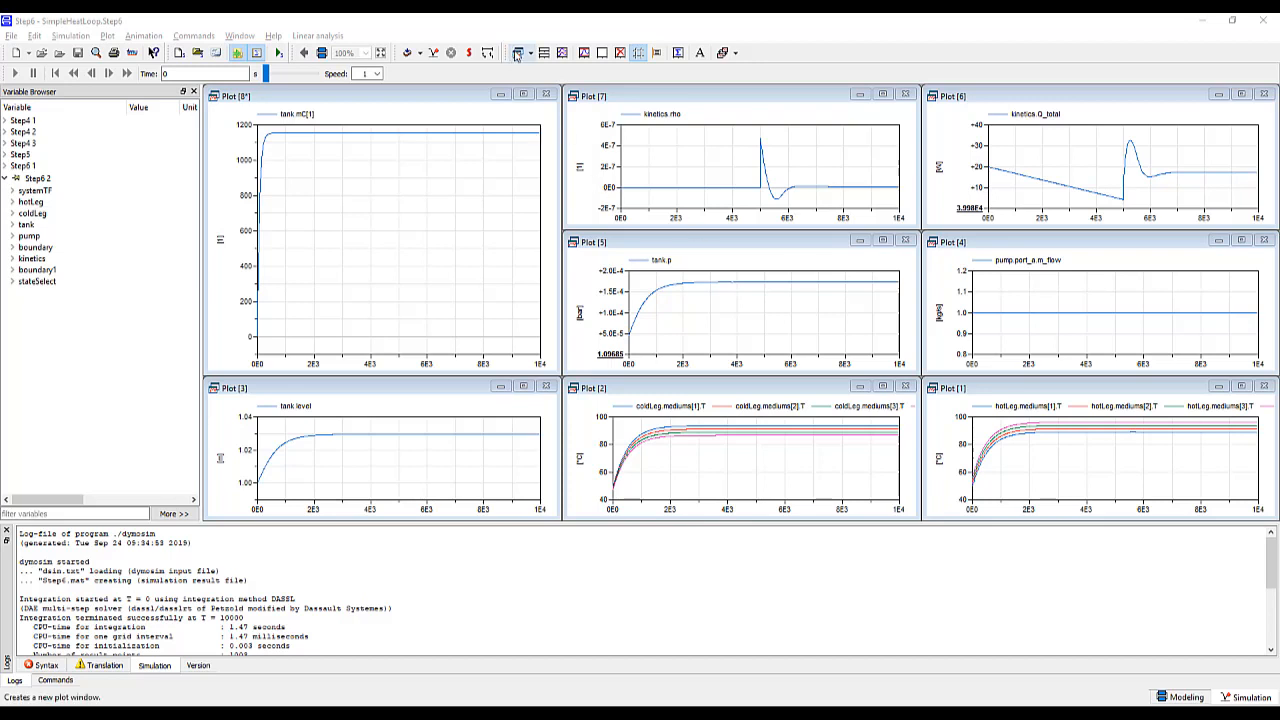
Plot the pump's rotational speed N in a new plot window
left_click(517, 52)
type("pump")
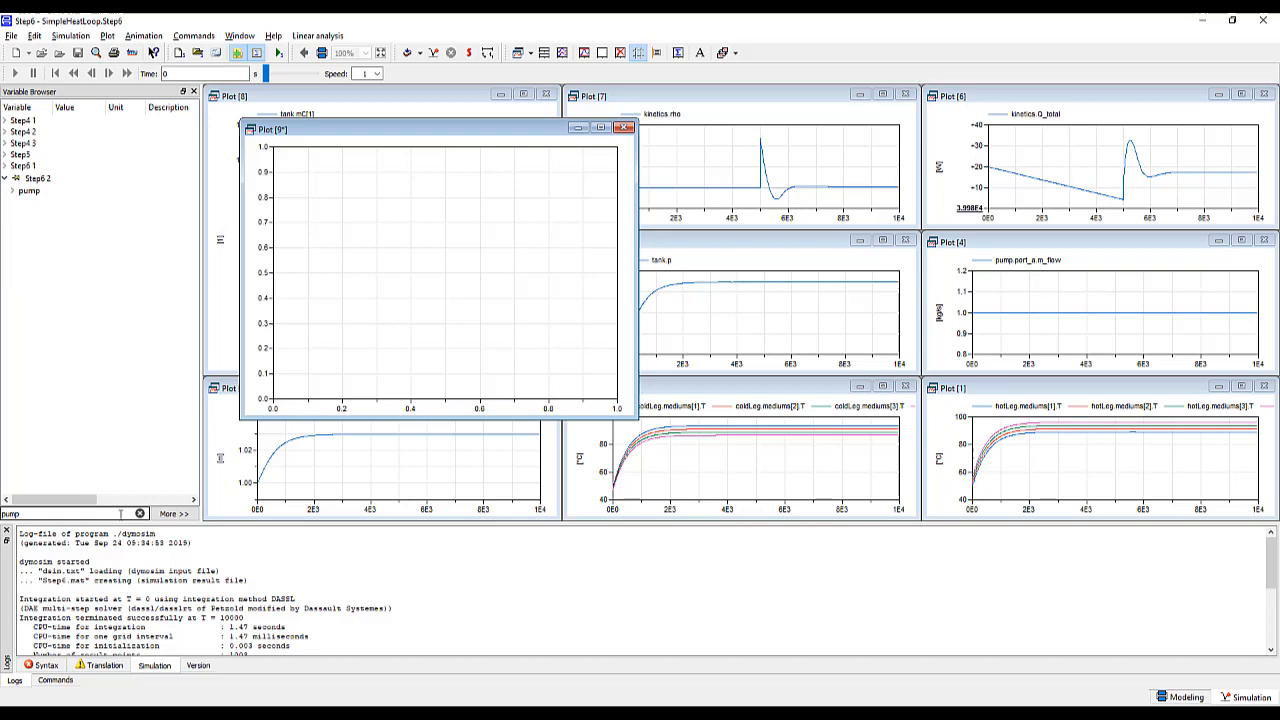
left_click(9, 190)
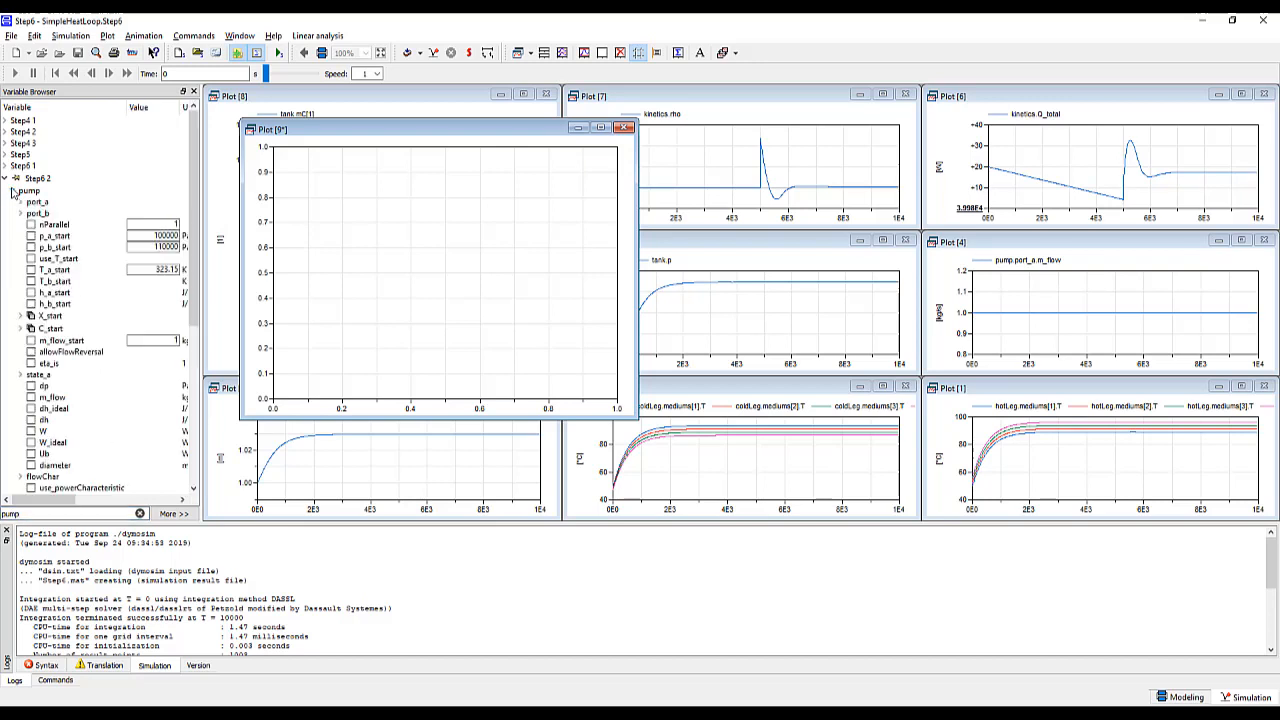
scroll("down", 3)
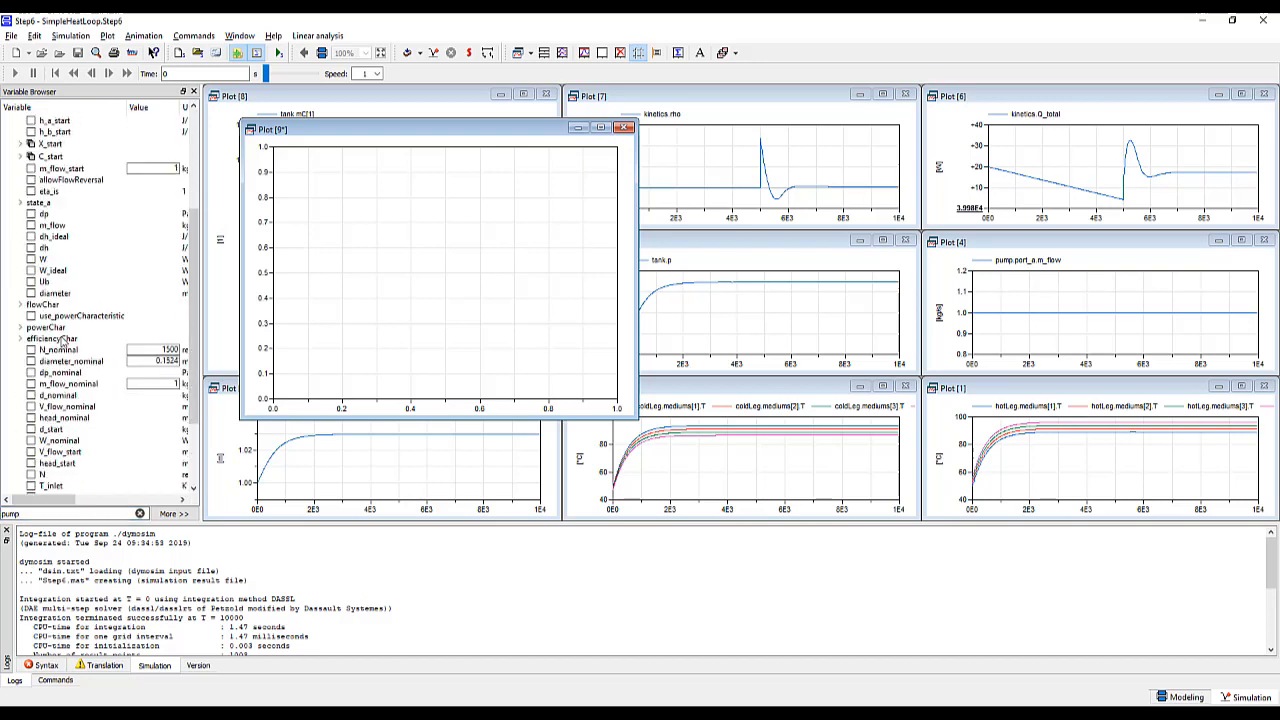
left_click(30, 475)
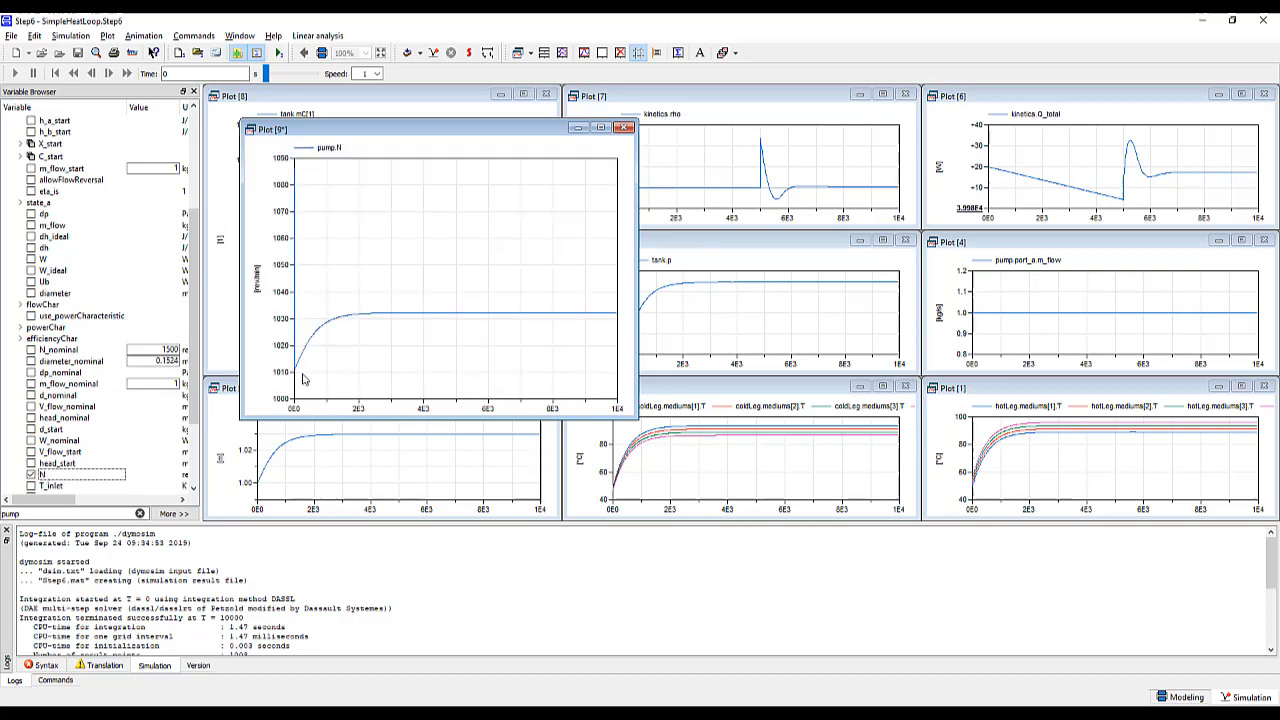
mouse_move(320, 360)
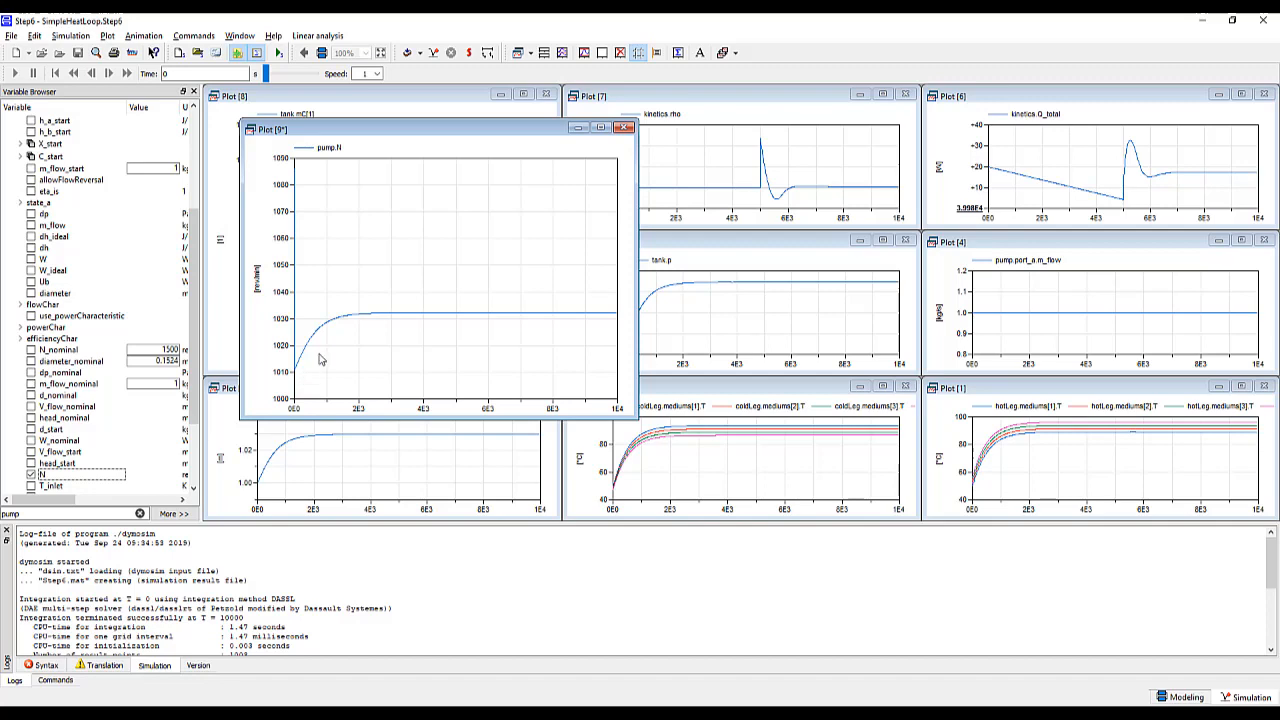
mouse_move(475, 331)
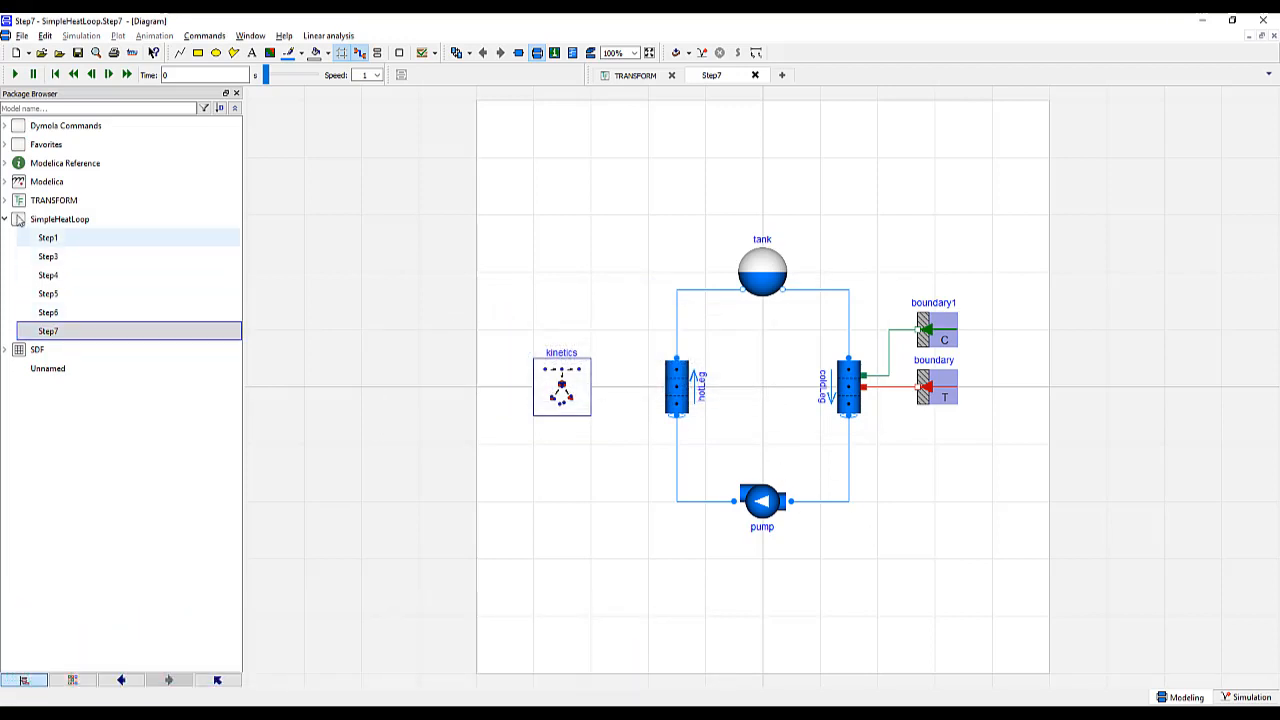
Place a LimPID below the loop as a PI controller with k_s, k_m = 1/kinetics.Q_nominal
left_click(5, 200)
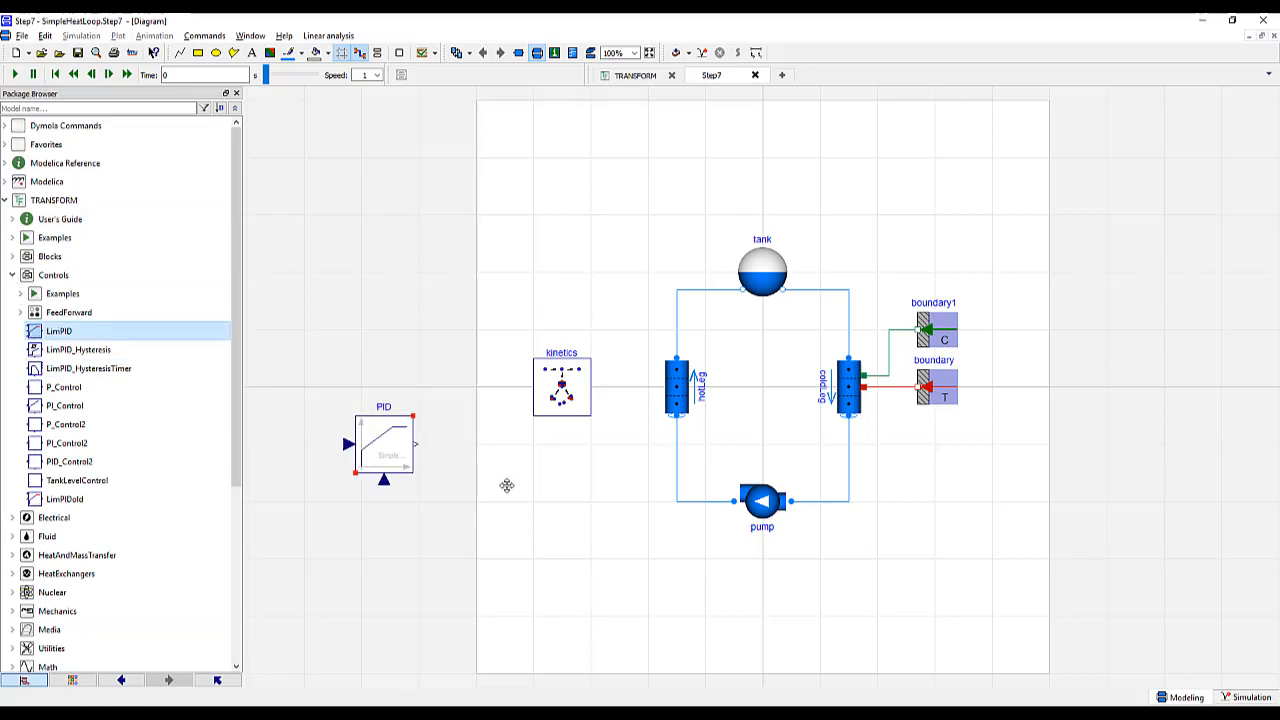
left_click_drag(383, 443, 619, 587)
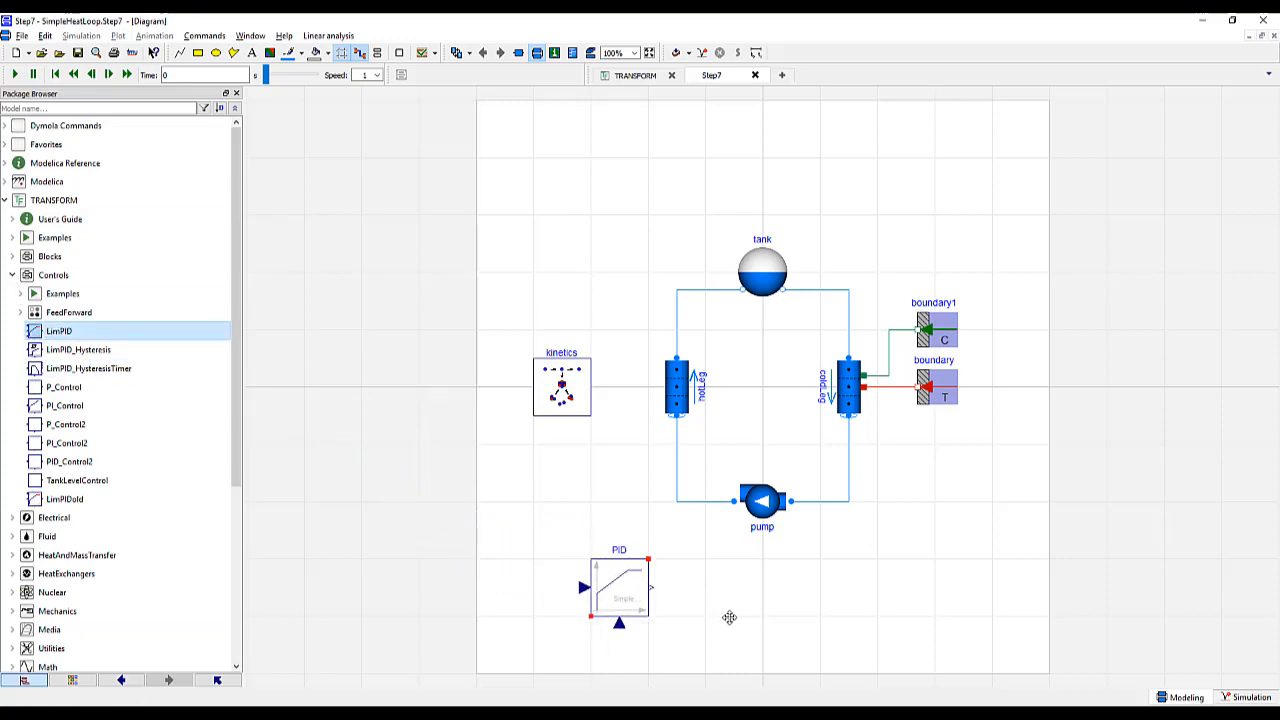
double_click(619, 588)
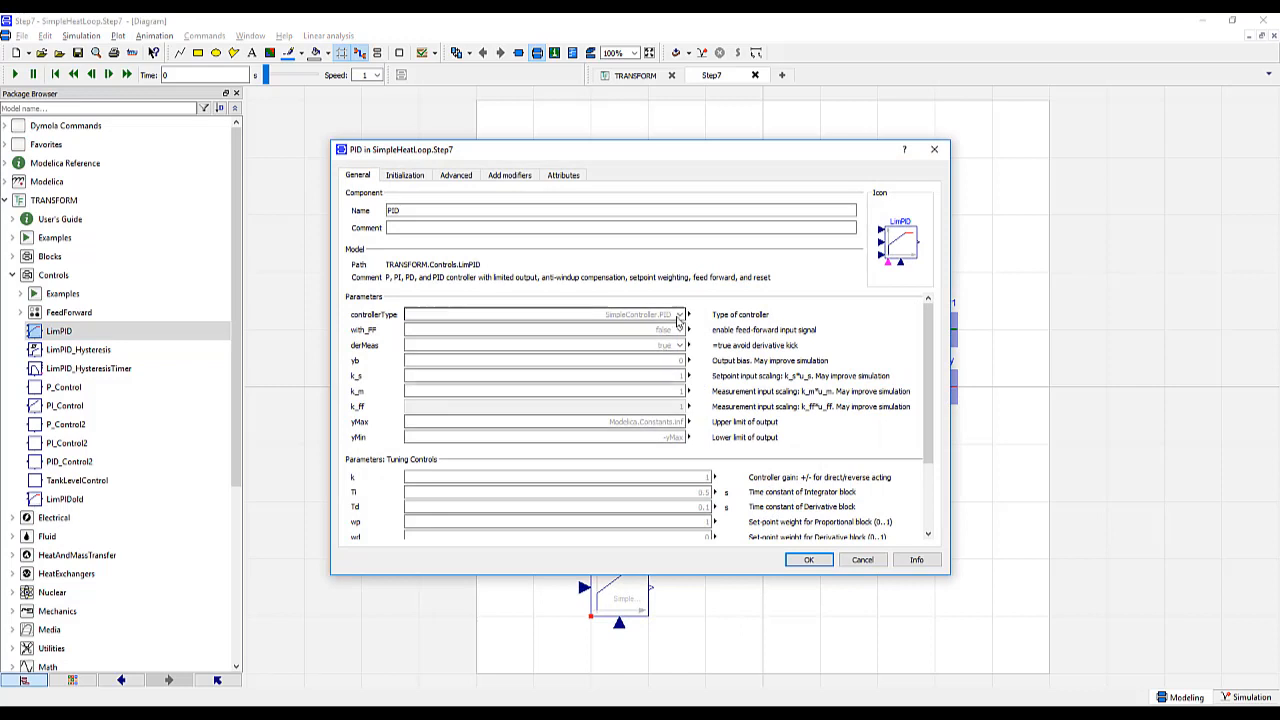
left_click(680, 314)
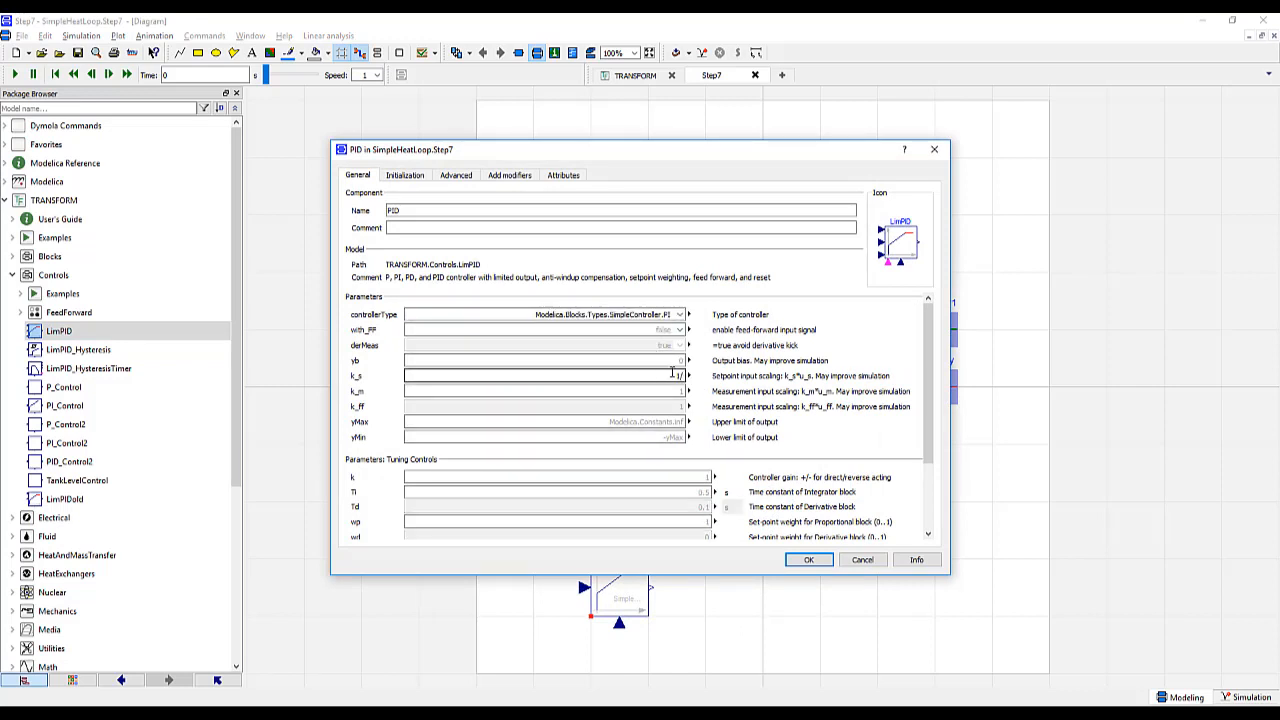
left_click(687, 375)
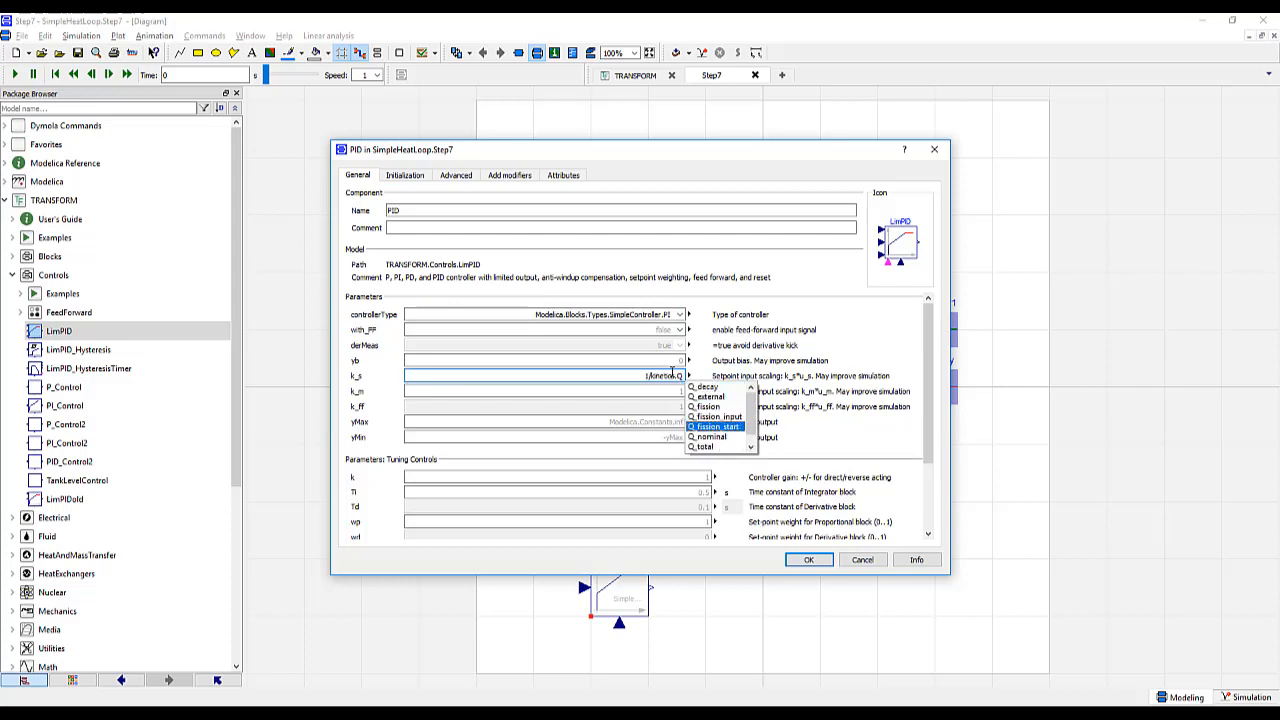
left_click(707, 446)
type("1/")
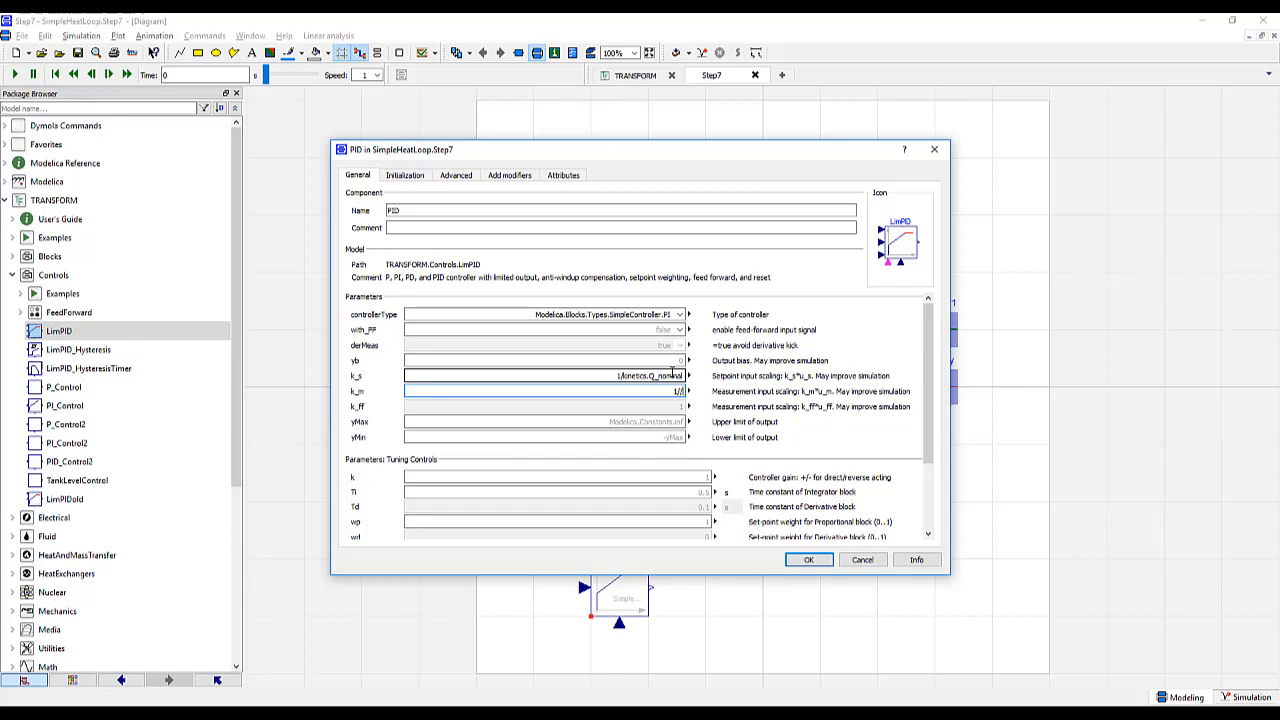
left_click(688, 391)
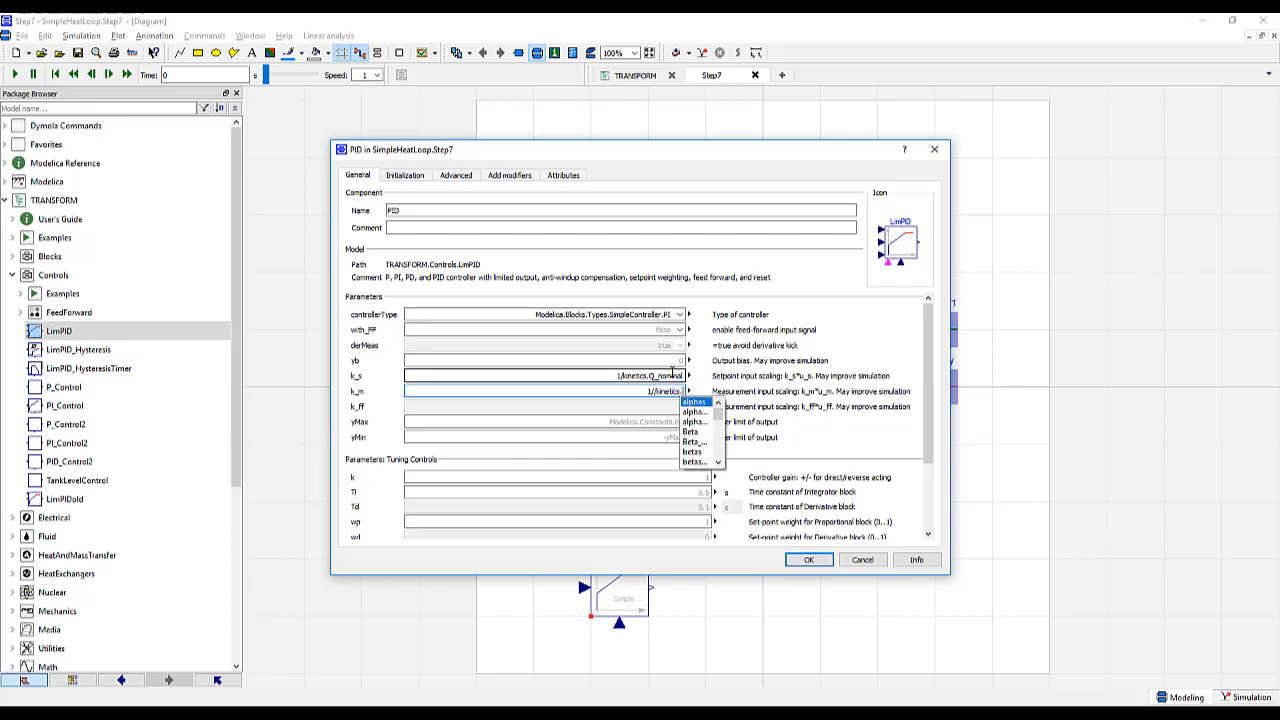
scroll("down", 3)
type("Q_nominal")
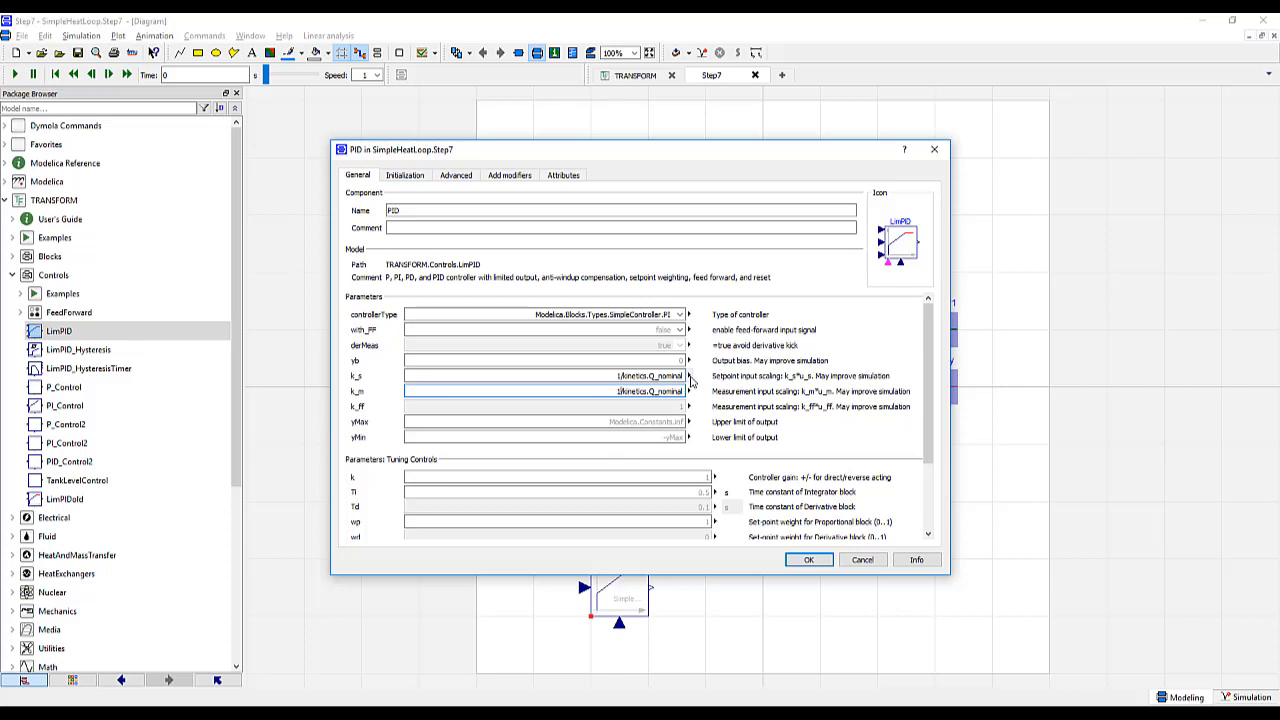
mouse_move(691, 389)
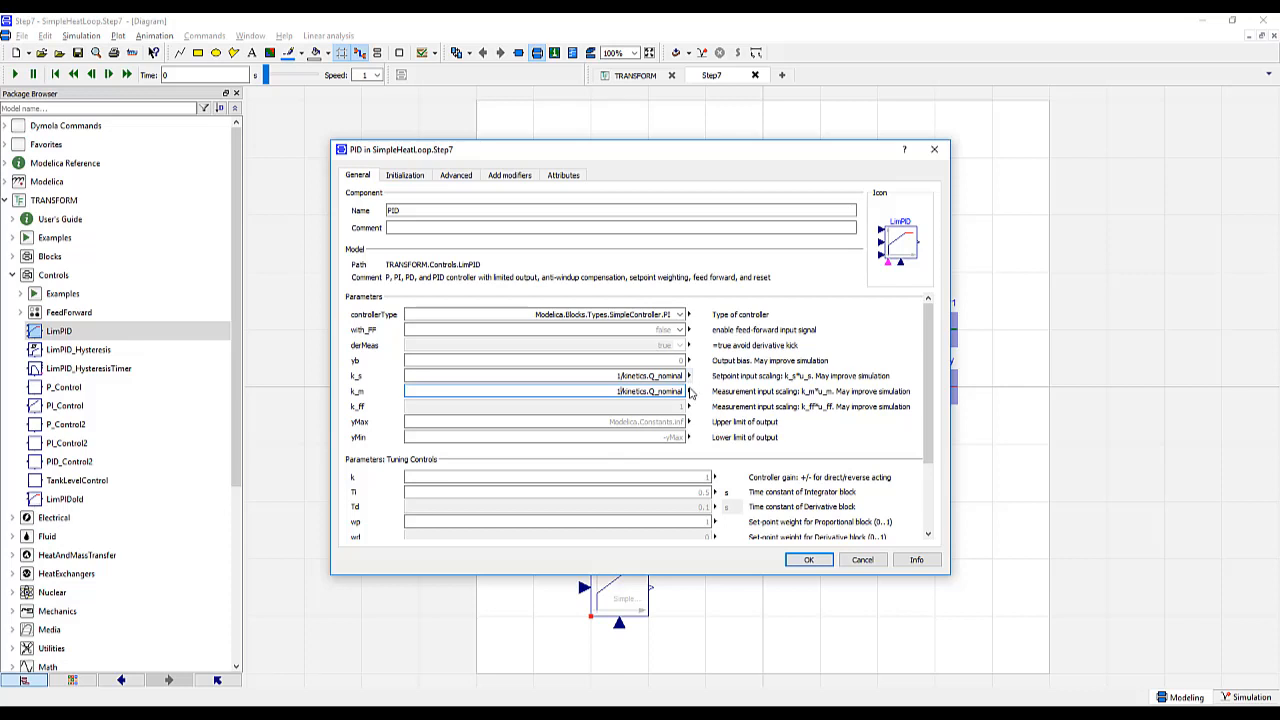
left_click(555, 477)
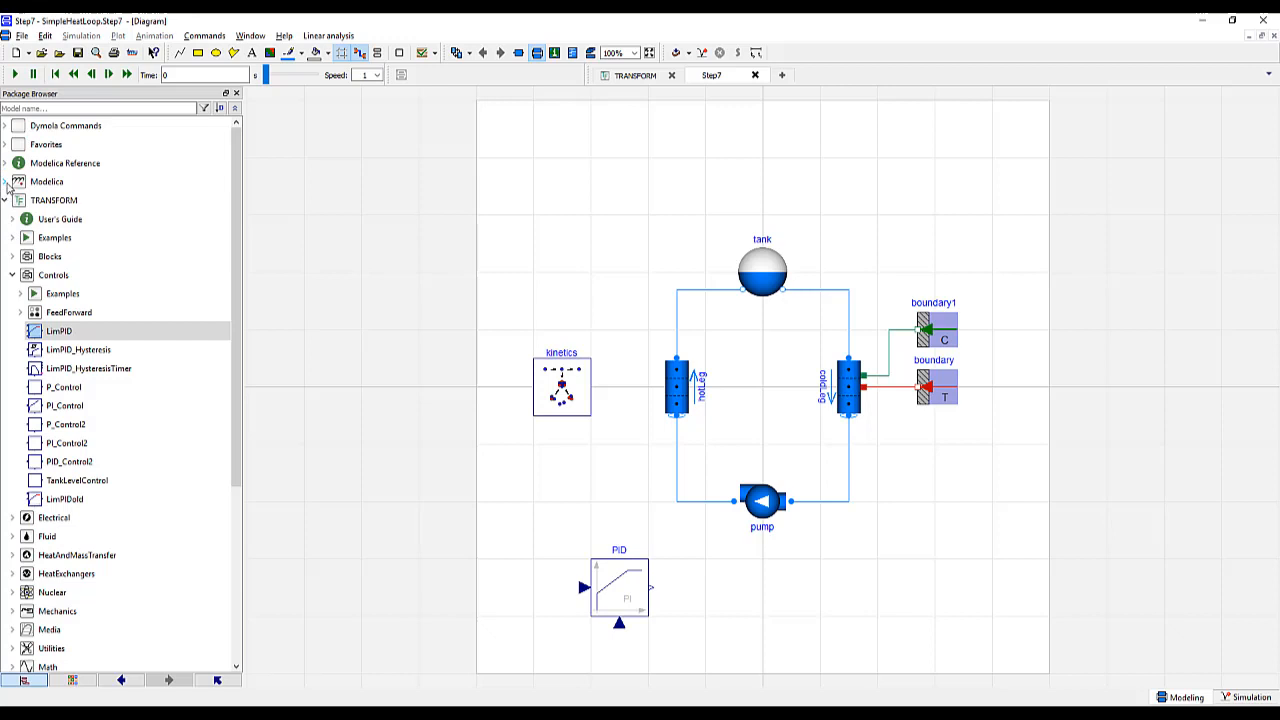
Add a RealExpression source from Modelica Blocks Sources and rename it k_s
left_click(5, 181)
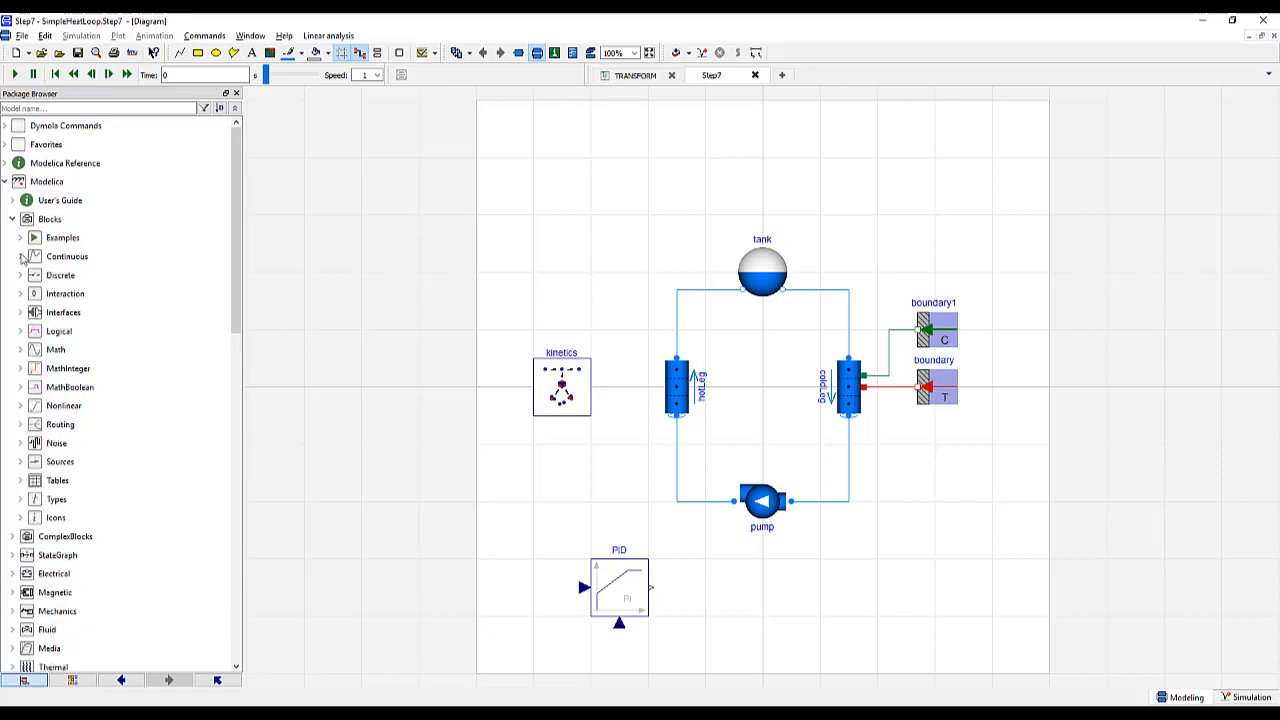
left_click(20, 461)
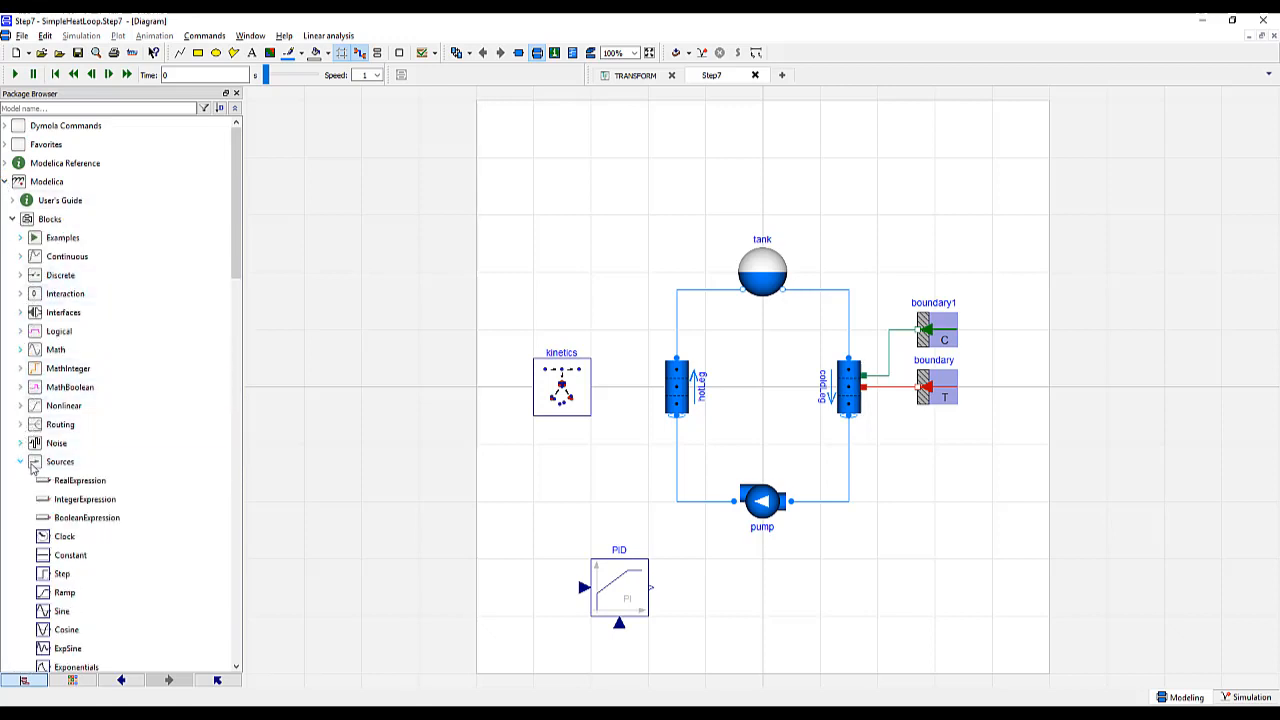
left_click_drag(79, 480, 492, 593)
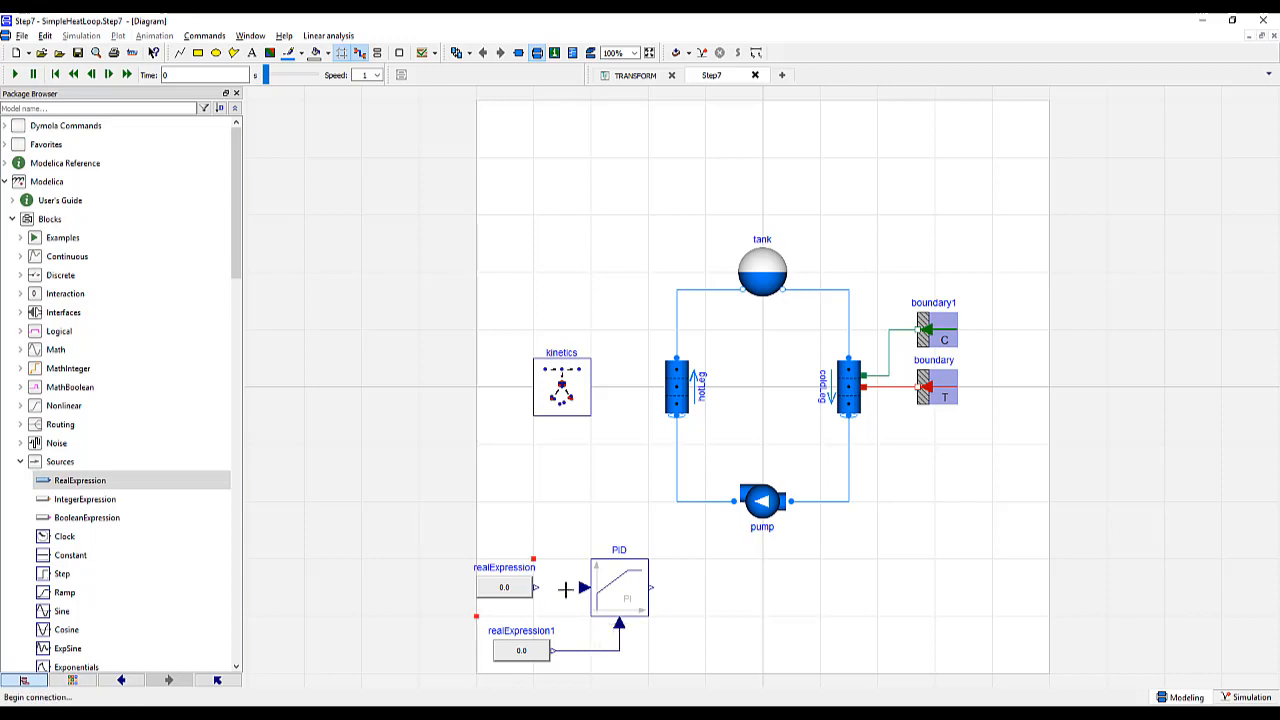
double_click(504, 587)
type("k")
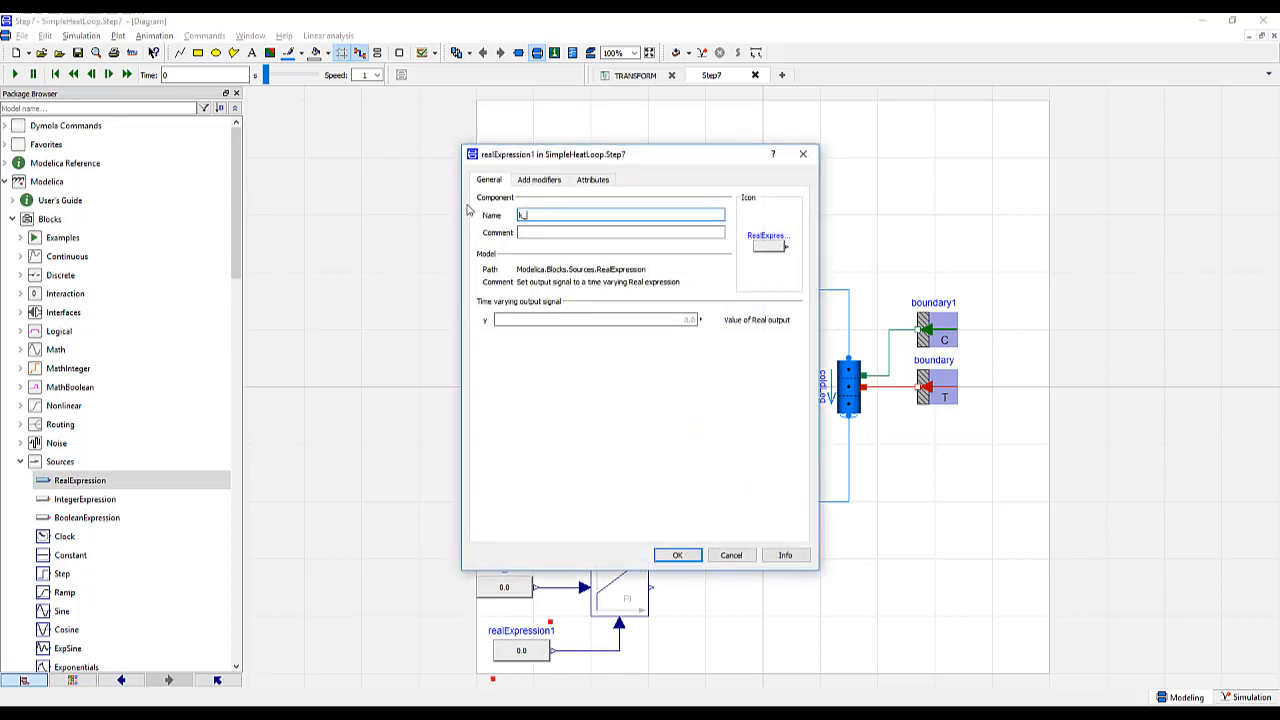
left_click(677, 555)
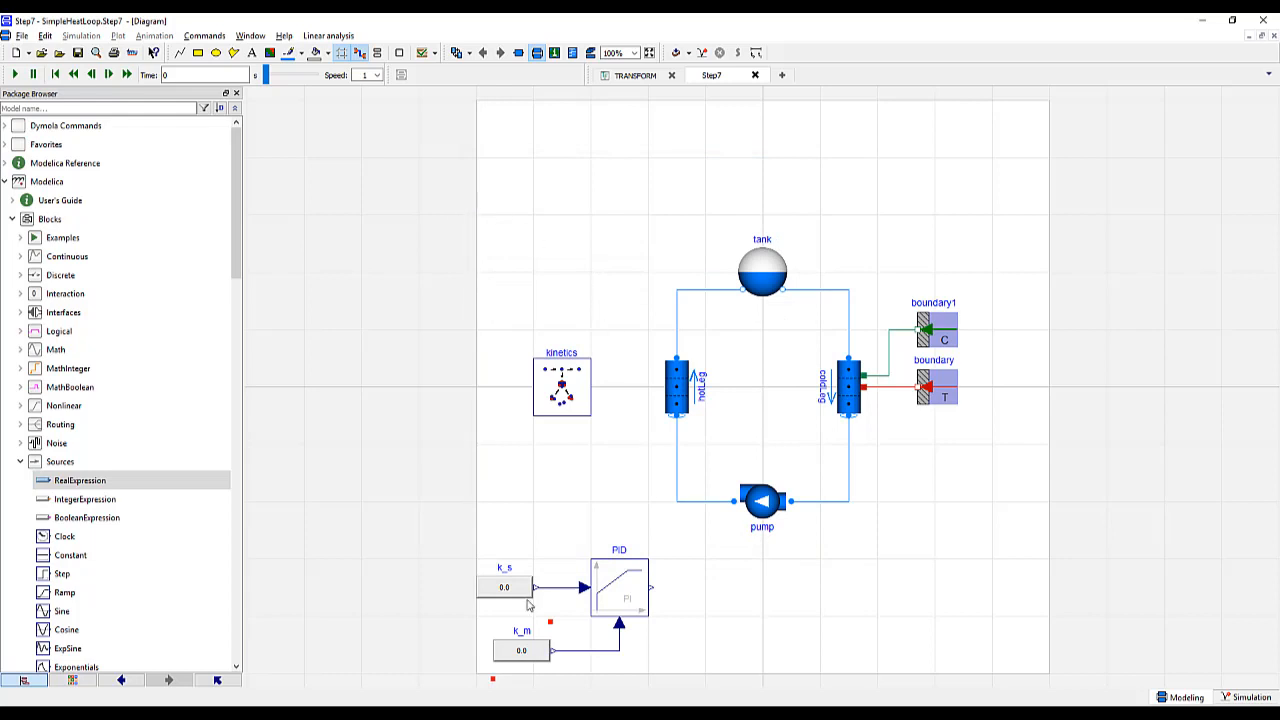
Set k_s output to kinetics.Q_nominal and k_m output to kinetics.Q_total
double_click(504, 587)
type("kinetics.Q")
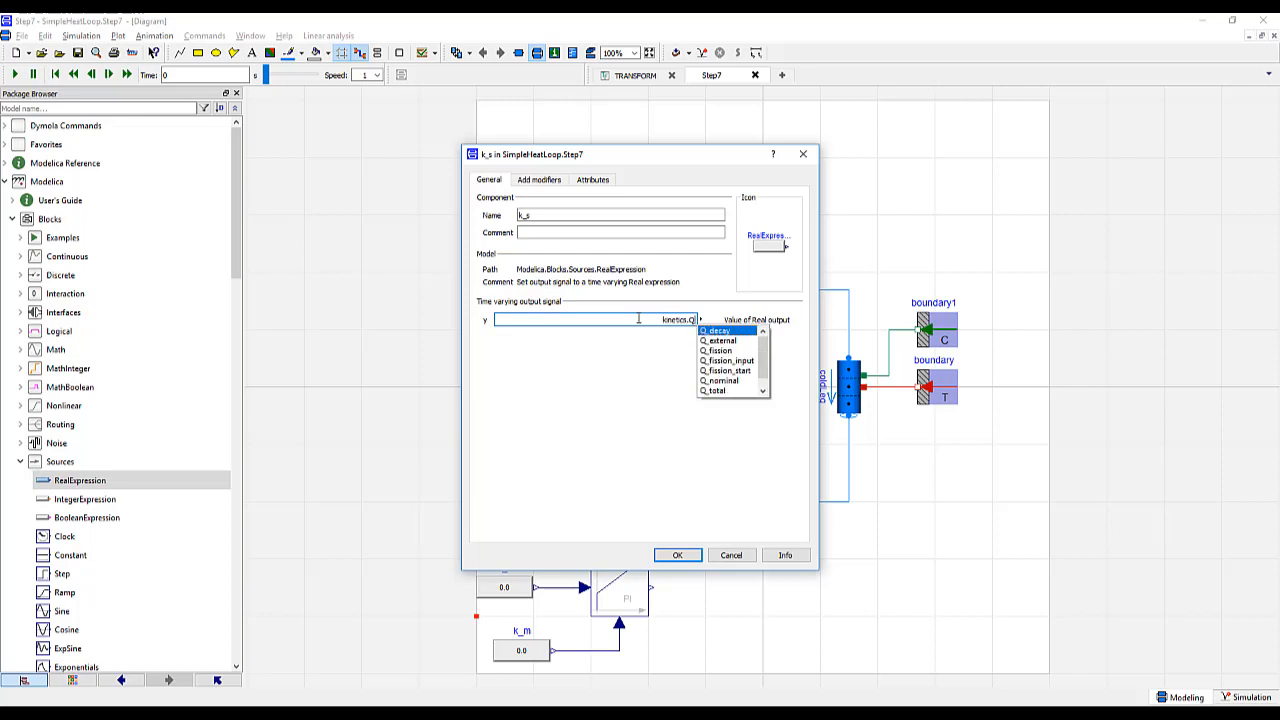
left_click(718, 380)
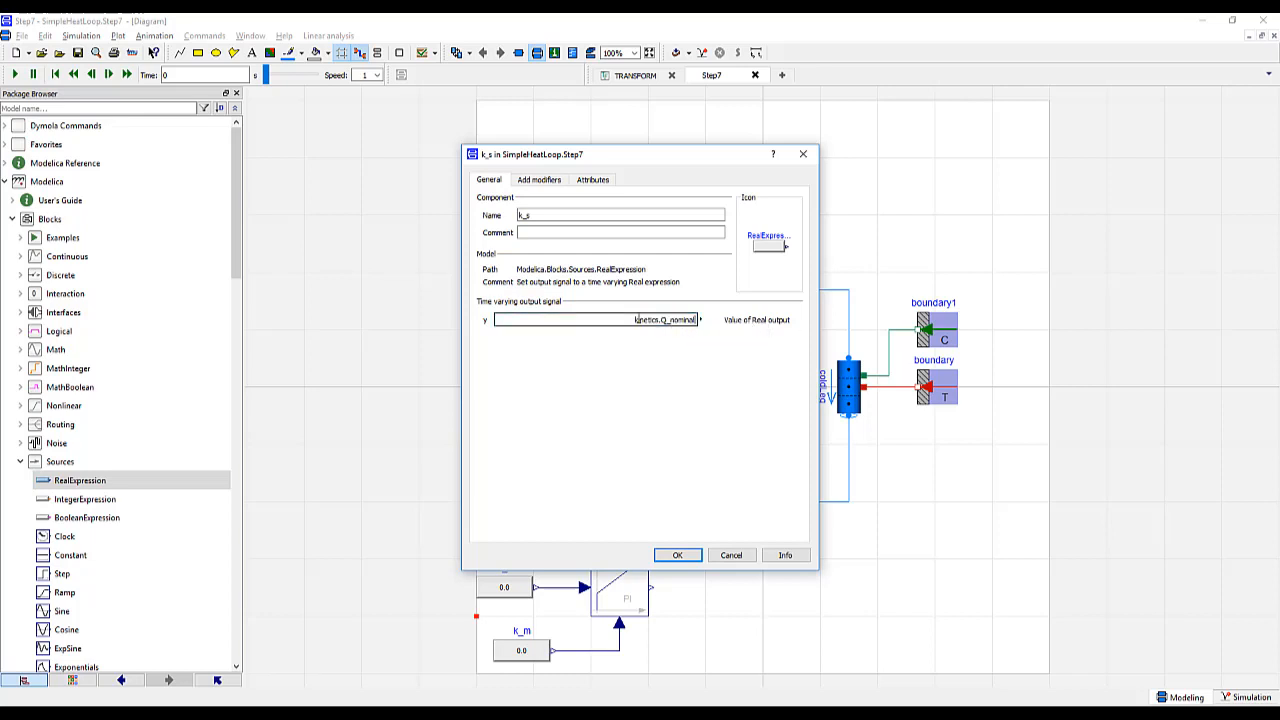
left_click(677, 555)
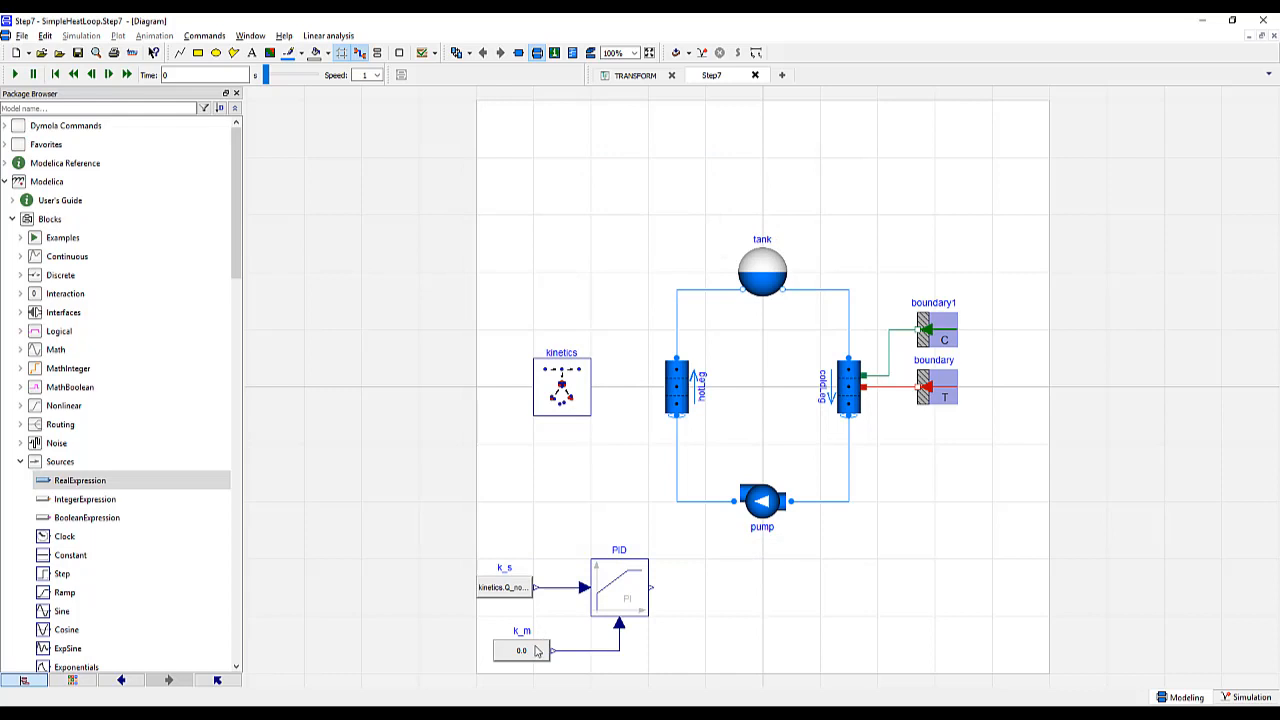
mouse_move(537, 651)
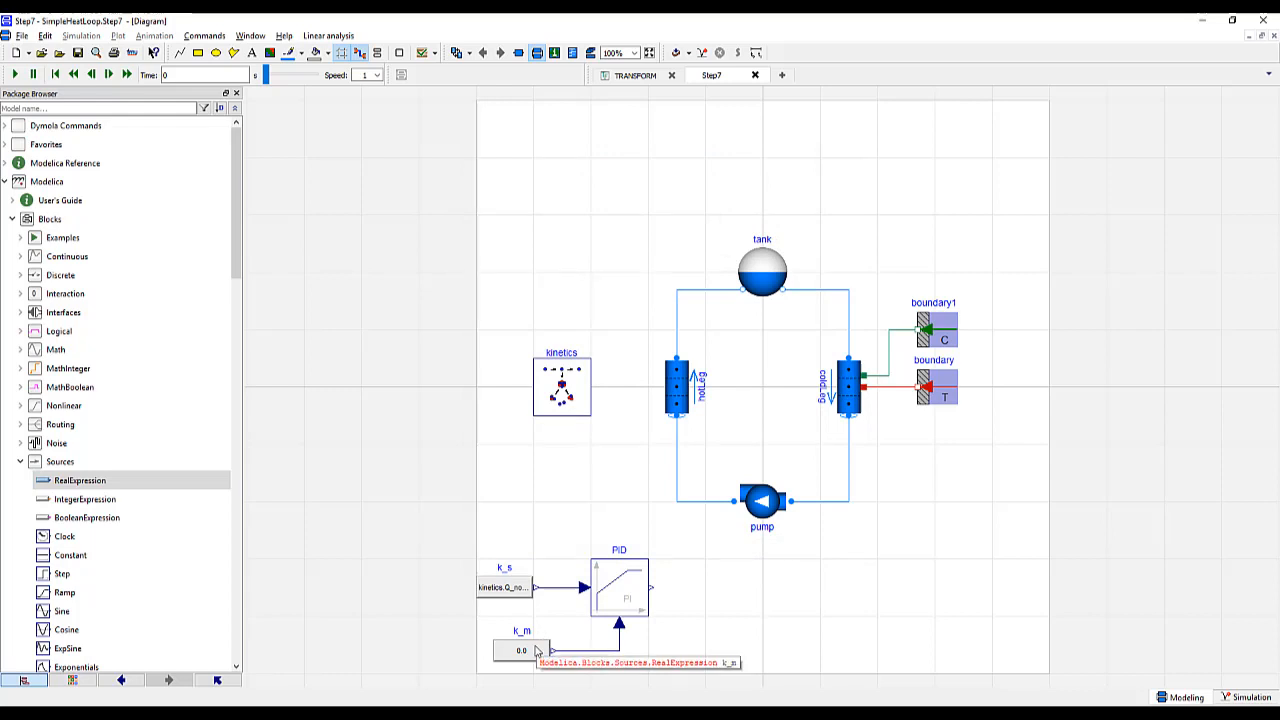
double_click(521, 650)
type("kinetics.Q_total")
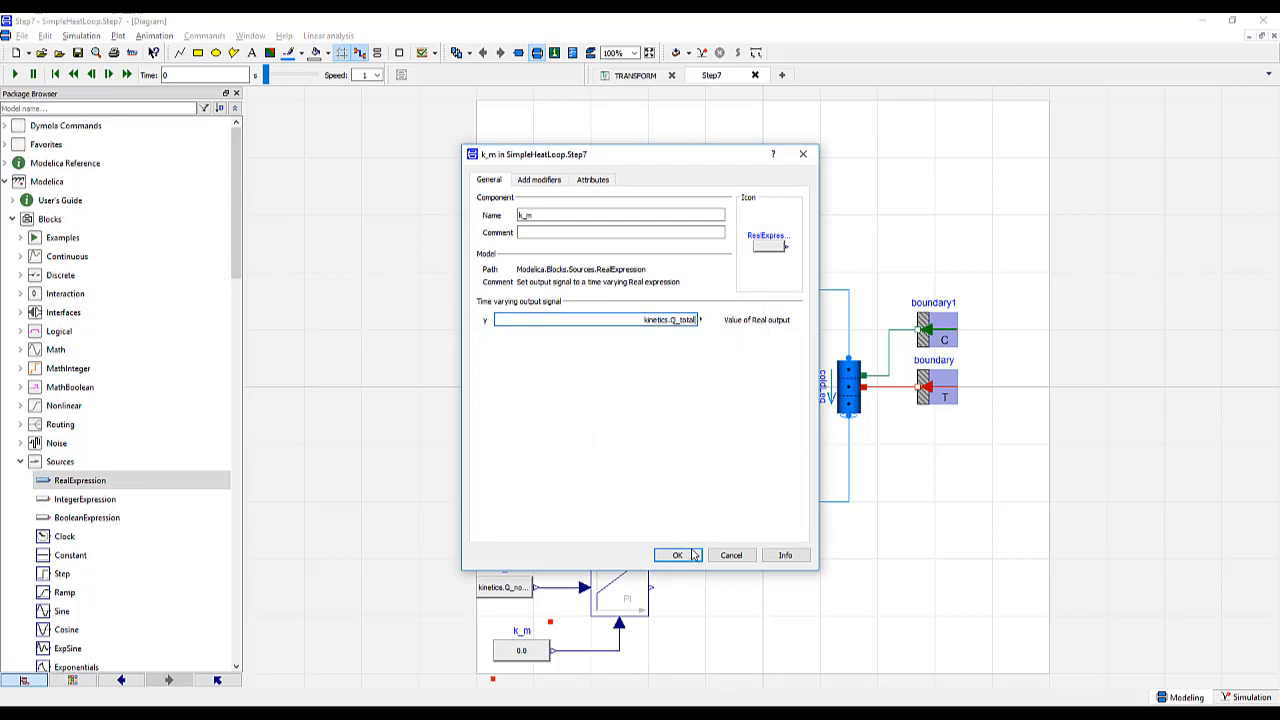
left_click(677, 555)
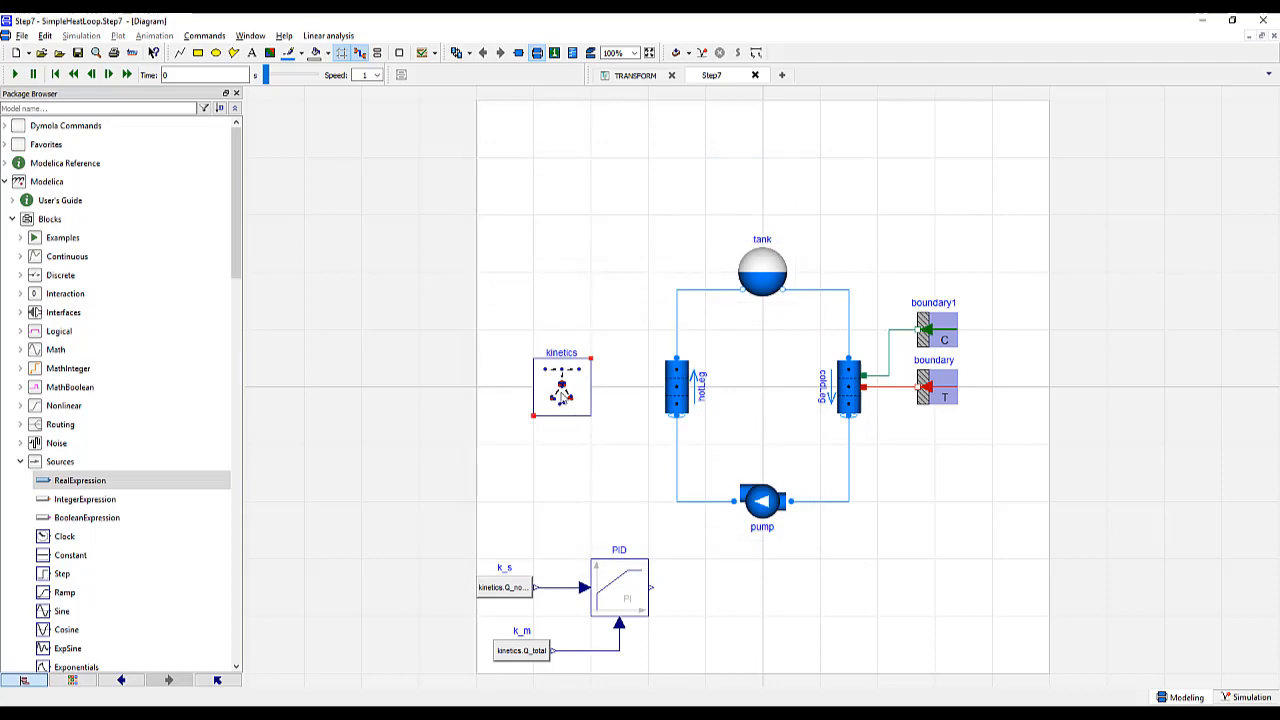
double_click(561, 385)
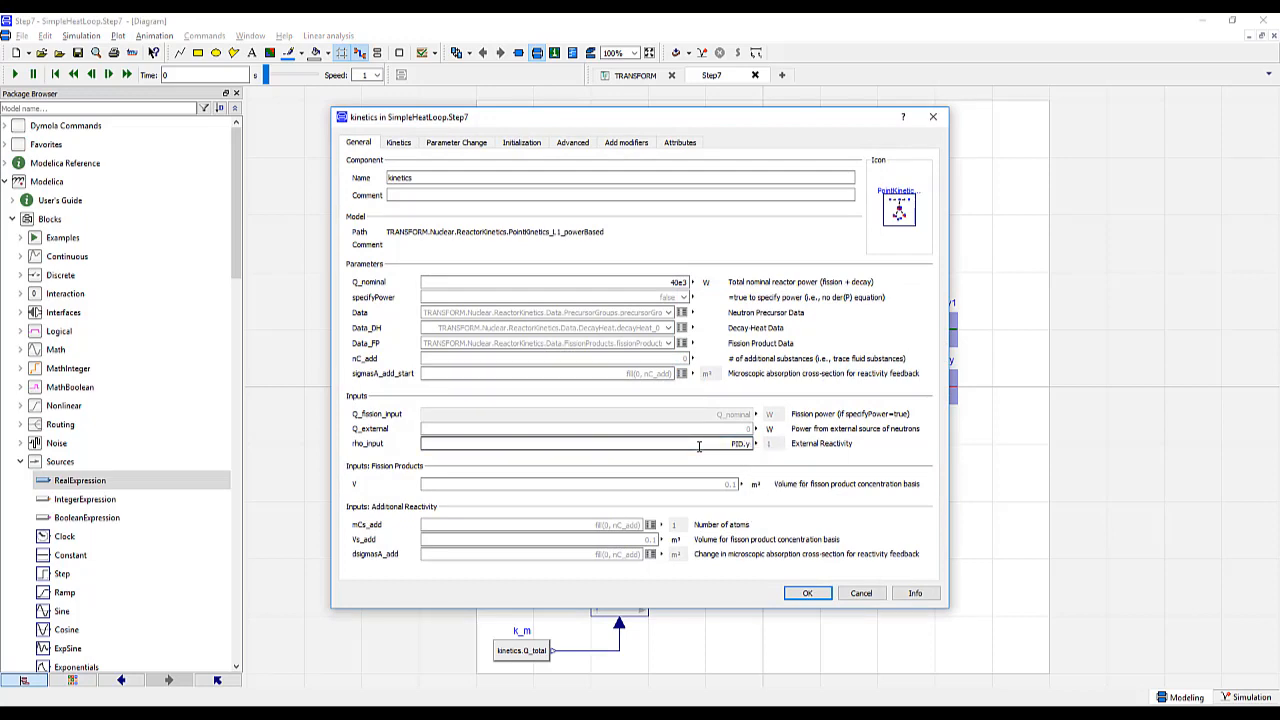
Set the kinetics block's rho_input to PID.y and confirm
left_click(807, 593)
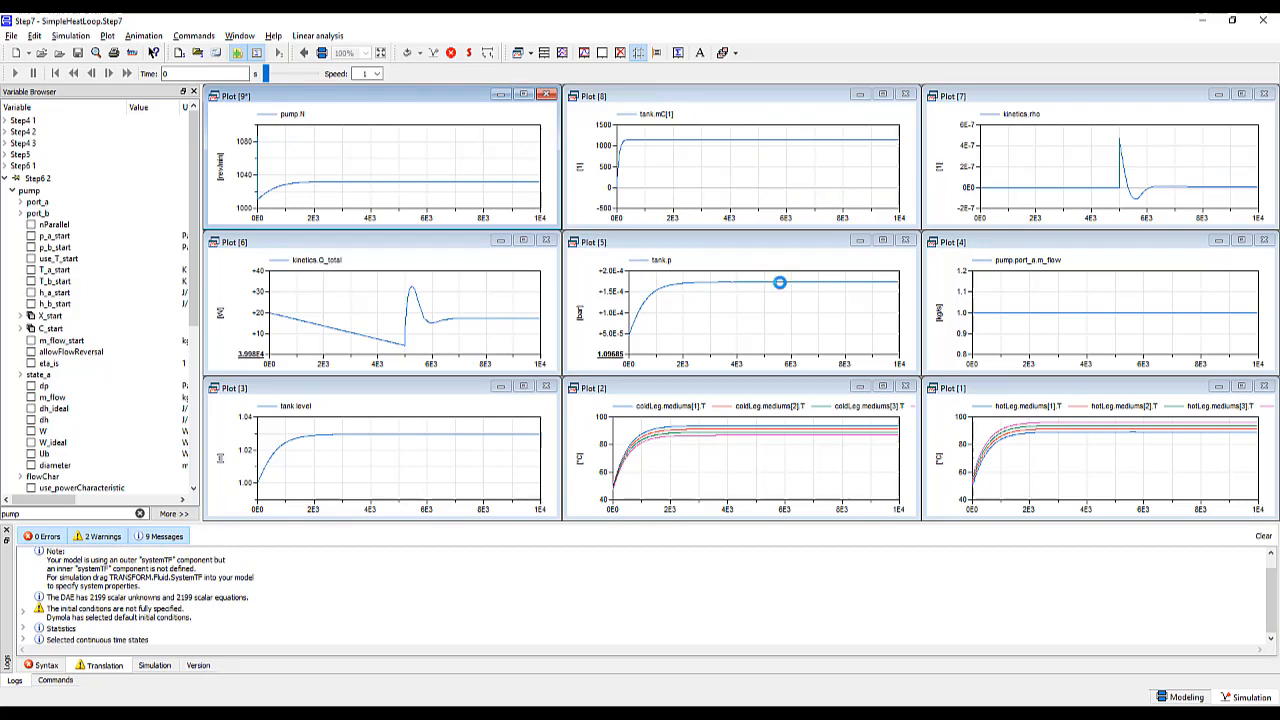
mouse_move(834, 320)
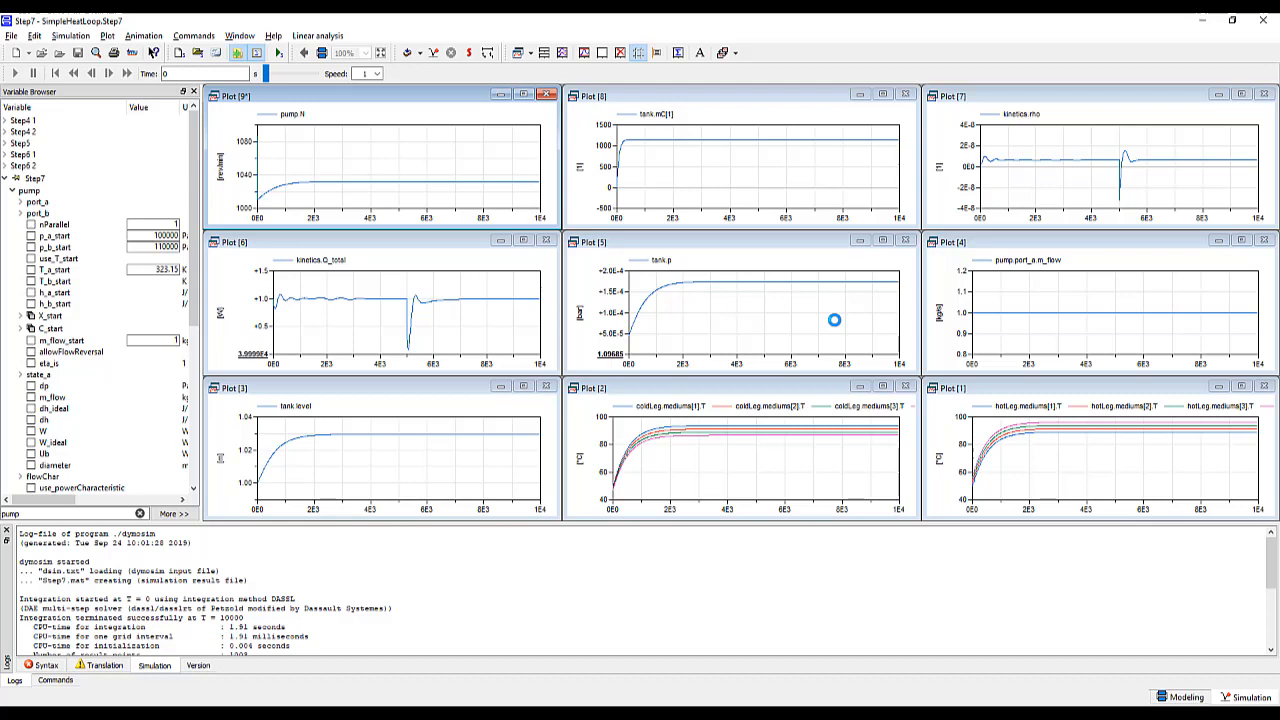
mouse_move(993, 191)
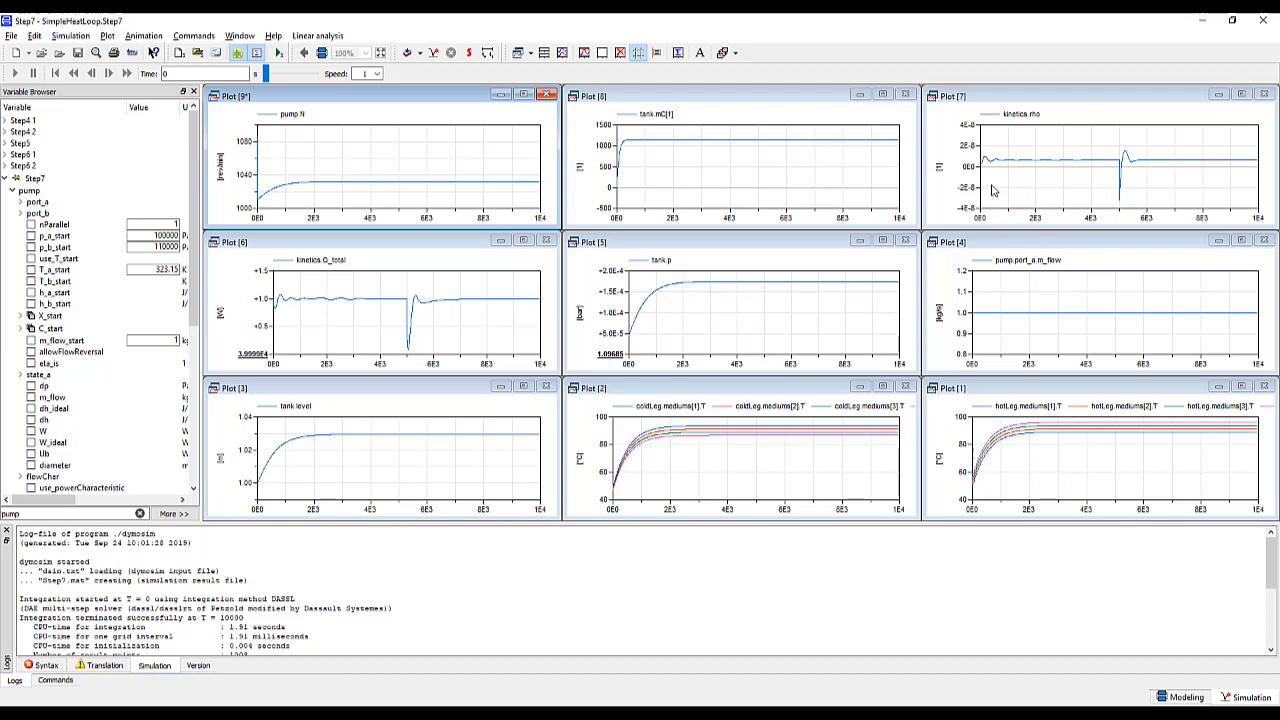
mouse_move(1143, 173)
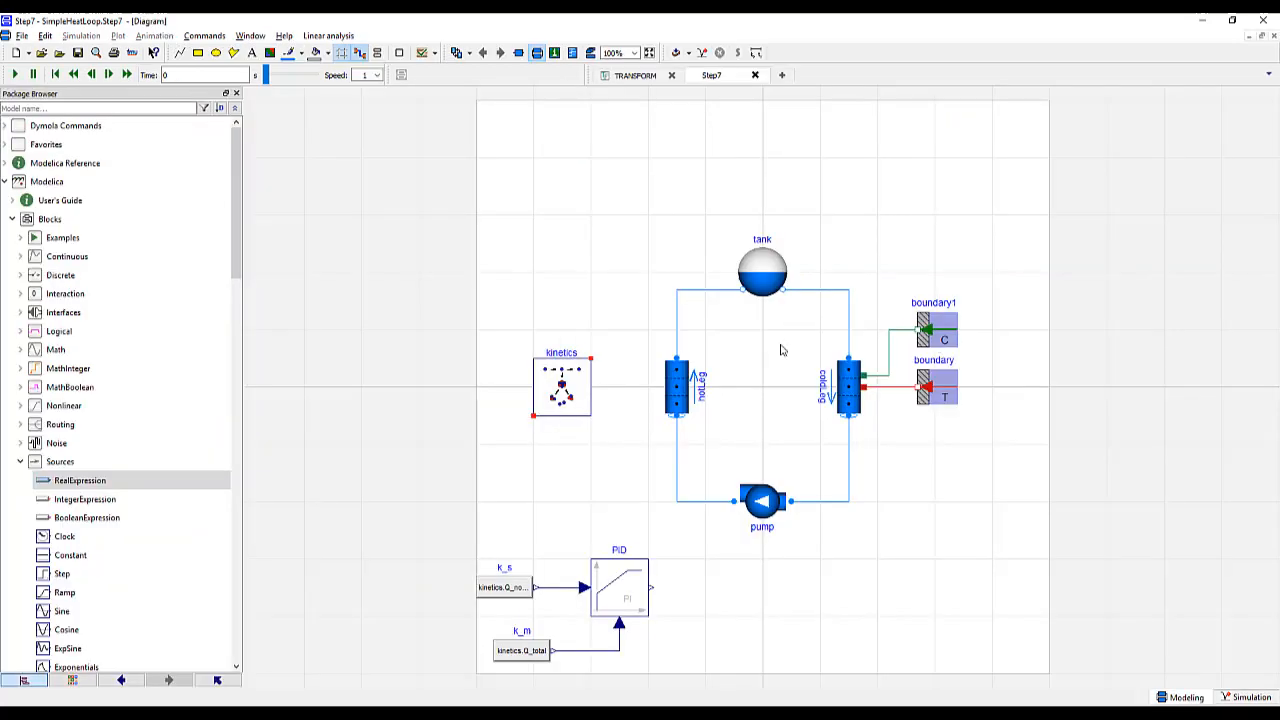
Review the kinetics vals_feedback settings tied to the hot leg temperature, then close
double_click(561, 386)
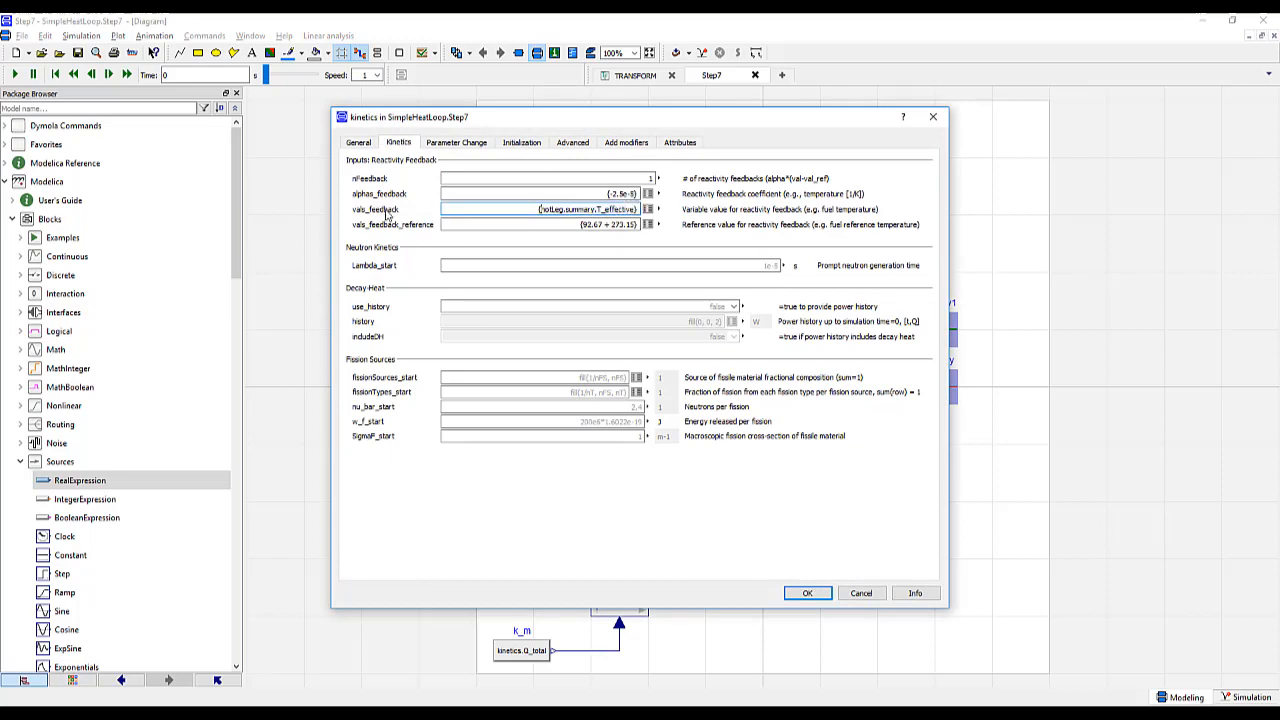
mouse_move(807, 593)
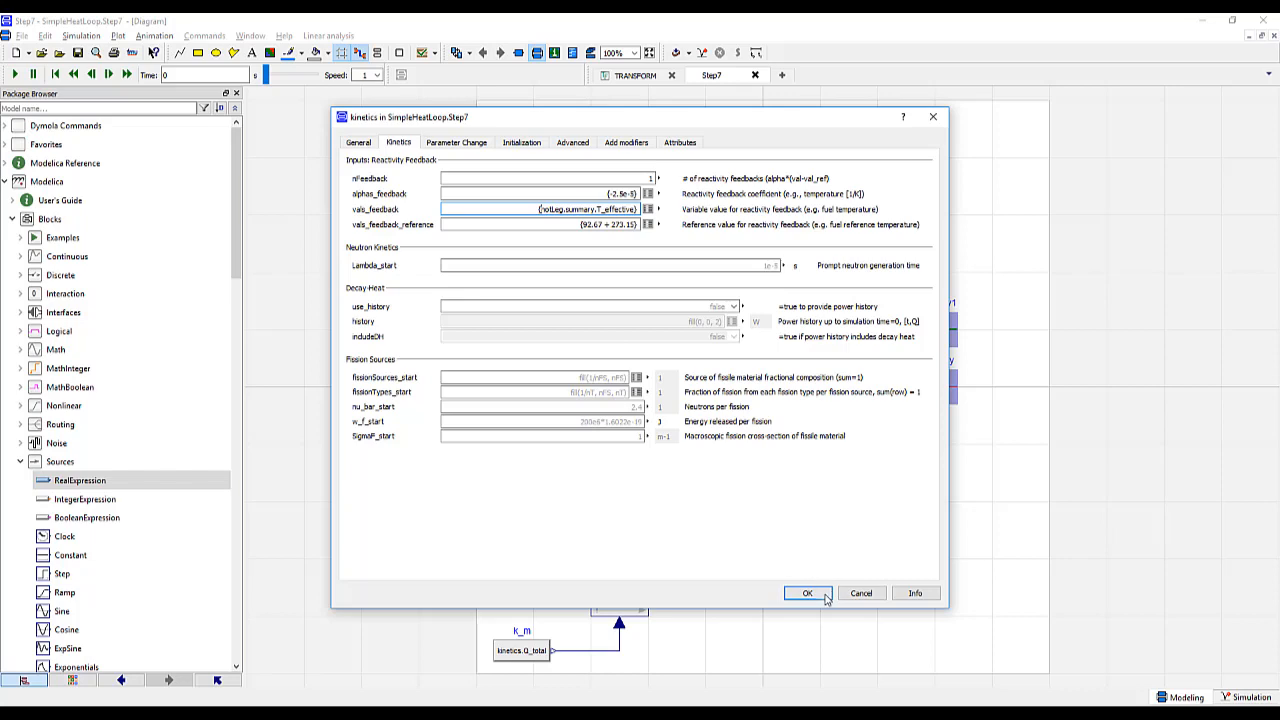
left_click(807, 593)
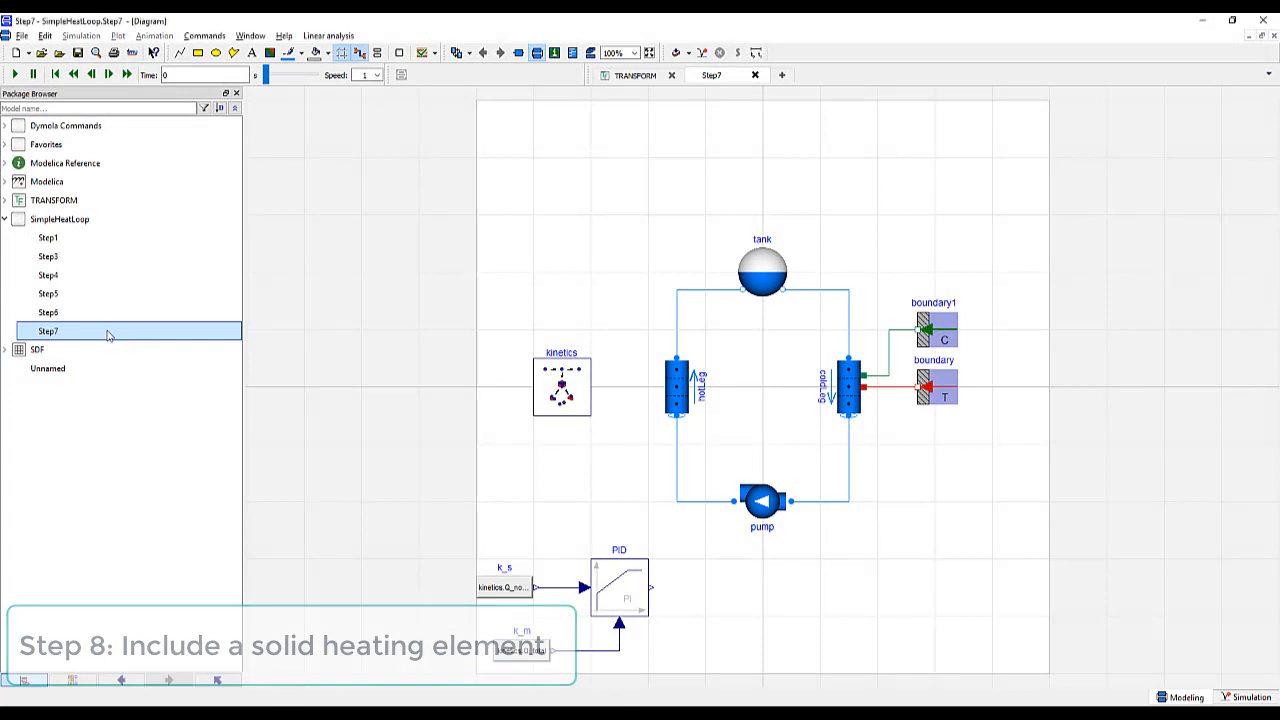
mouse_move(355, 524)
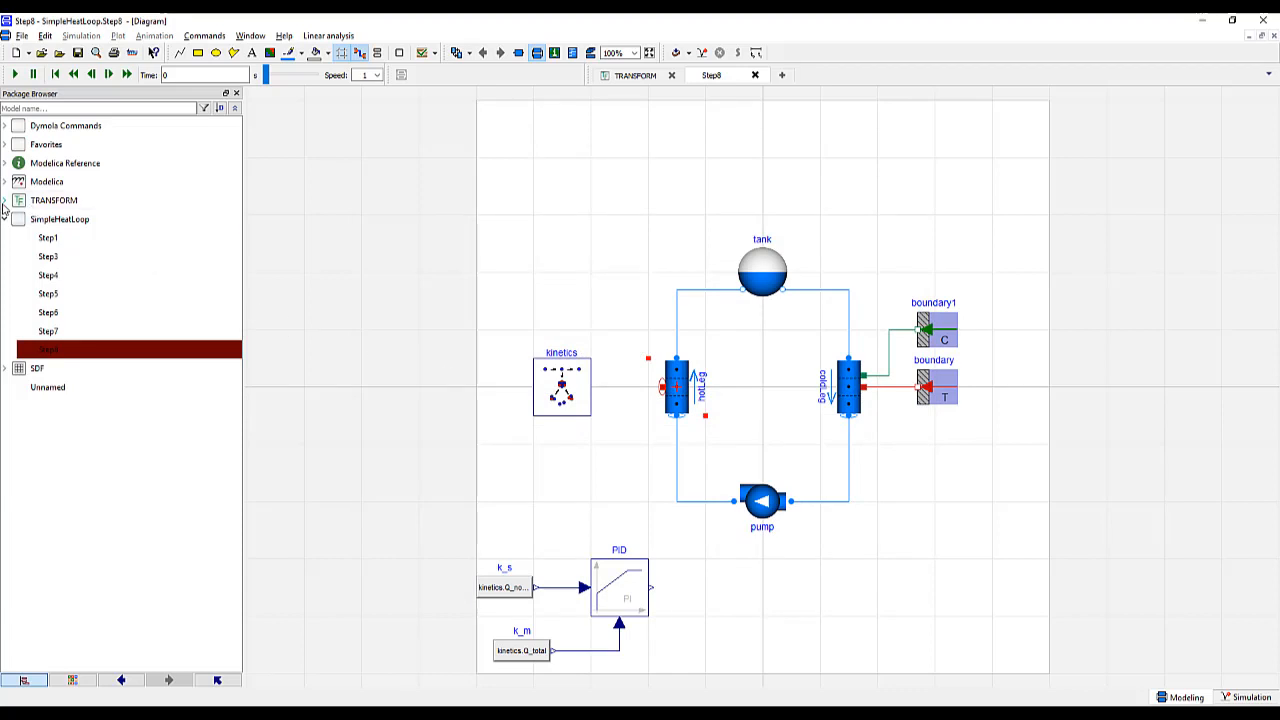
Expand TRANSFORM > HeatAndMassTransfer > DiscretizedModels to reach Conduction_2D
left_click(5, 200)
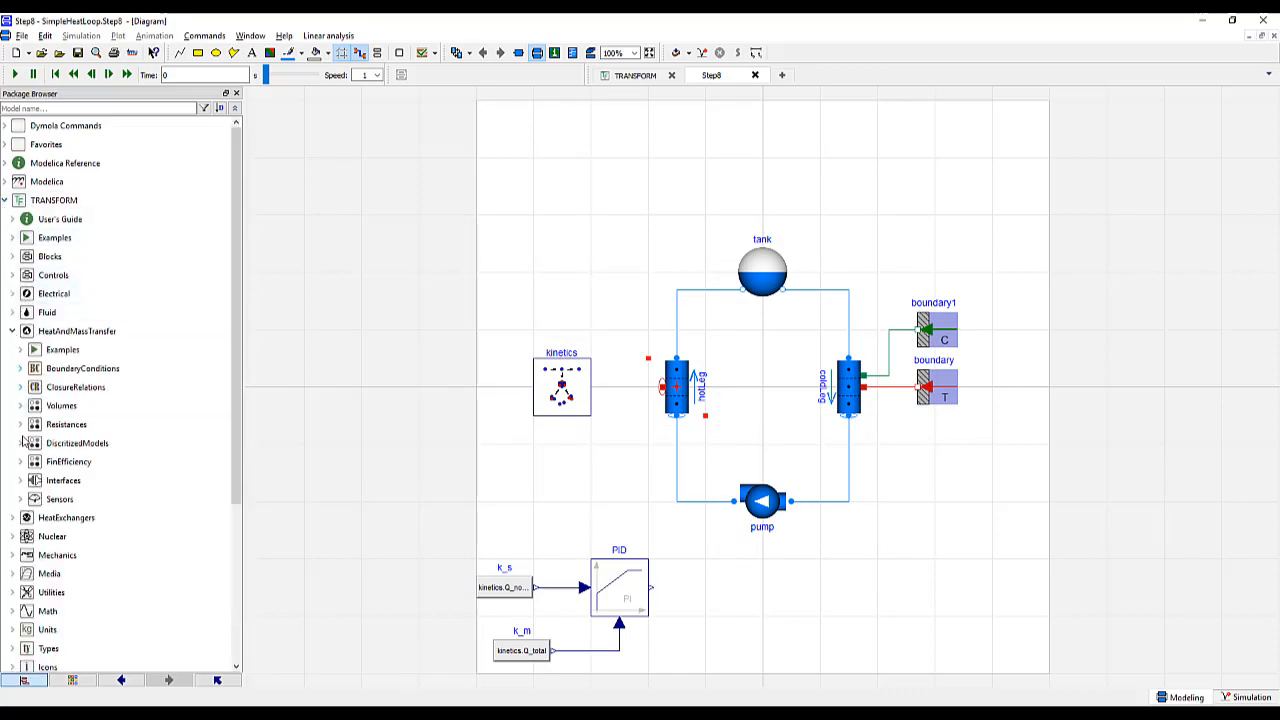
left_click(19, 443)
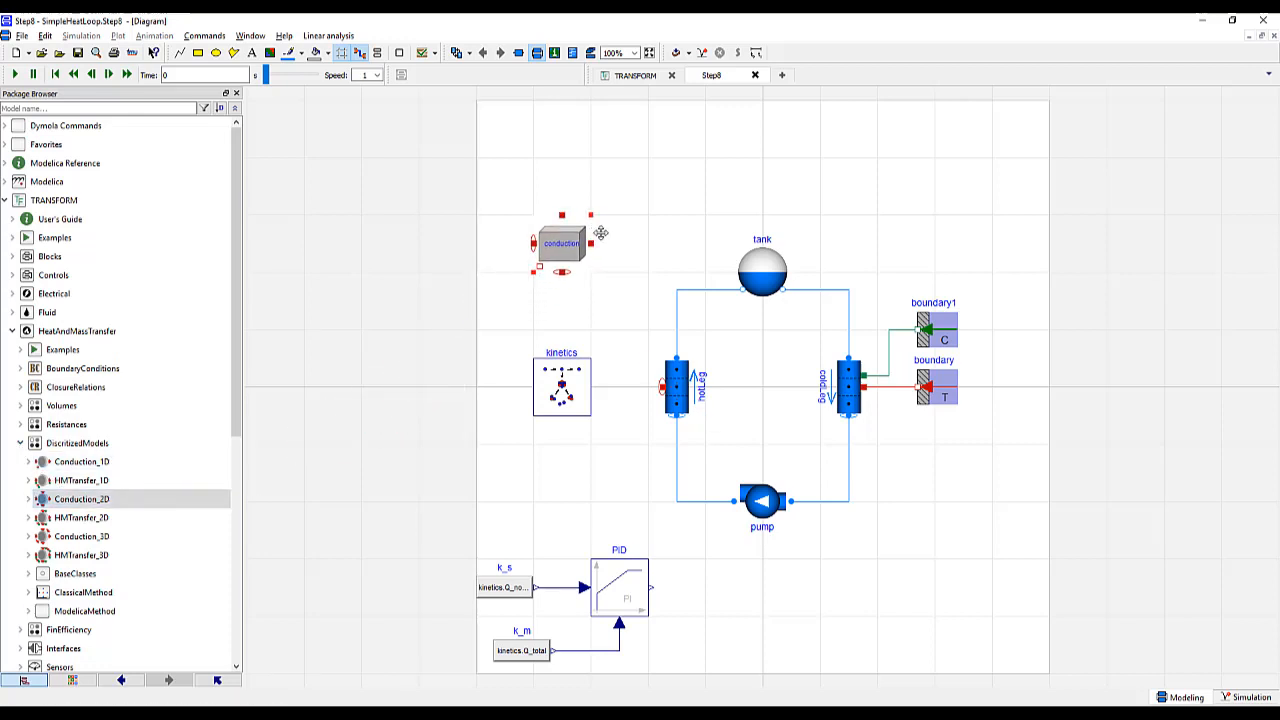
Size the conduction plate's geometry to the hot leg with nX=3, nY and lengths
double_click(561, 243)
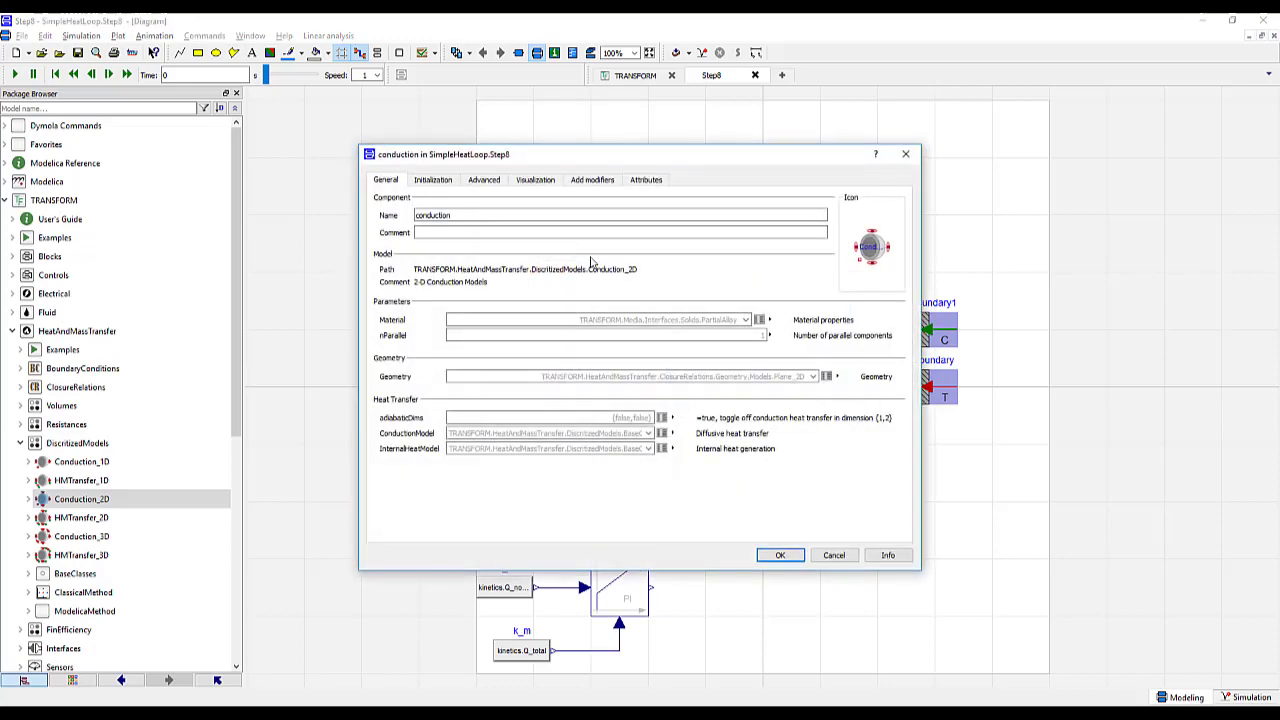
left_click(825, 376)
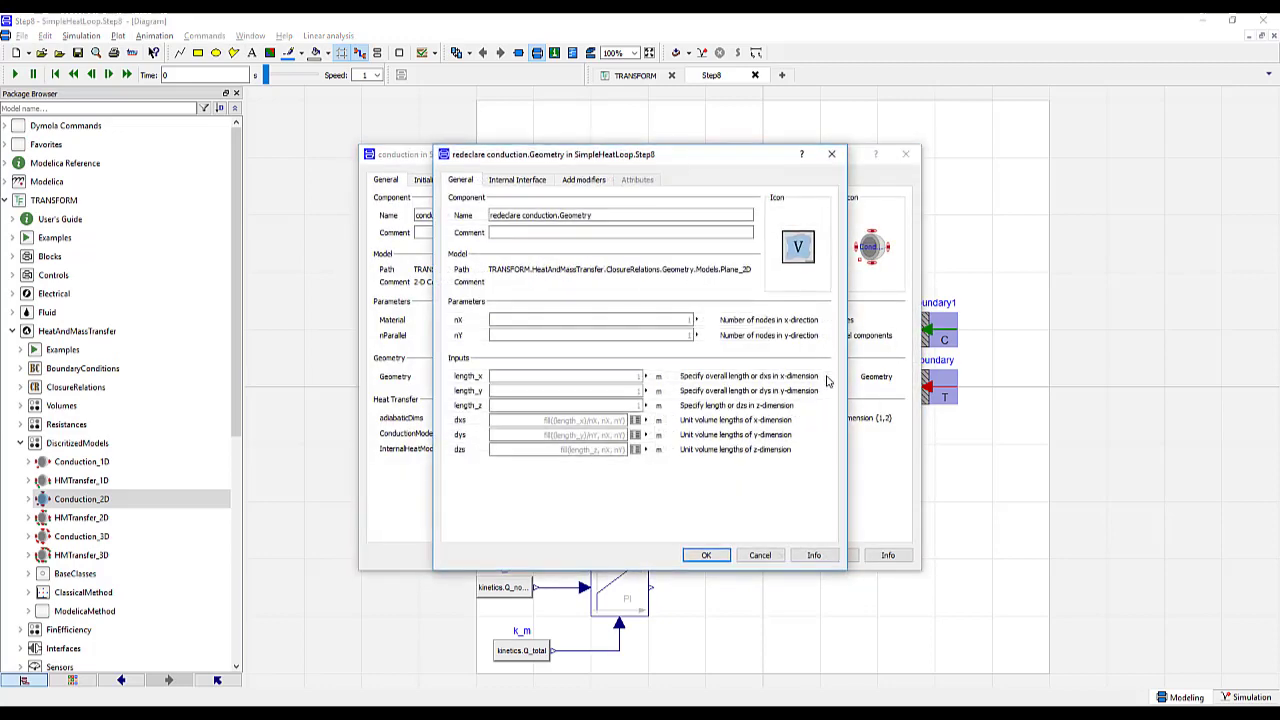
left_click(590, 319)
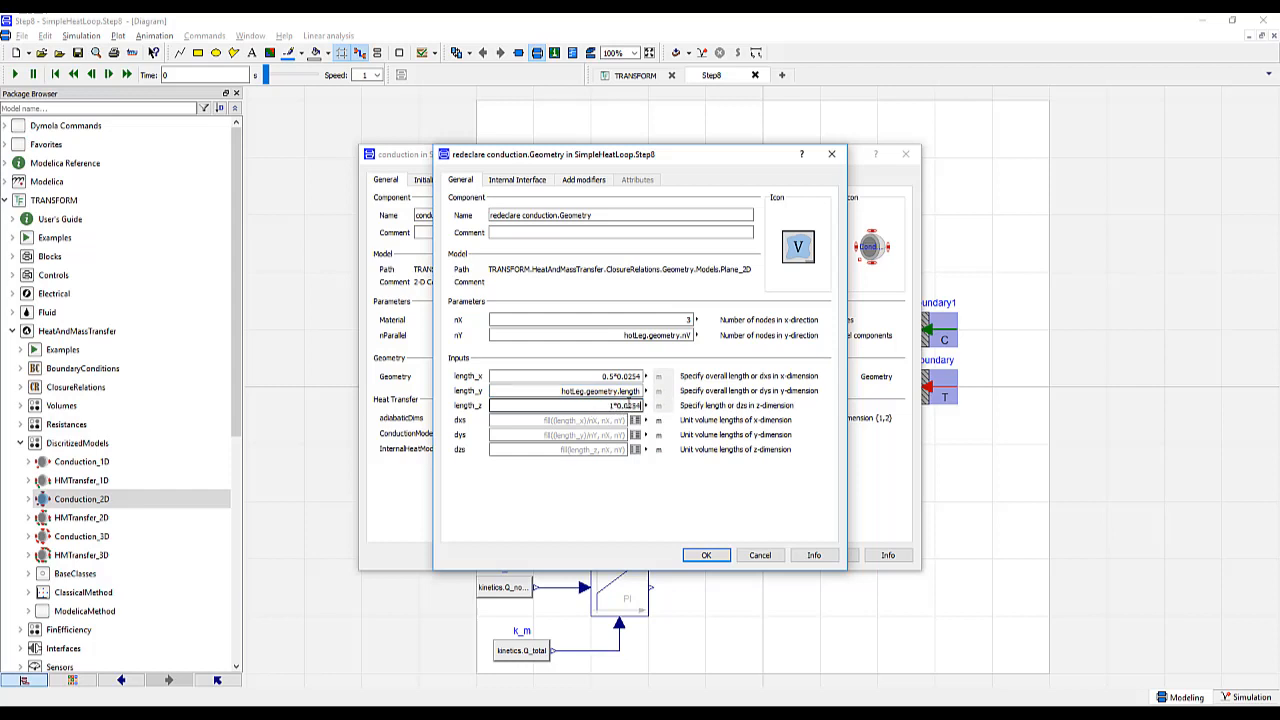
left_click(706, 555)
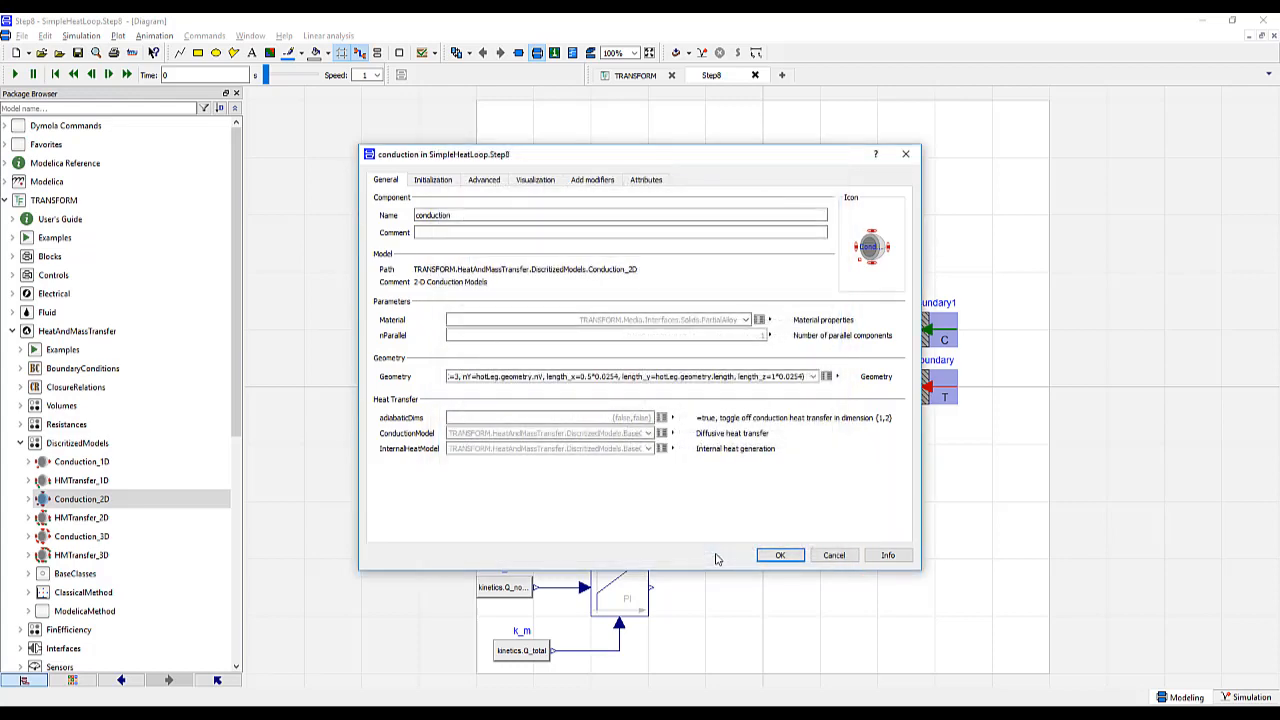
Give conduction SS316 material, 50 °C start temperatures, and exposed states at both b ports
left_click(745, 320)
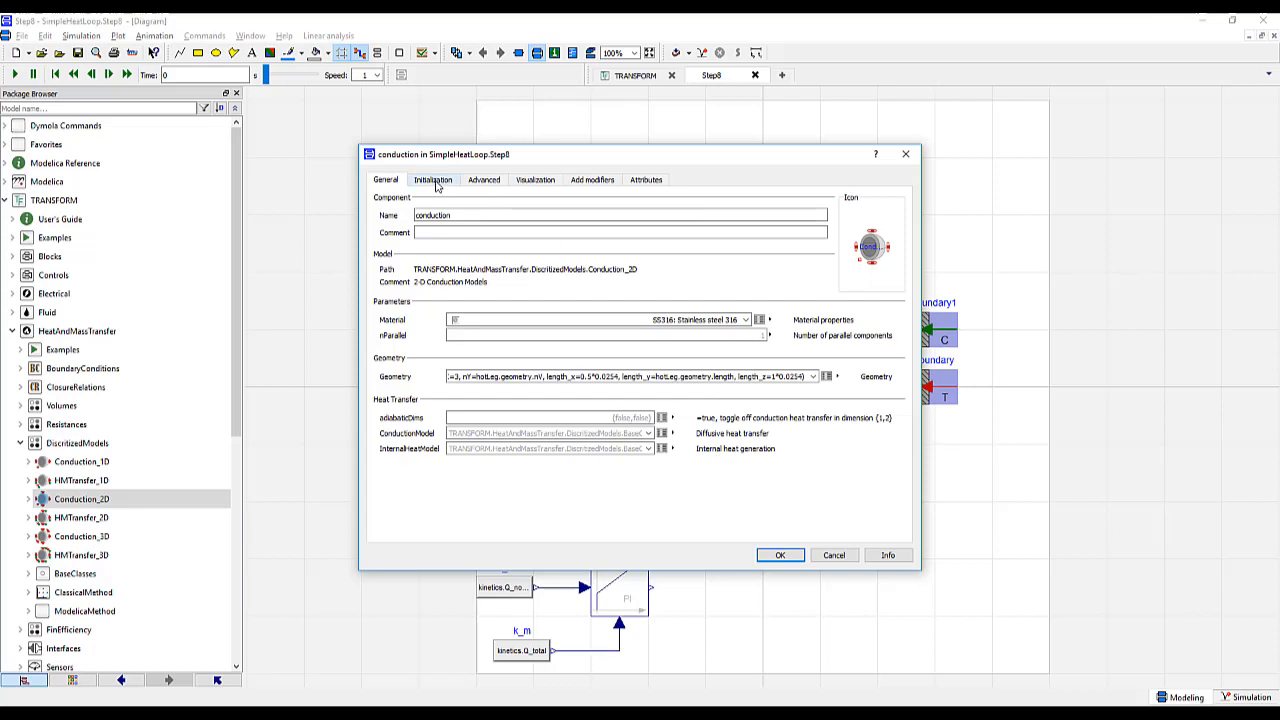
left_click(433, 179)
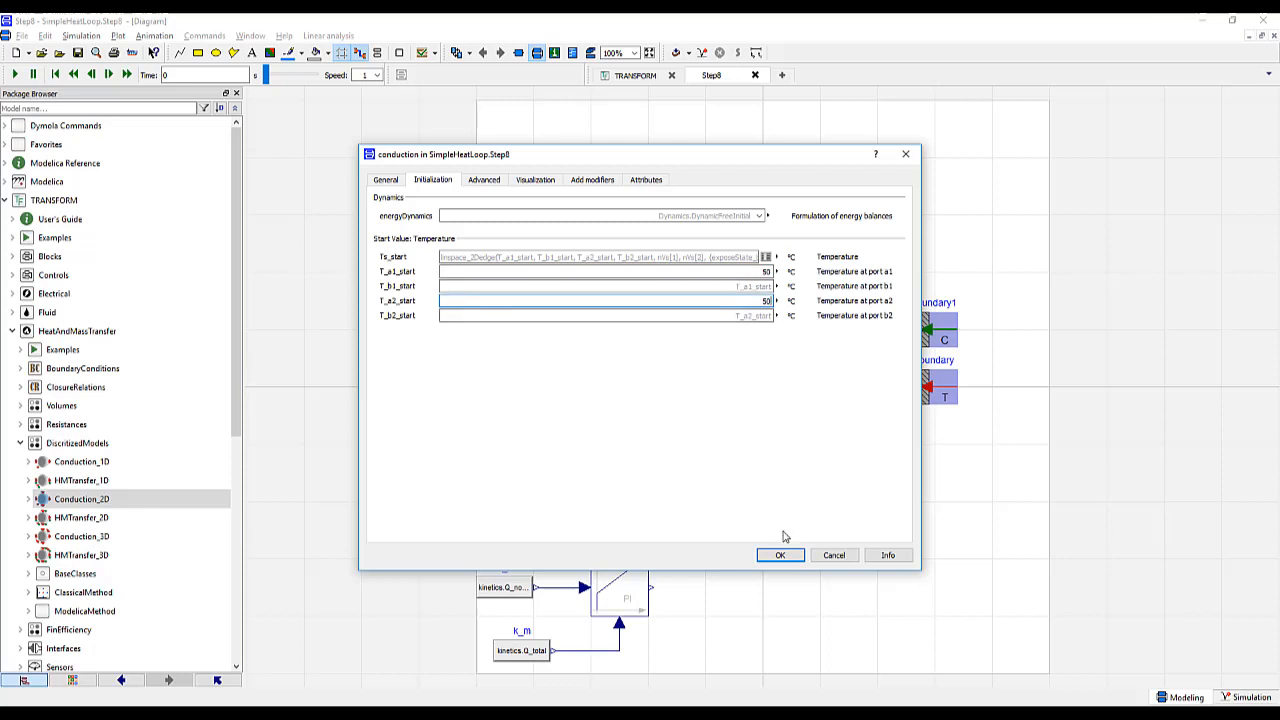
mouse_move(512, 203)
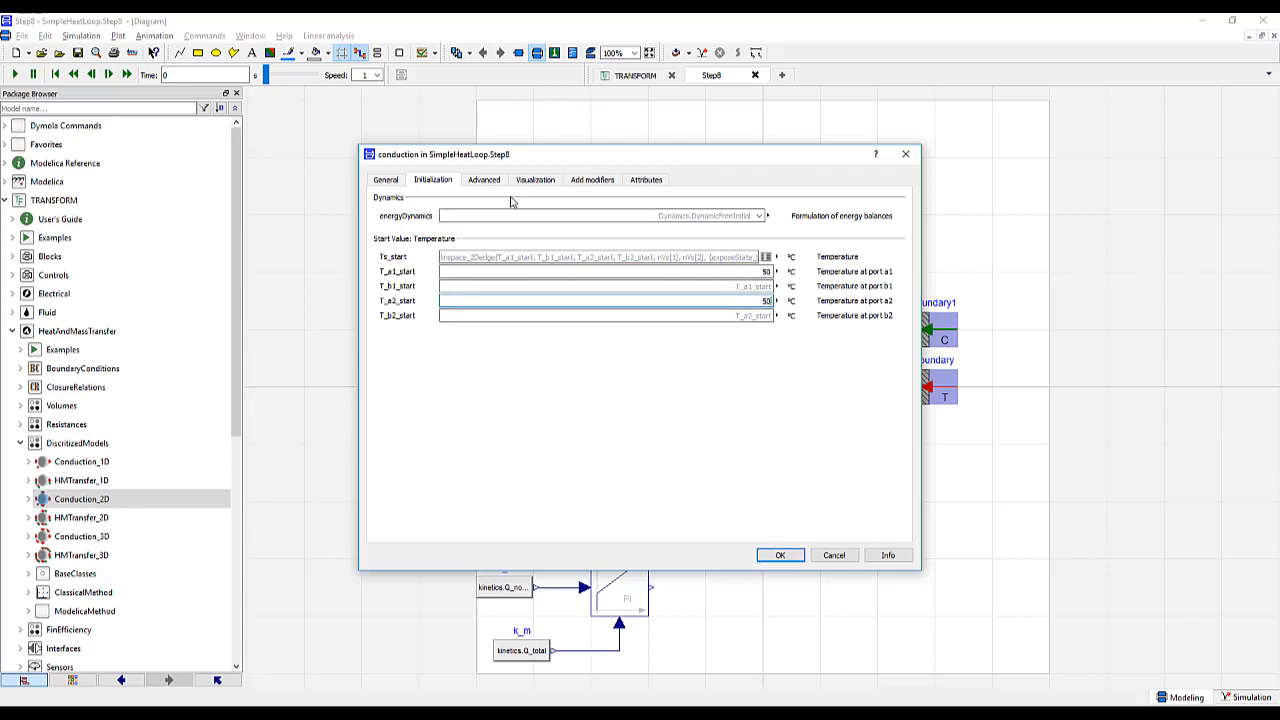
left_click(483, 180)
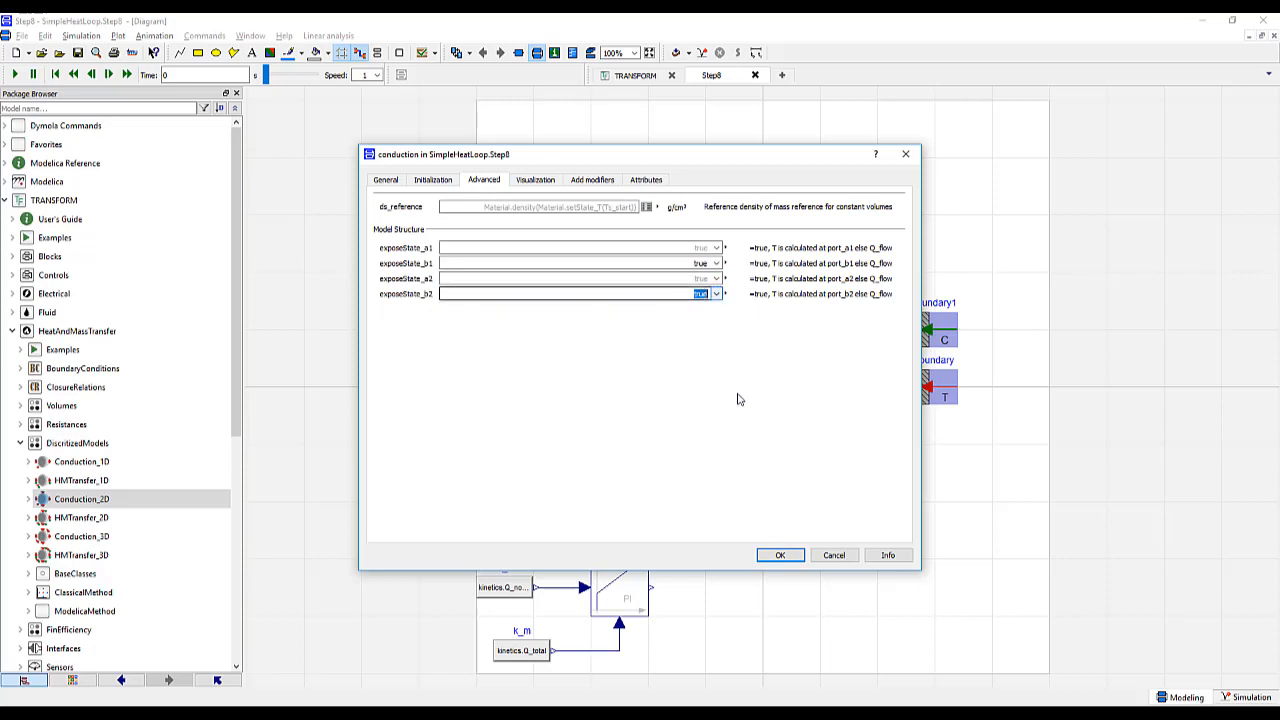
left_click(780, 555)
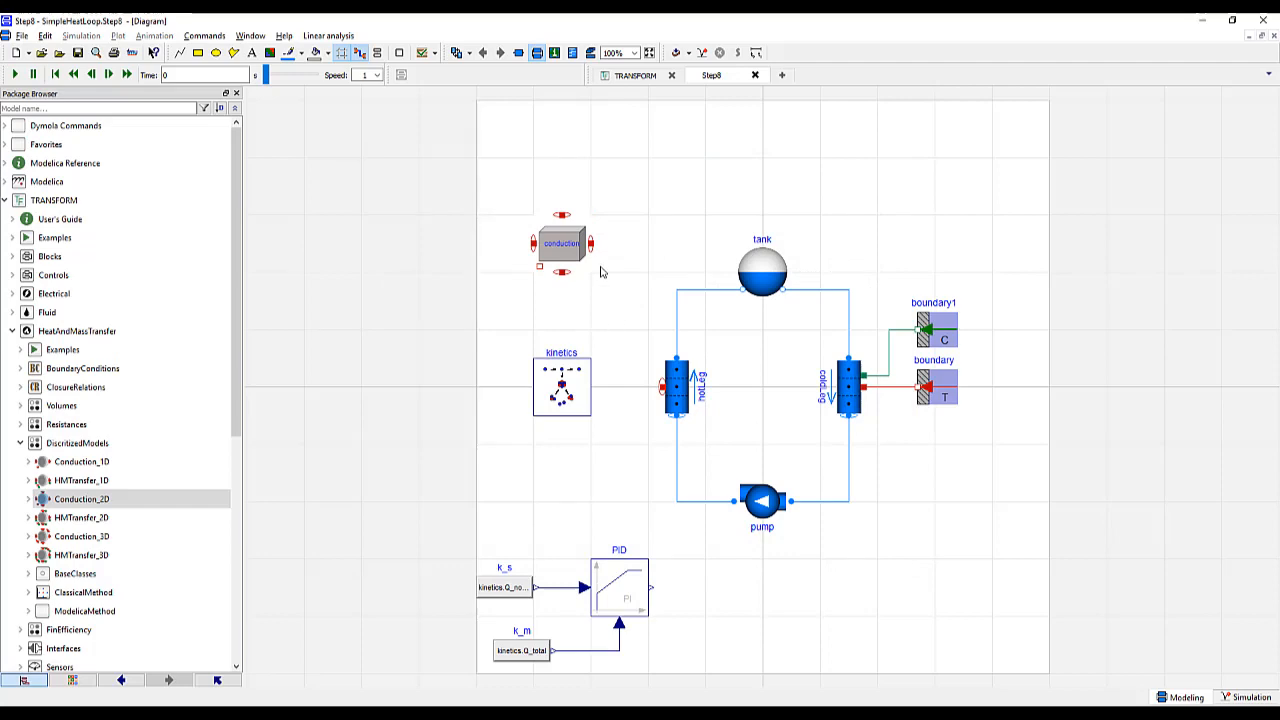
mouse_move(599, 261)
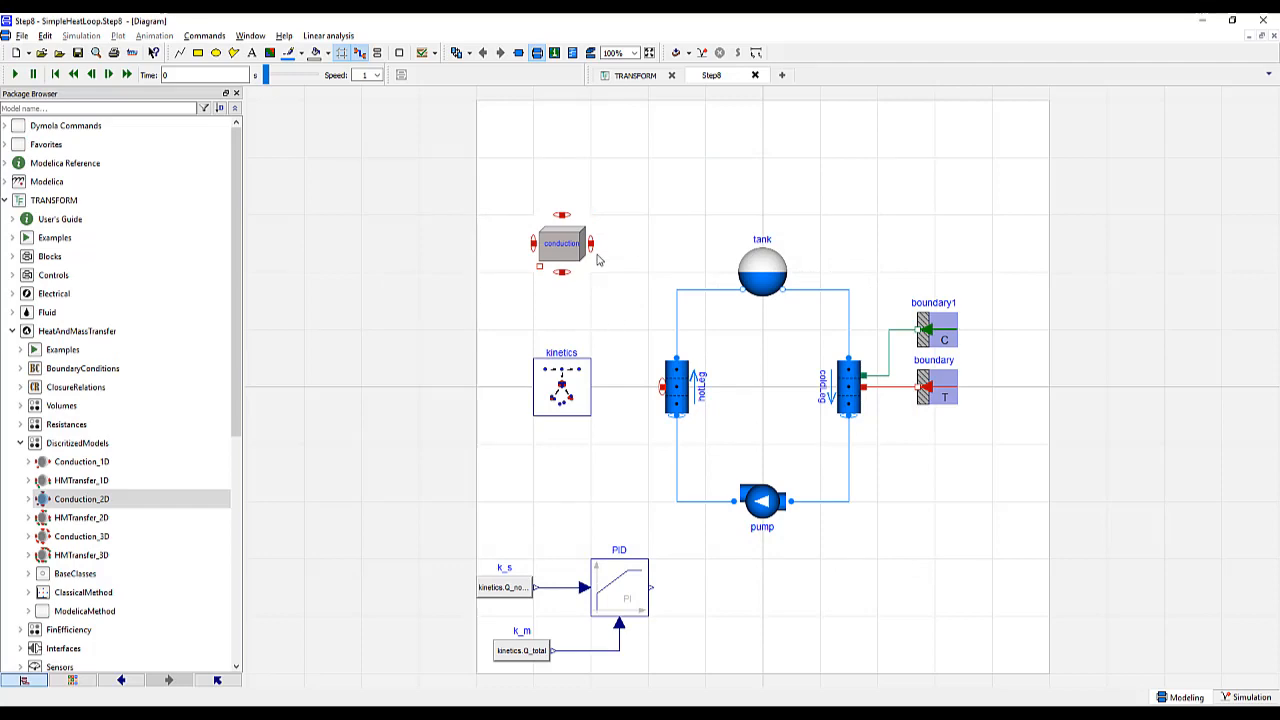
Give hotLeg the single-phase 2-region Nusselt model and wire conduction.port_b1 to its heat ports
double_click(685, 385)
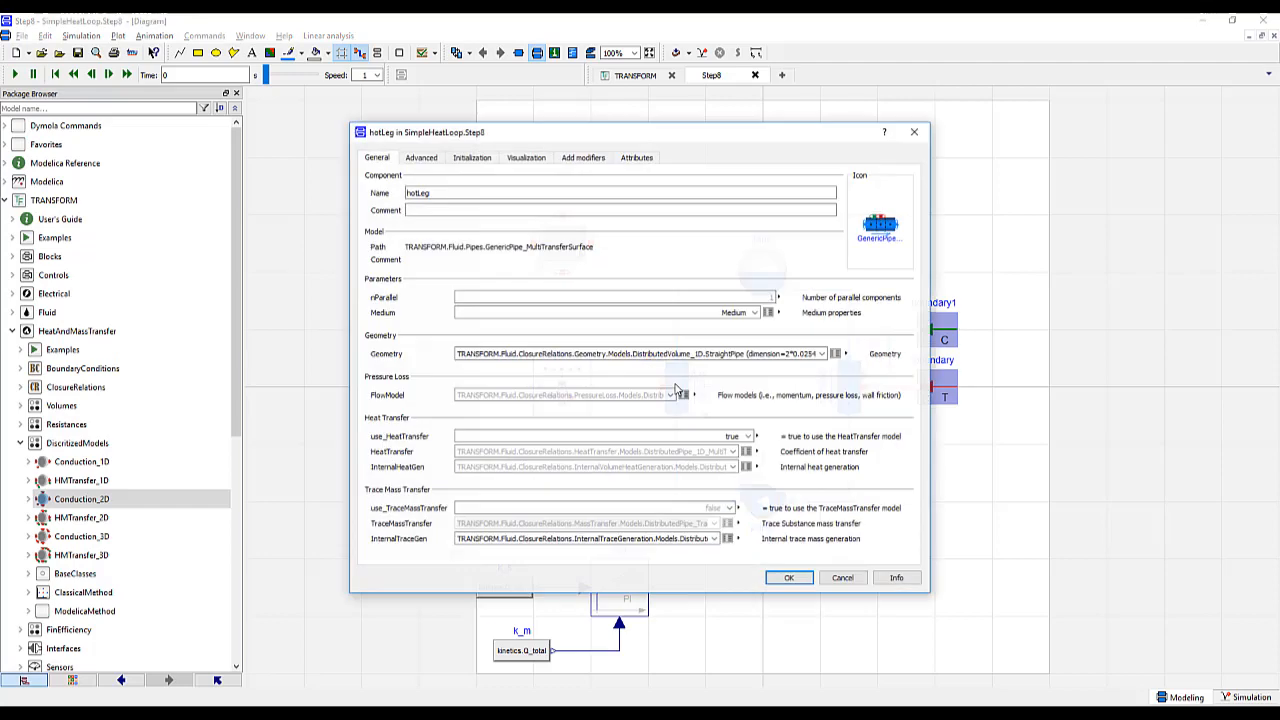
left_click(730, 452)
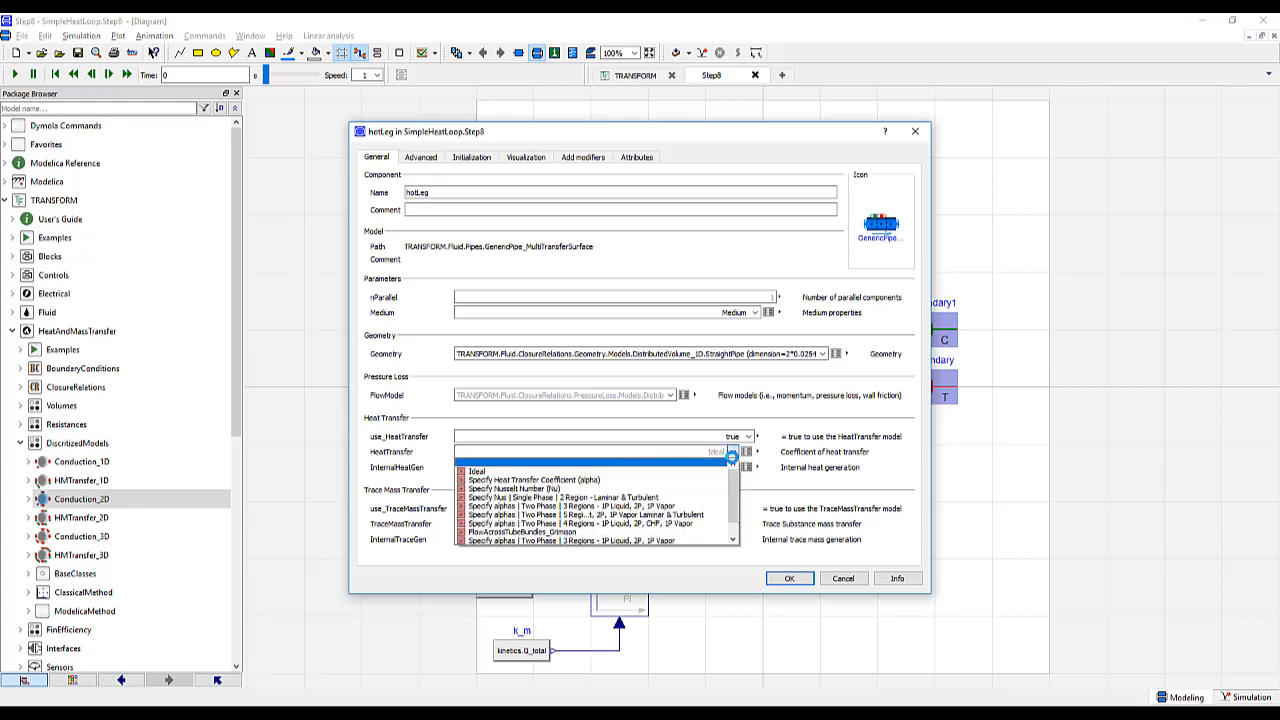
left_click(570, 497)
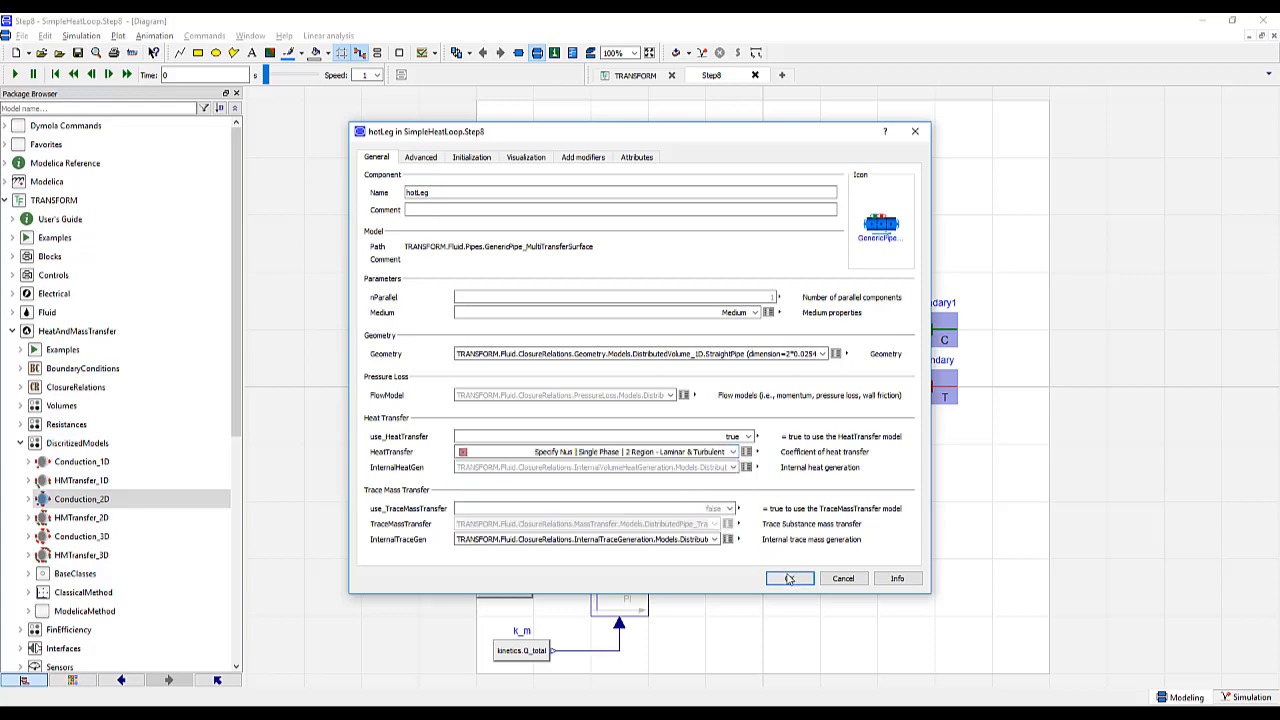
left_click(789, 578)
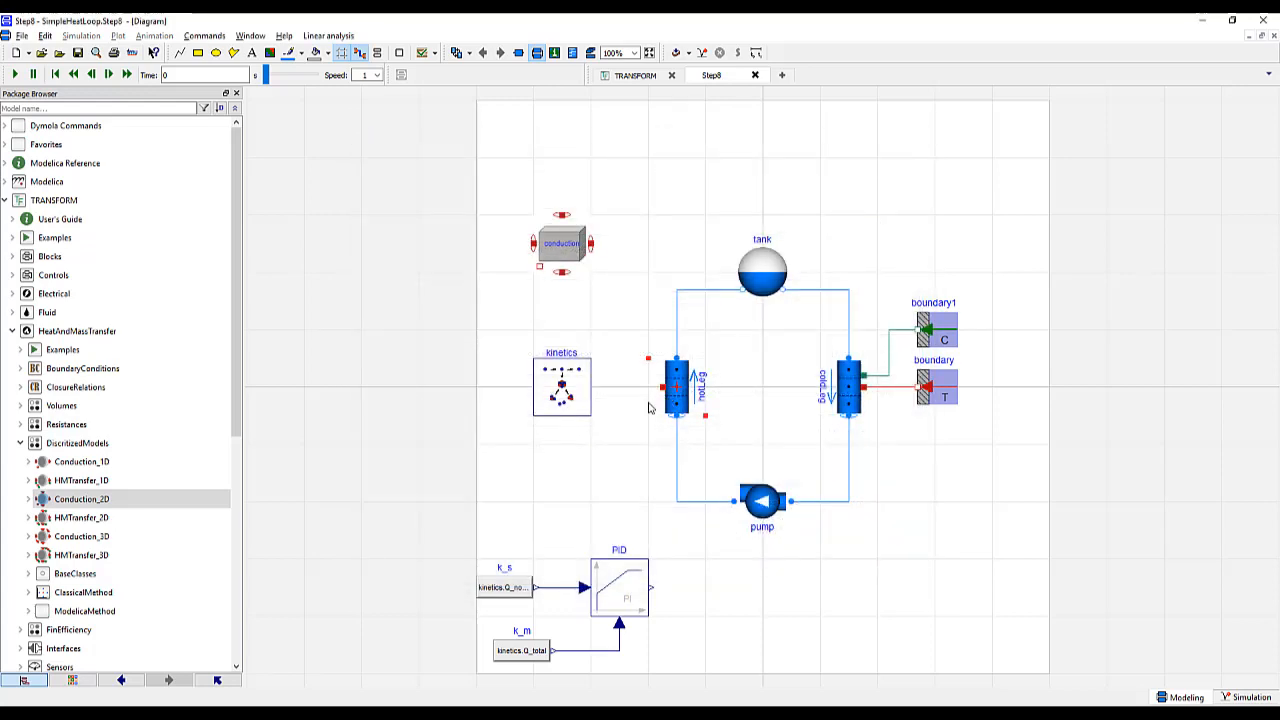
left_click(588, 243)
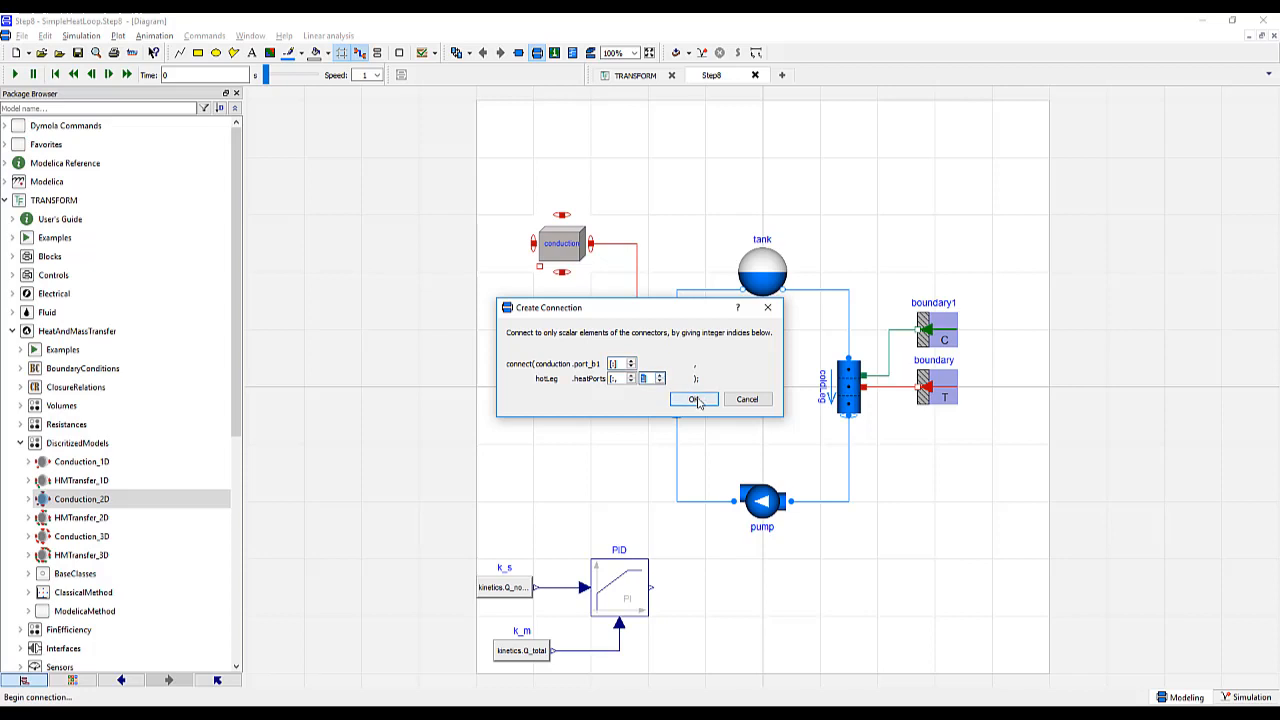
left_click(693, 399)
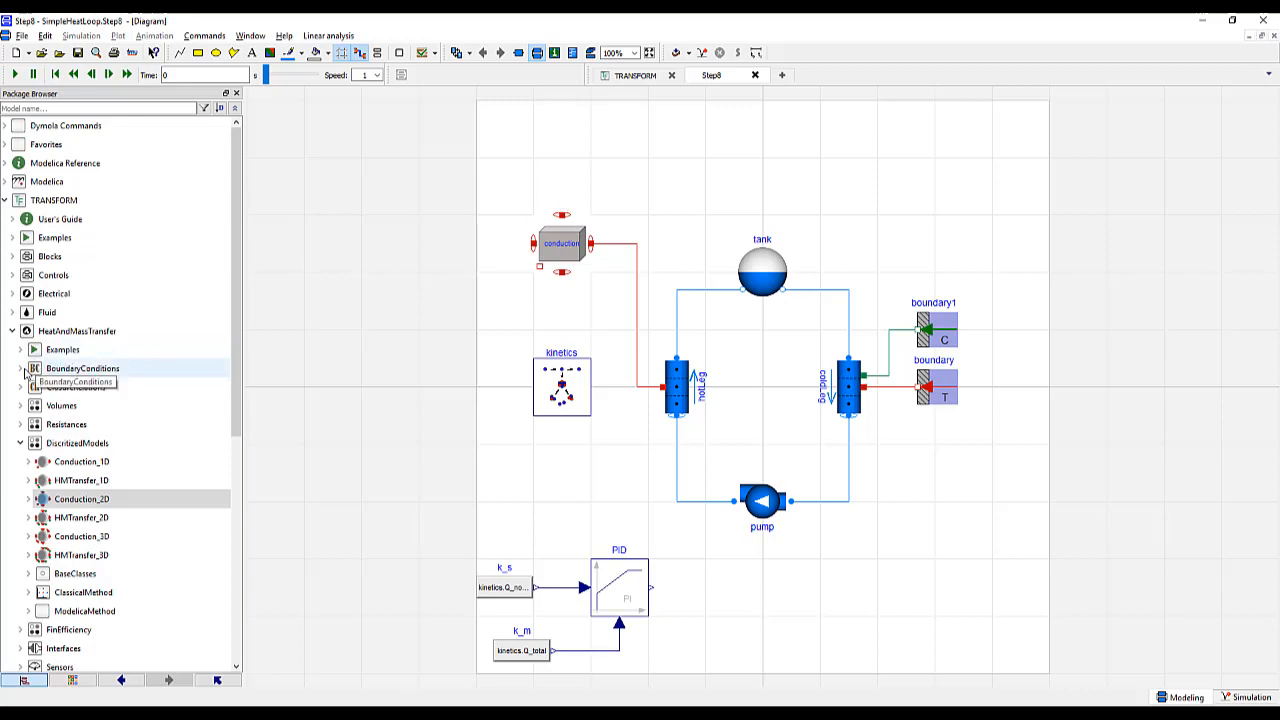
Add an Adiabatic_multi boundary with nPorts taken from the conduction geometry
left_click(20, 368)
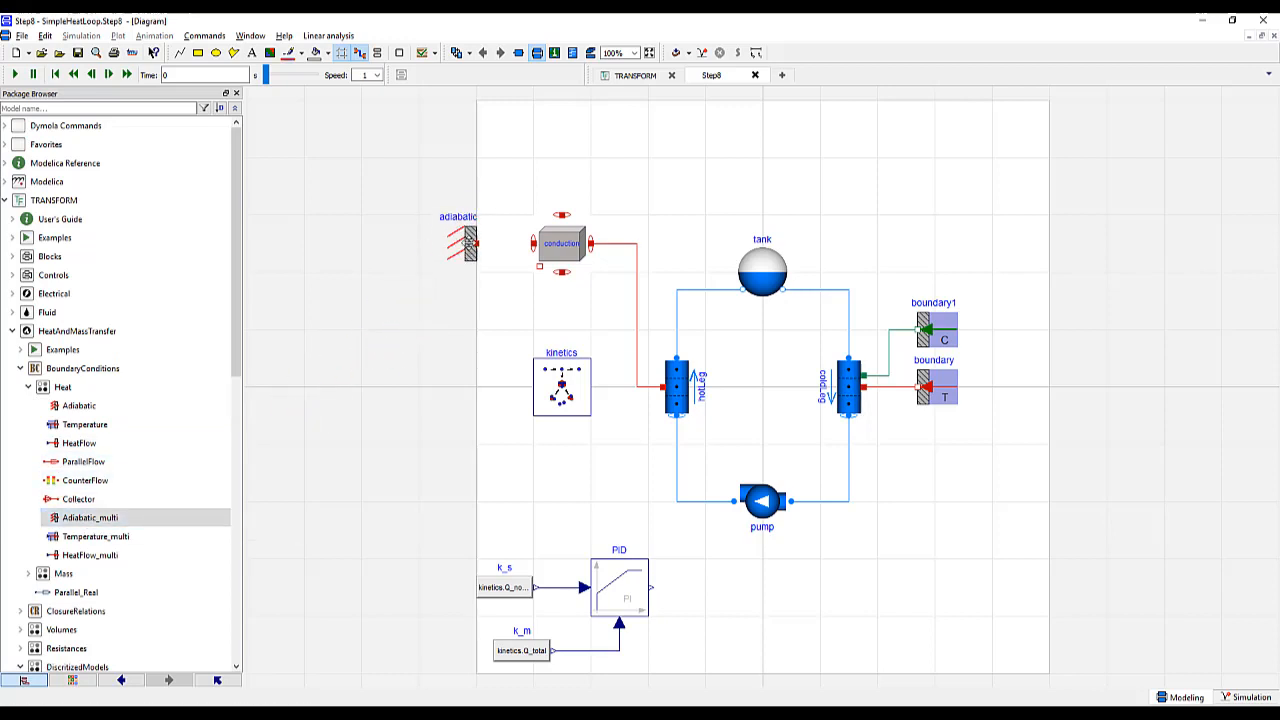
double_click(458, 245)
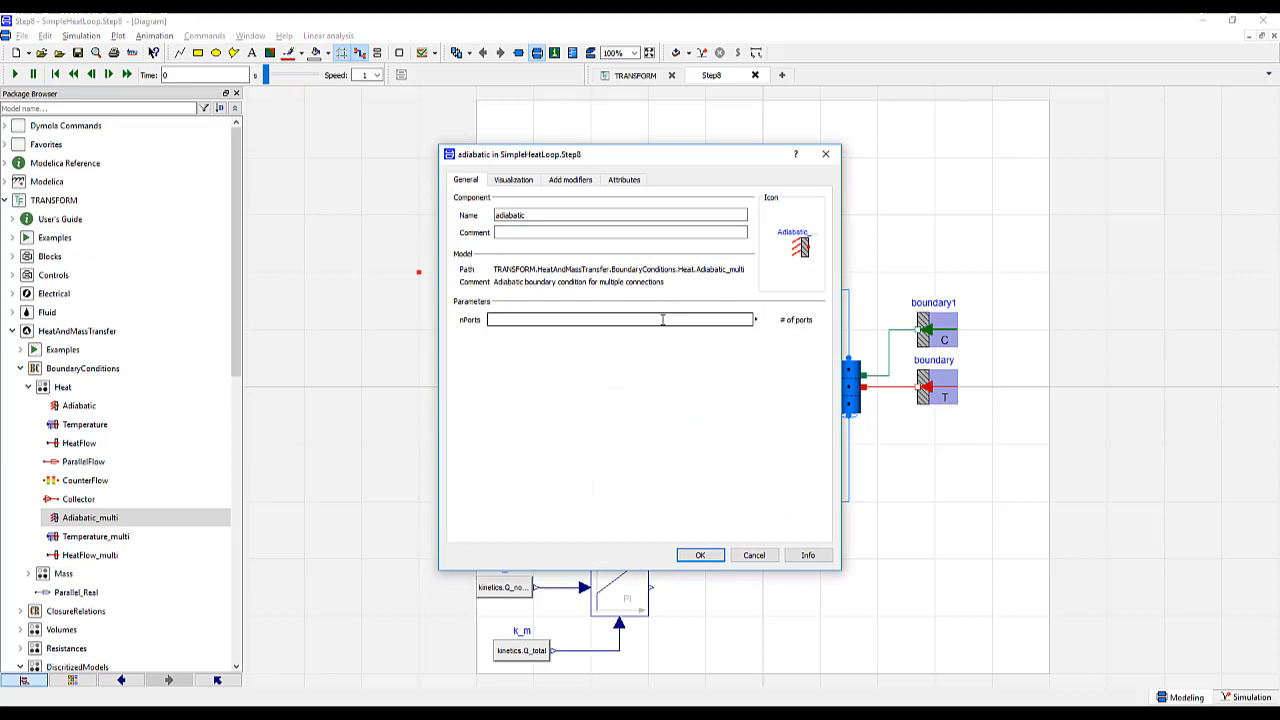
type("con")
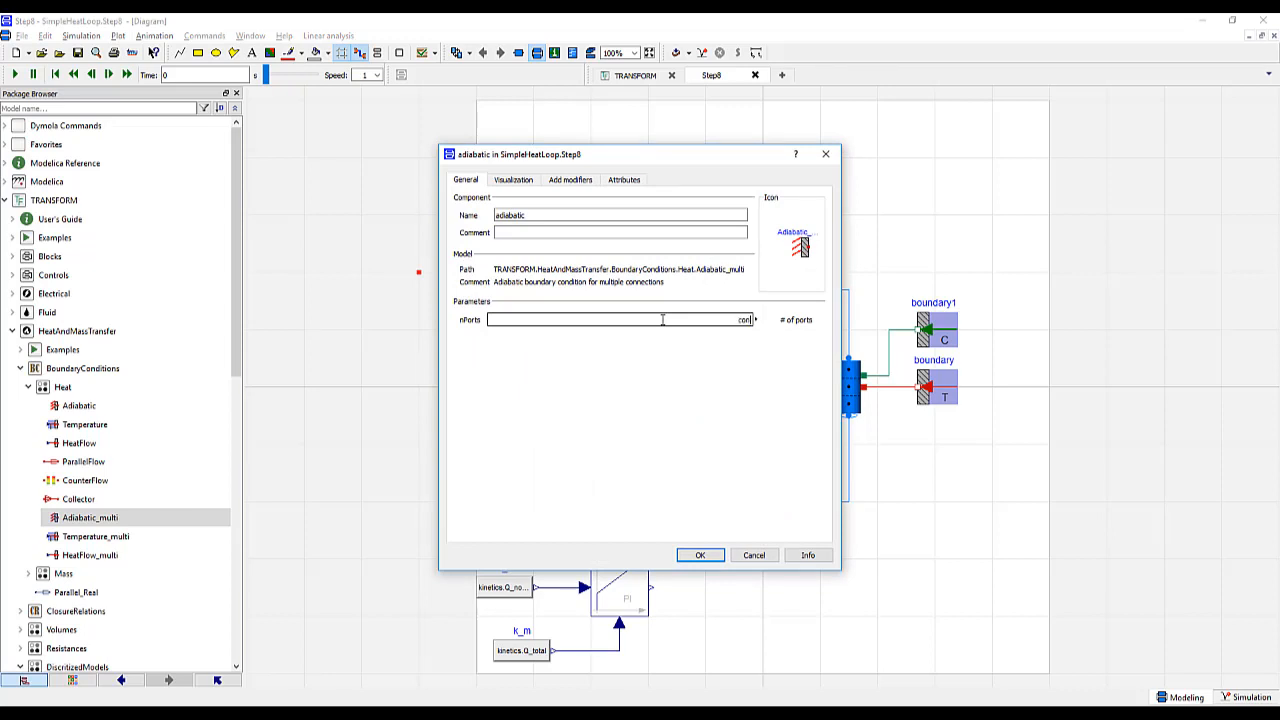
left_click(753, 319)
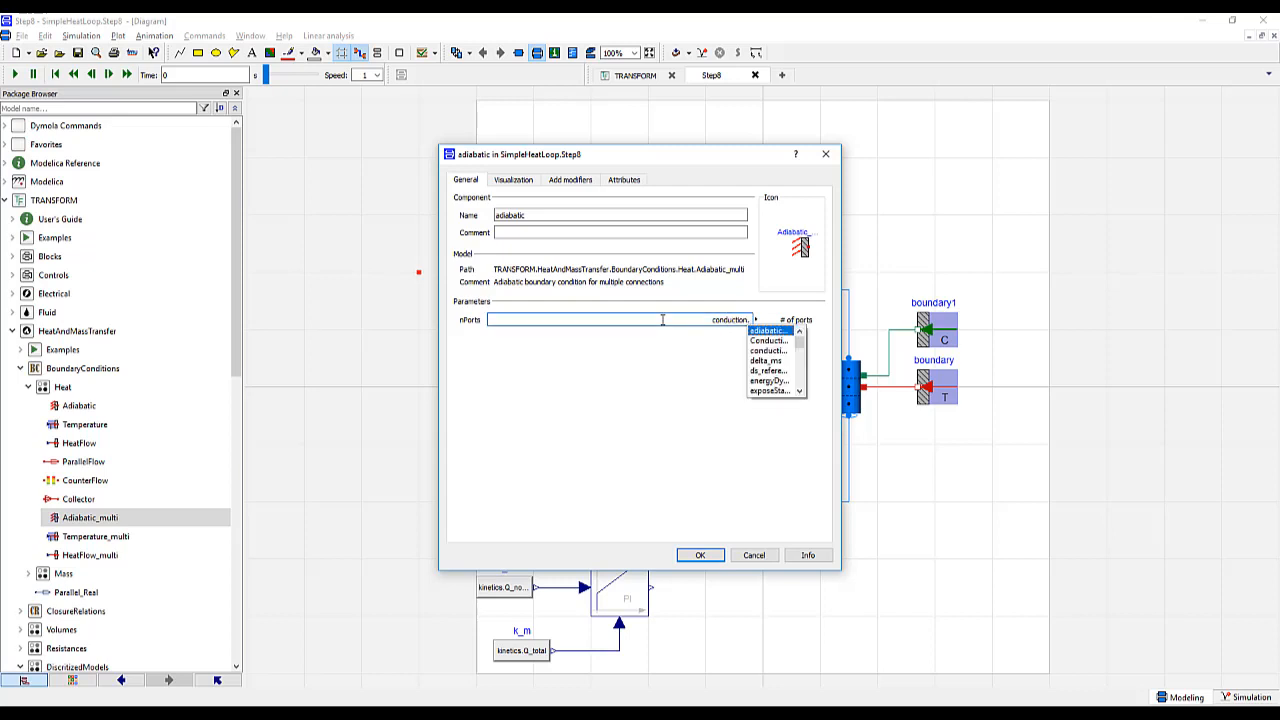
left_click(768, 330)
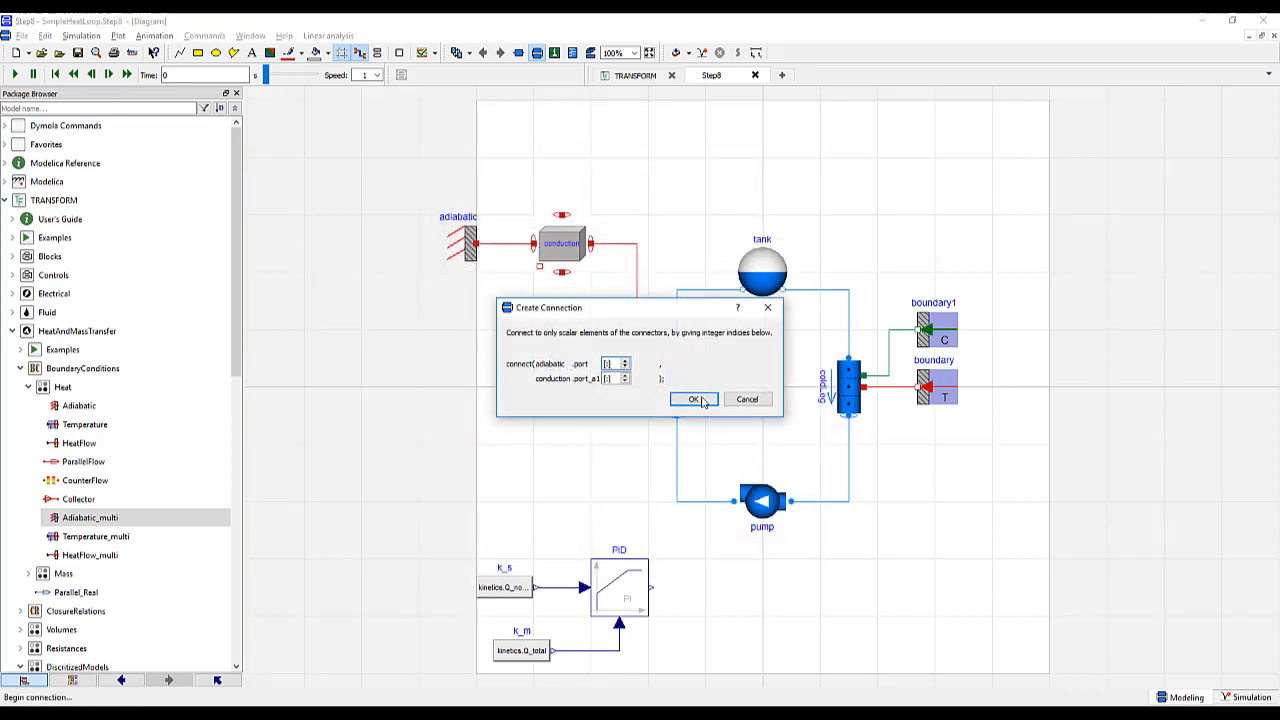
Connect the adiabatic boundary to conduction.port_a1 and add two copies with nPorts=conduction.geometry.nX
left_click(694, 399)
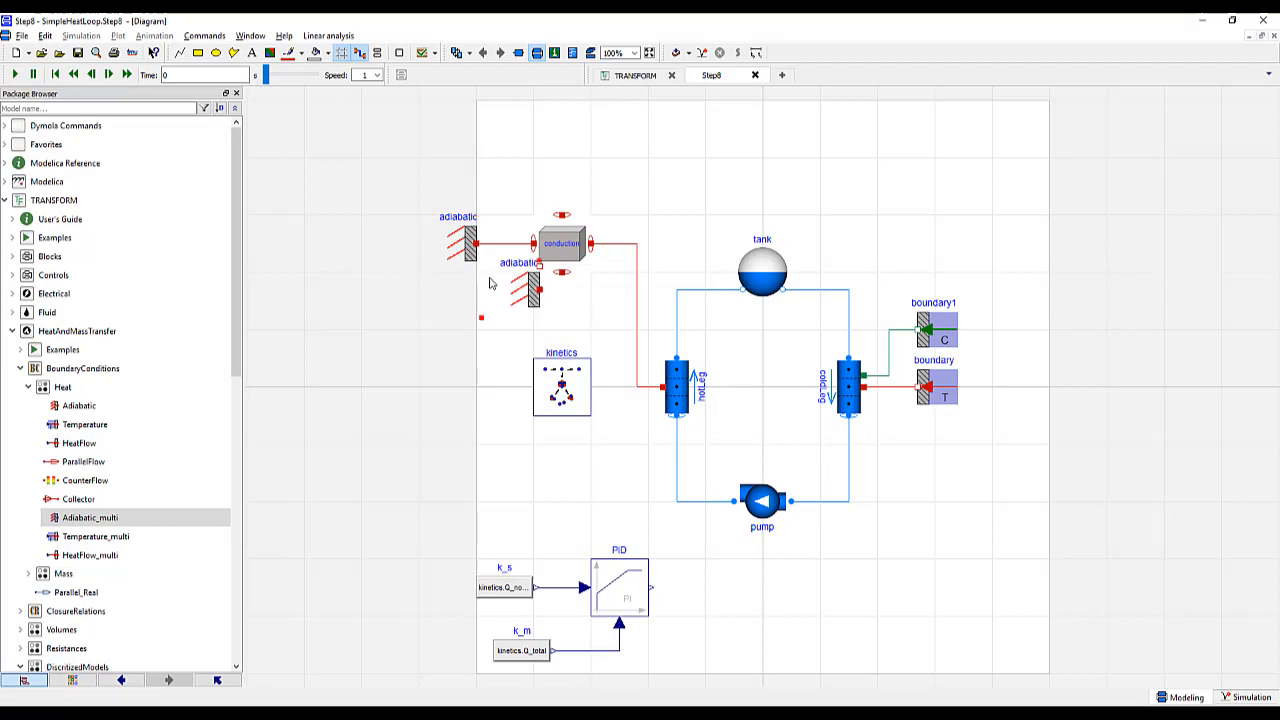
left_click_drag(530, 285, 490, 170)
type("conduction.geometry.nl")
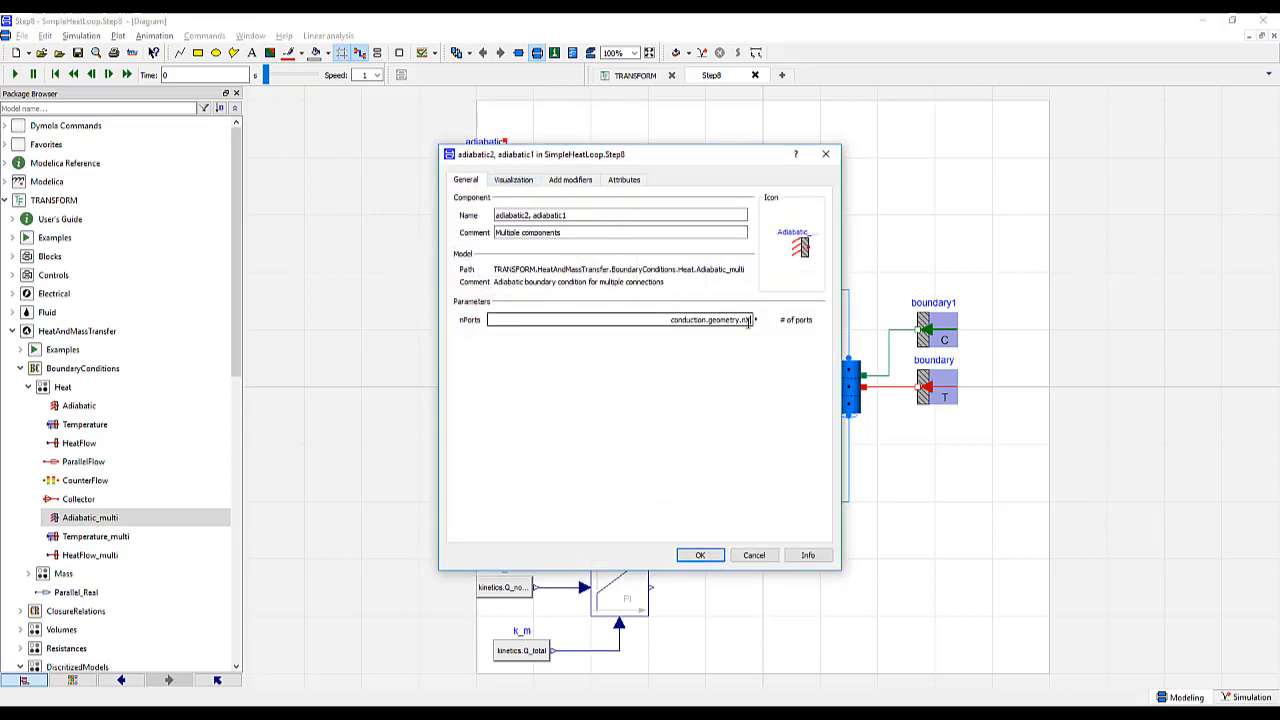
left_click(699, 555)
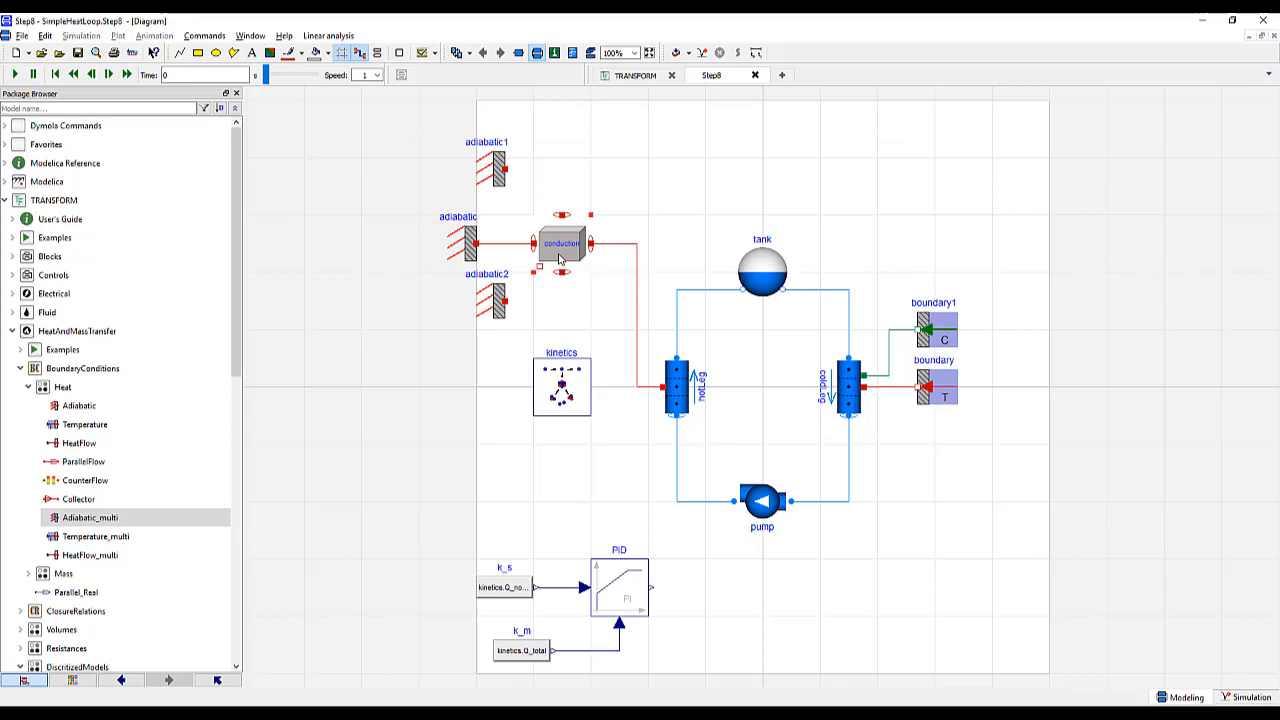
Set conduction Q_gen to kinetics.Q_total/(nX*nY) and connect the lower adiabatic boundary
double_click(560, 243)
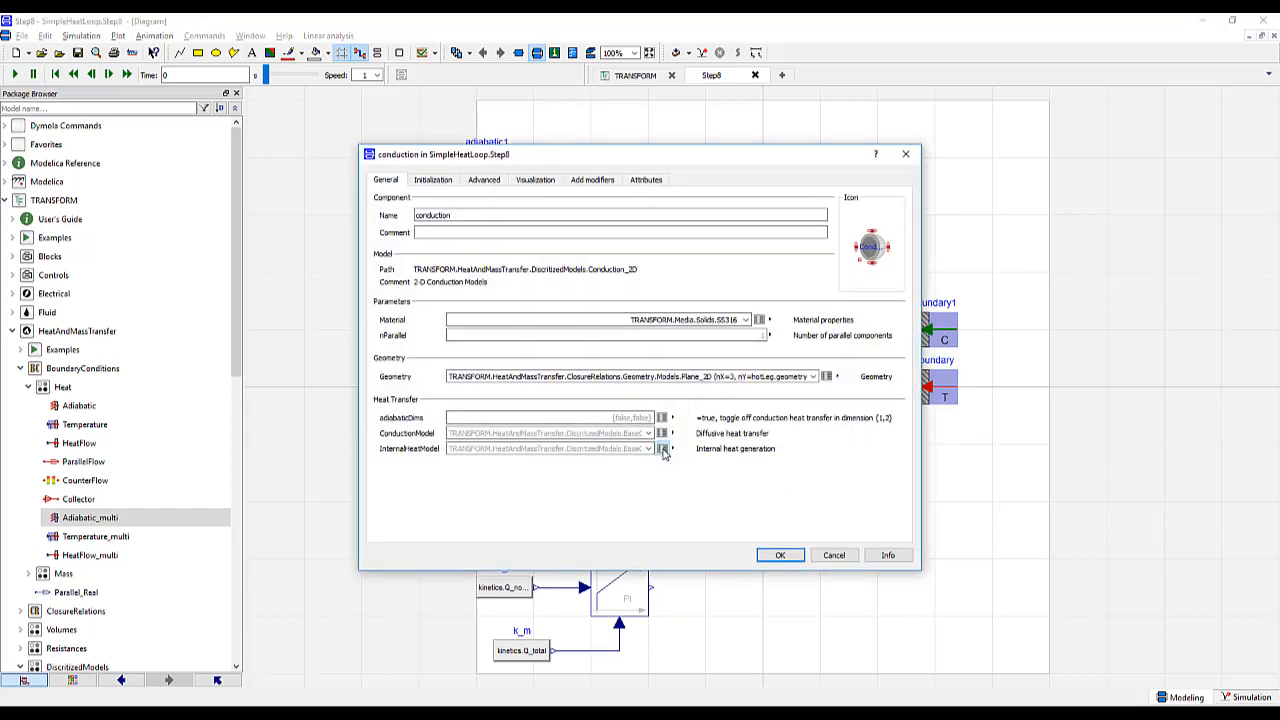
left_click(662, 448)
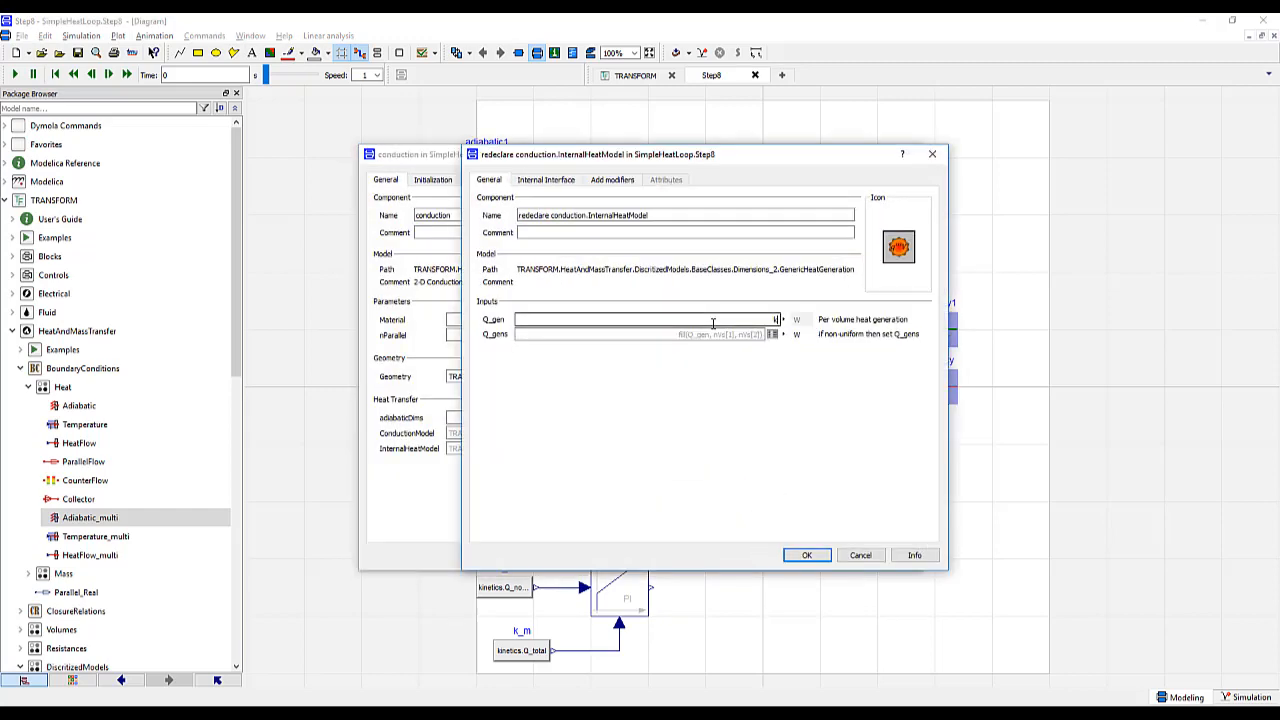
type("kinetics.Q_")
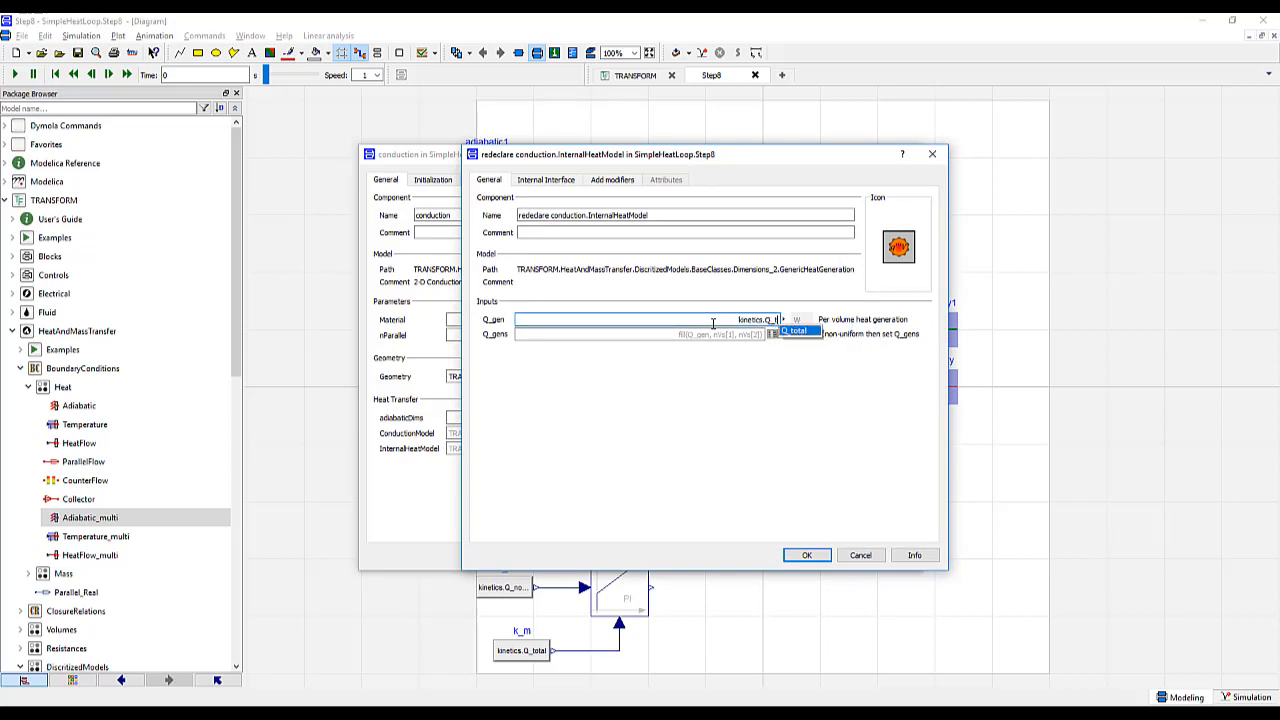
left_click(795, 330)
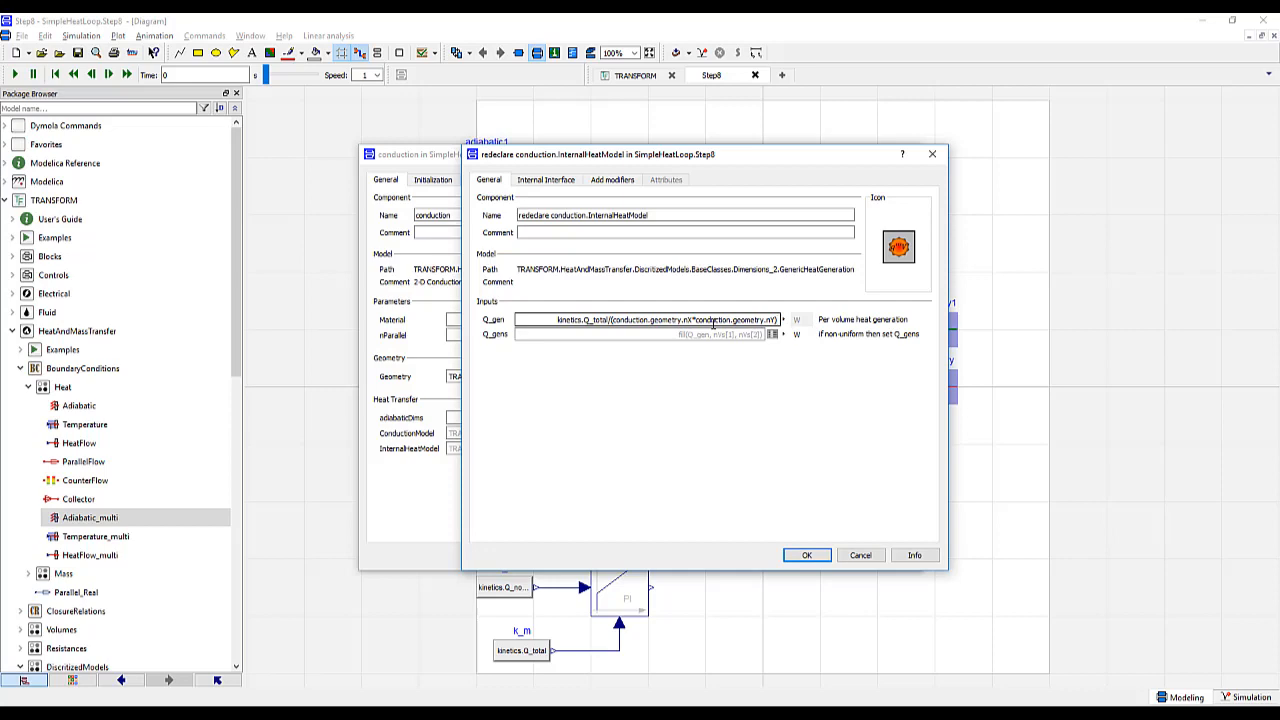
left_click(806, 555)
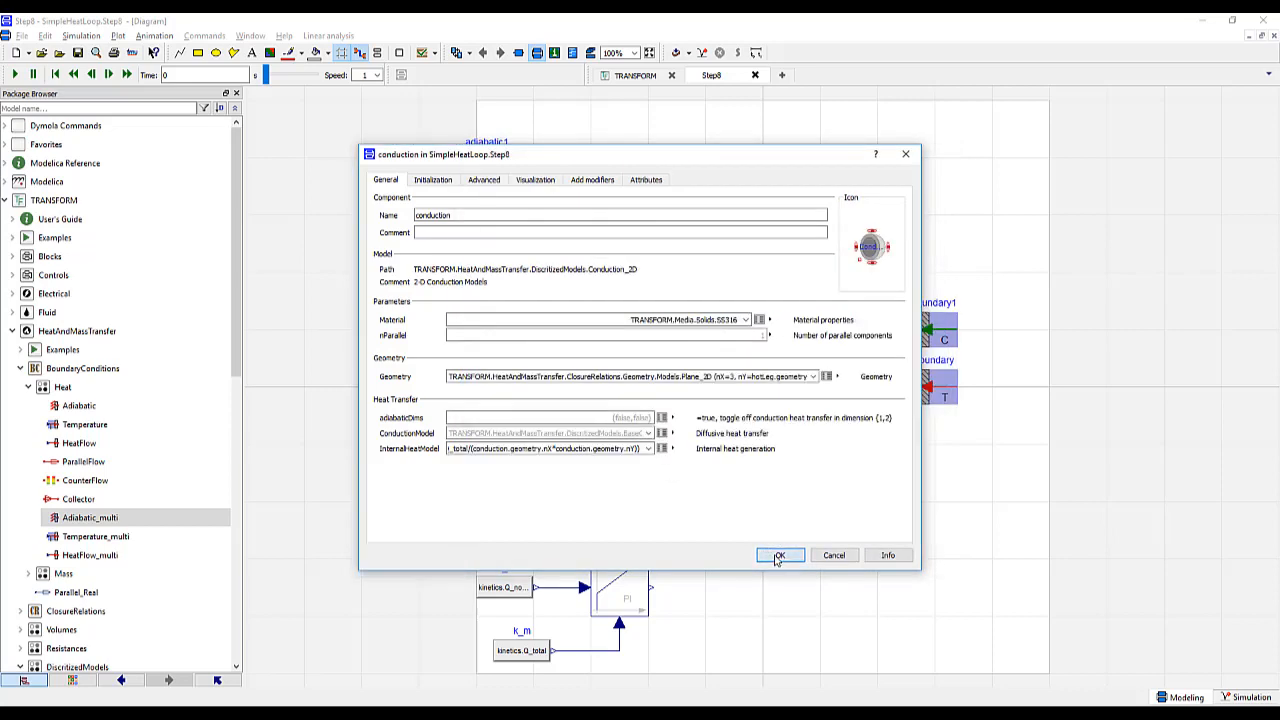
left_click(780, 555)
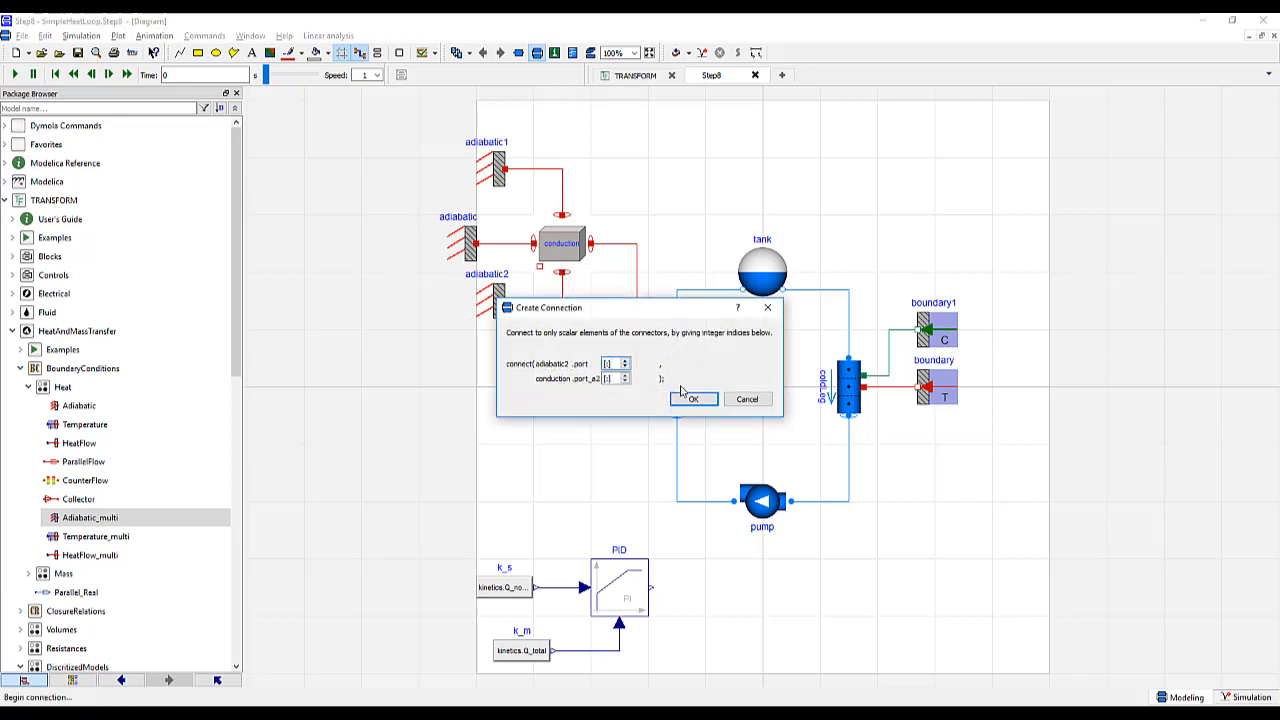
left_click(693, 399)
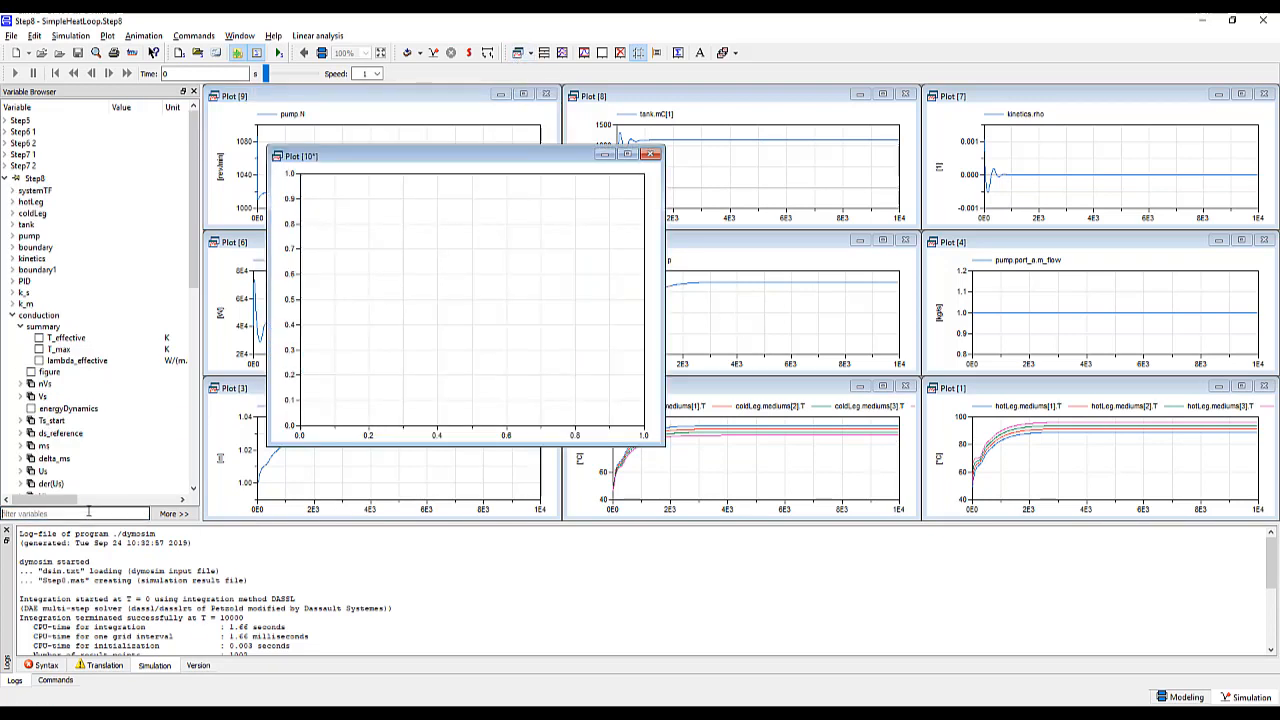
Filter plot variables for T_eff to show conduction.summary.T_effective
type("T_eff")
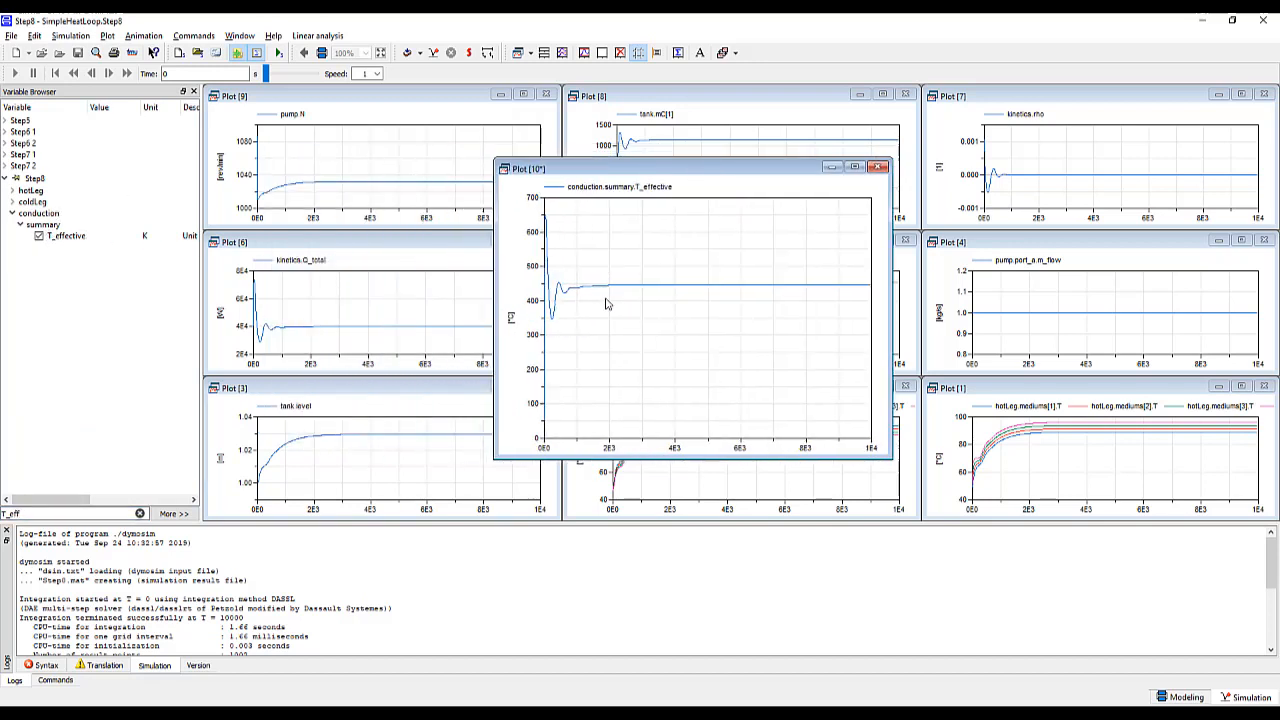
mouse_move(575, 217)
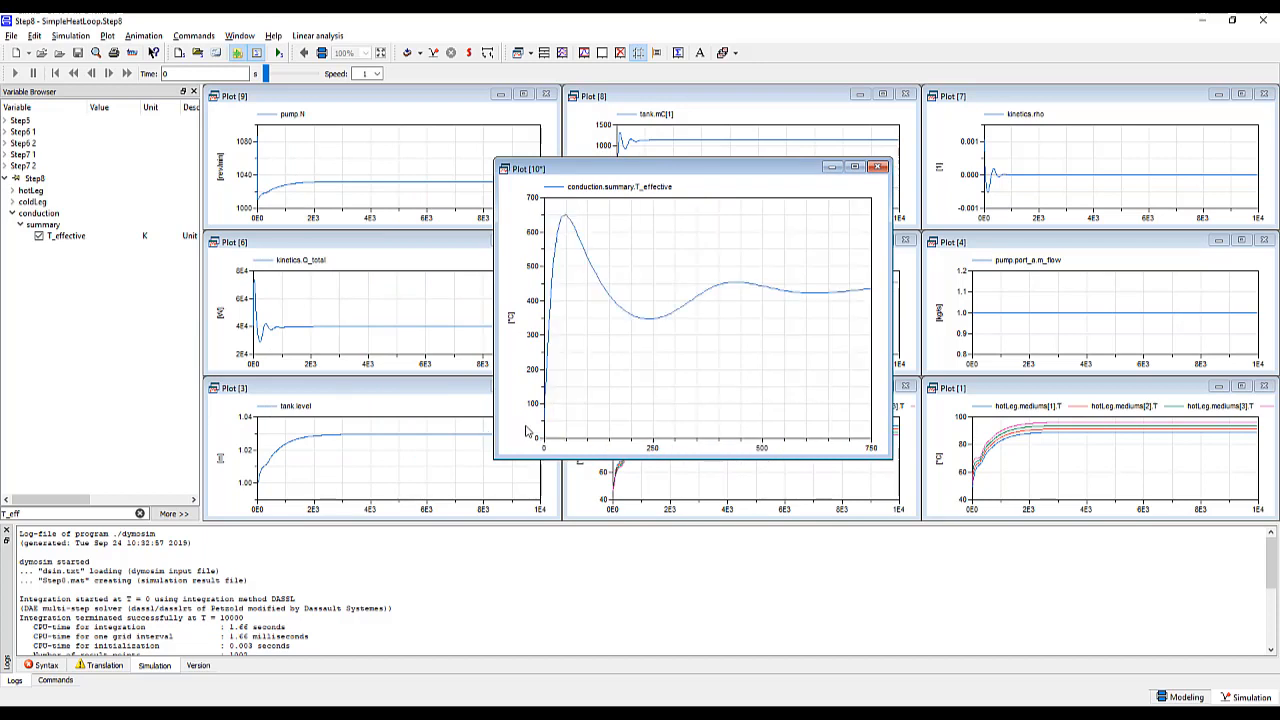
mouse_move(548, 431)
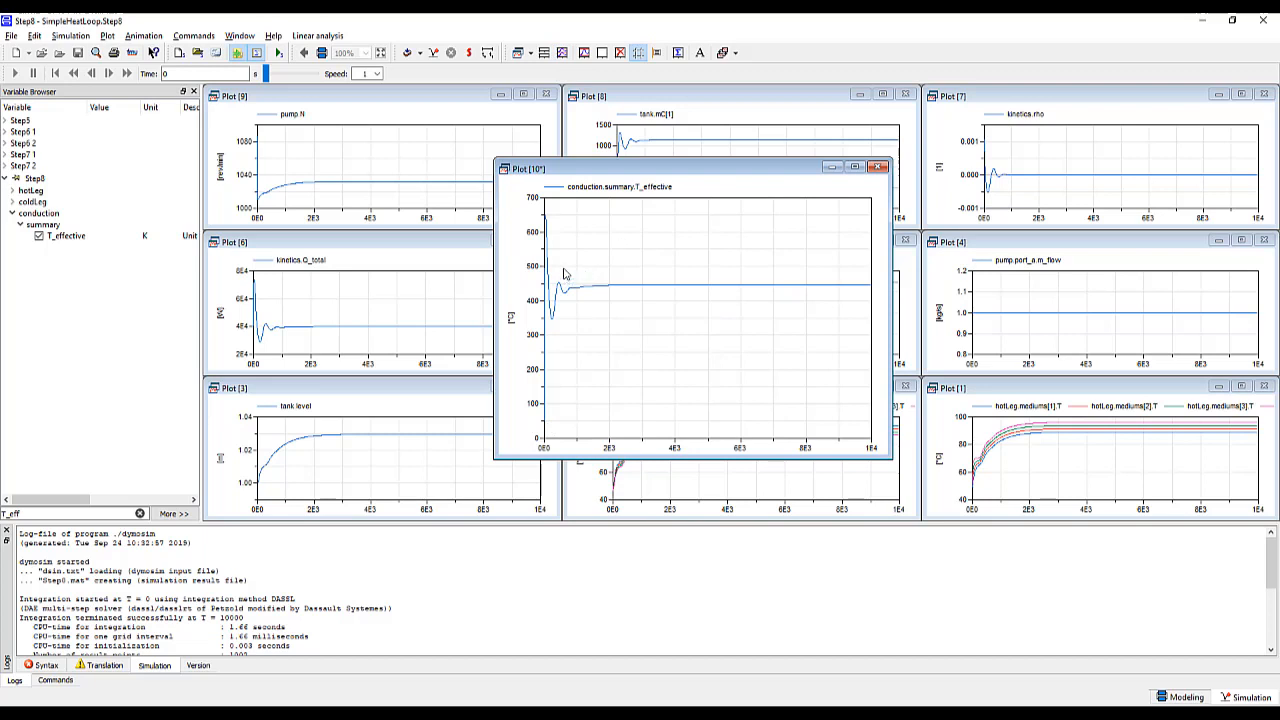
mouse_move(798, 298)
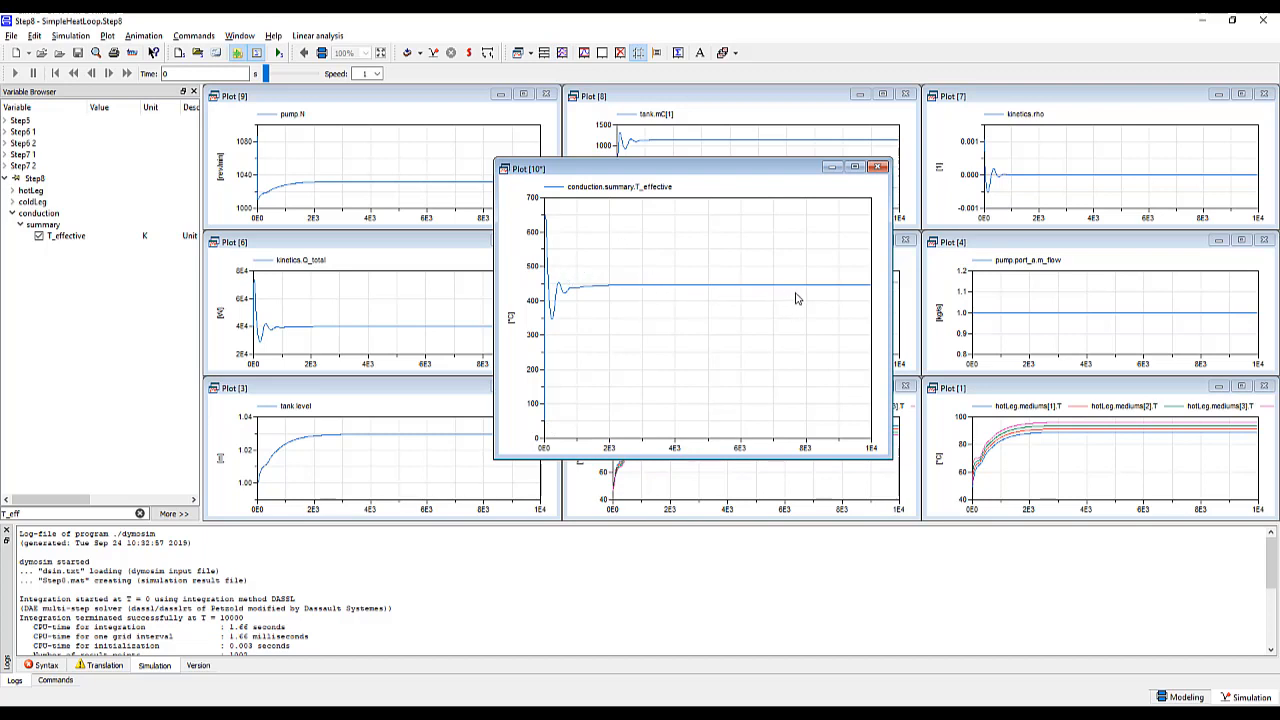
mouse_move(871, 210)
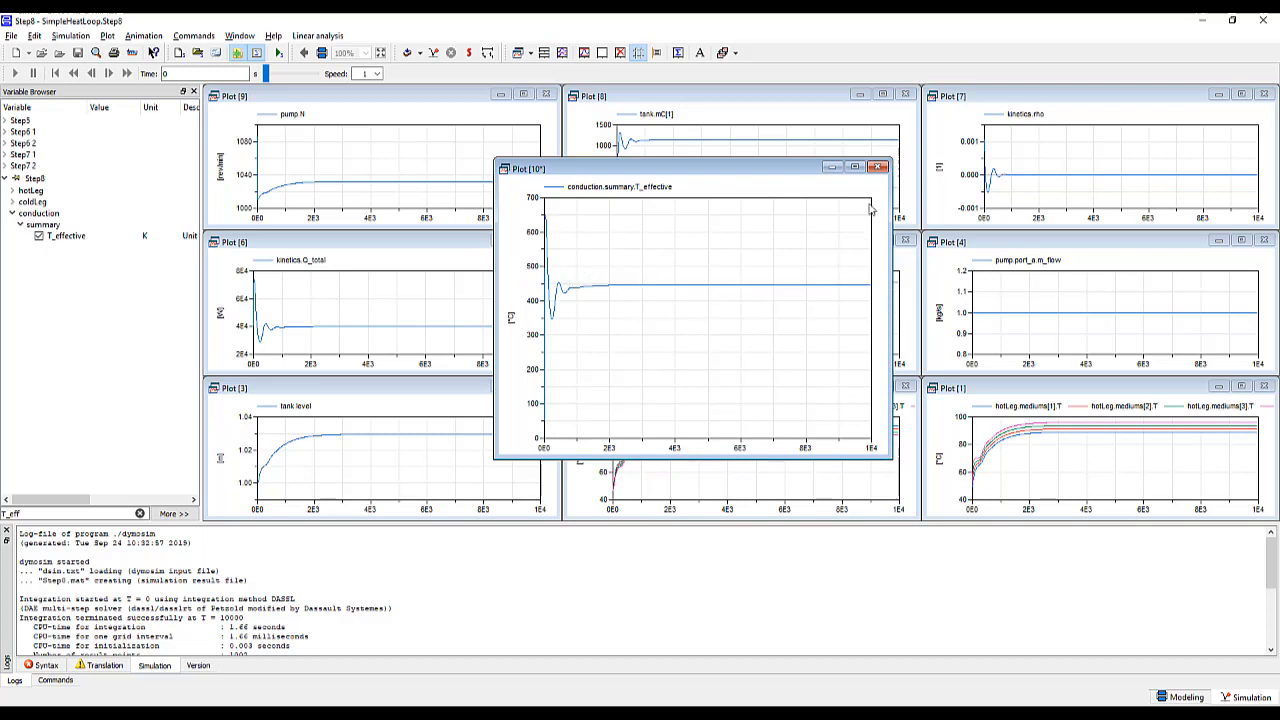